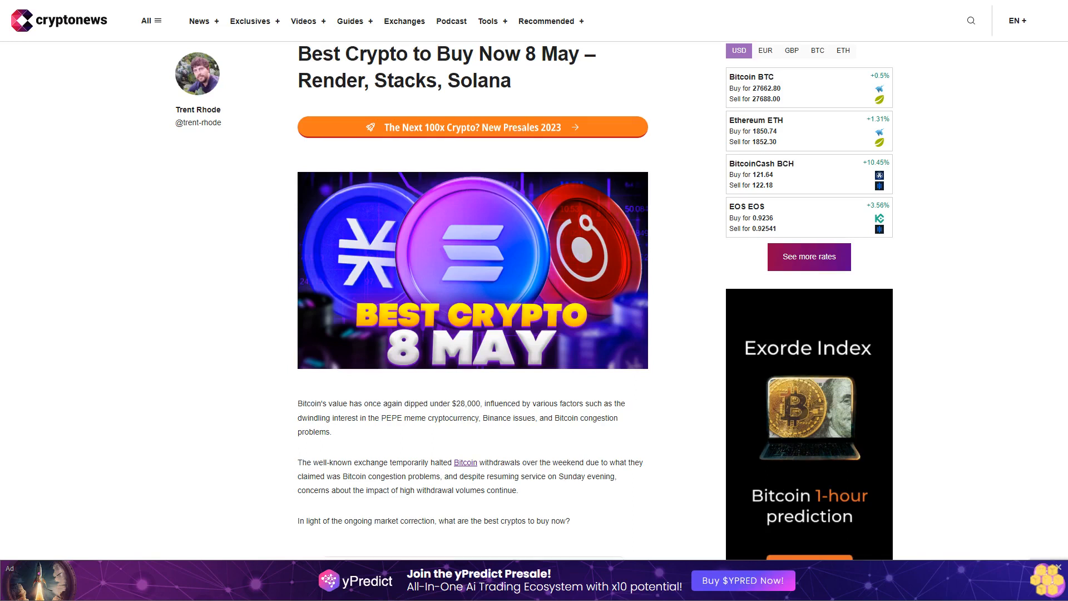
scroll(down, 3)
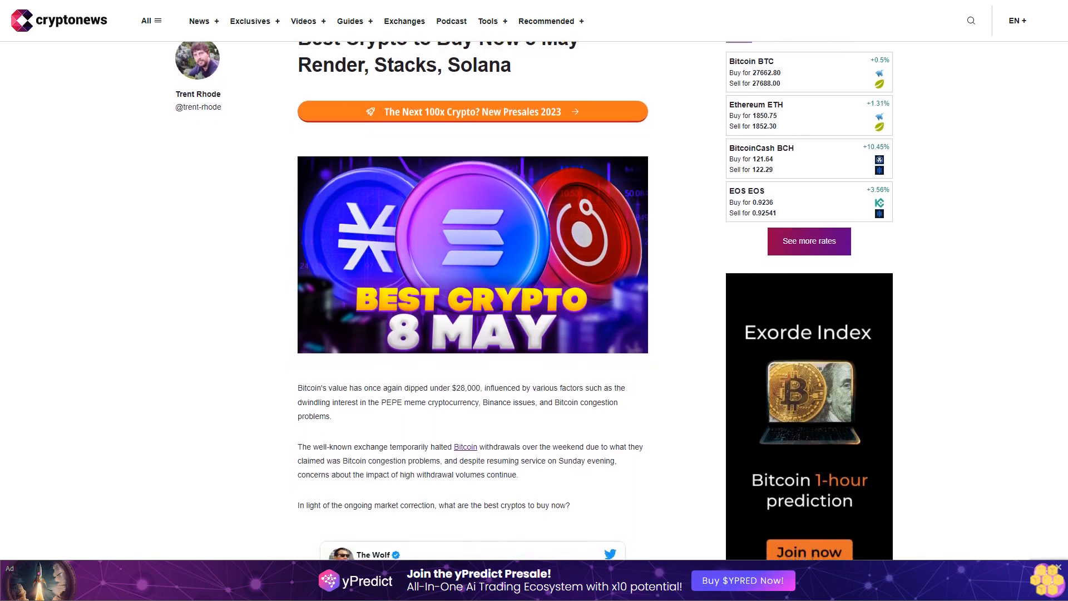
scroll(down, 3)
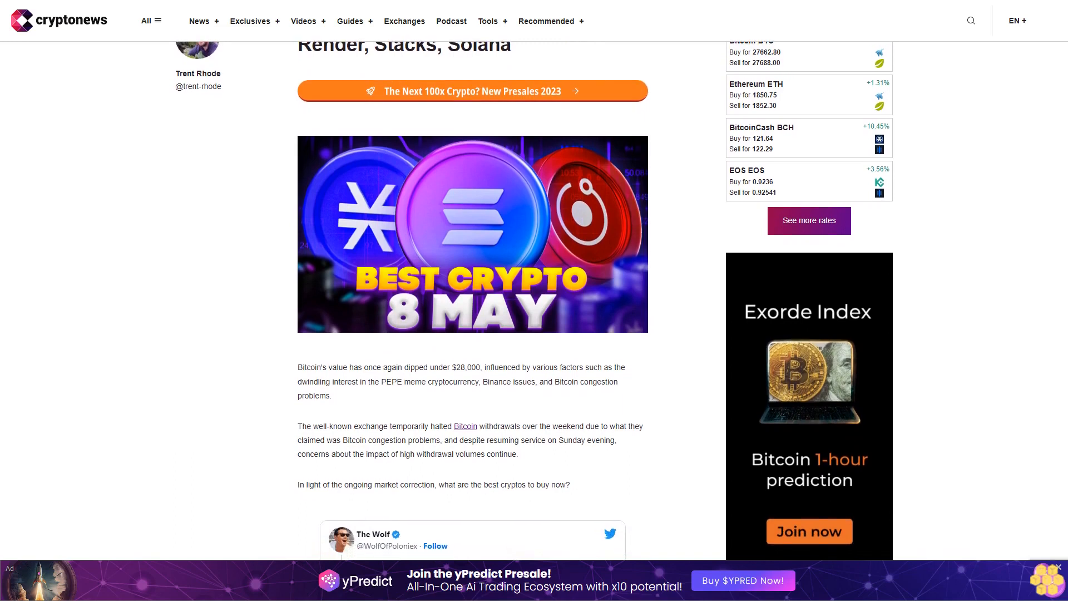
scroll(down, 3)
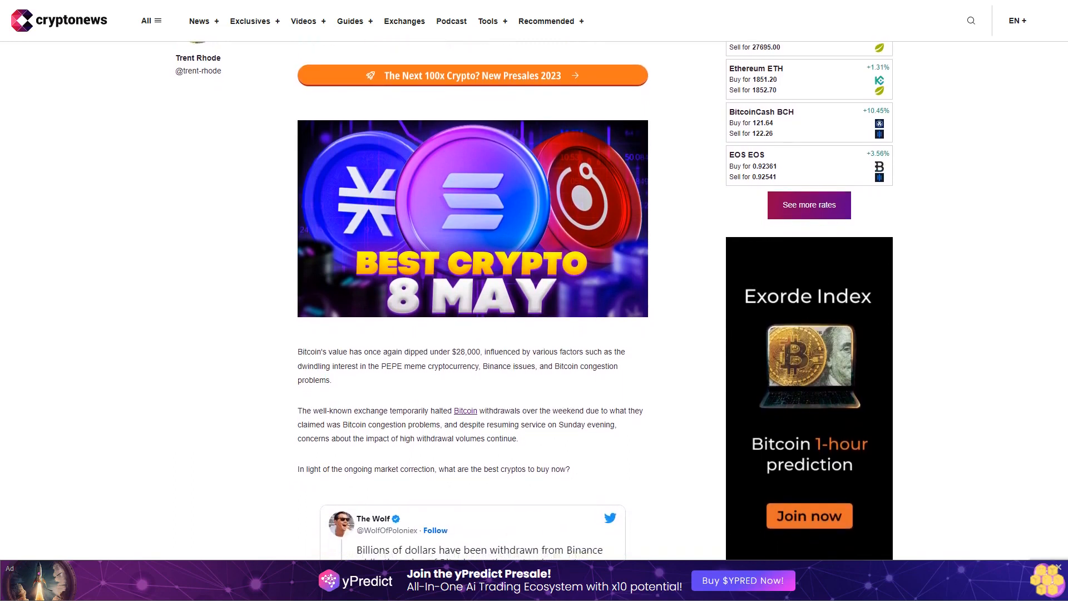
scroll(down, 3)
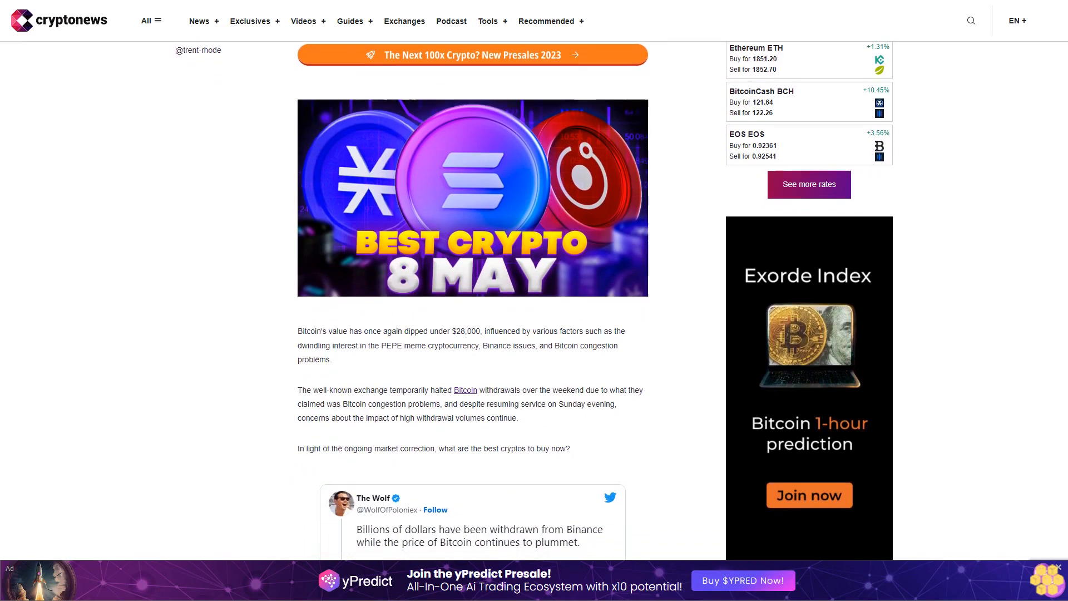
scroll(down, 3)
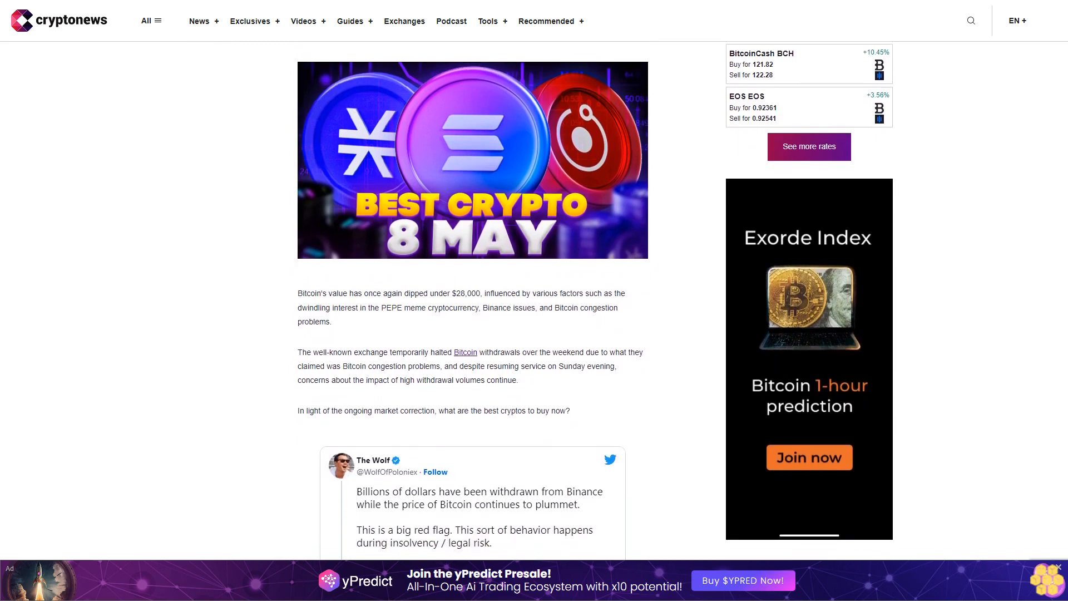
scroll(down, 3)
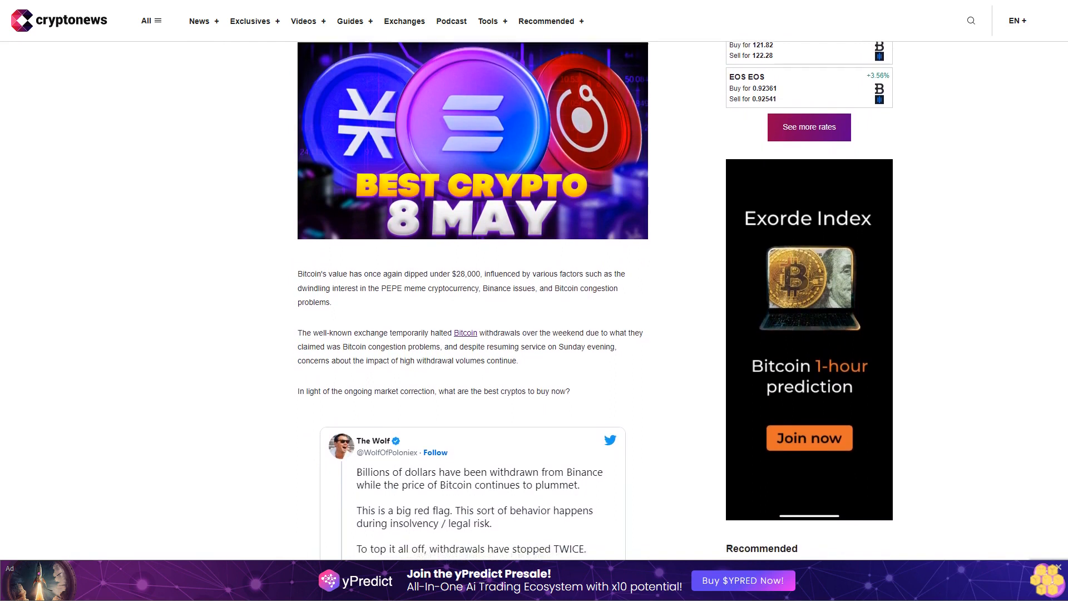
scroll(down, 3)
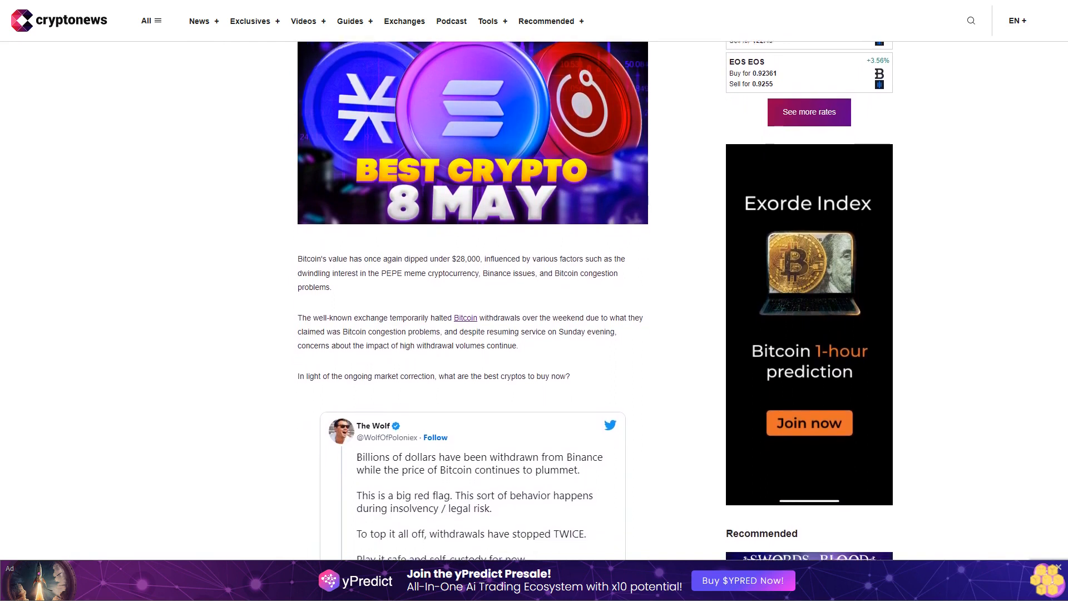
scroll(down, 3)
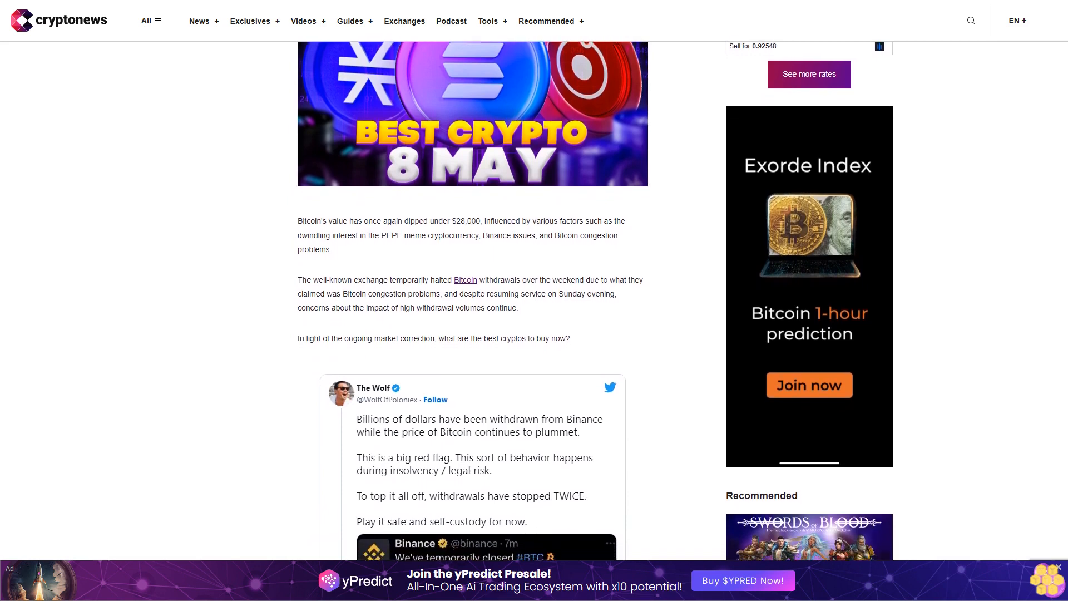
scroll(down, 3)
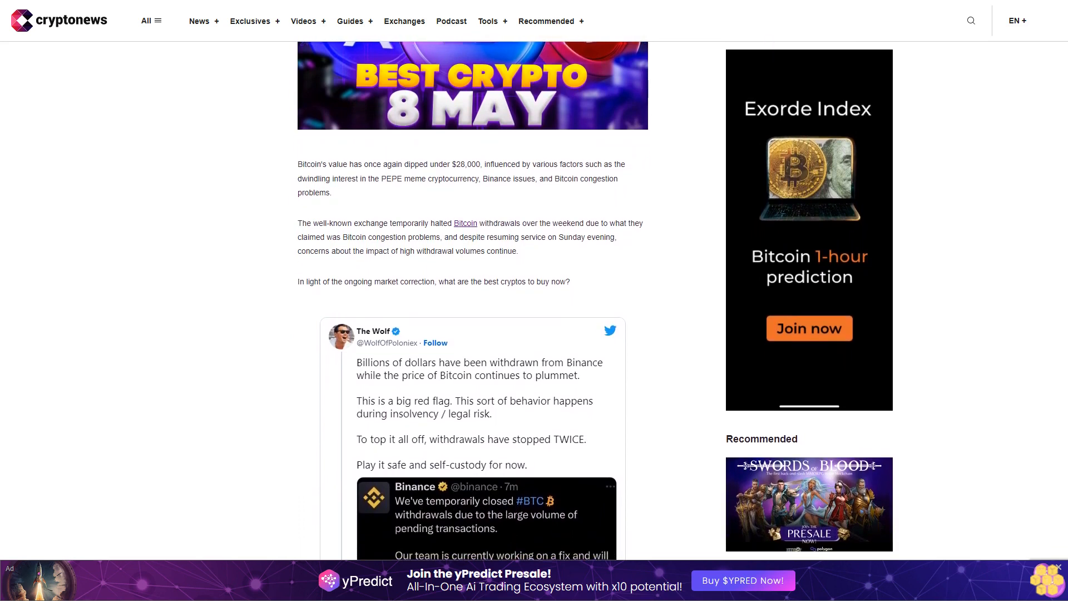
scroll(down, 3)
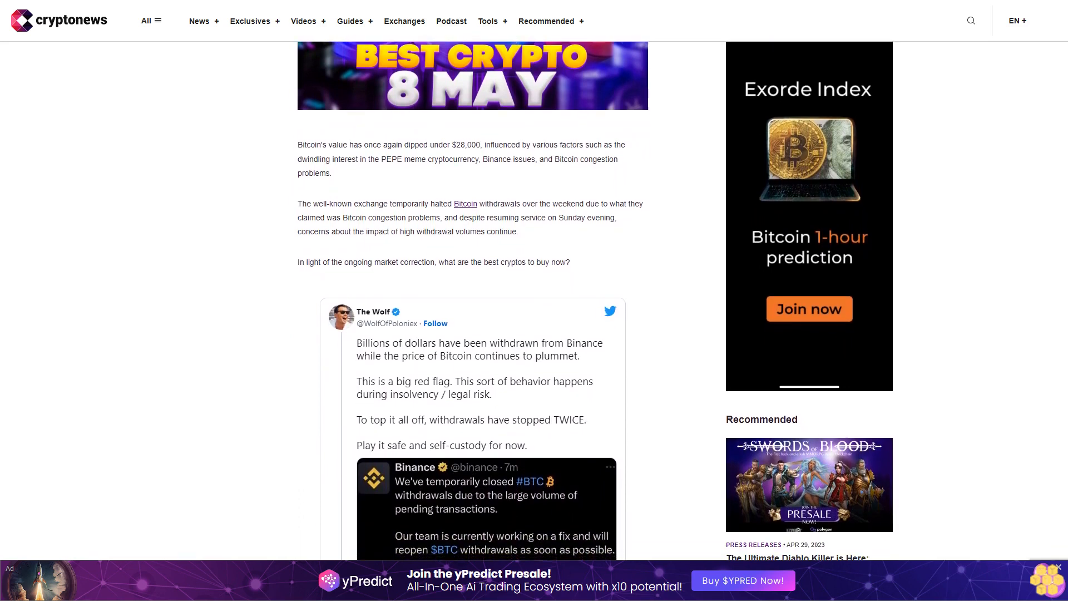
scroll(down, 3)
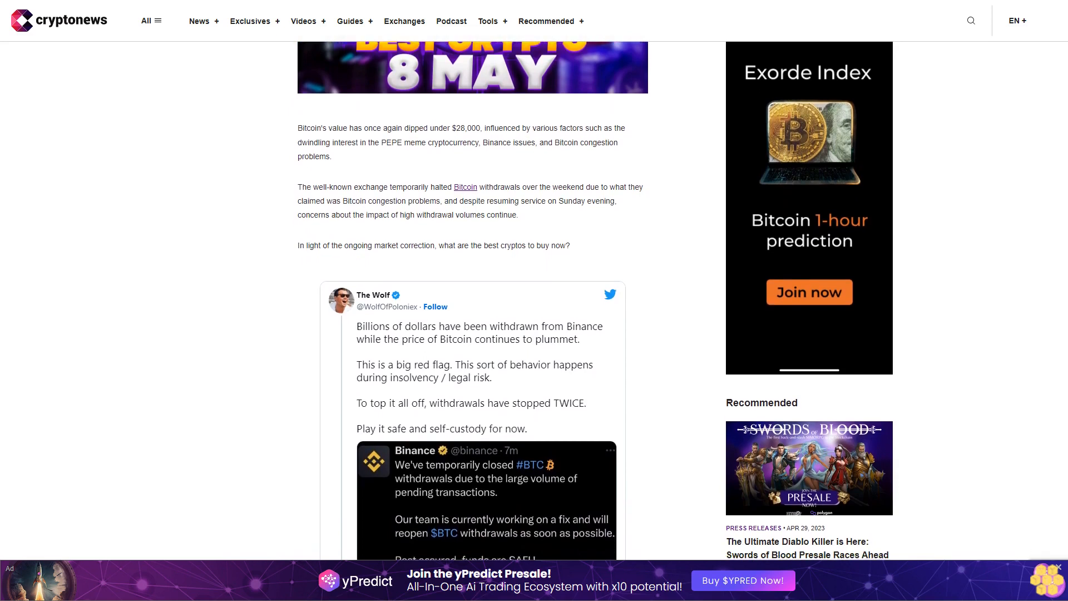
scroll(down, 3)
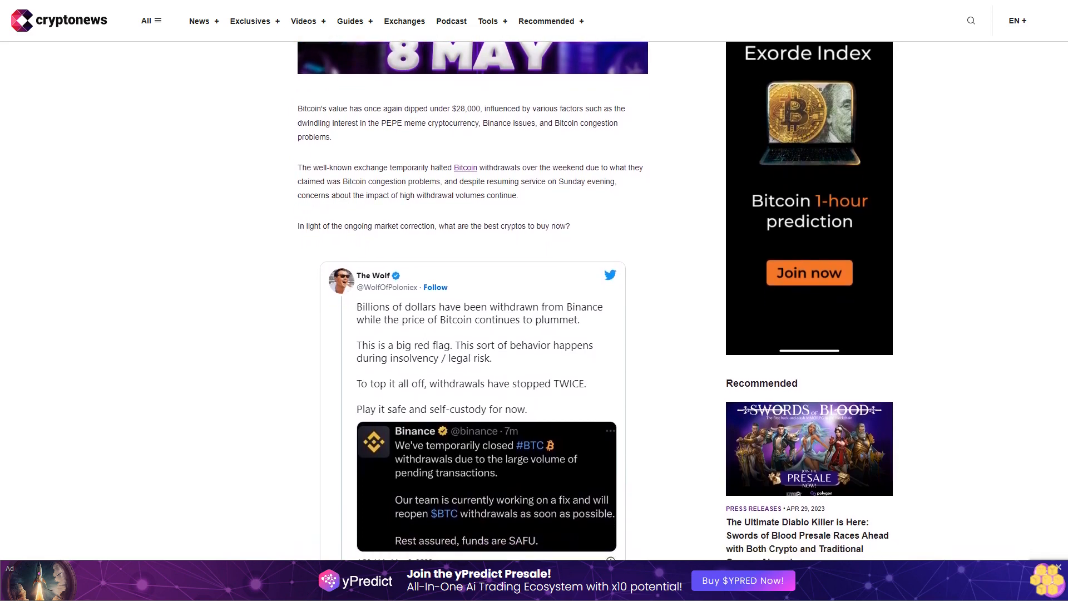
scroll(down, 3)
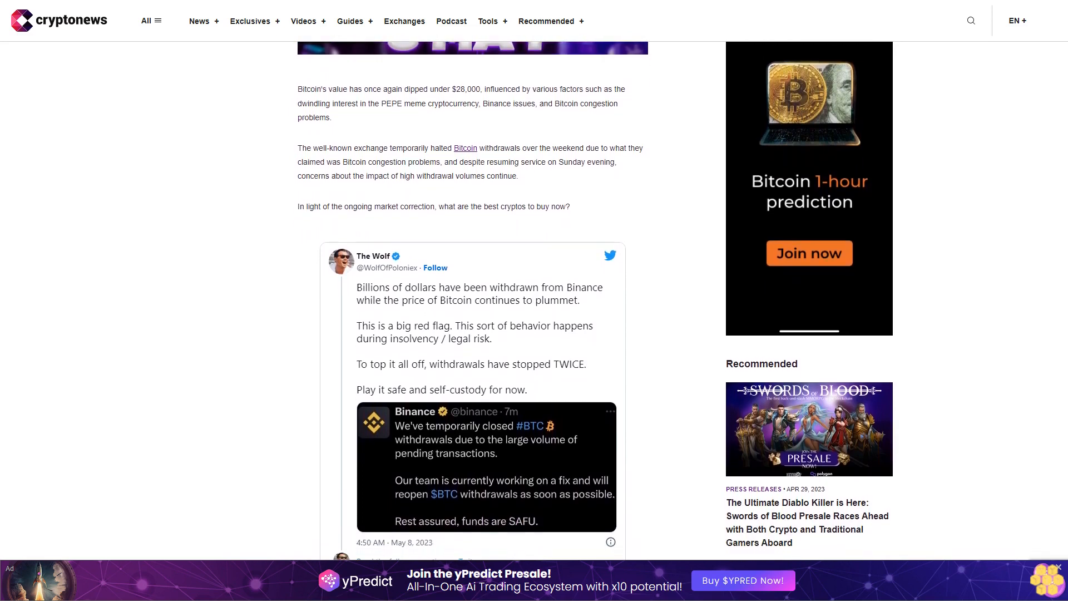
scroll(down, 3)
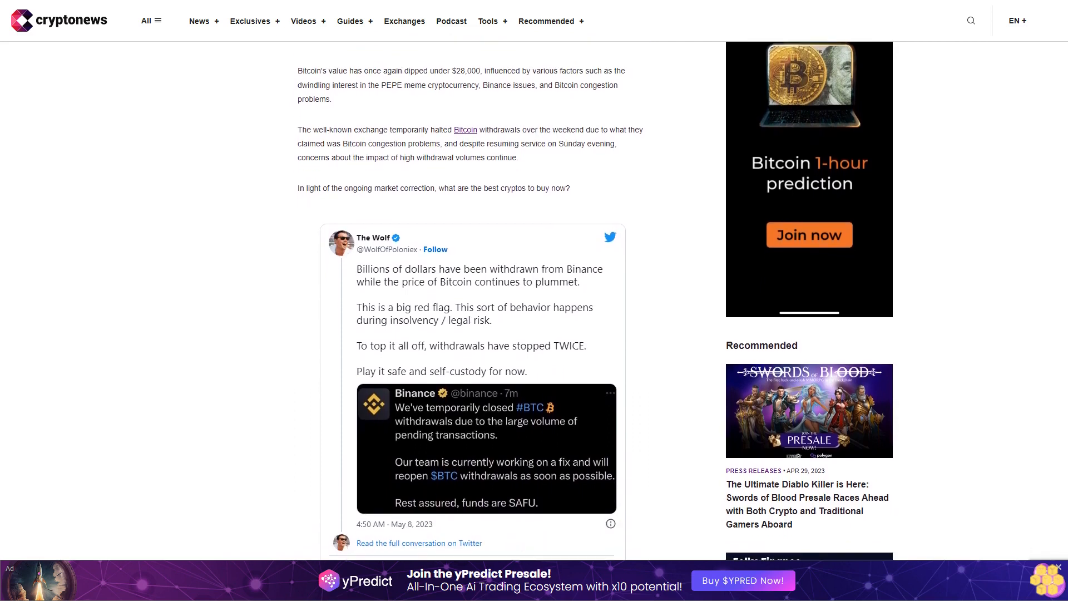
scroll(down, 3)
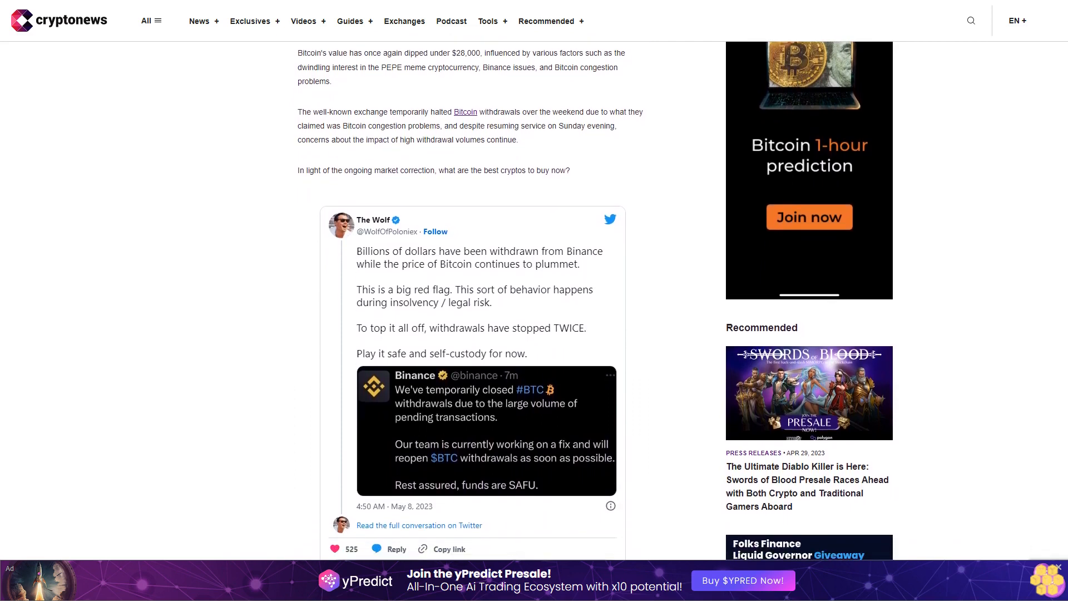
scroll(down, 3)
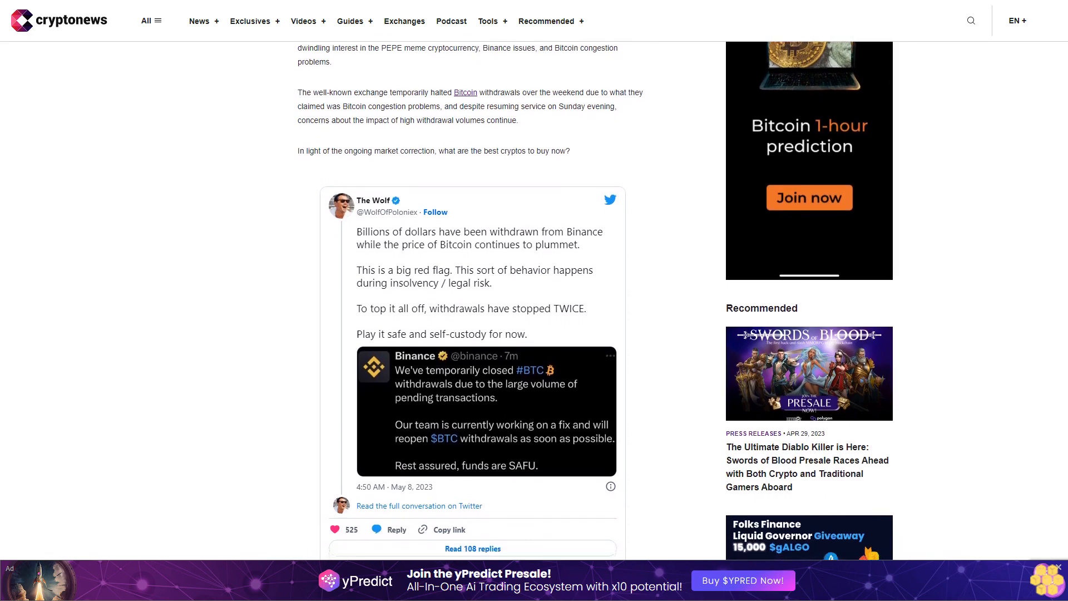
scroll(down, 3)
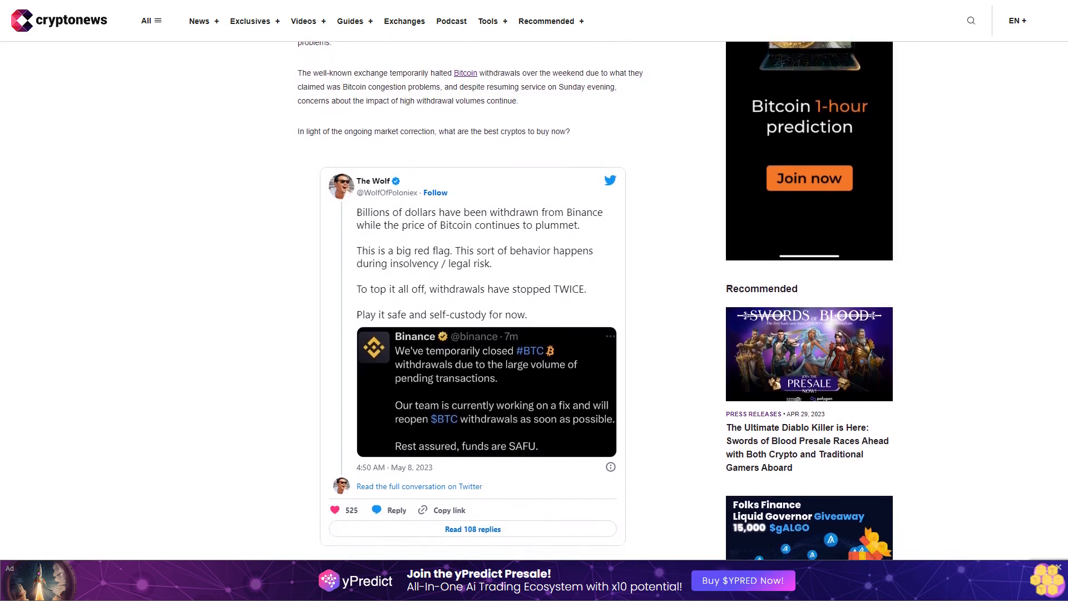
scroll(down, 3)
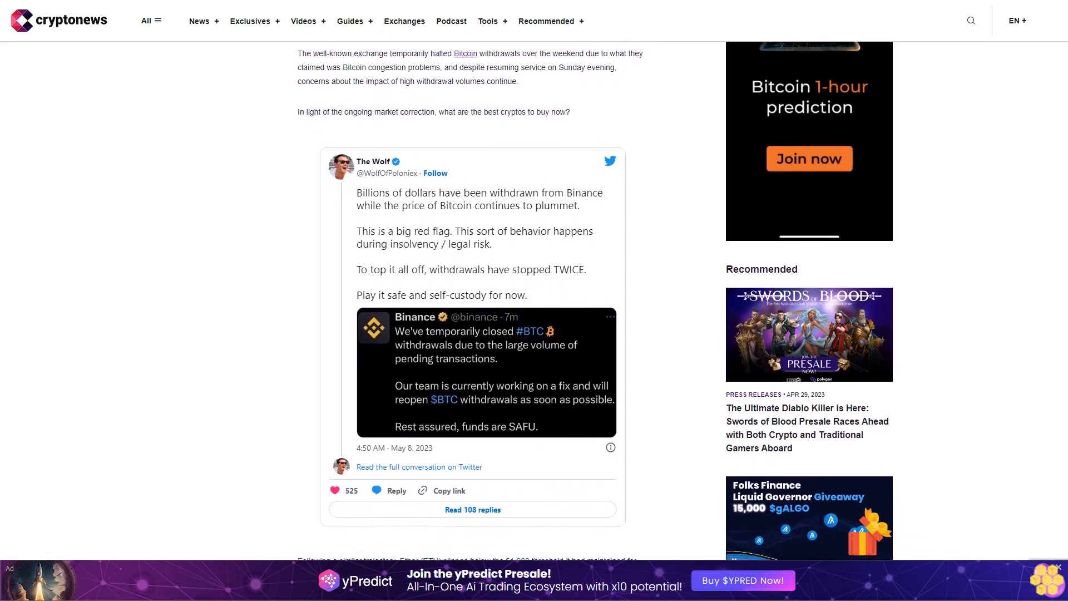
scroll(down, 3)
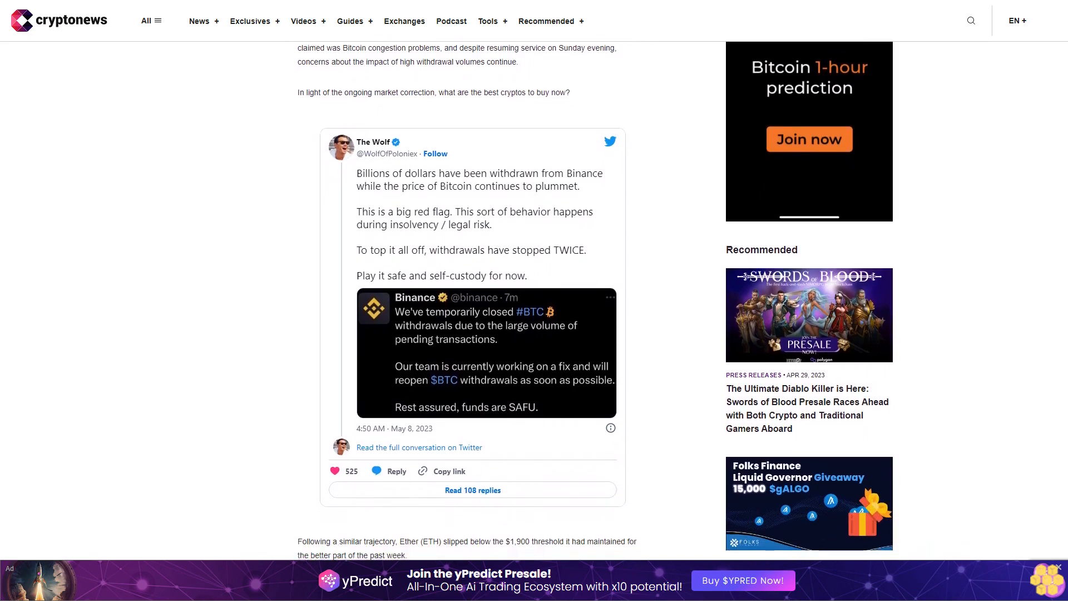
scroll(down, 3)
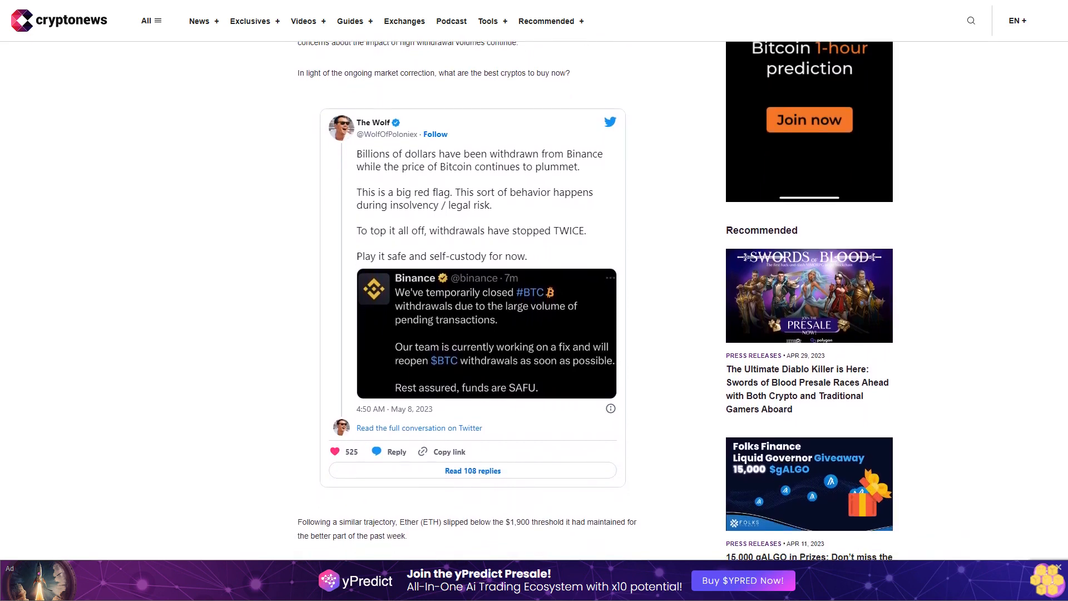
scroll(down, 3)
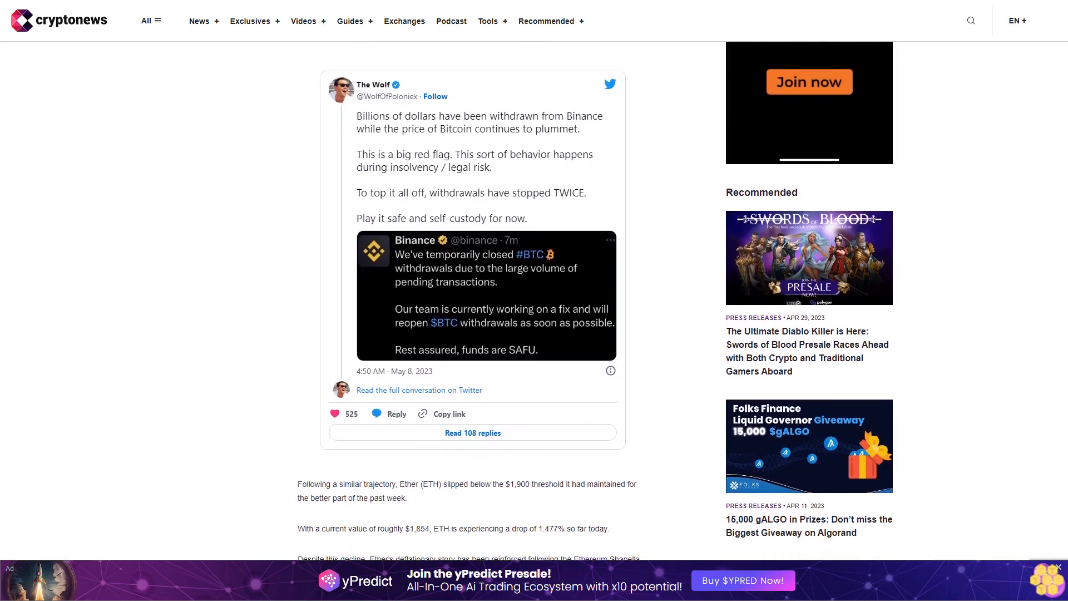
scroll(down, 3)
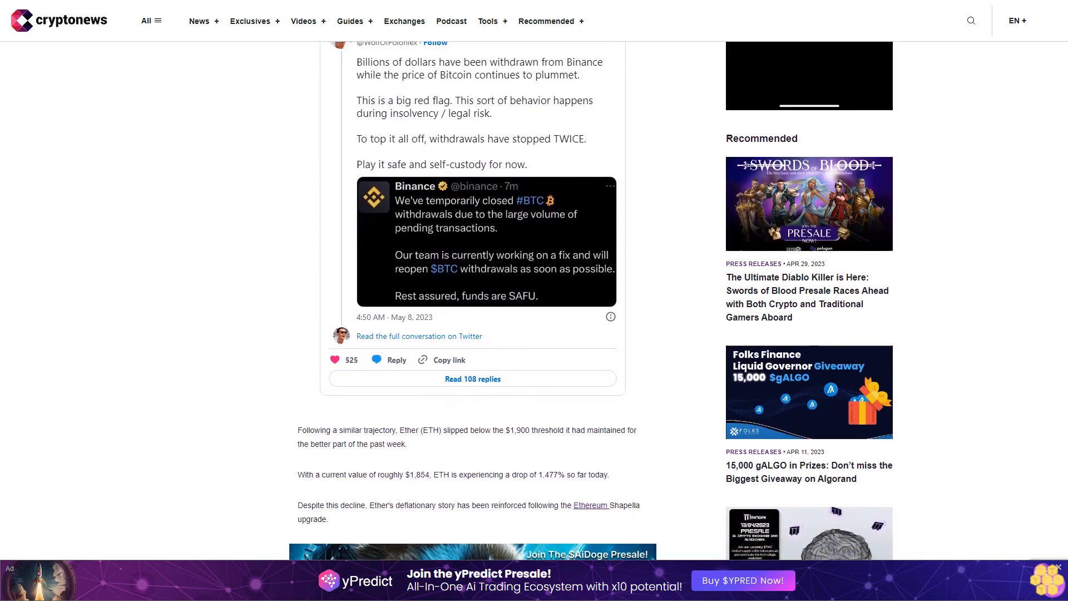
scroll(down, 3)
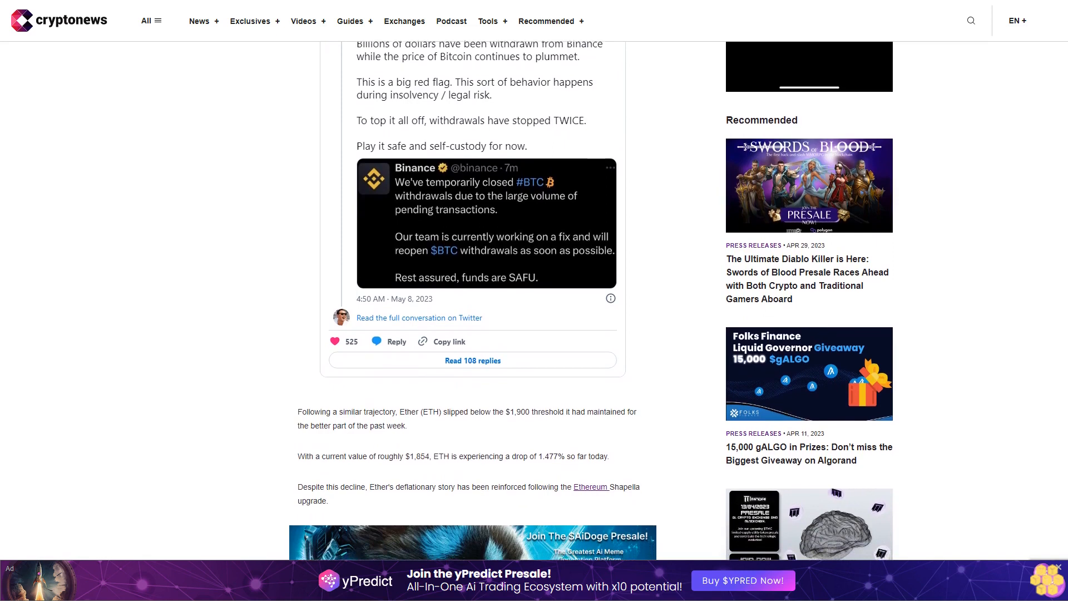
scroll(down, 3)
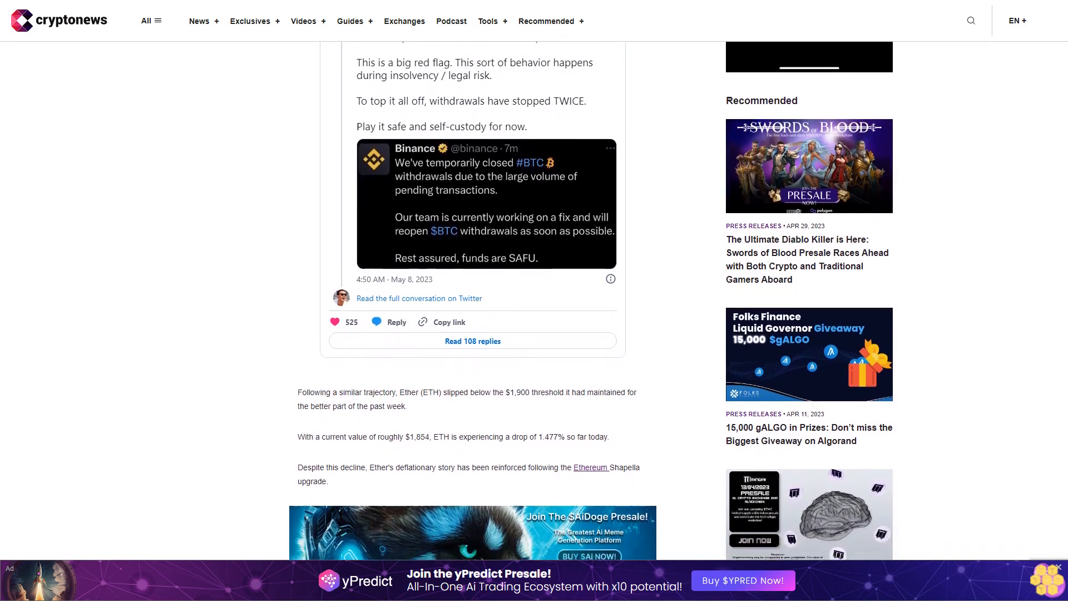
scroll(down, 3)
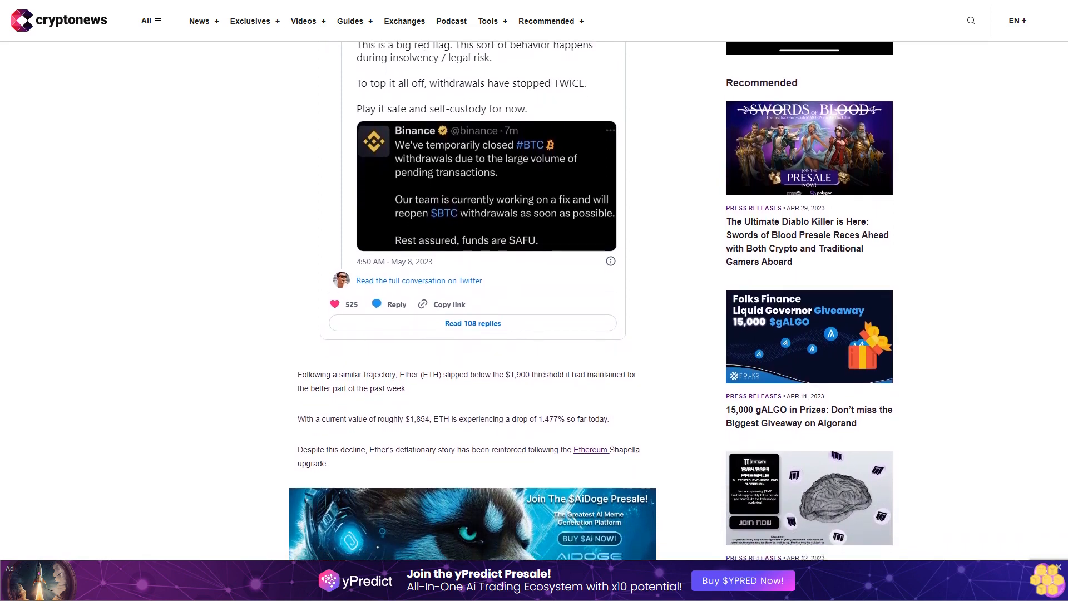
scroll(down, 3)
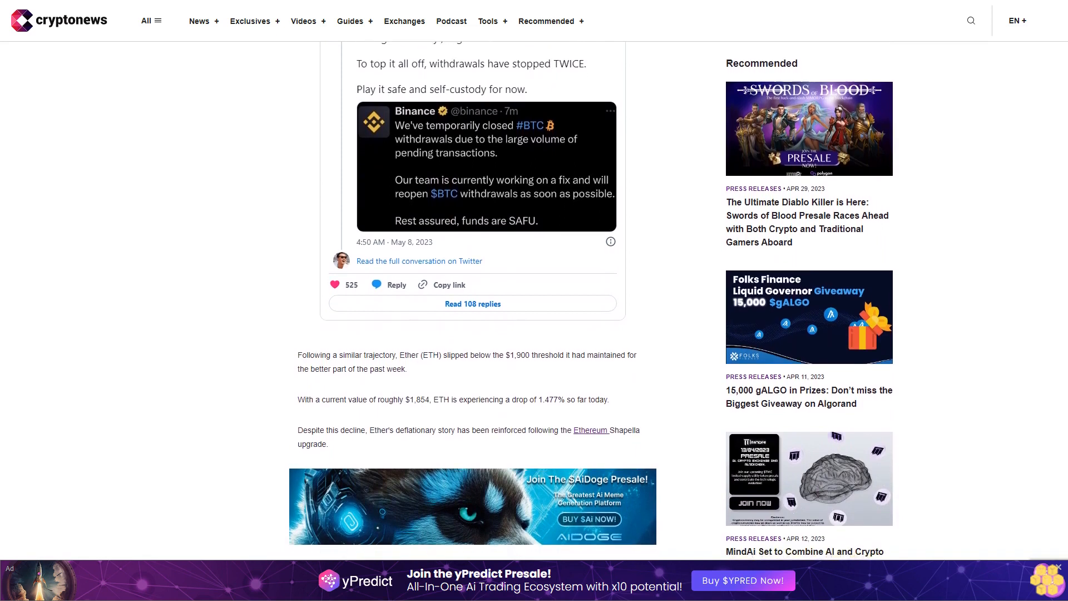
scroll(down, 3)
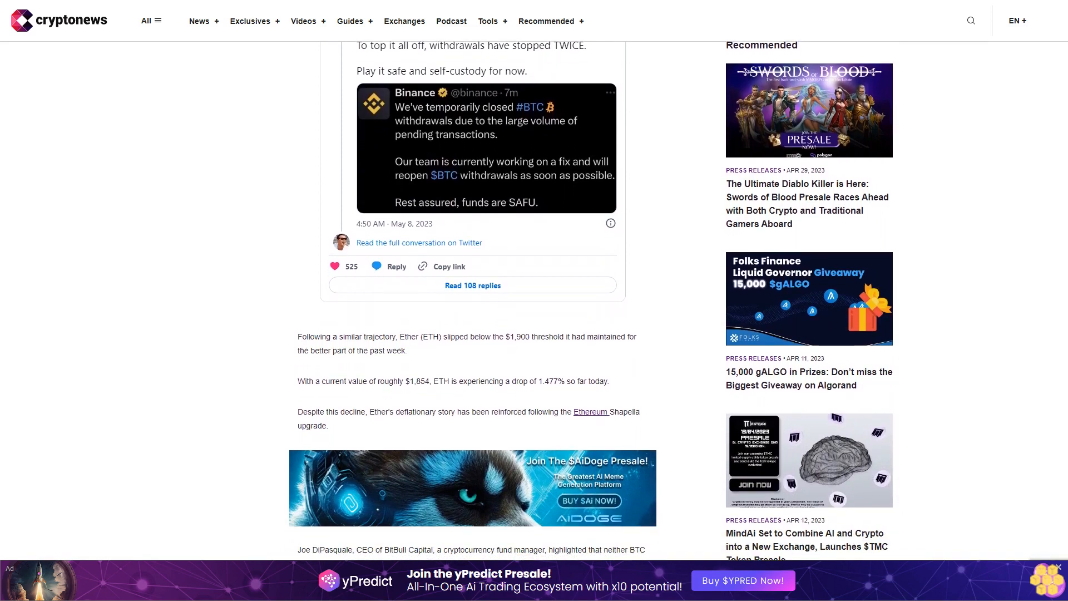
scroll(down, 3)
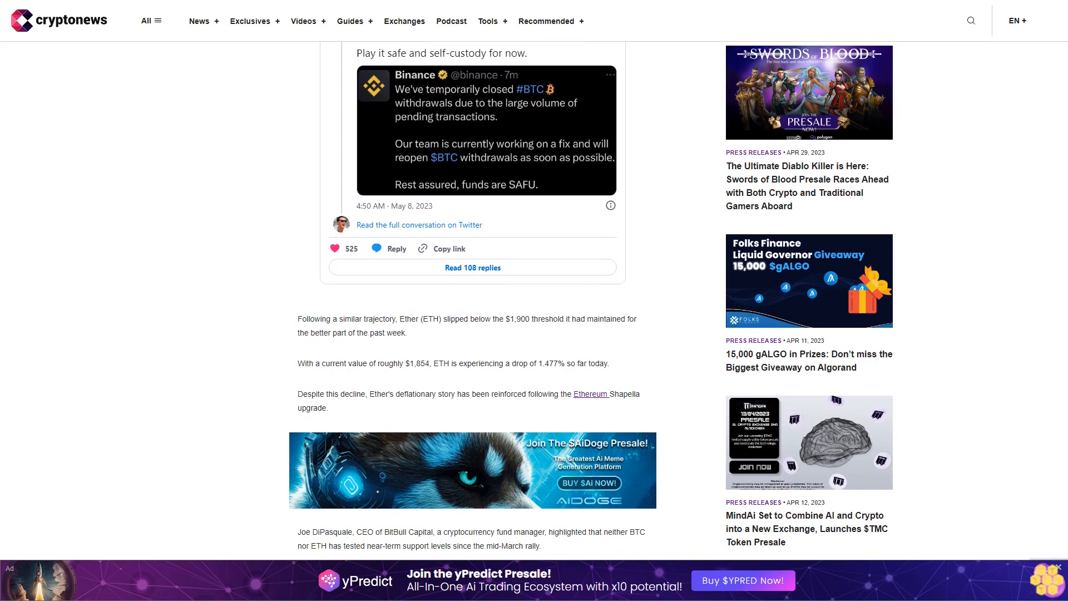
scroll(down, 3)
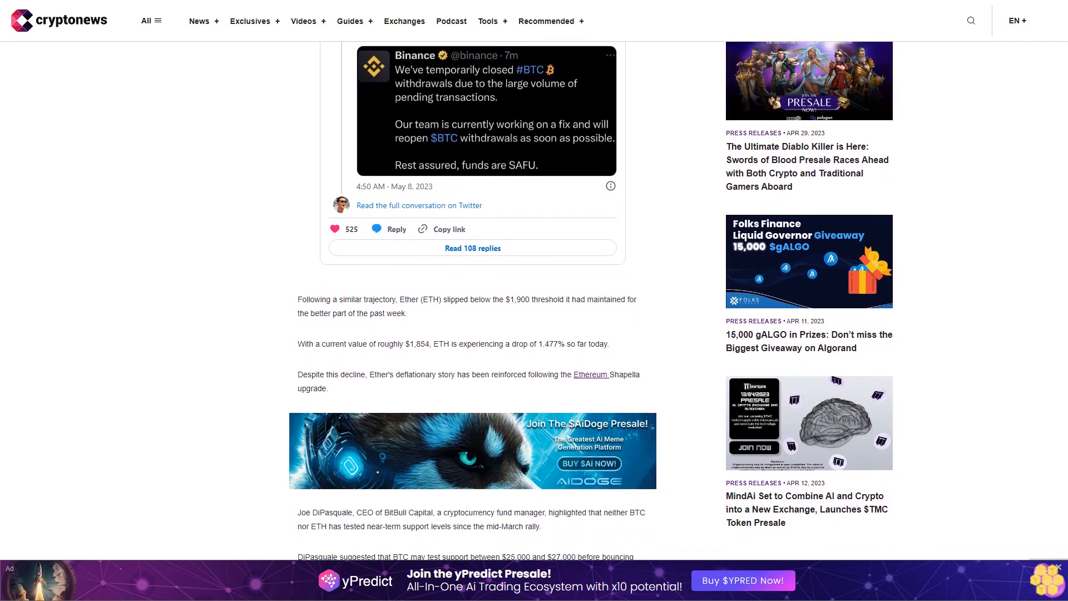
scroll(down, 3)
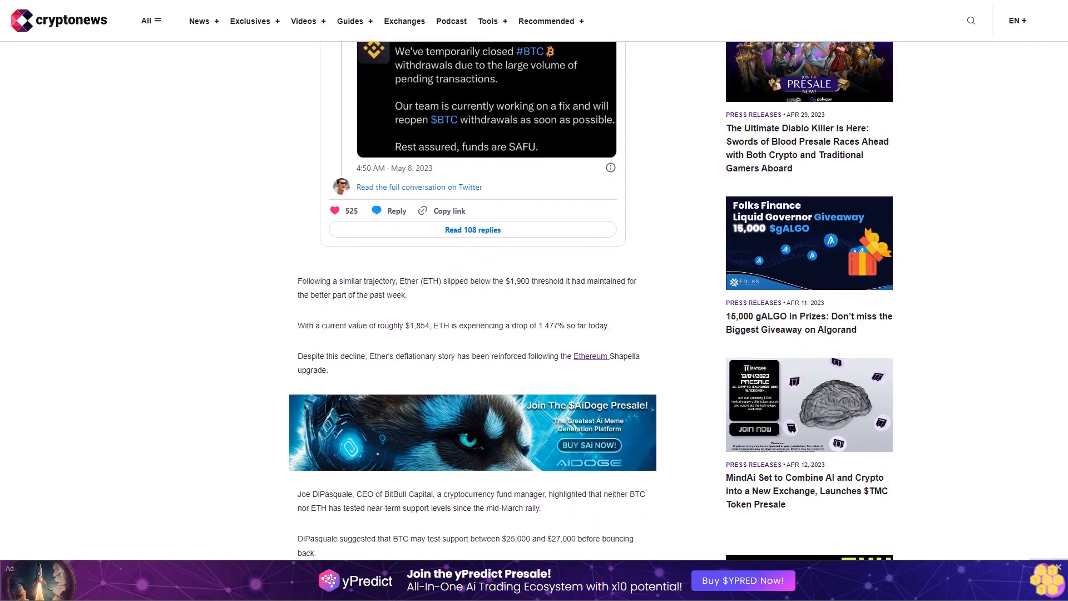
scroll(down, 3)
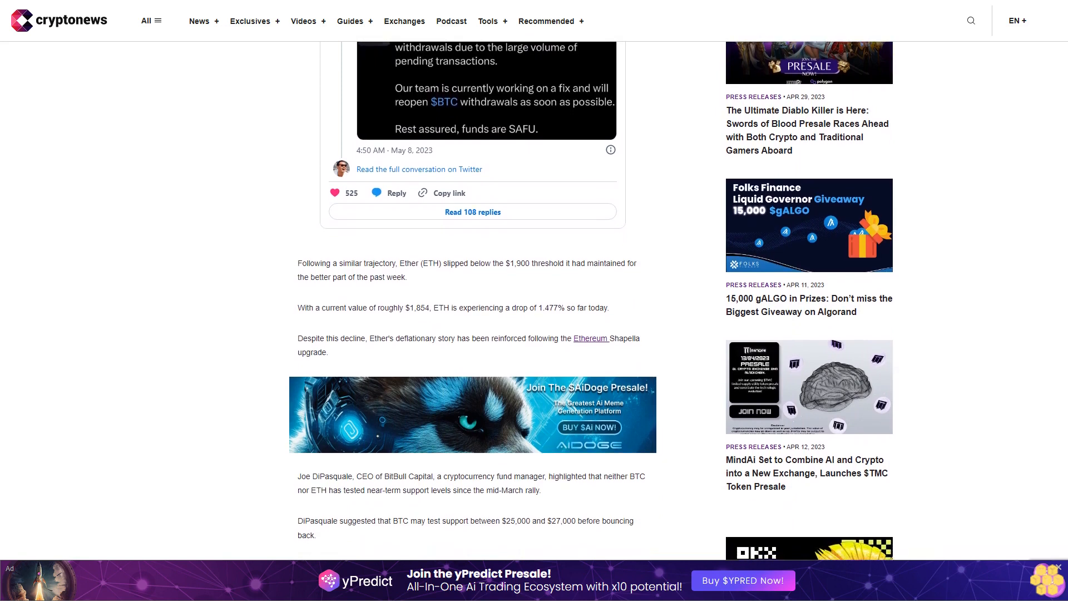
scroll(down, 3)
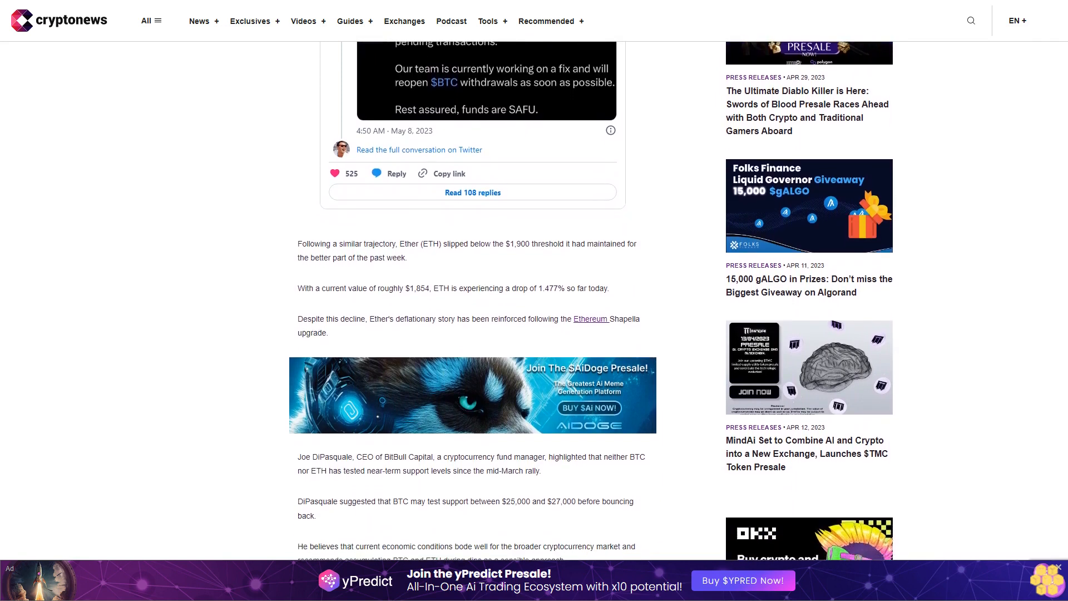
scroll(down, 3)
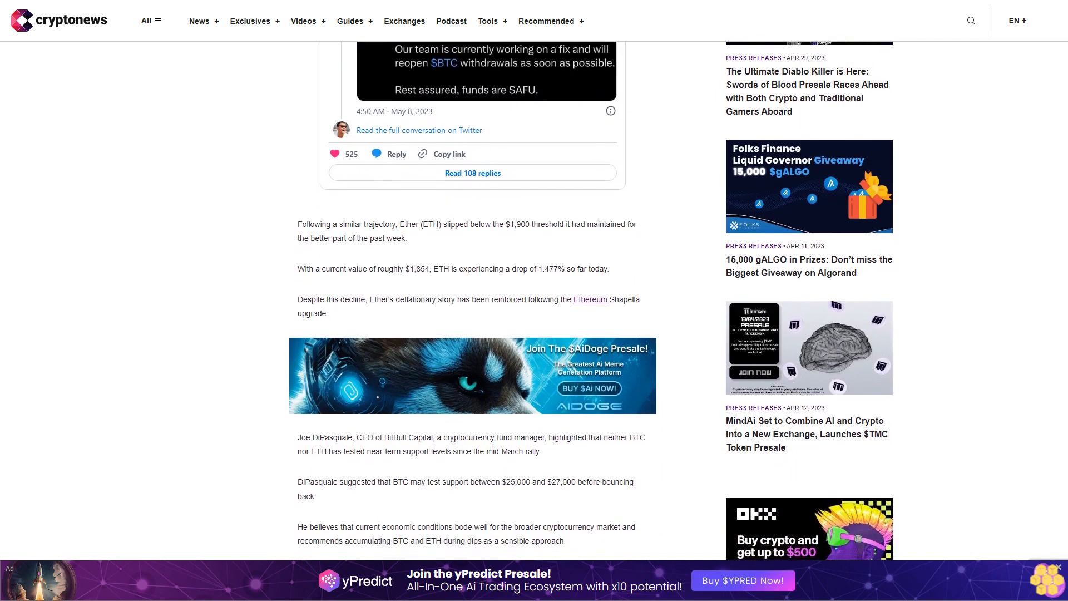
scroll(down, 3)
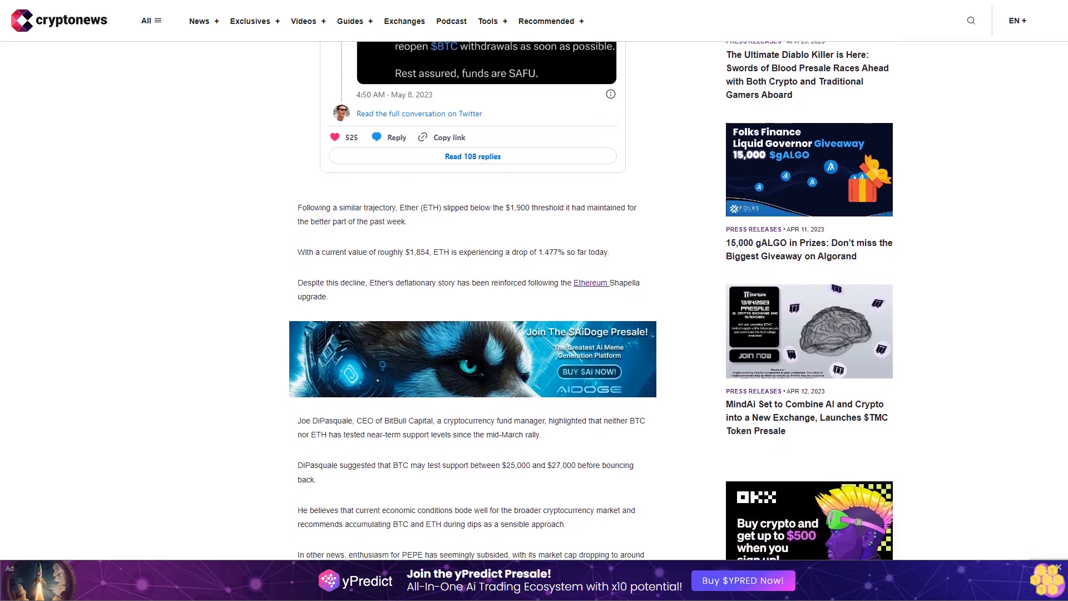
scroll(down, 3)
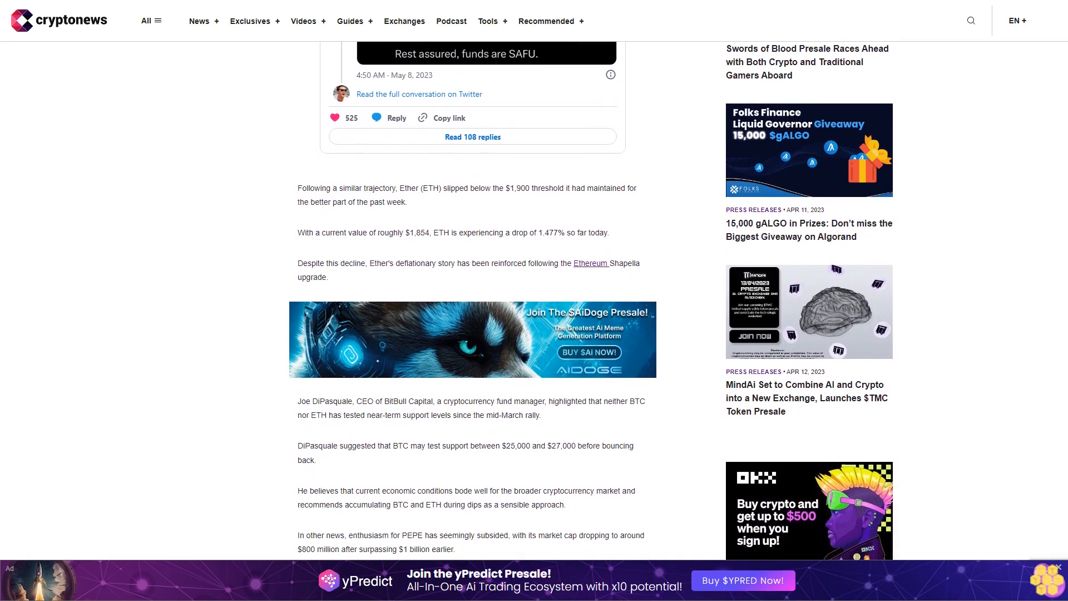
scroll(down, 3)
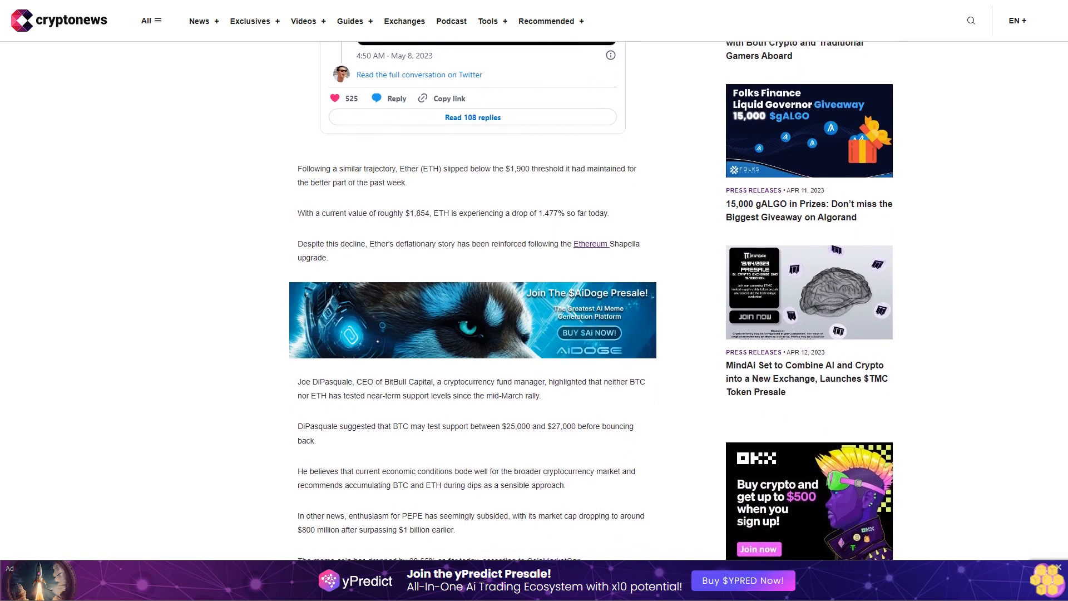
scroll(down, 3)
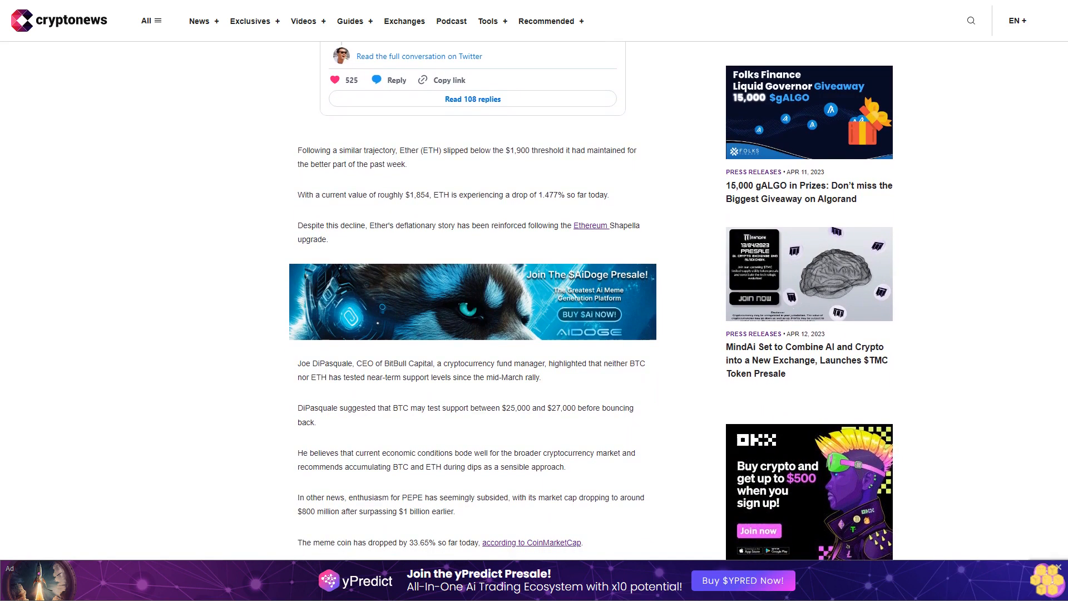
scroll(down, 3)
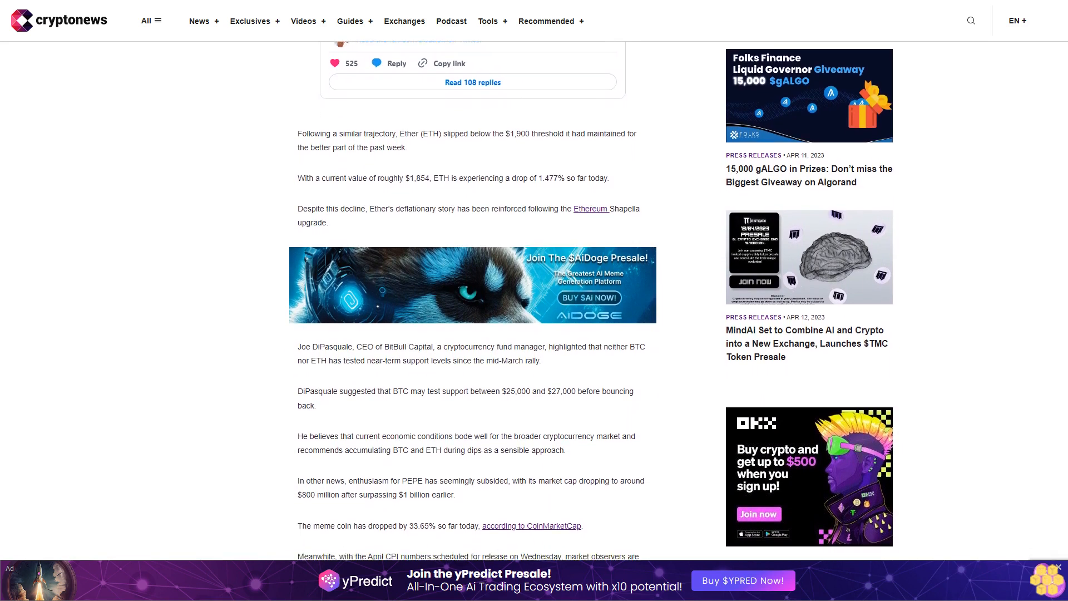
scroll(down, 3)
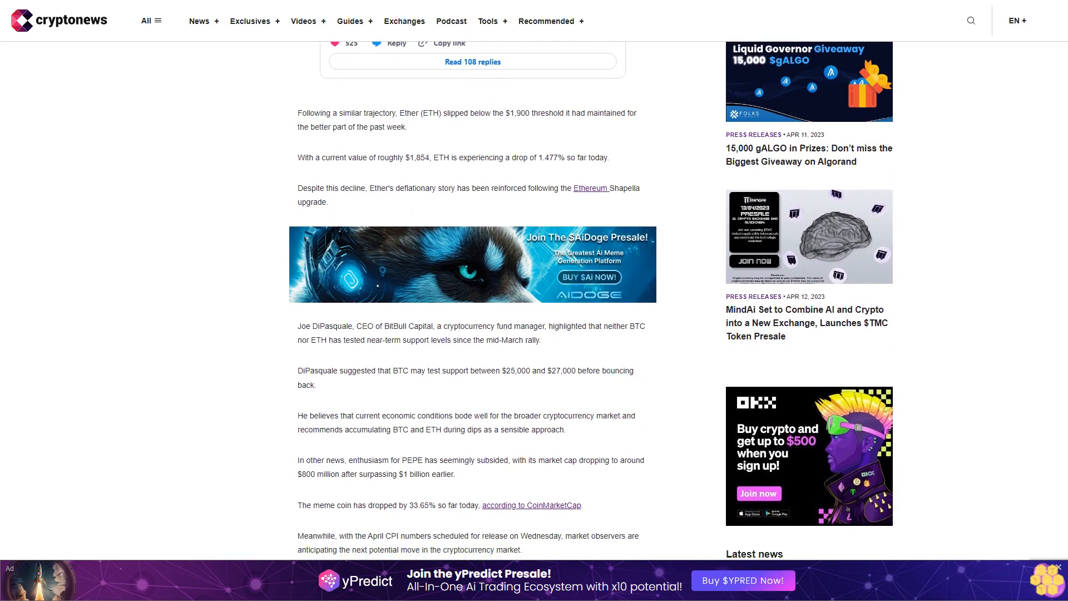
scroll(down, 3)
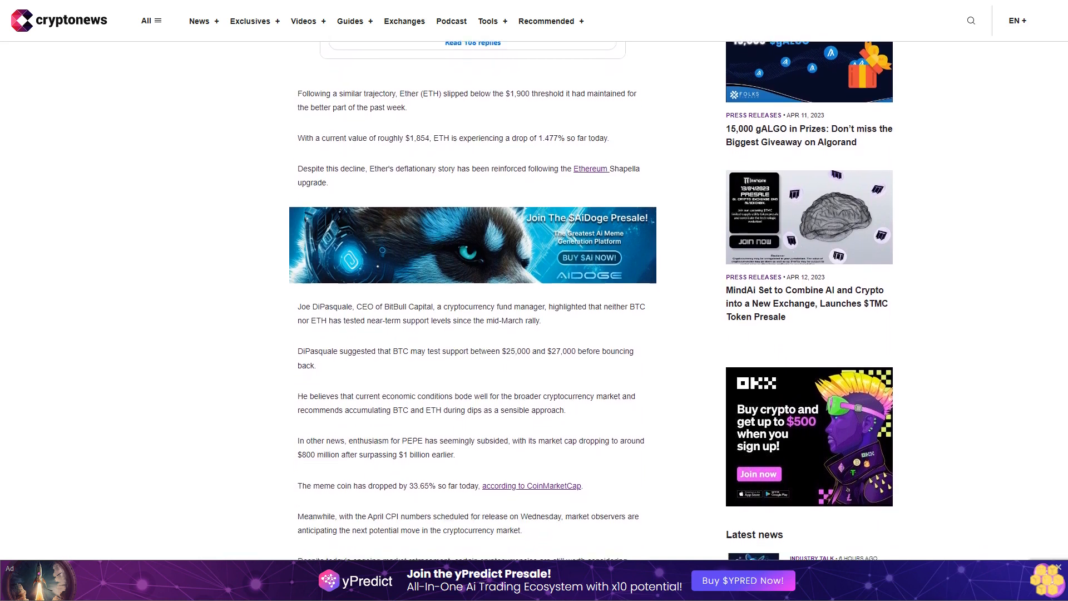
scroll(down, 3)
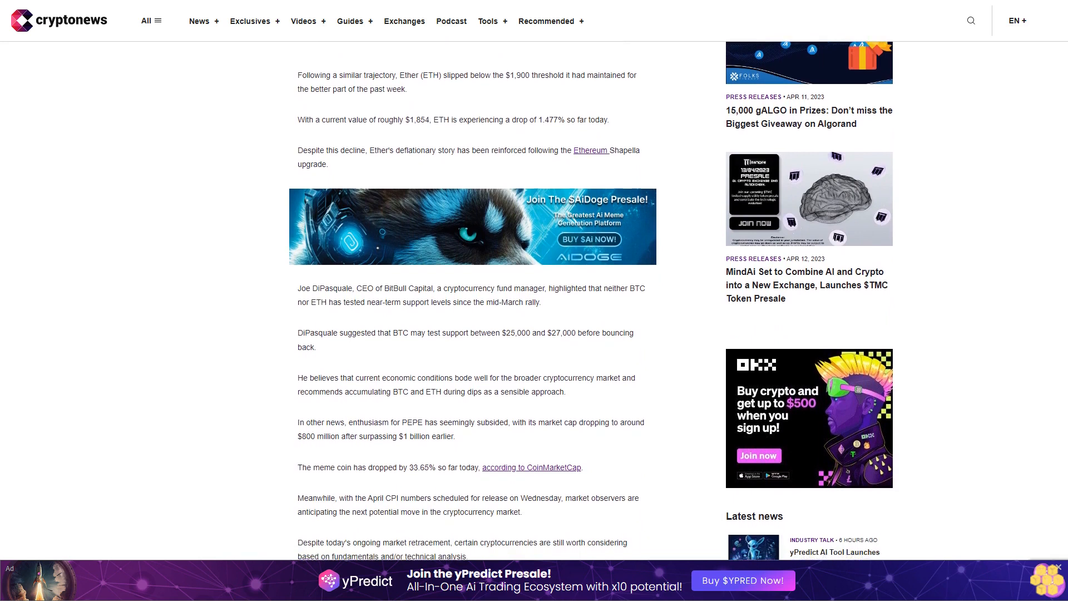
scroll(down, 3)
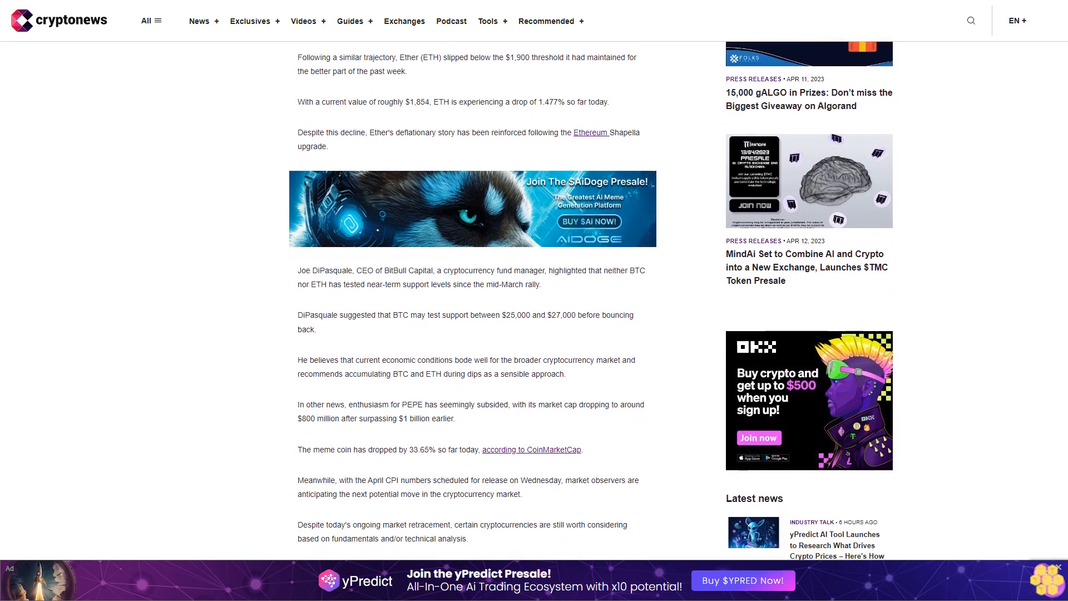
scroll(down, 3)
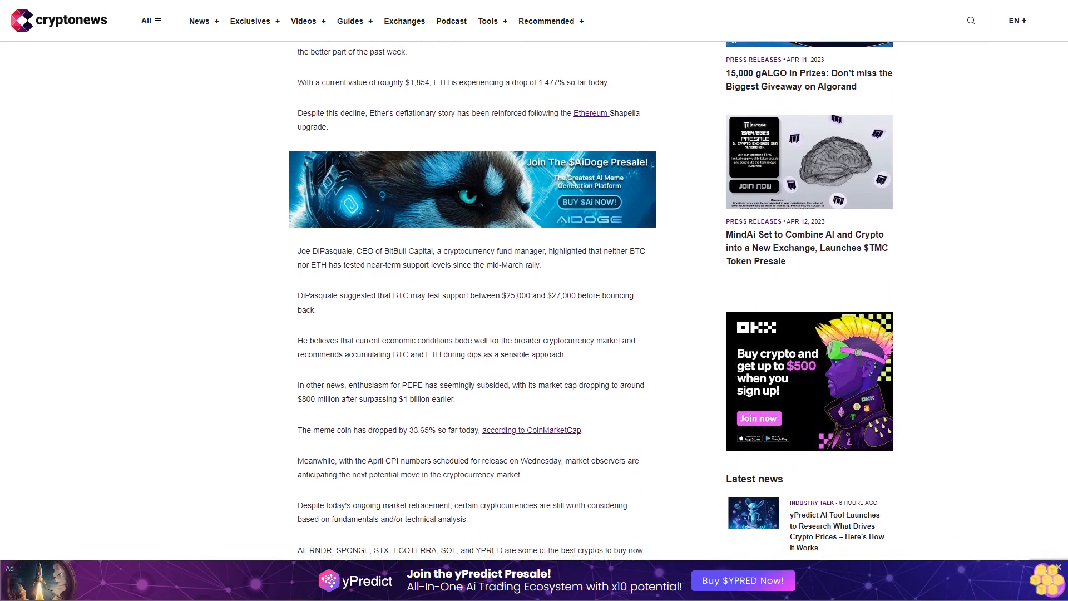
scroll(down, 3)
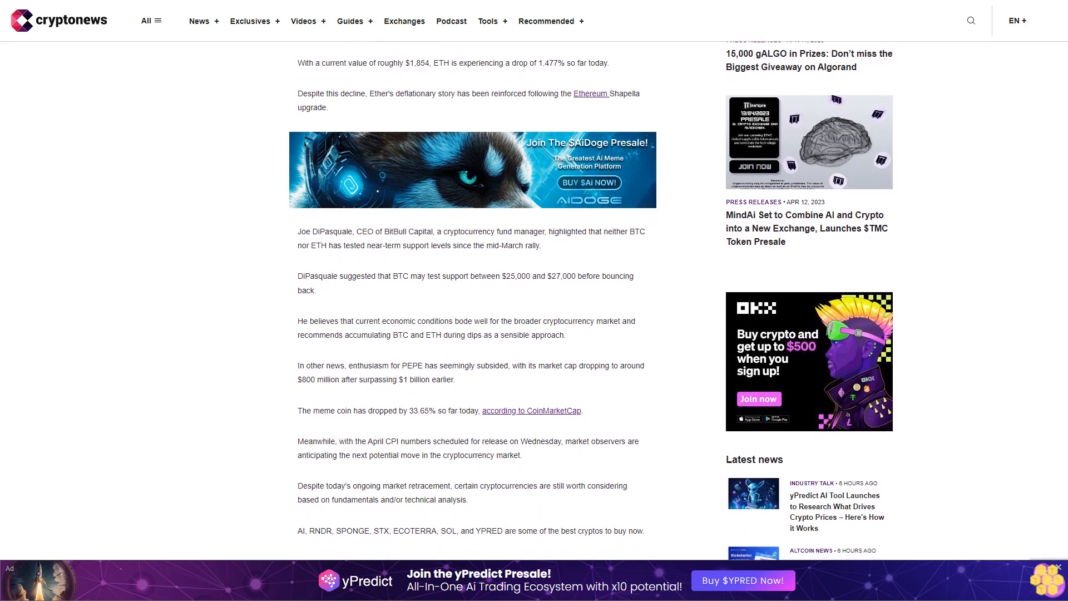
scroll(down, 3)
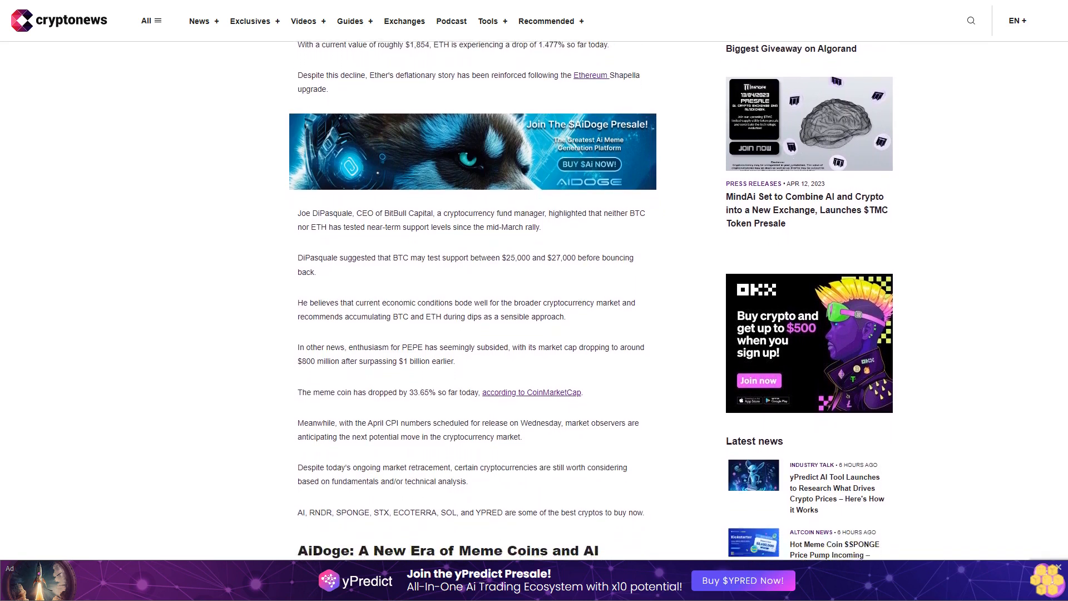
scroll(down, 3)
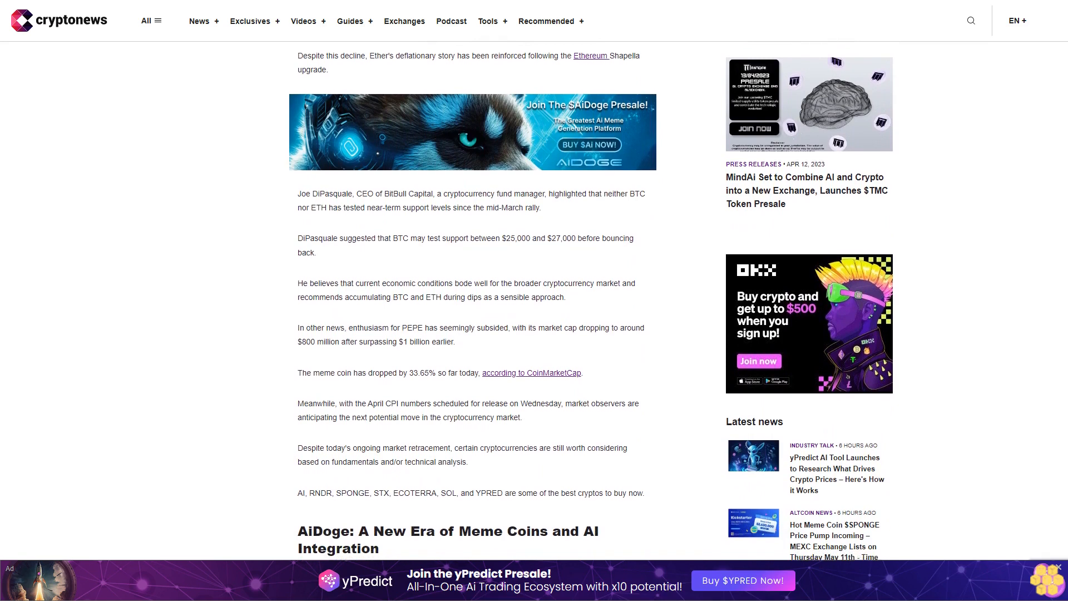
scroll(down, 3)
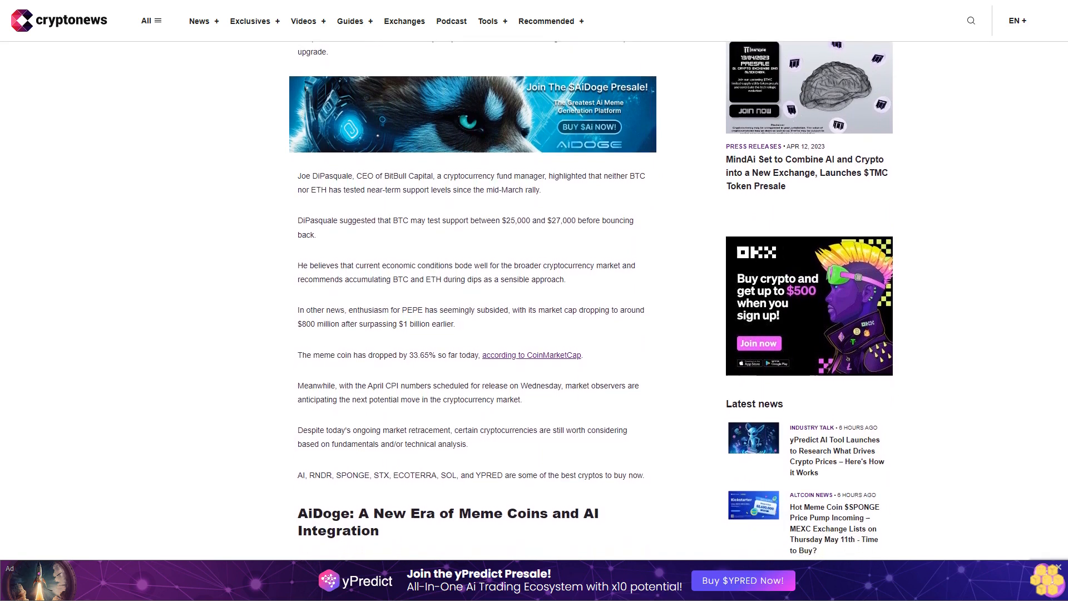
scroll(down, 3)
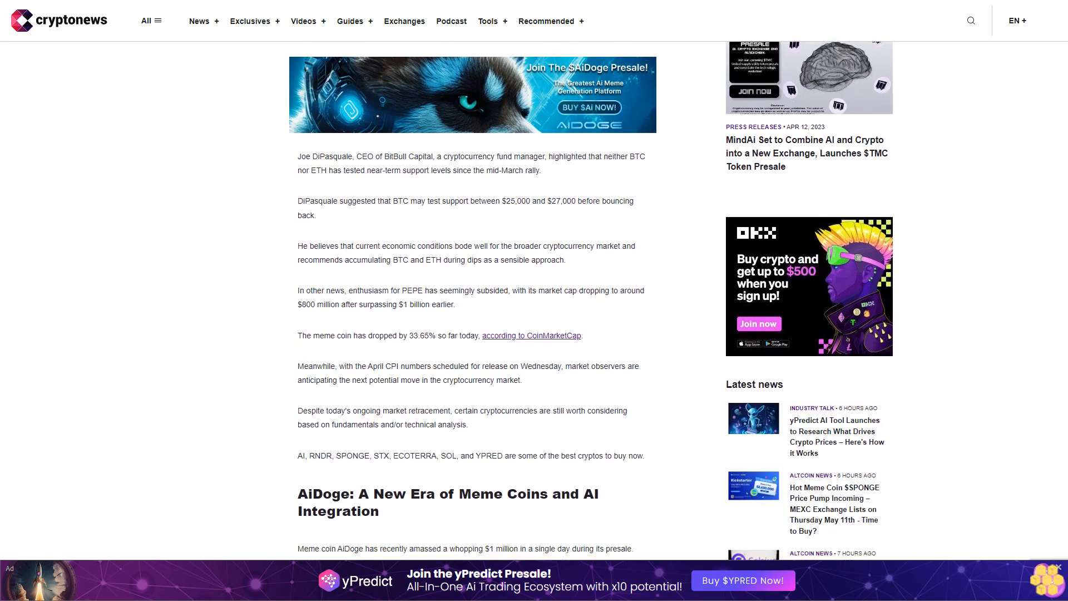
scroll(down, 3)
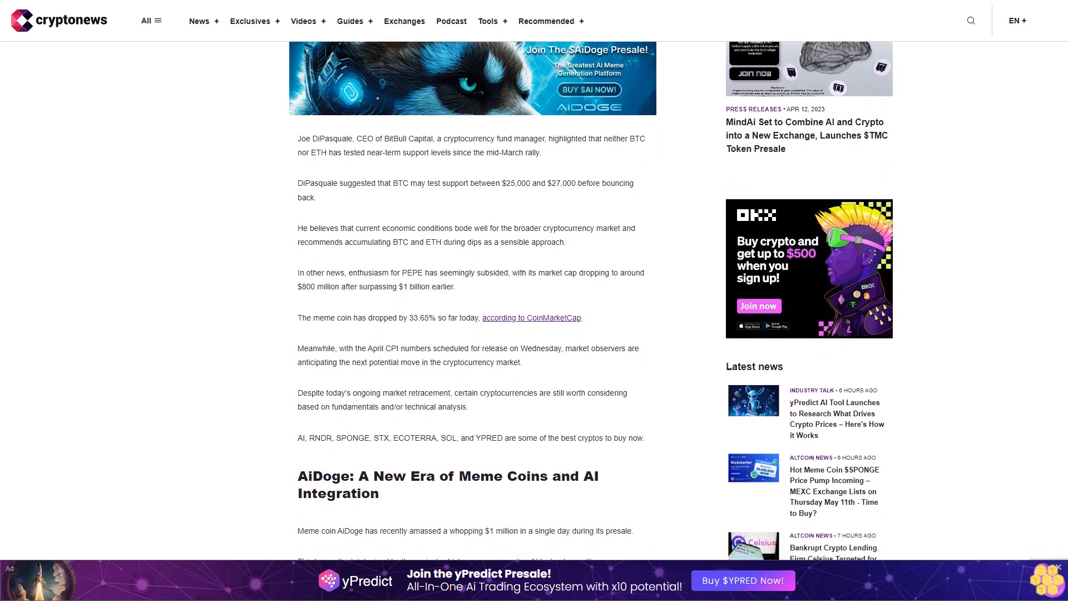
scroll(down, 3)
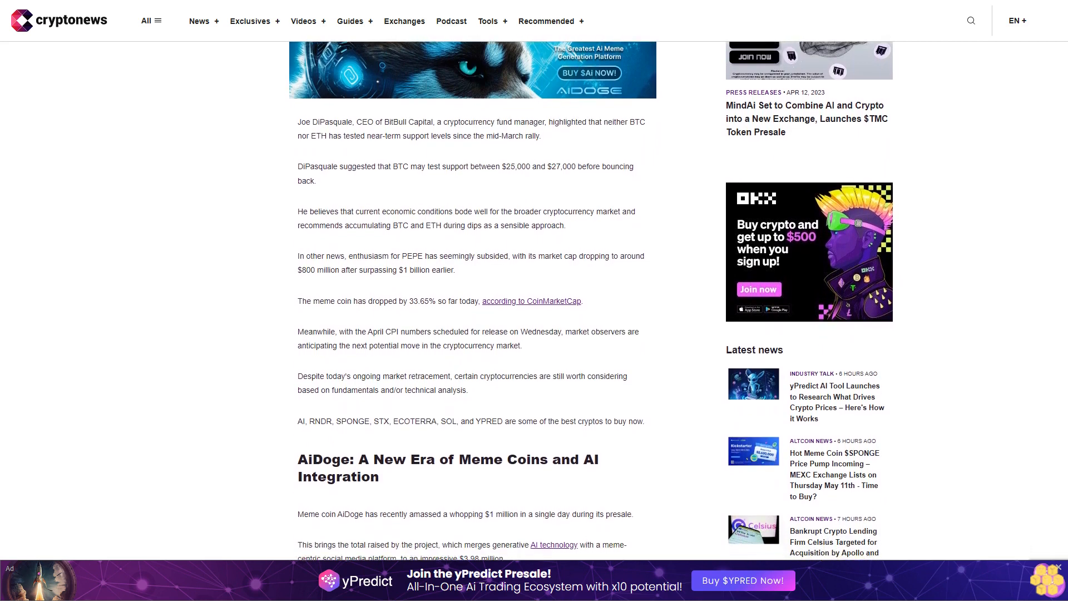
scroll(down, 3)
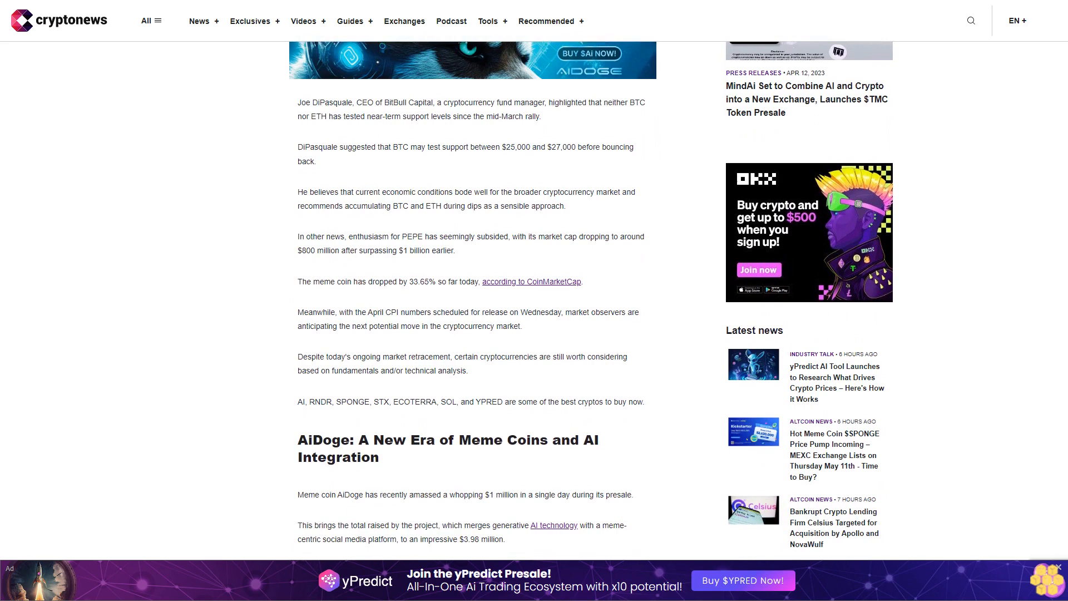
scroll(down, 3)
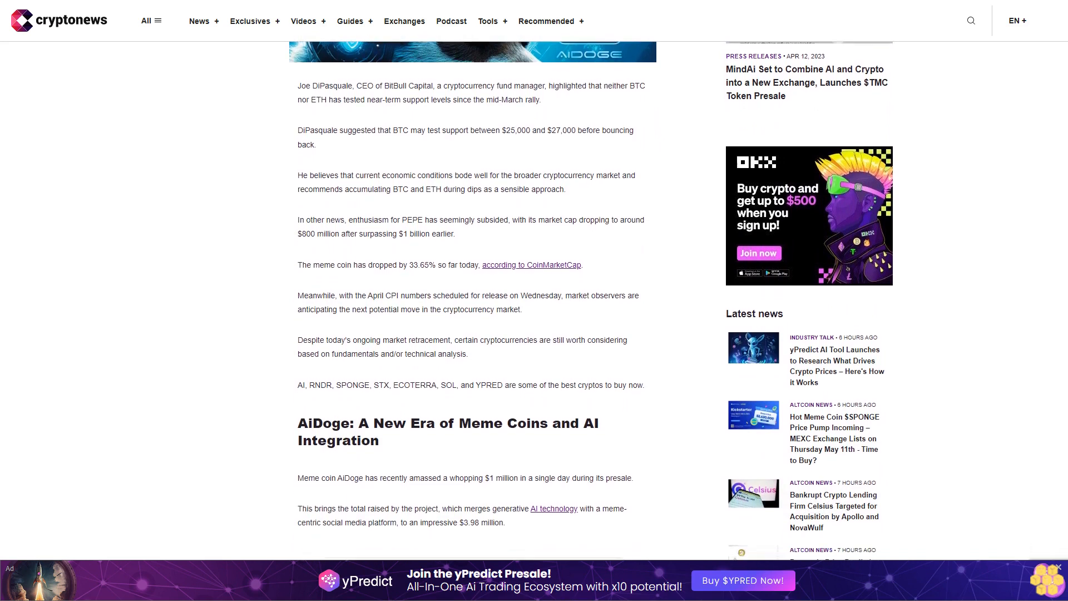
scroll(down, 3)
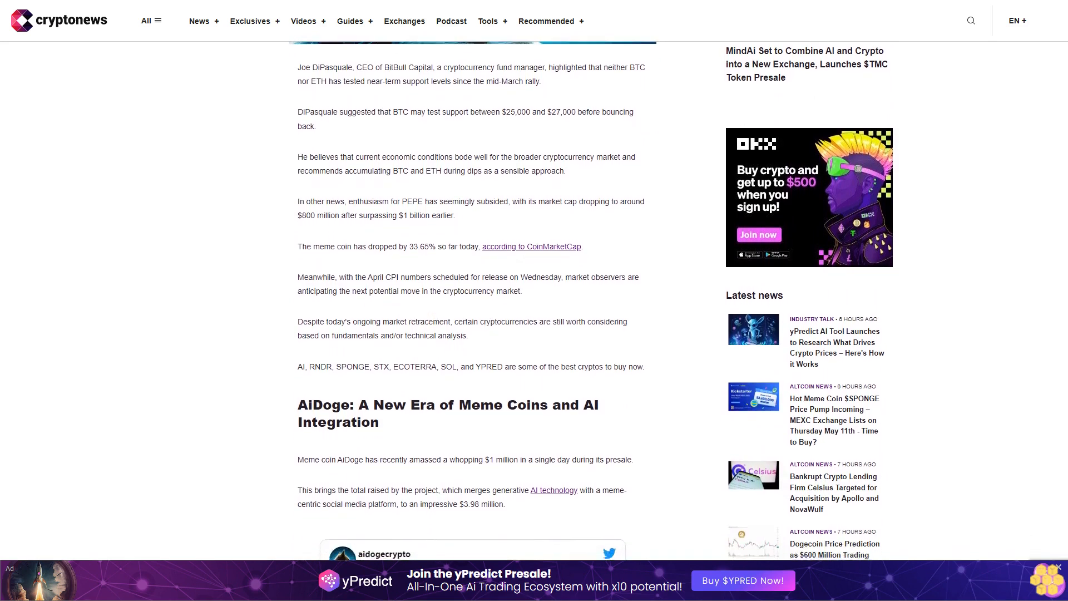
scroll(down, 3)
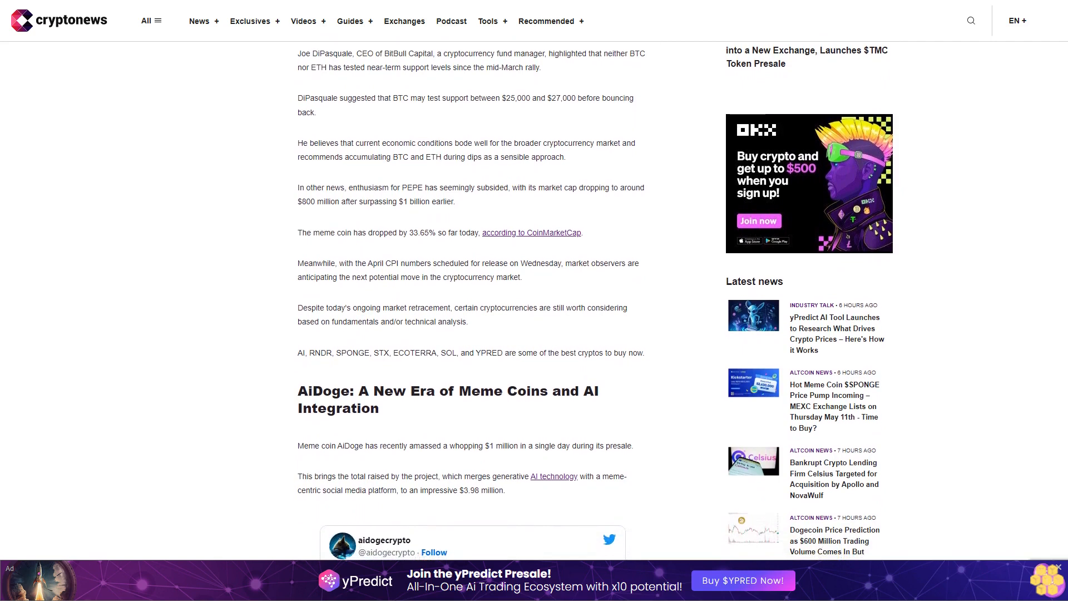
scroll(down, 3)
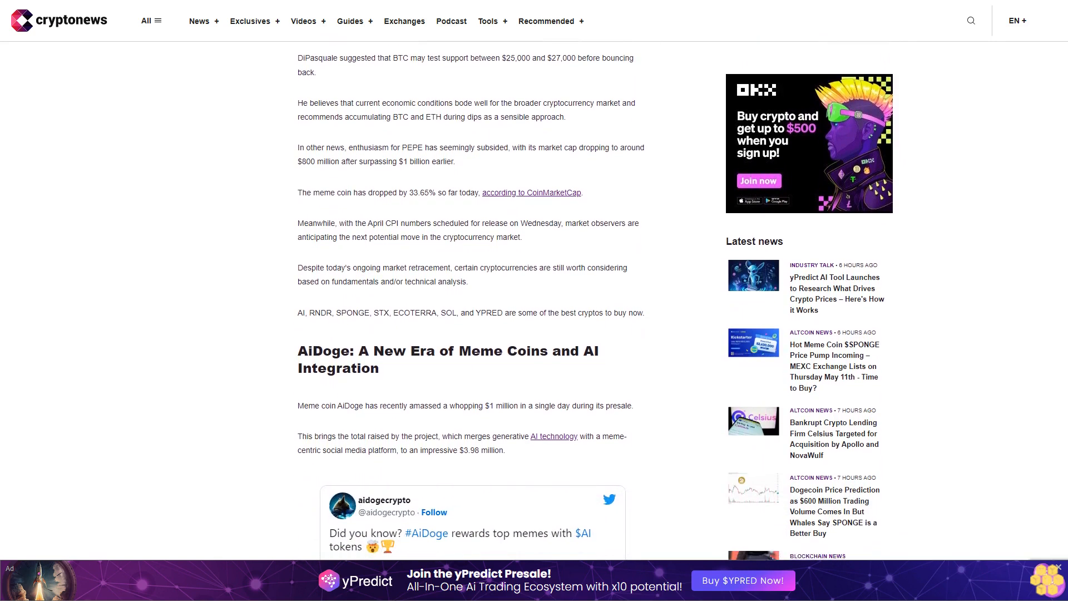
scroll(down, 3)
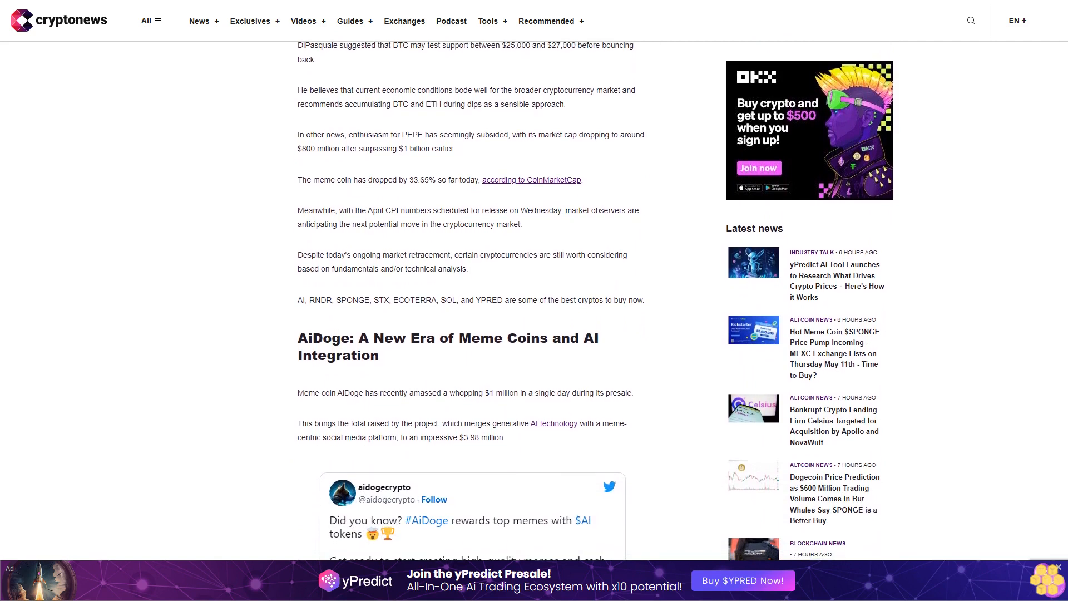
scroll(down, 3)
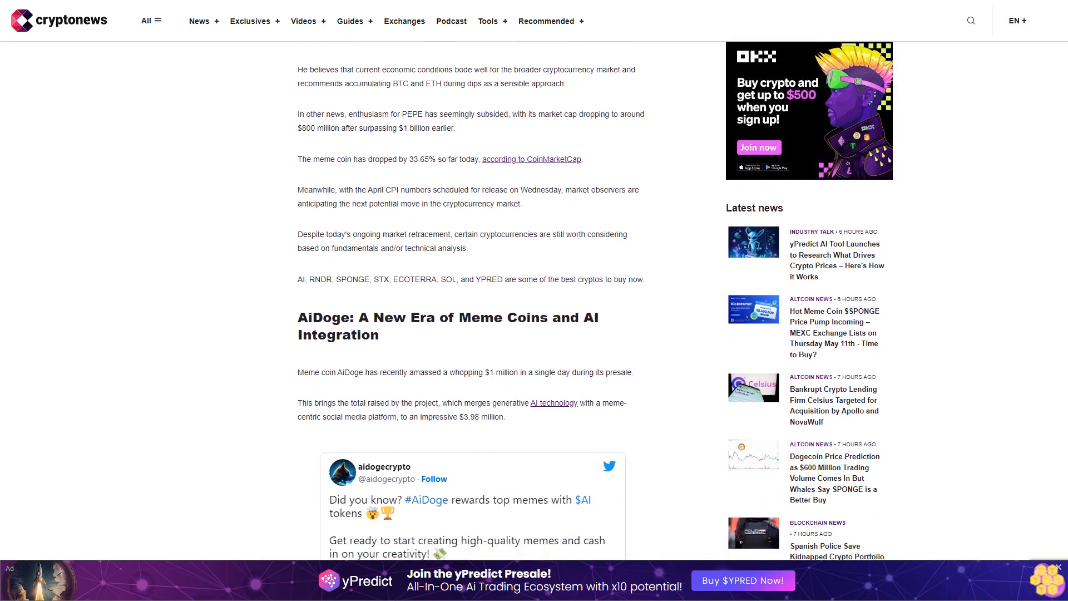
scroll(down, 3)
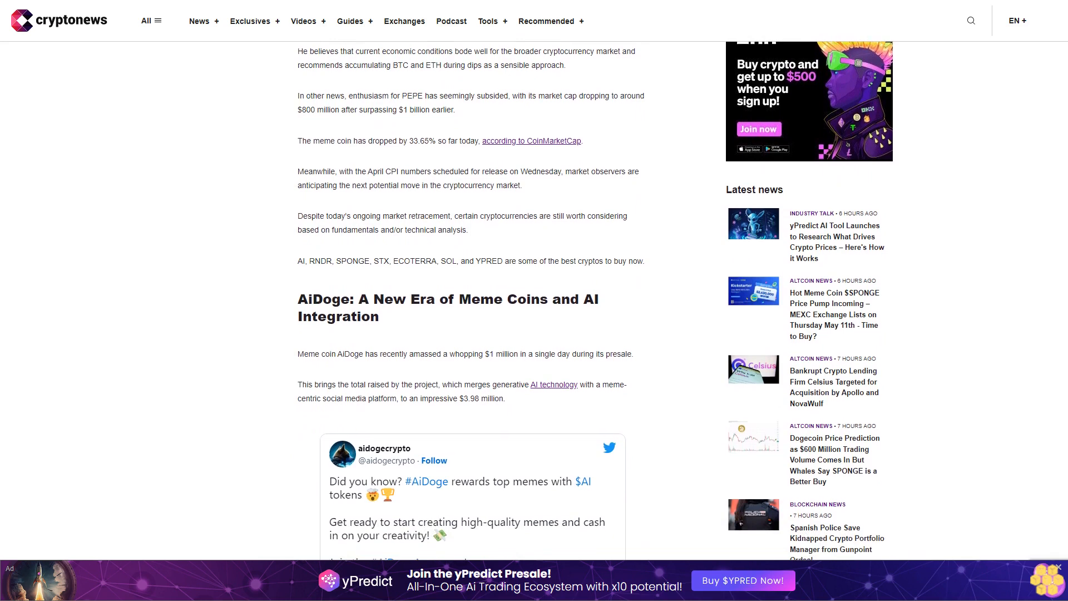
scroll(down, 3)
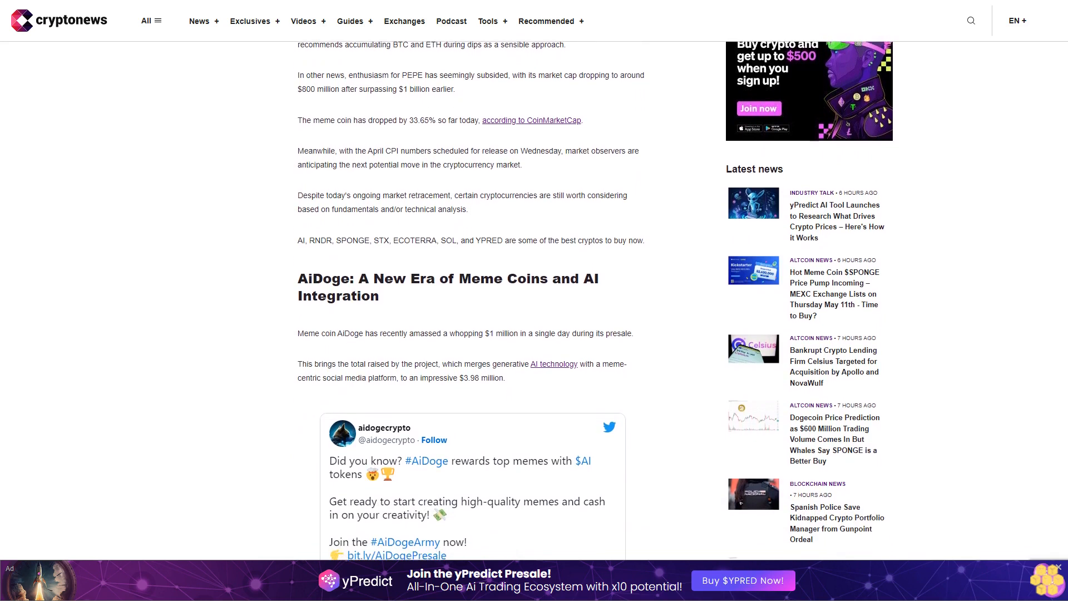
scroll(down, 3)
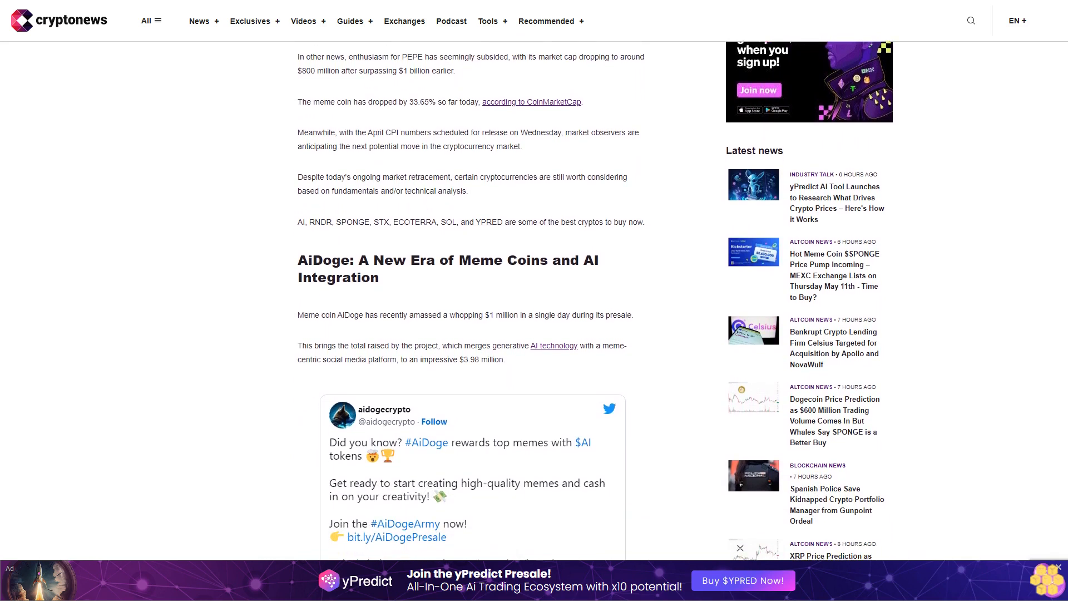
scroll(down, 3)
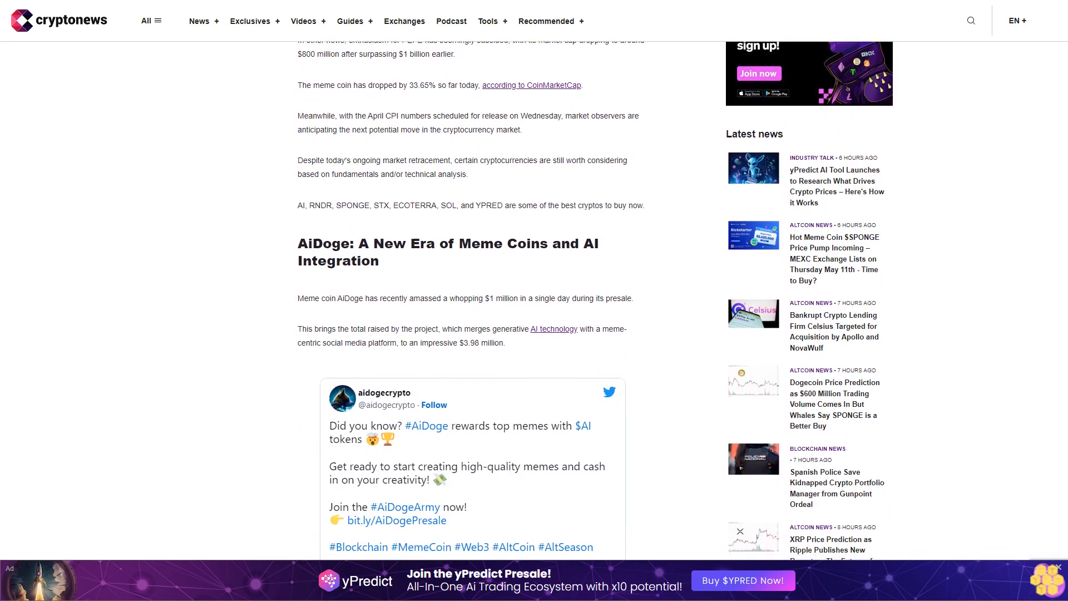
scroll(down, 3)
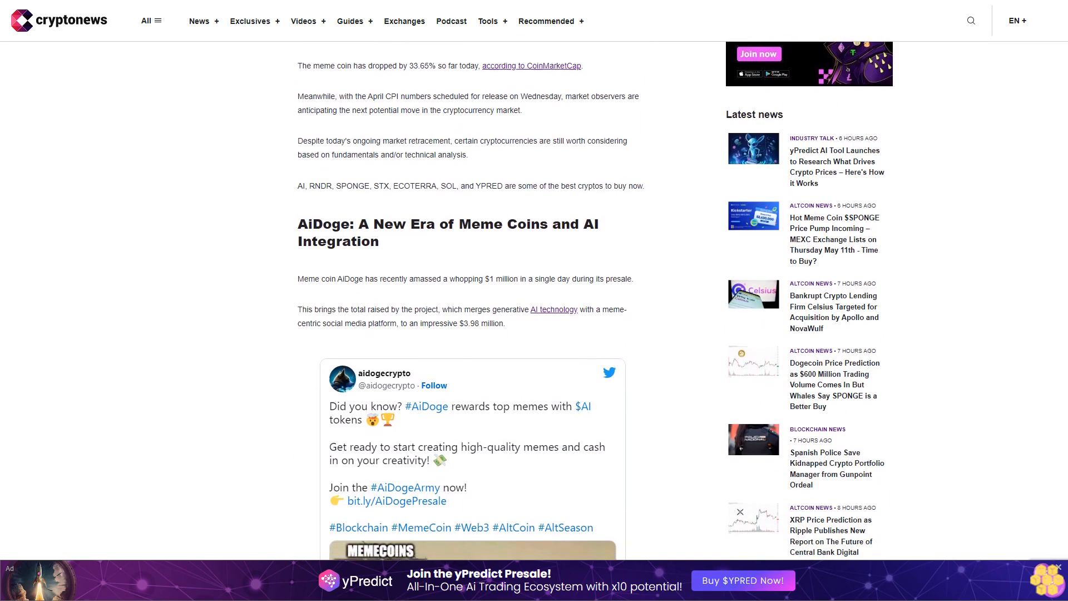
scroll(down, 3)
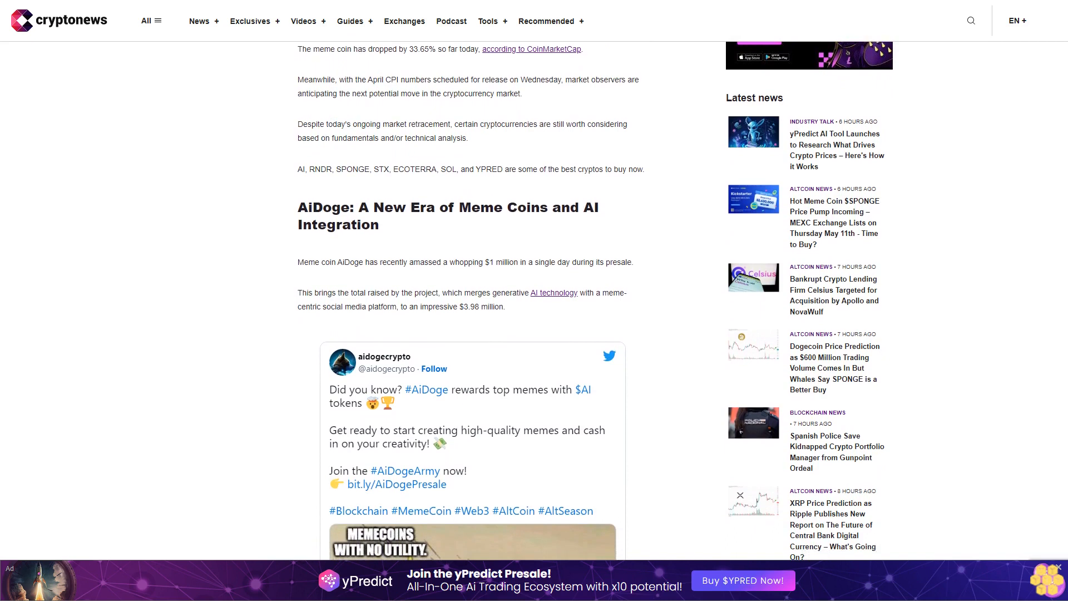
scroll(down, 3)
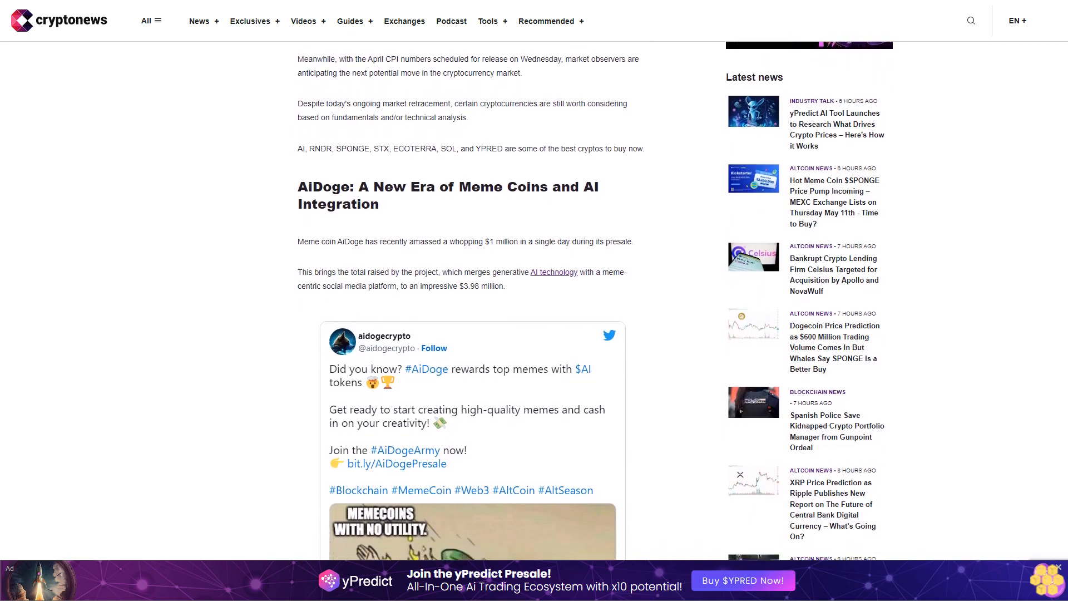
scroll(down, 3)
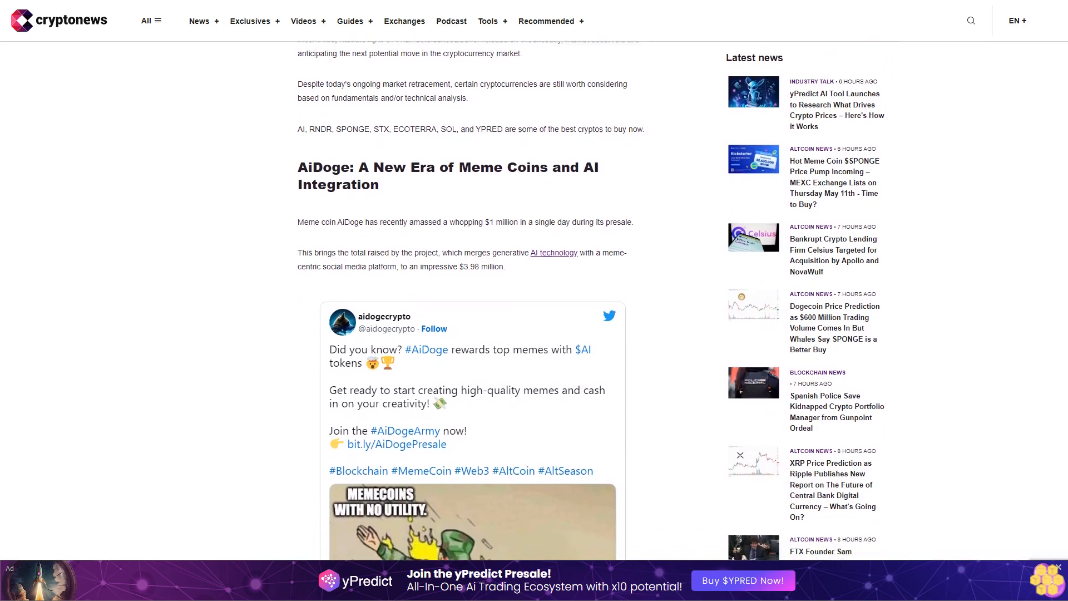
scroll(down, 3)
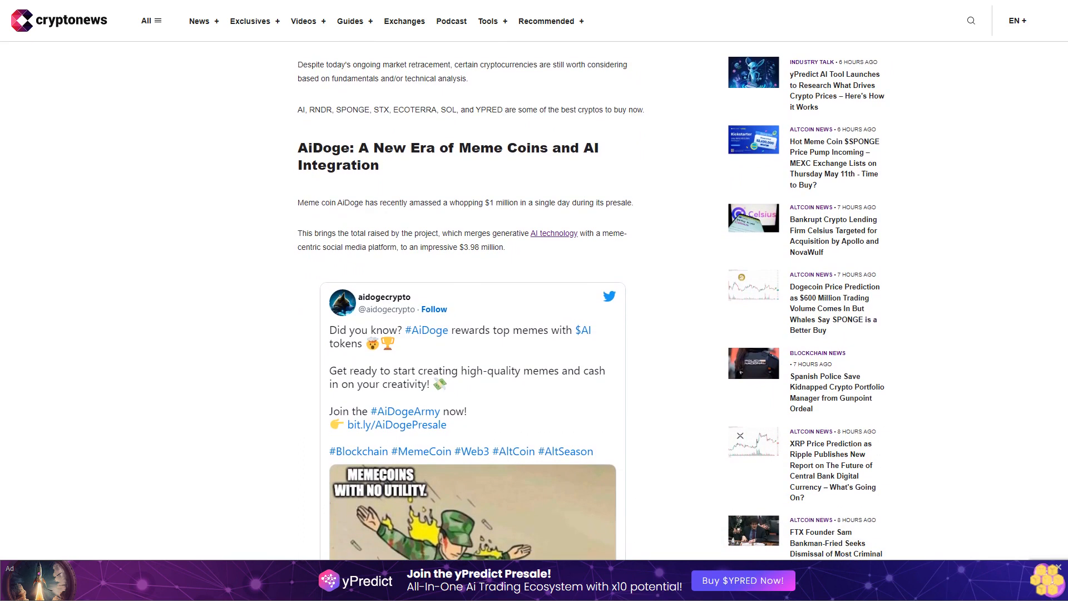
scroll(down, 3)
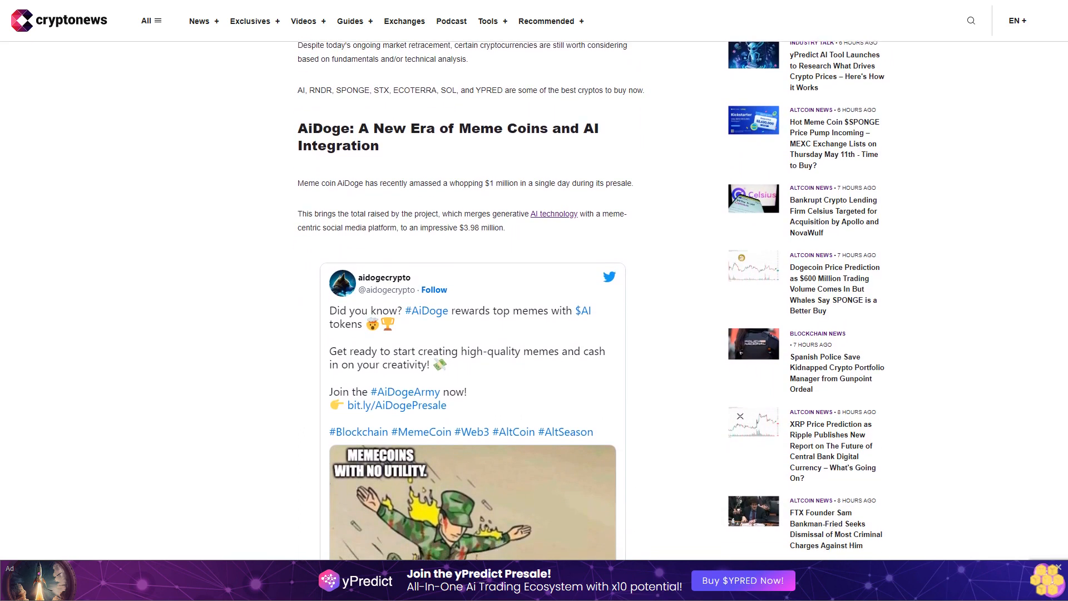
scroll(down, 3)
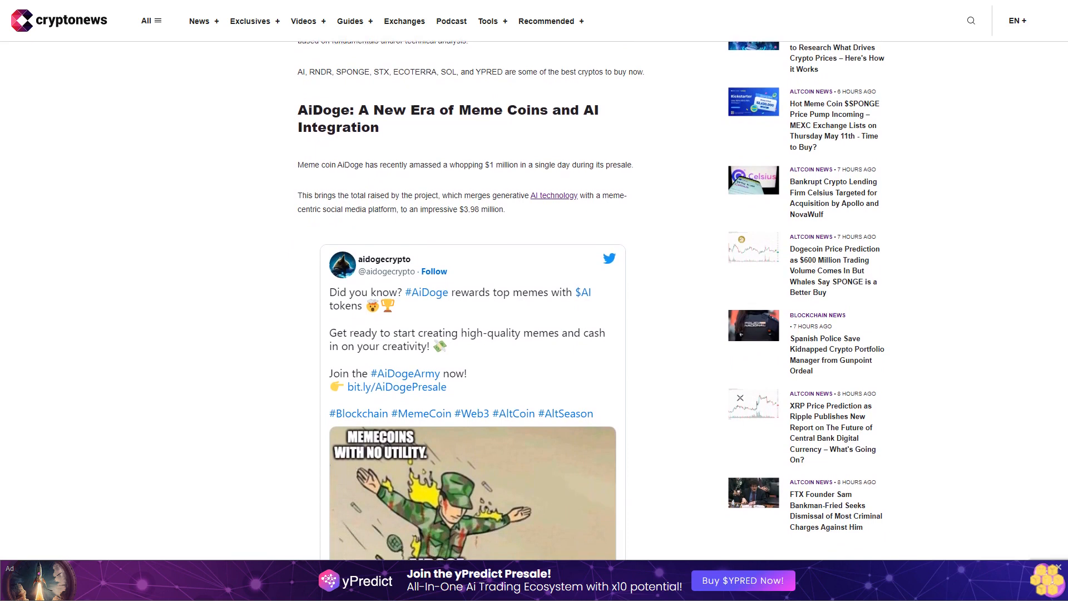
scroll(down, 3)
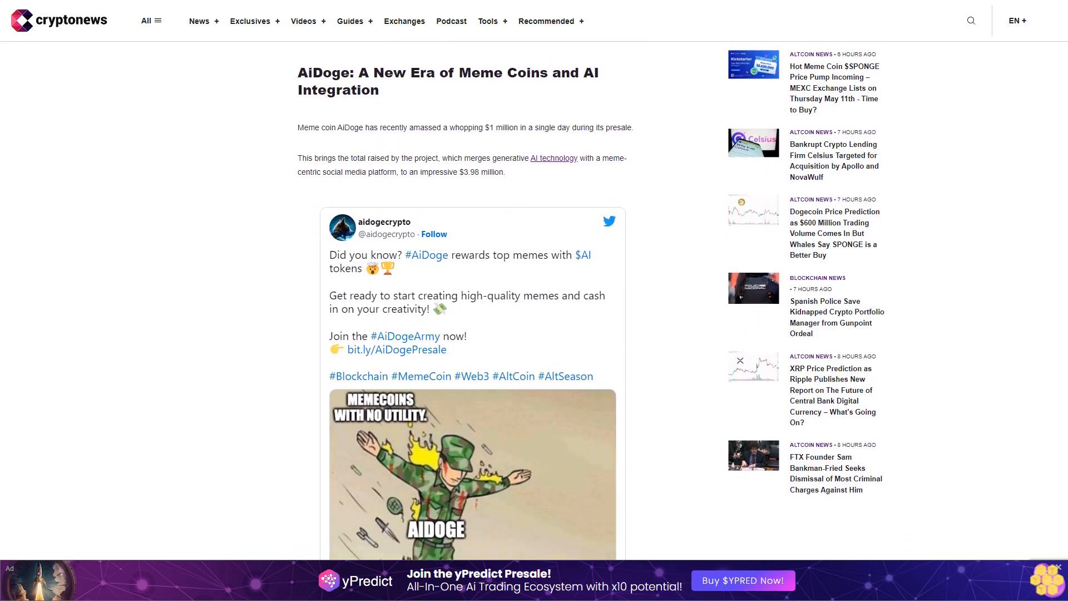
scroll(down, 3)
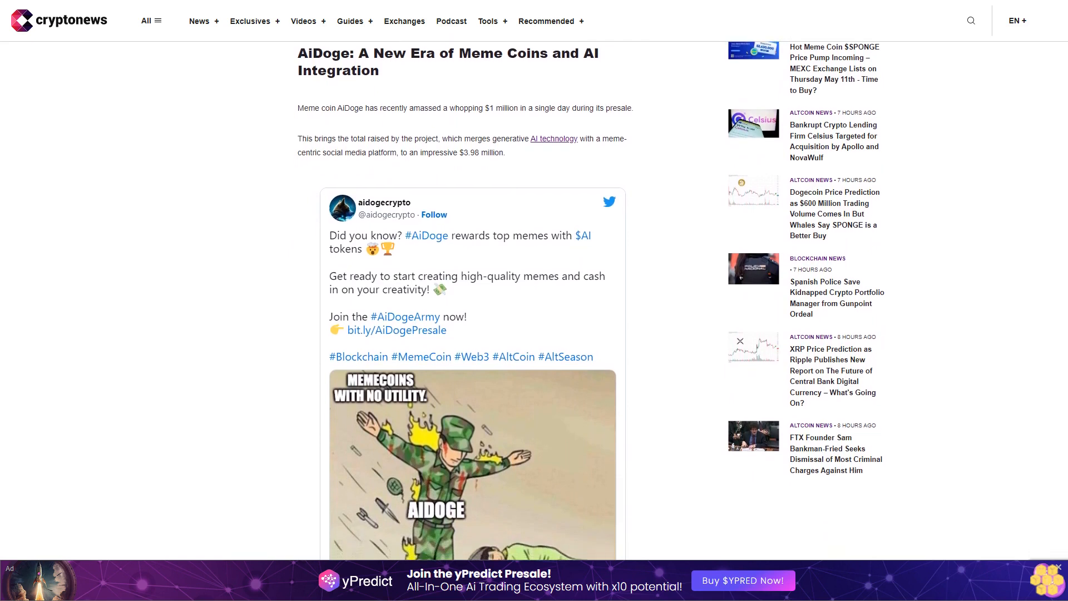
scroll(down, 3)
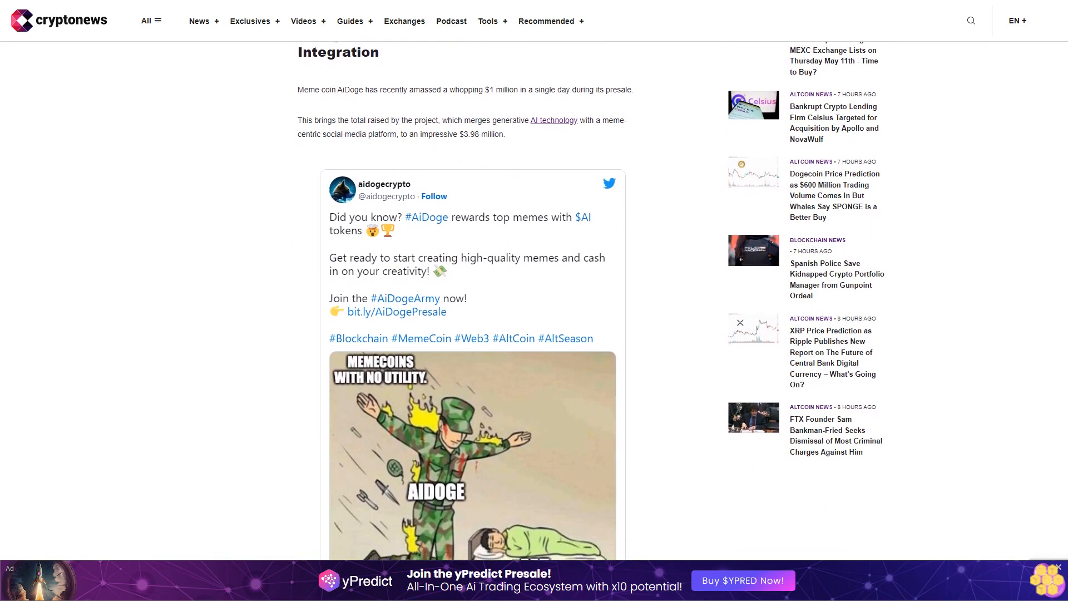
scroll(down, 3)
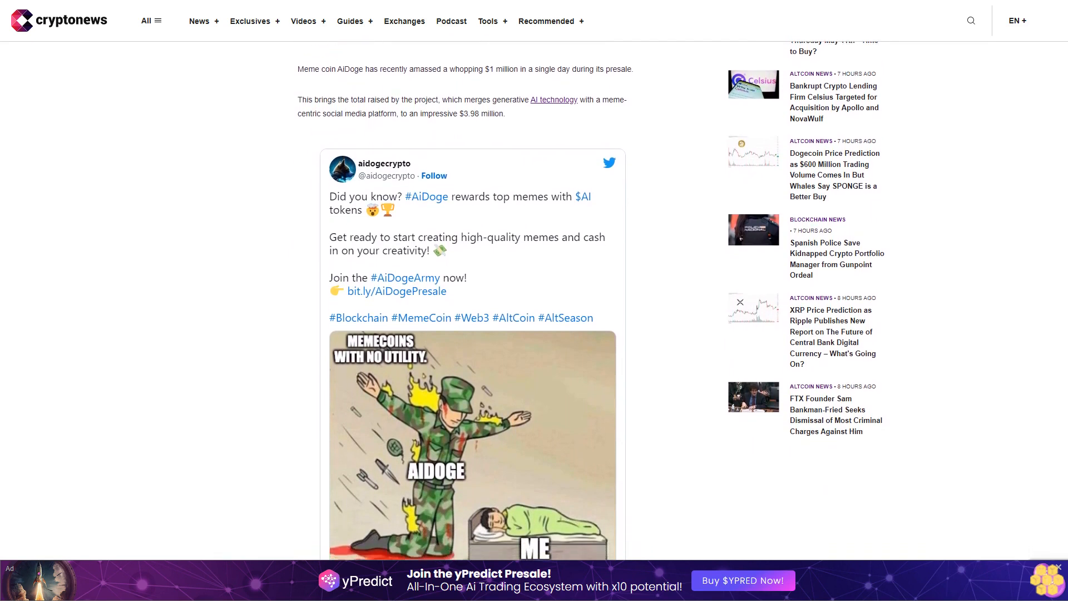
scroll(down, 3)
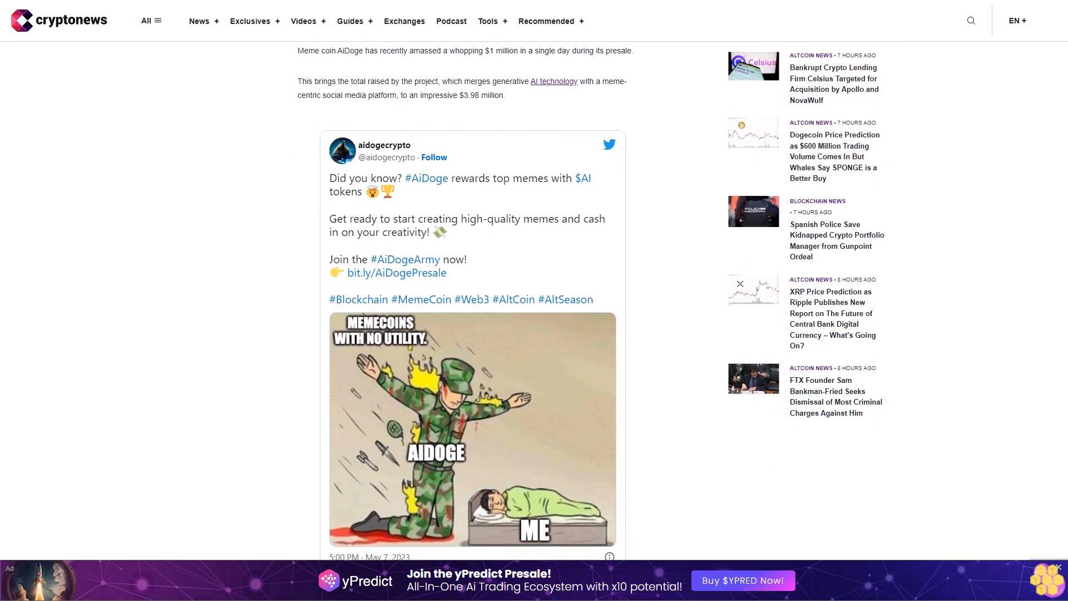
scroll(down, 3)
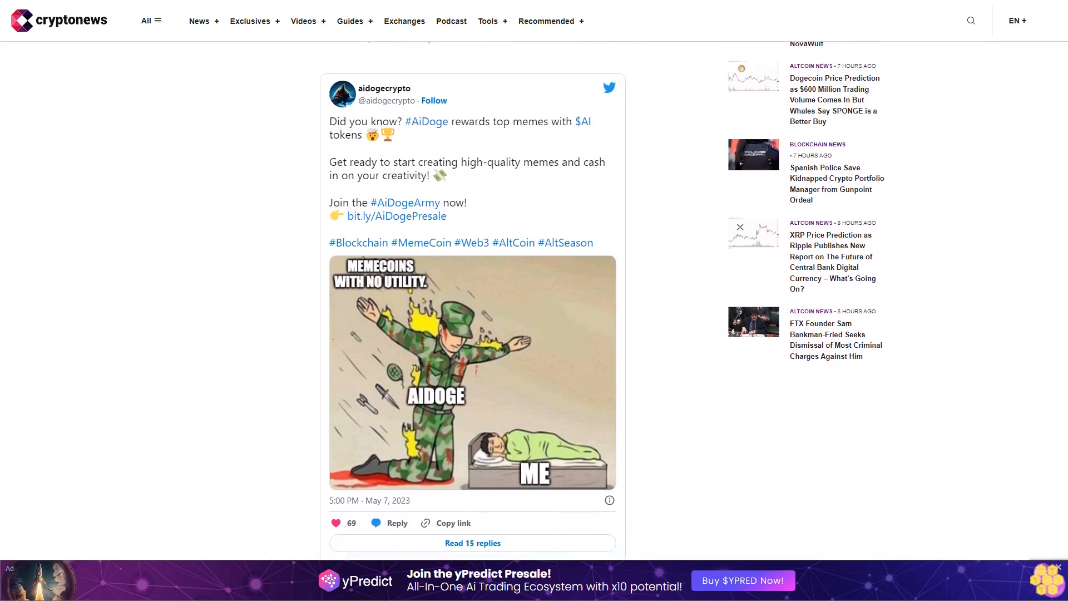
scroll(down, 3)
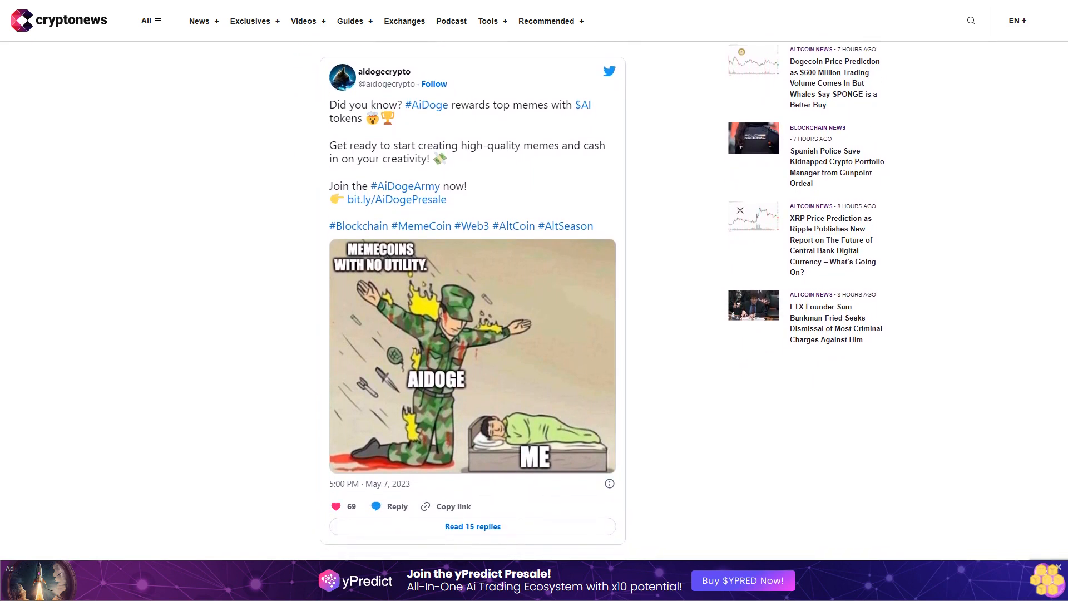
scroll(down, 3)
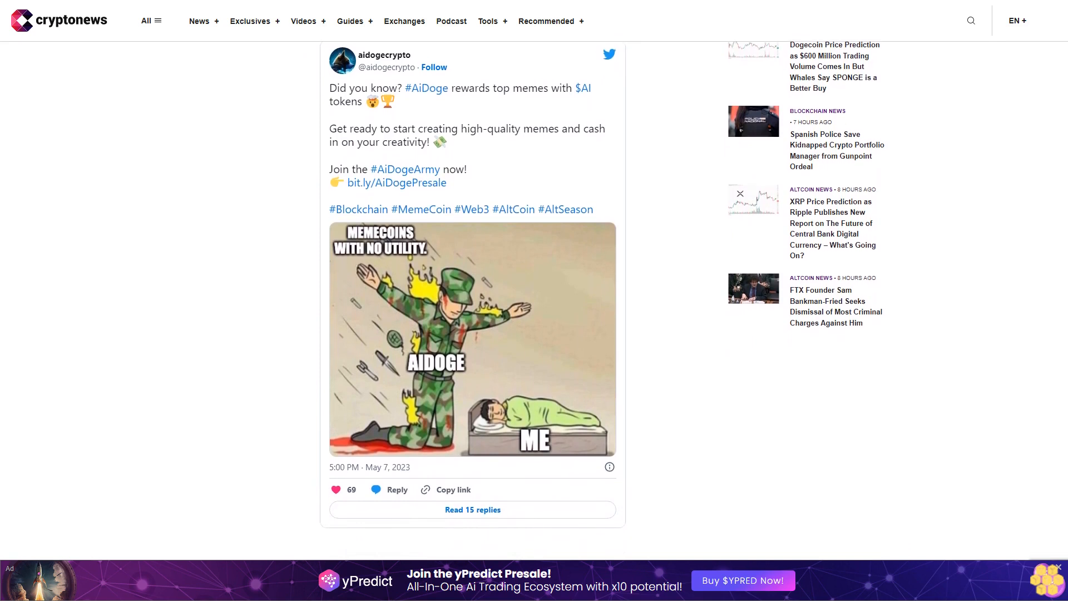
scroll(down, 3)
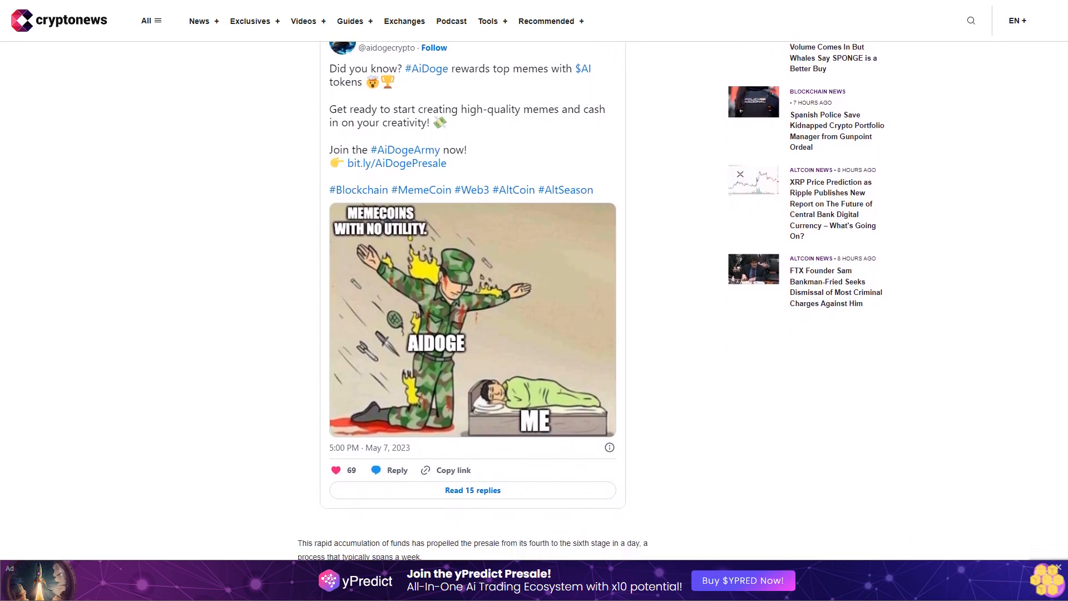
scroll(down, 3)
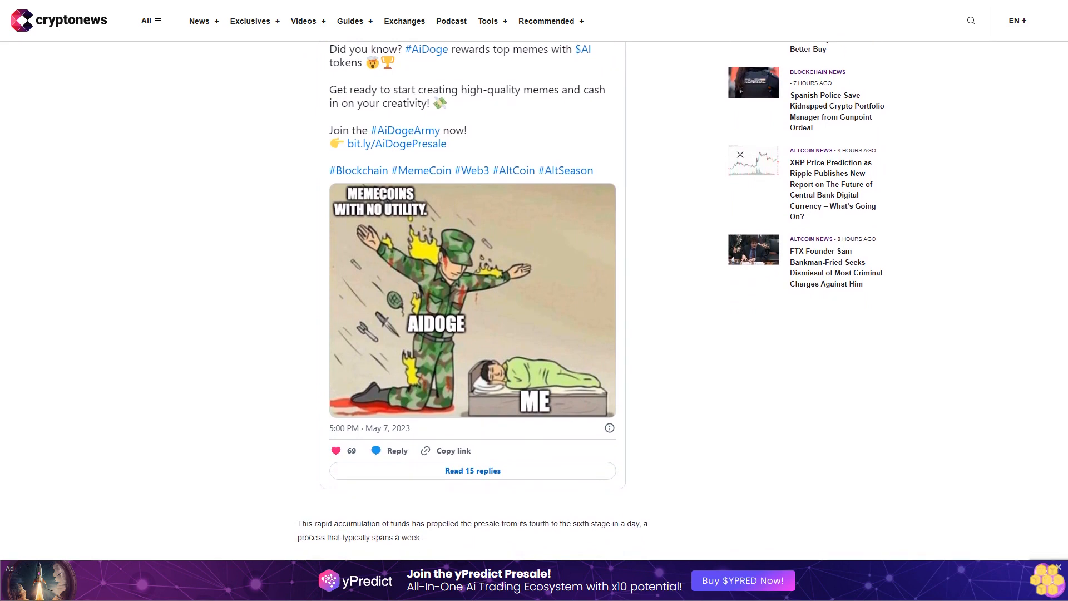
scroll(down, 3)
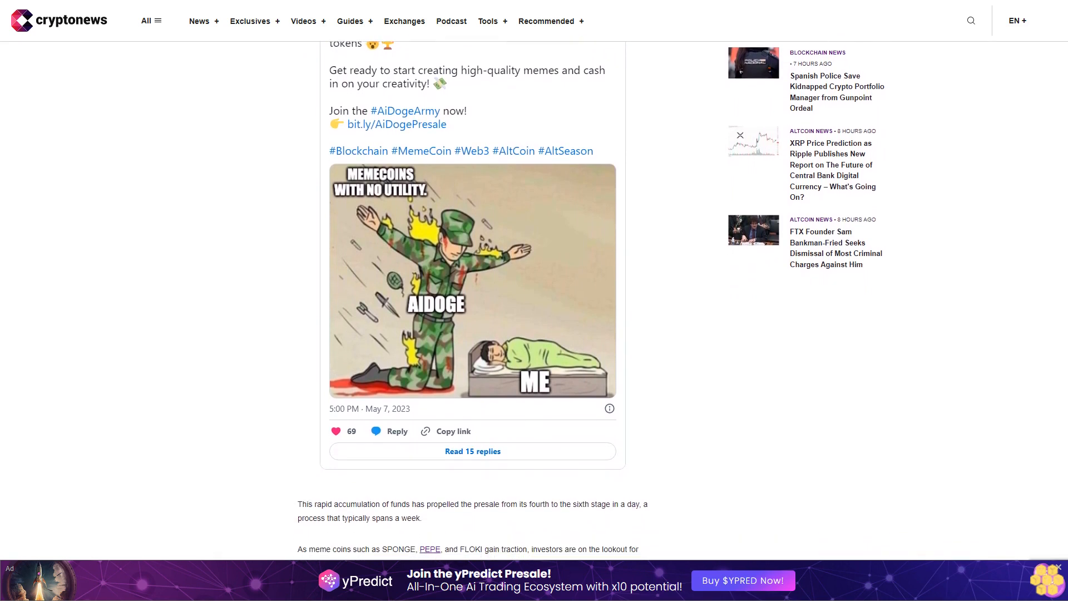
scroll(down, 3)
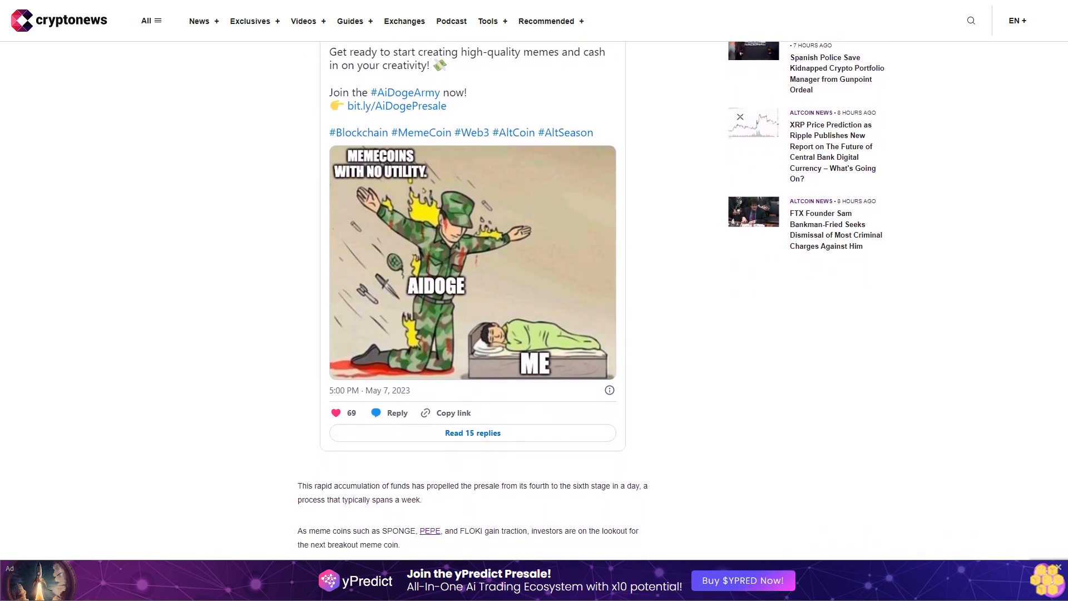
scroll(down, 3)
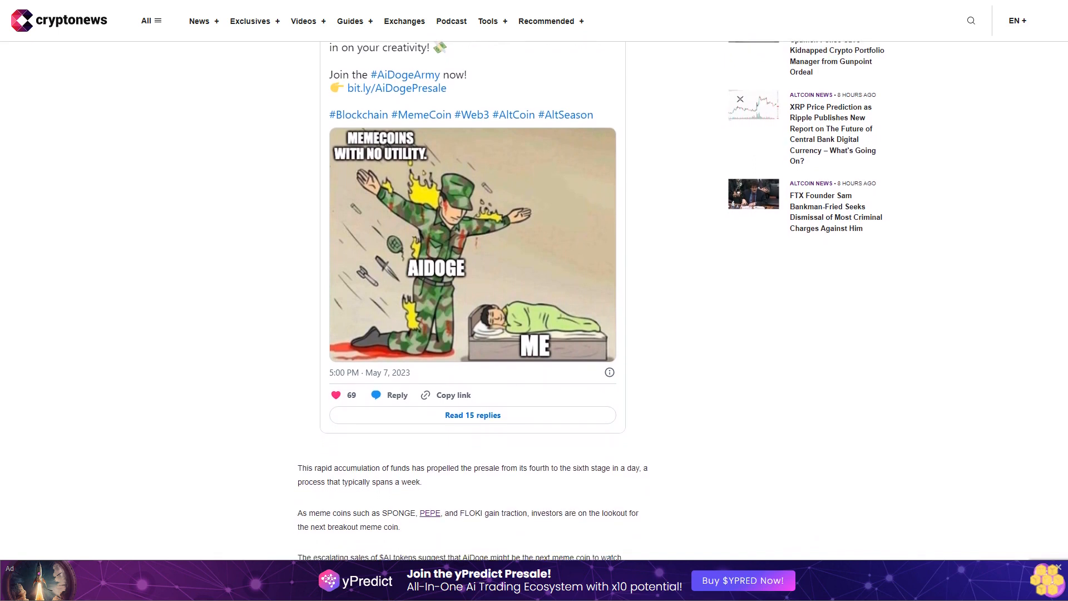
scroll(down, 3)
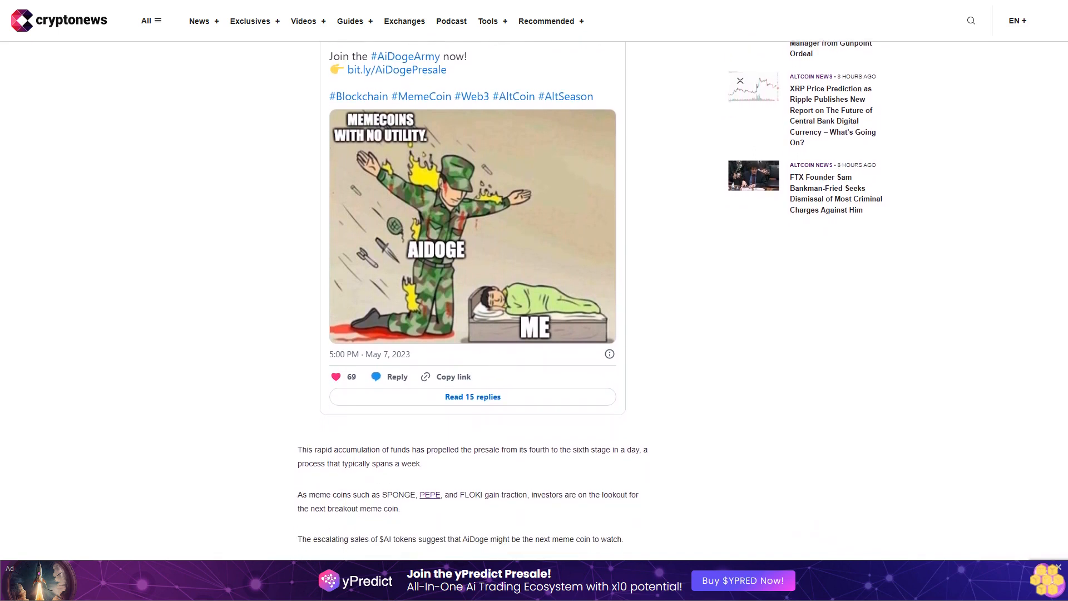
scroll(down, 3)
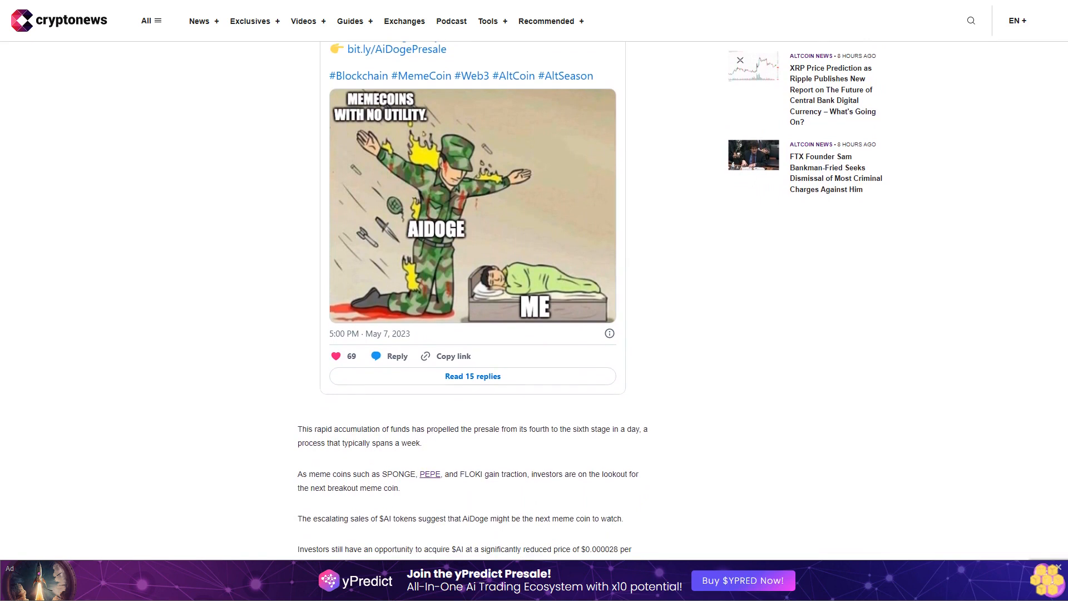
scroll(down, 3)
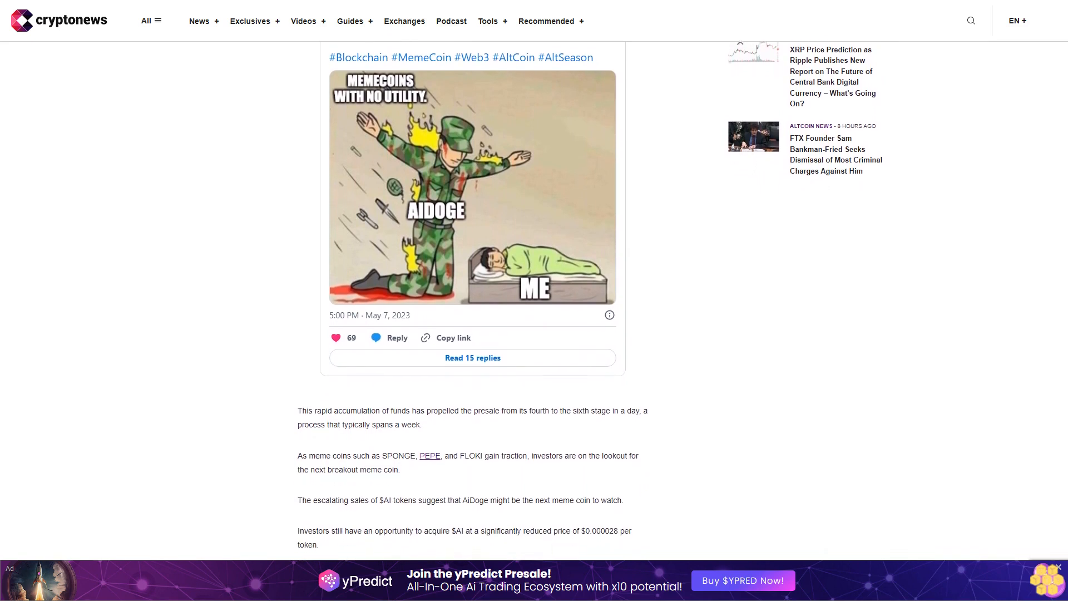
scroll(down, 3)
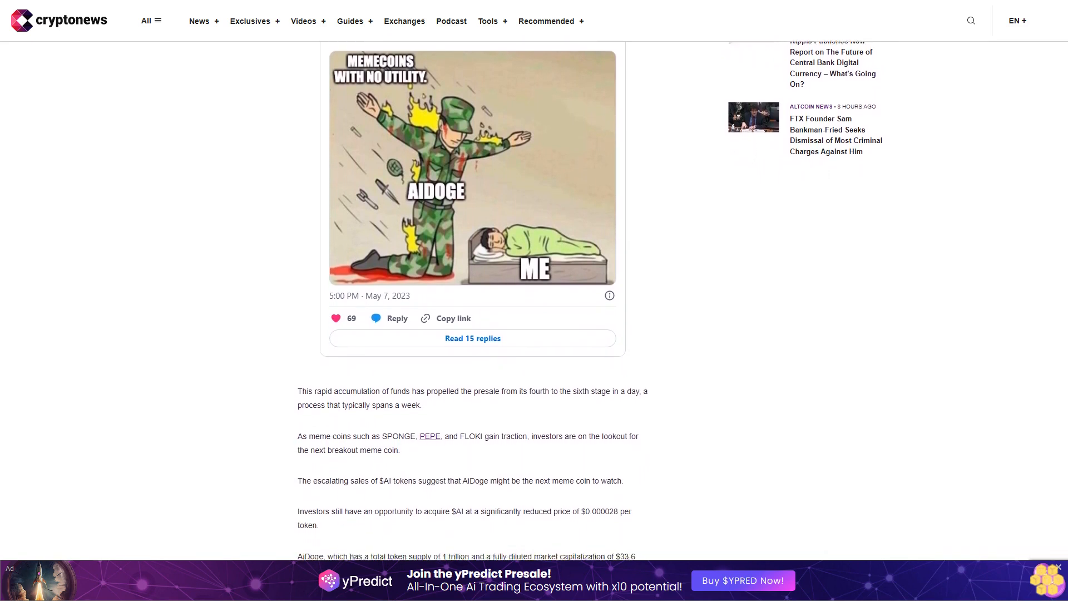
scroll(down, 3)
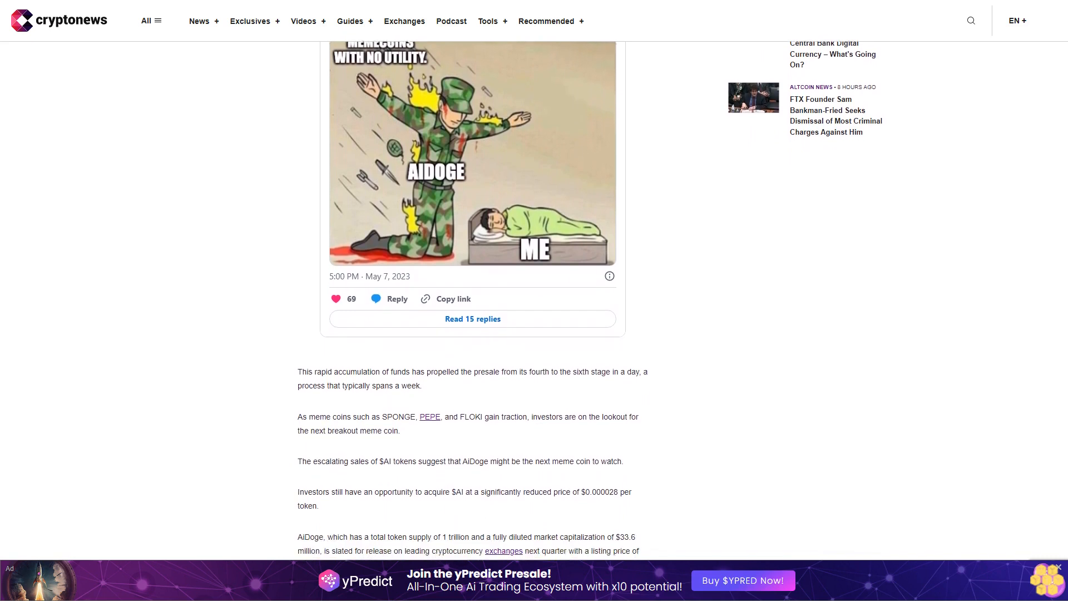
scroll(down, 3)
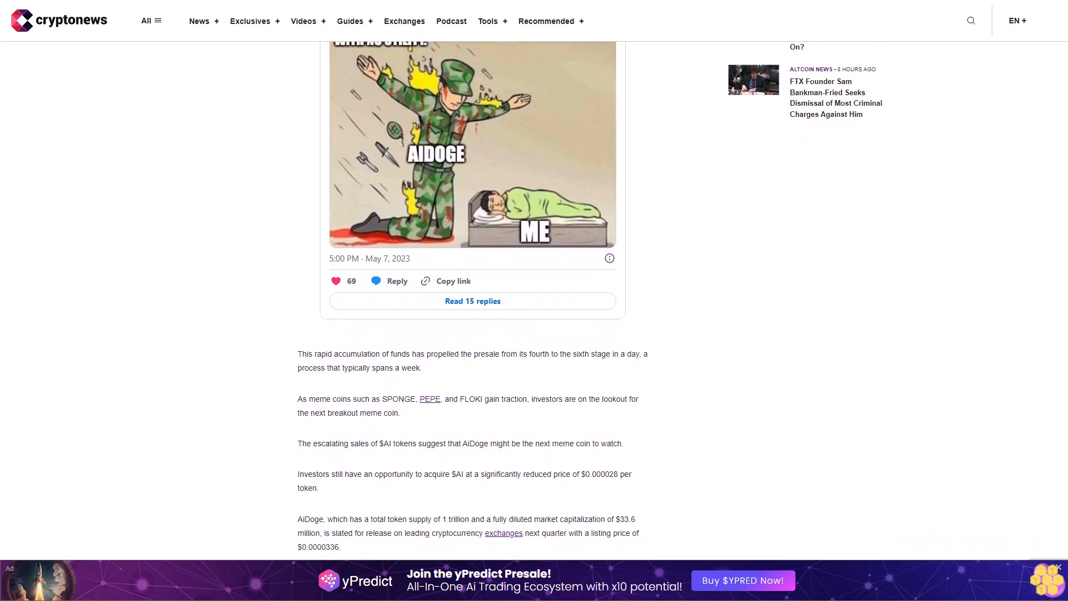
scroll(down, 3)
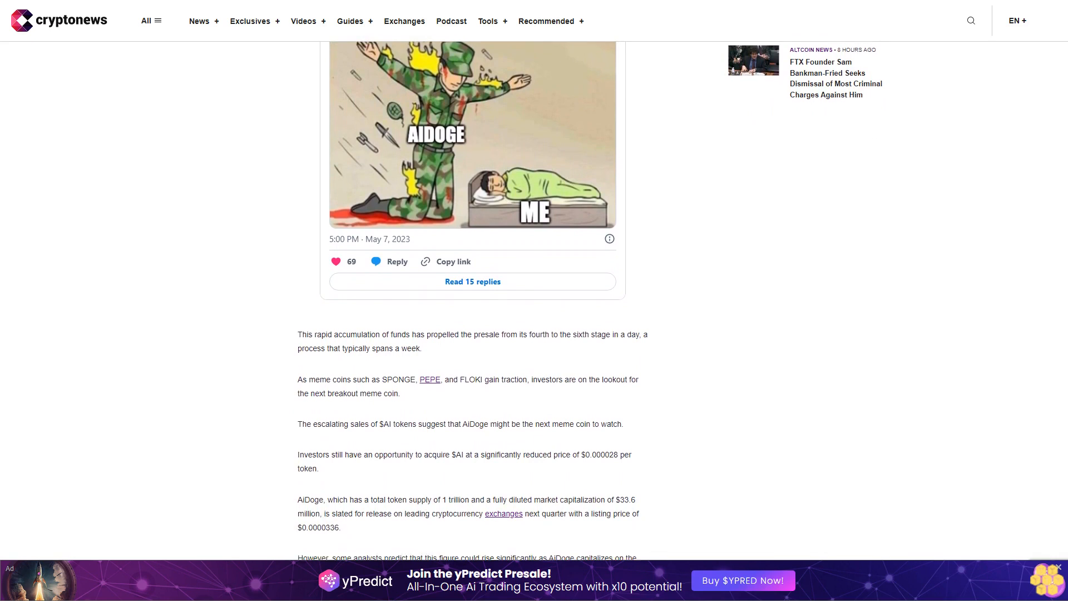
scroll(down, 3)
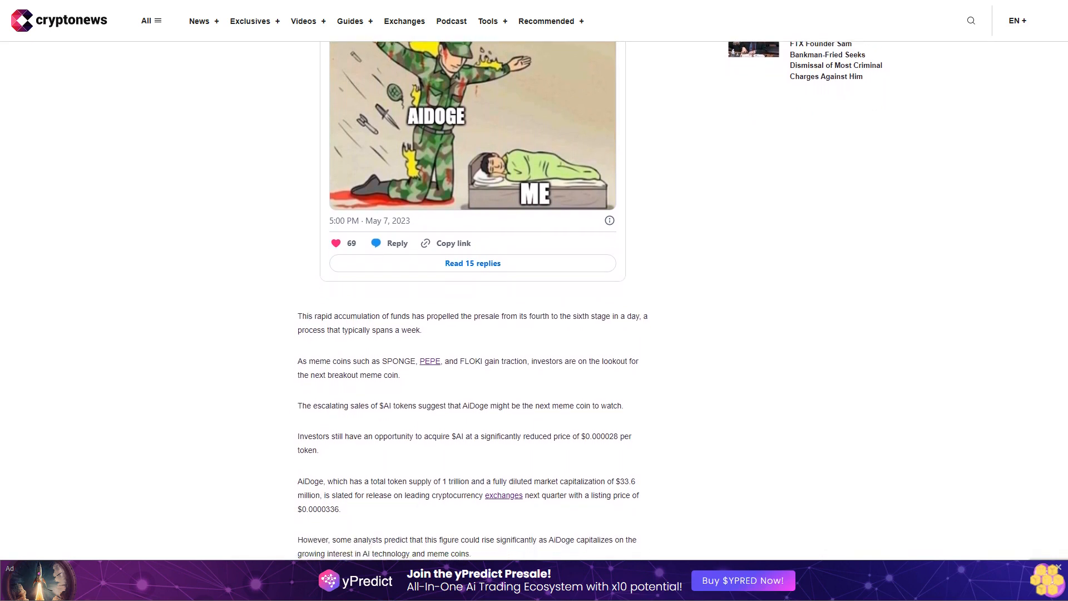
scroll(down, 3)
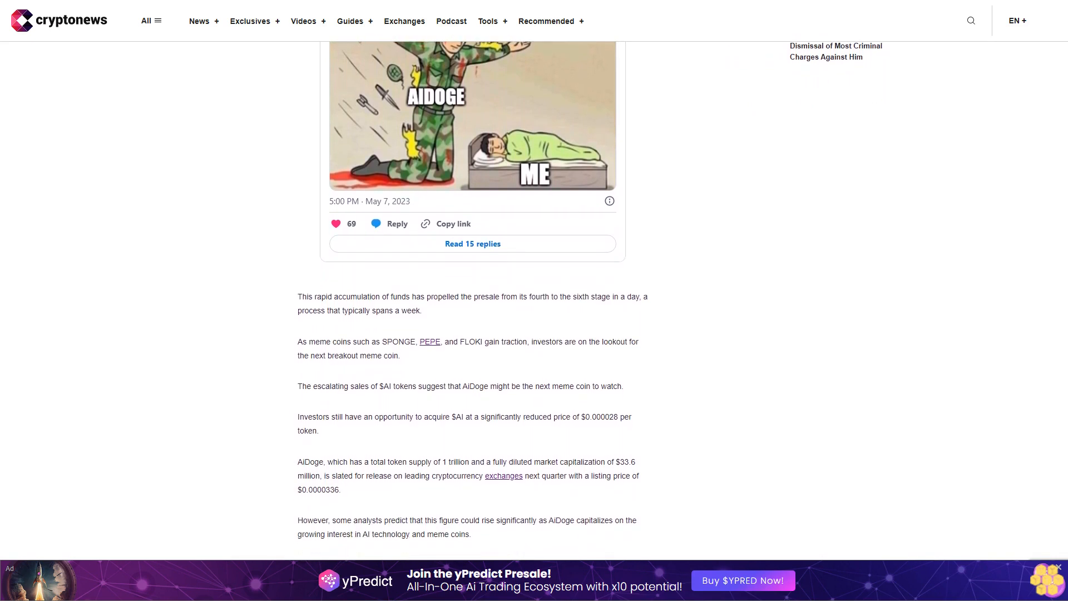
scroll(down, 3)
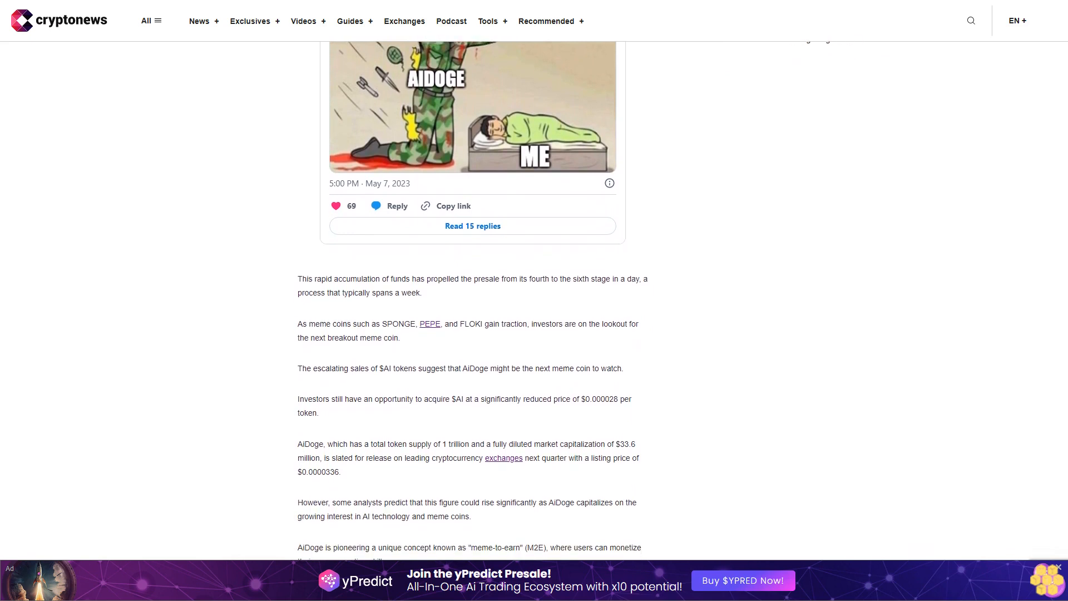
scroll(down, 3)
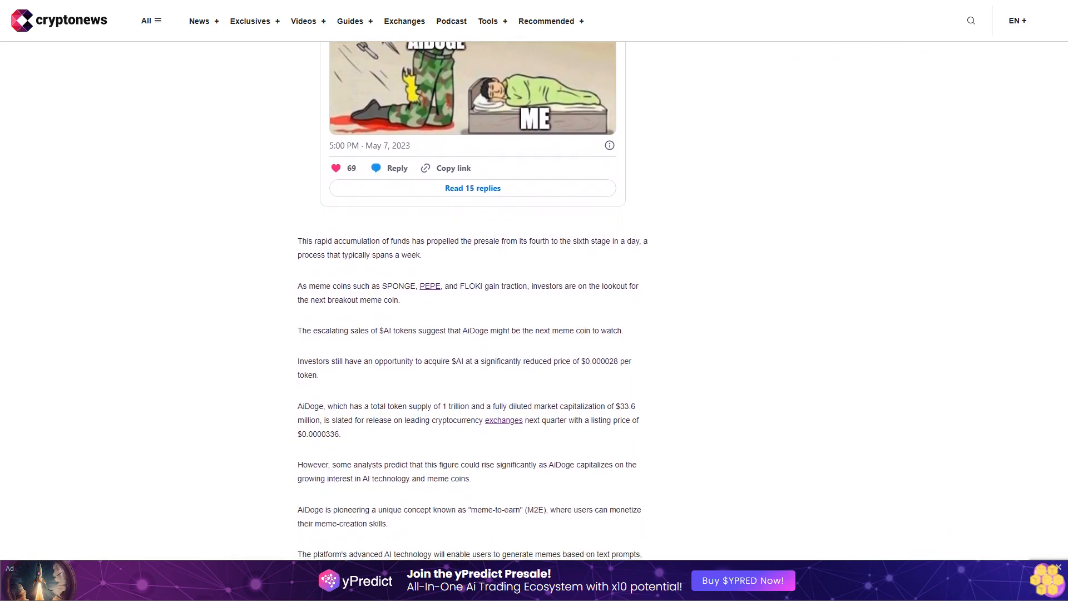
scroll(down, 3)
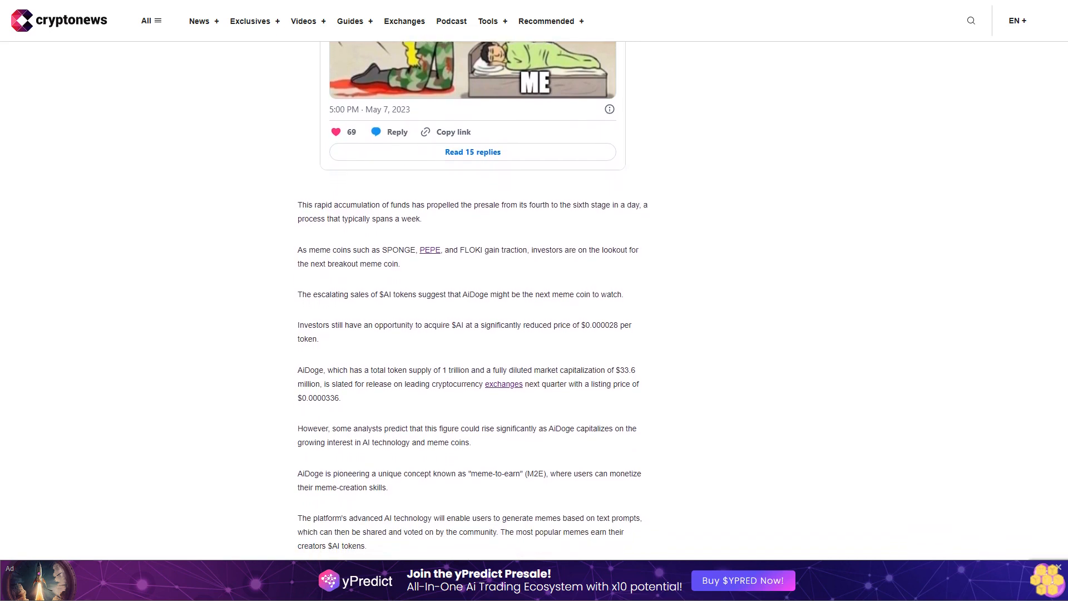
scroll(down, 3)
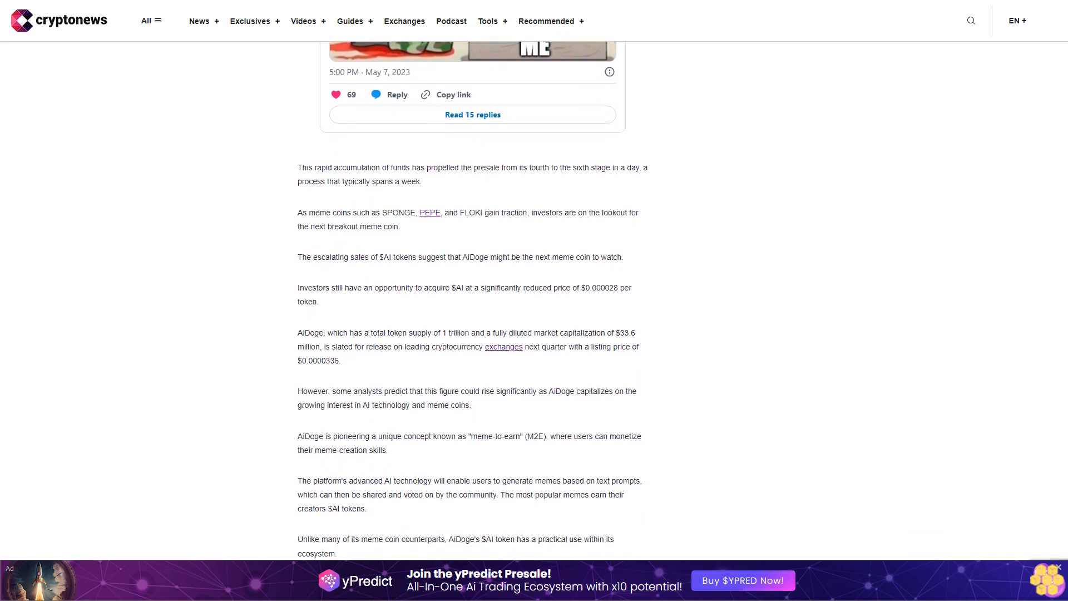
scroll(down, 3)
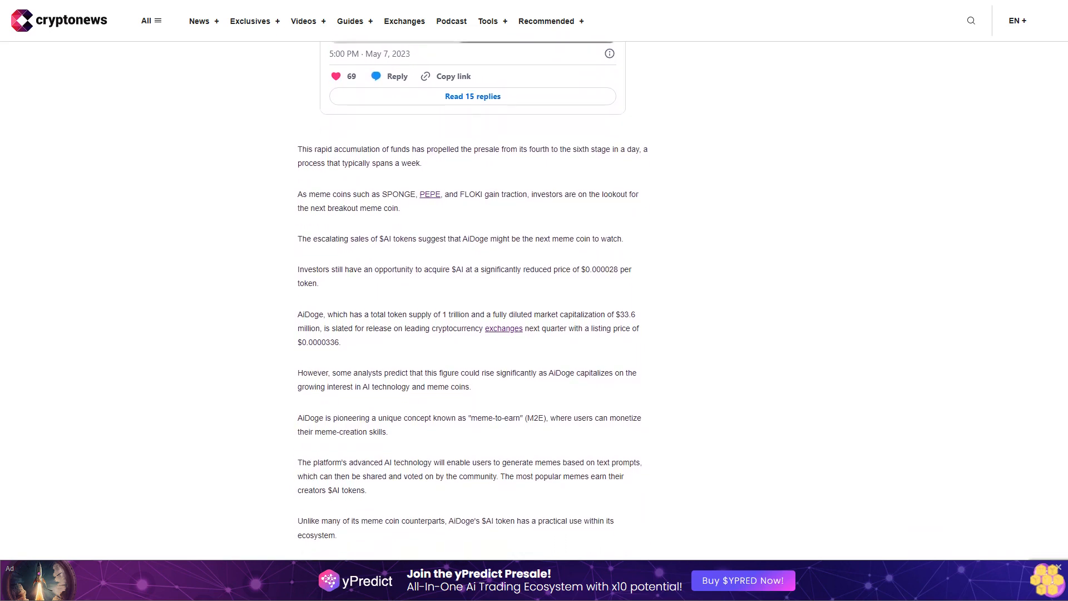
scroll(down, 3)
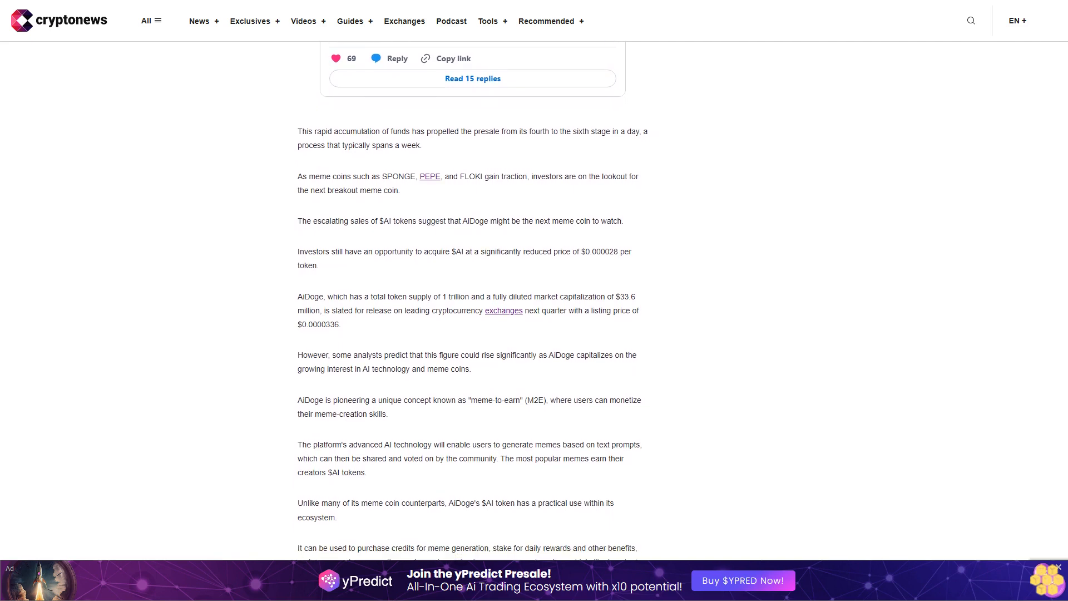
scroll(down, 3)
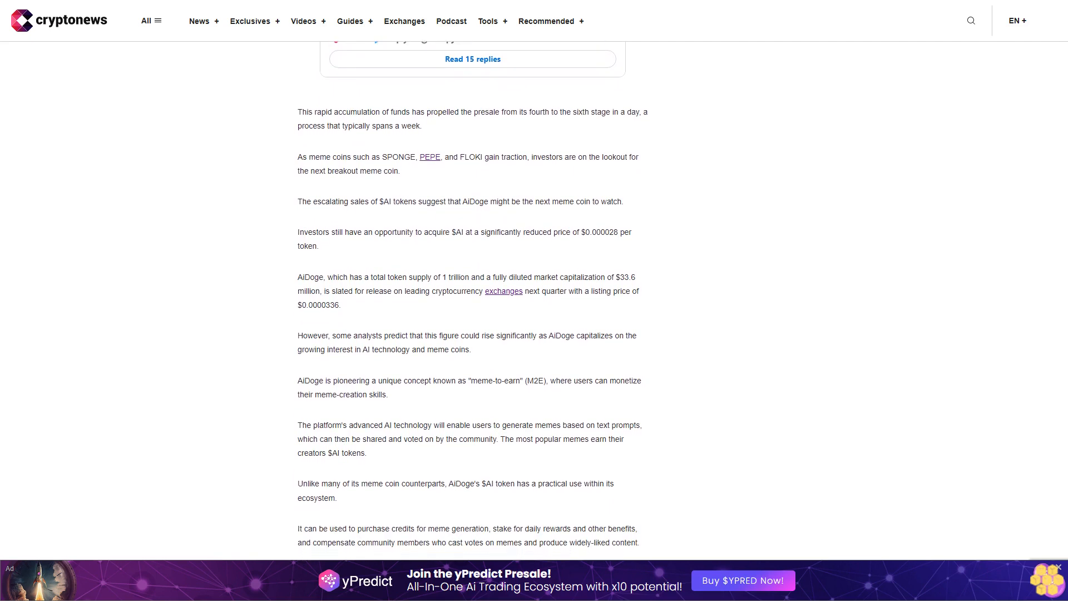
scroll(down, 3)
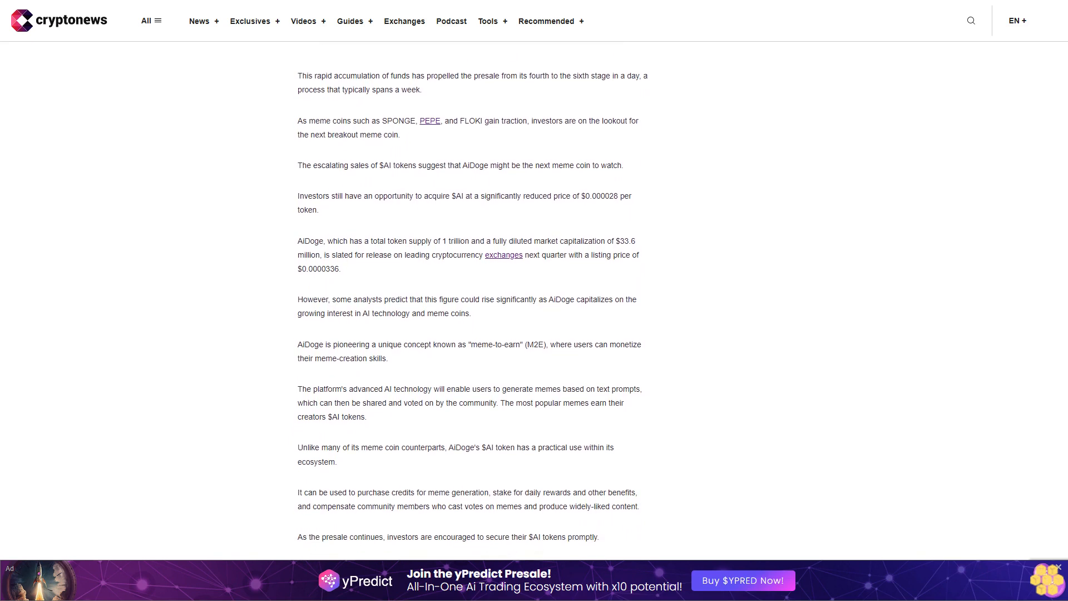
scroll(down, 3)
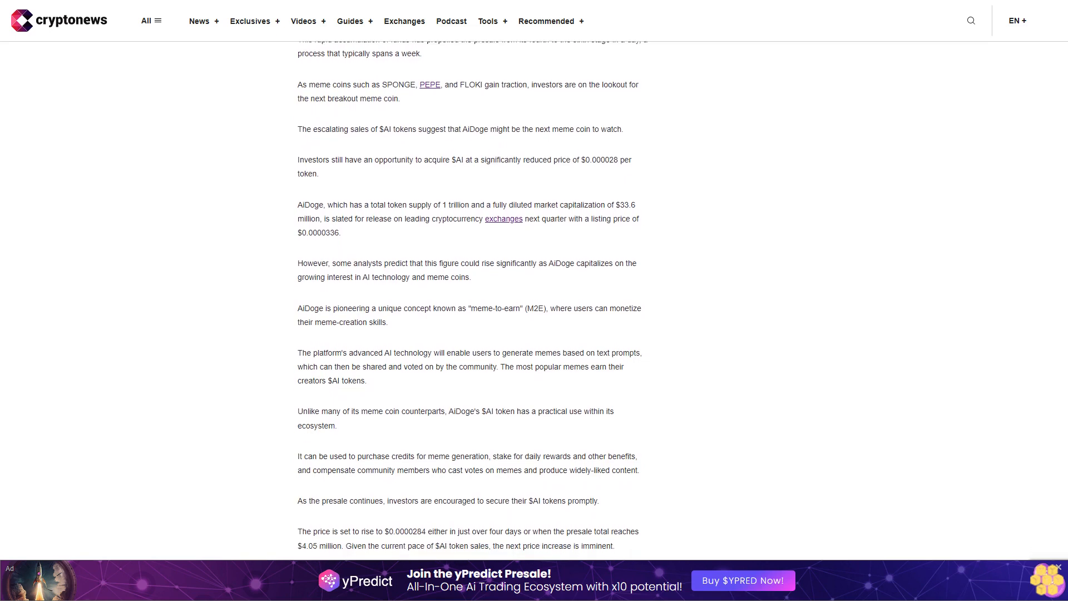
scroll(down, 3)
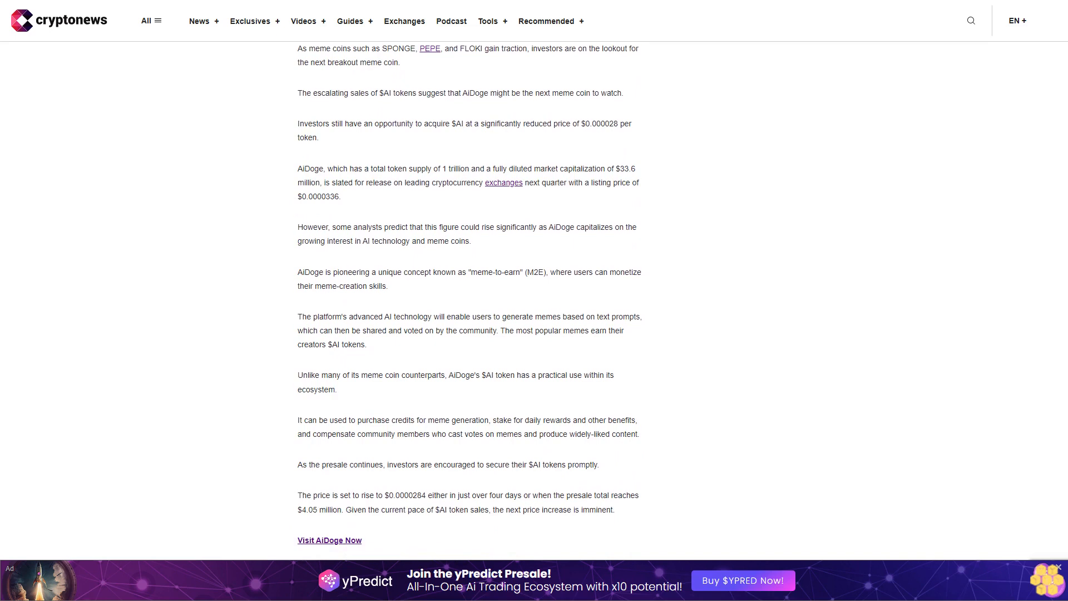
scroll(down, 3)
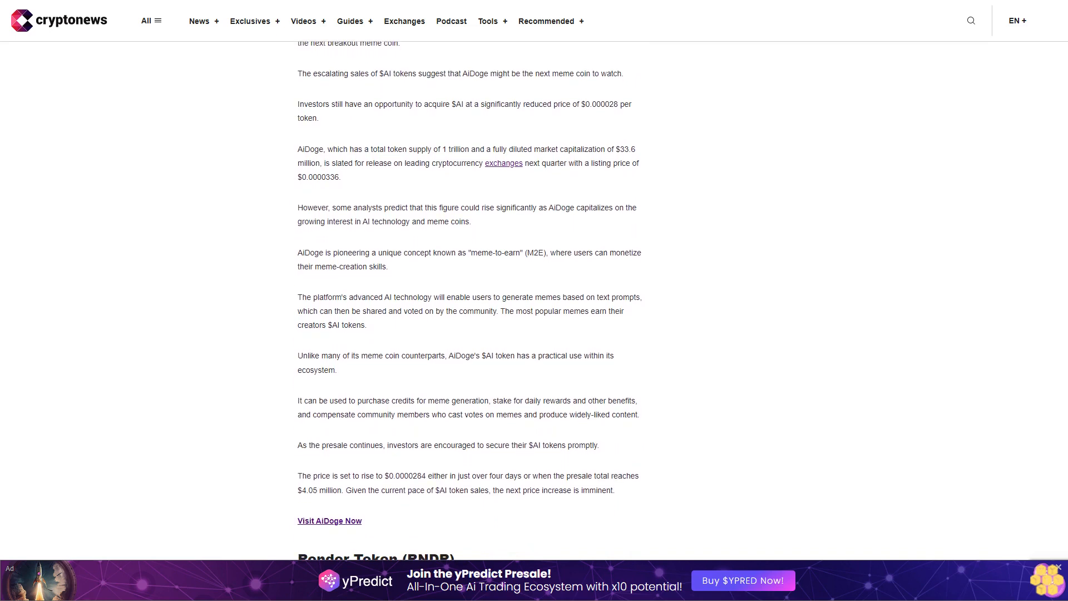
scroll(down, 3)
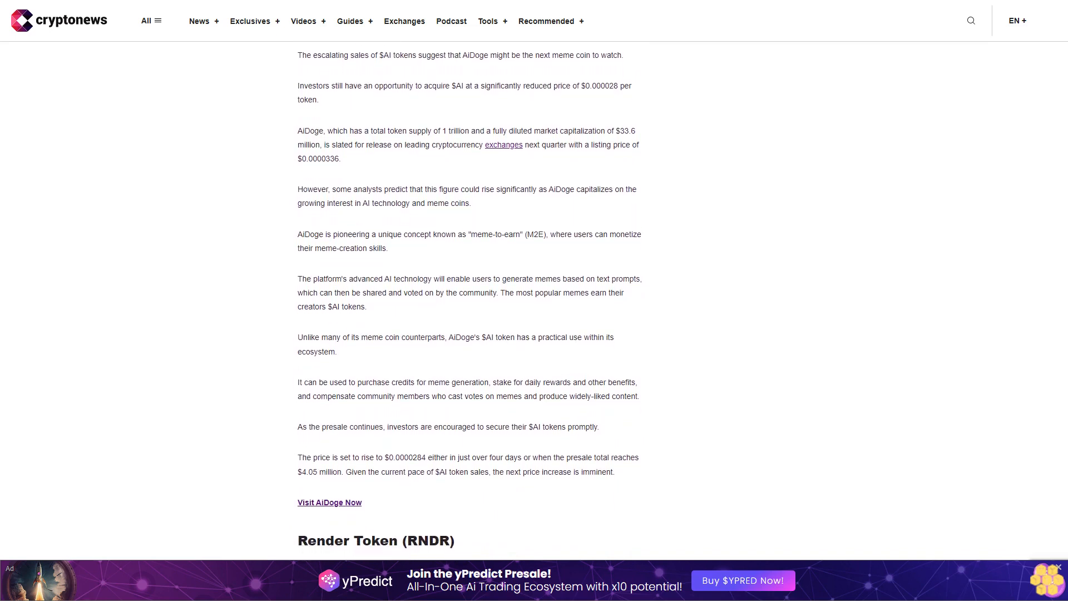
scroll(down, 3)
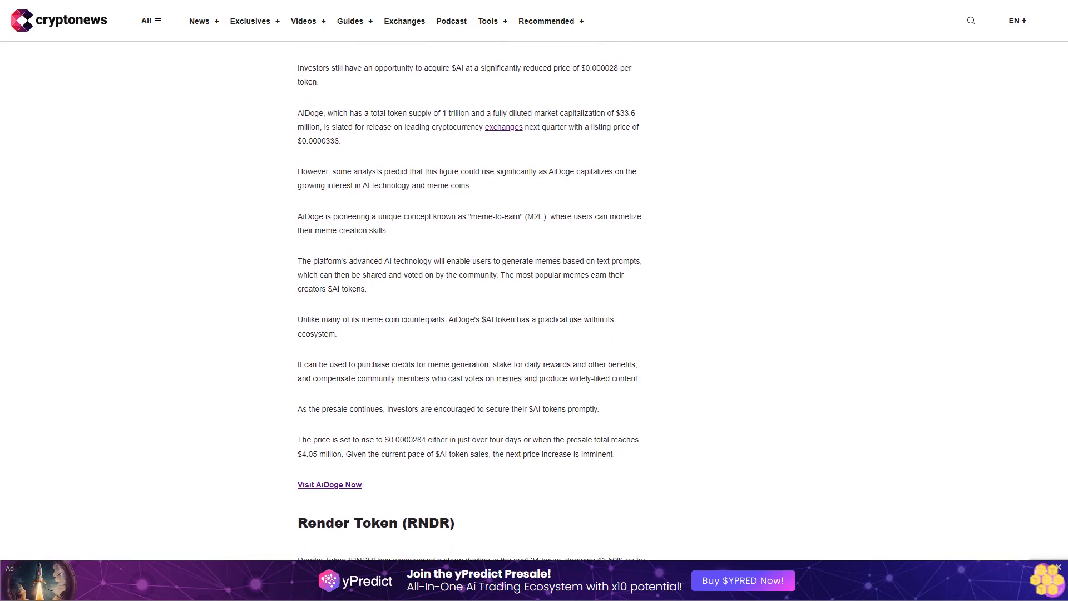
scroll(down, 3)
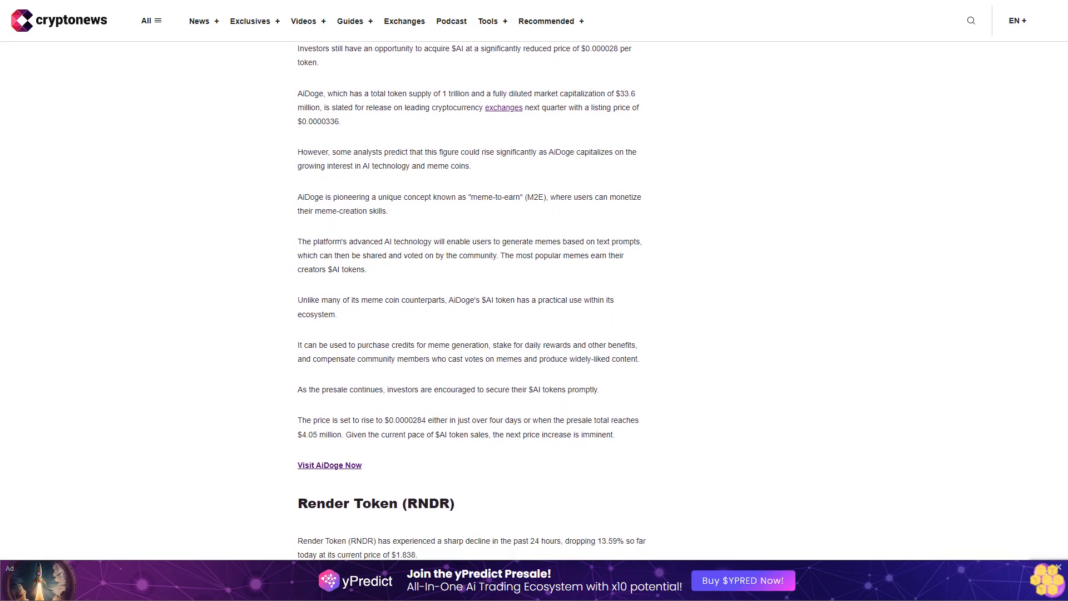
scroll(down, 3)
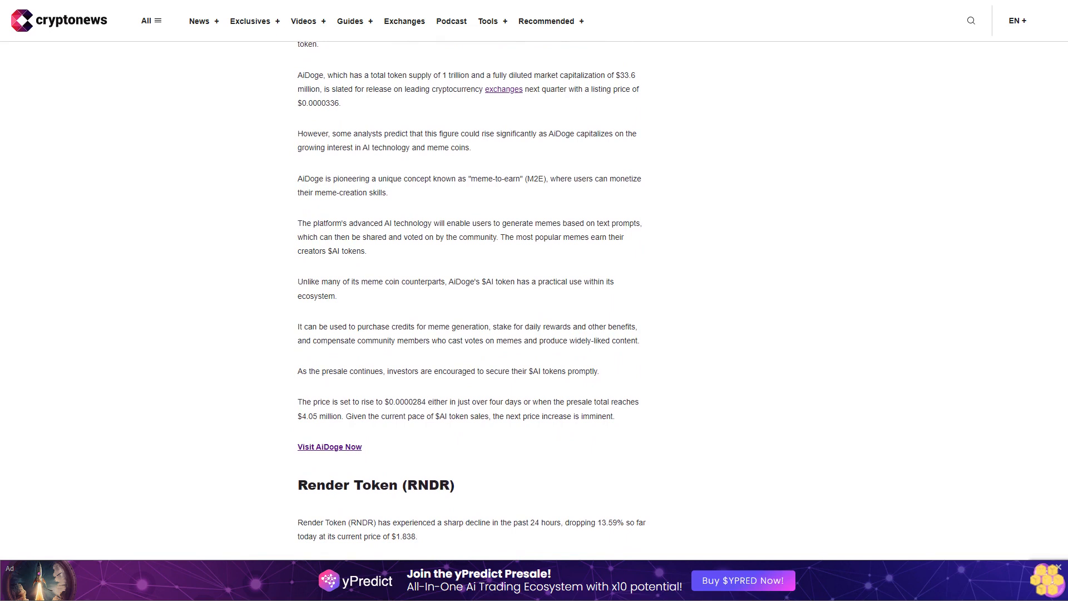
scroll(down, 3)
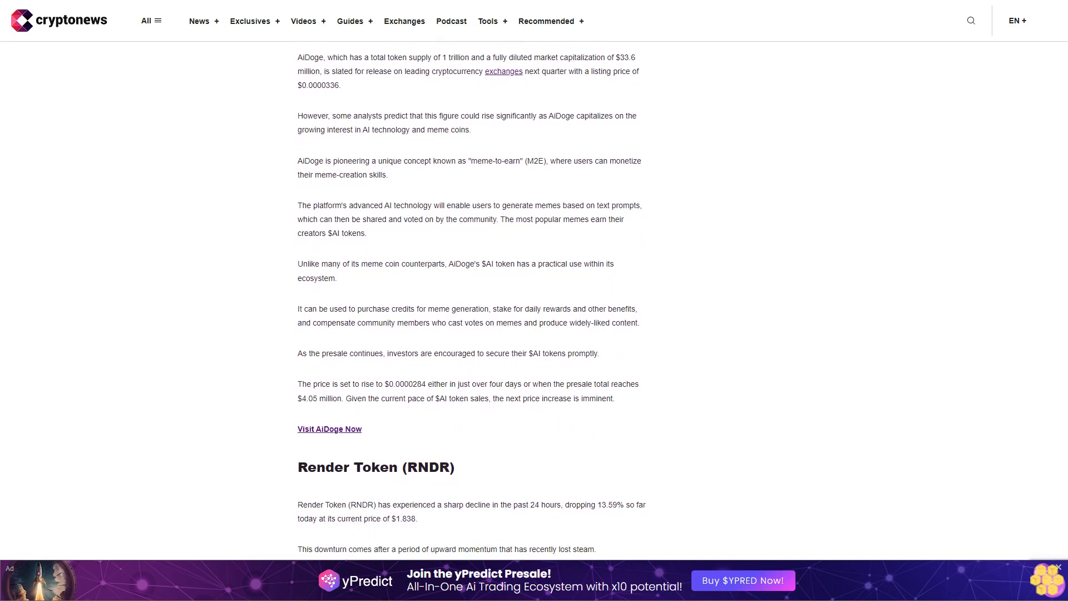
scroll(down, 3)
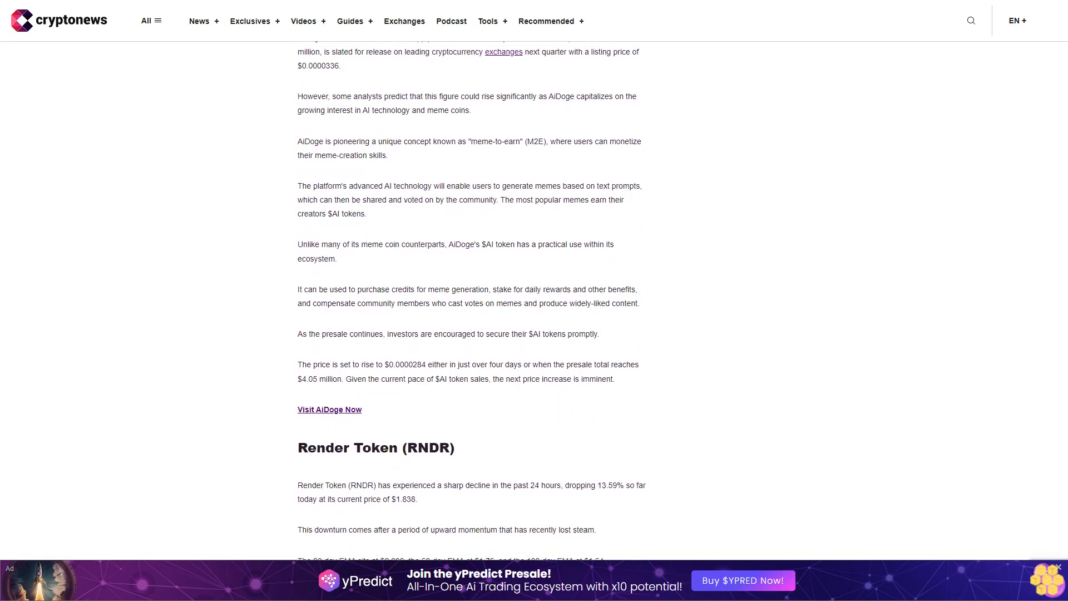
scroll(down, 3)
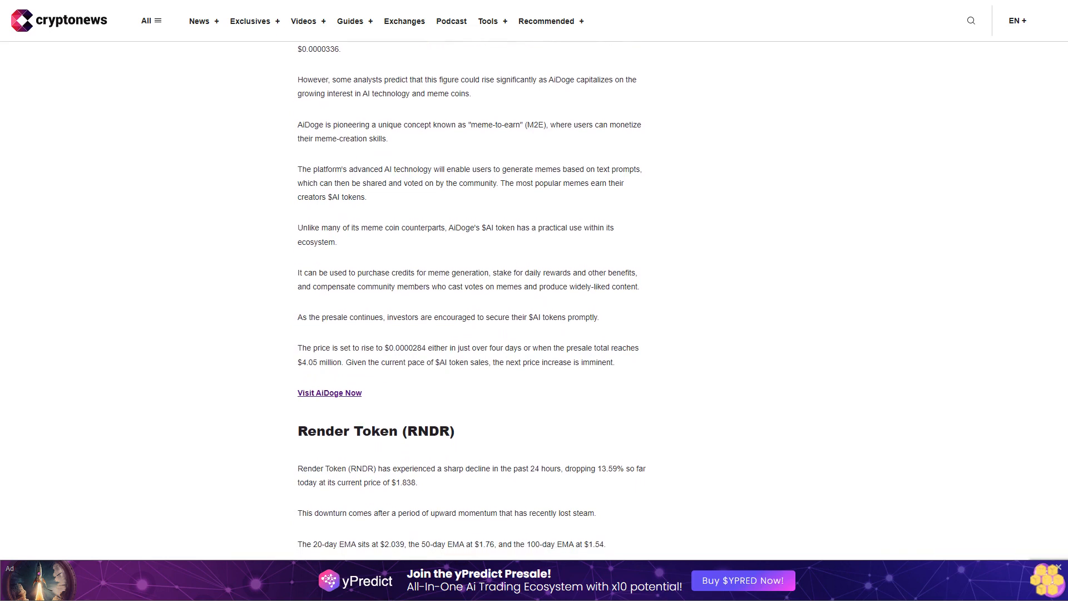
scroll(down, 3)
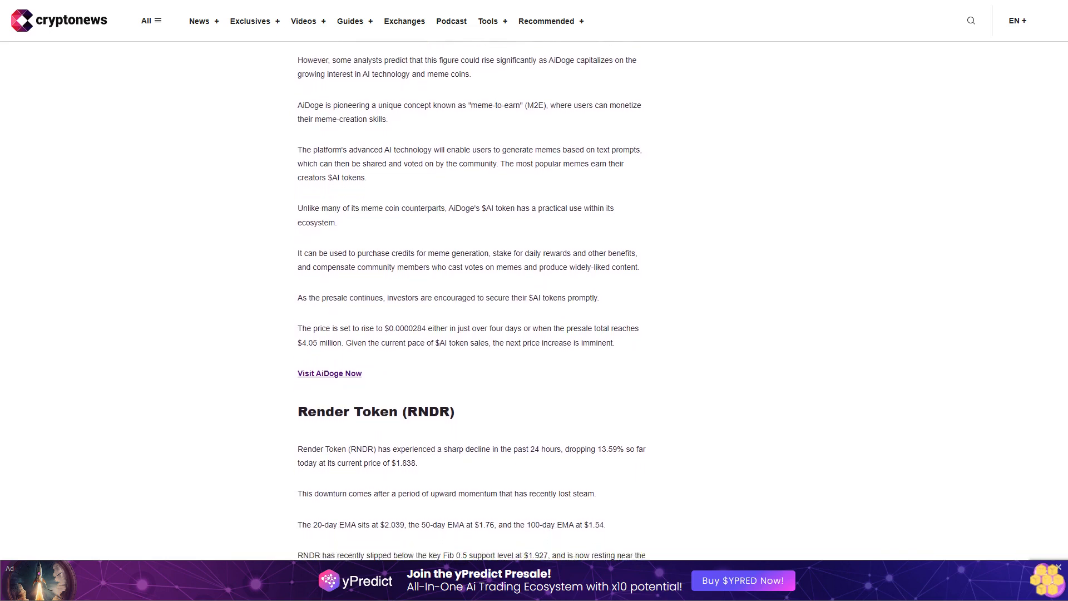
scroll(down, 3)
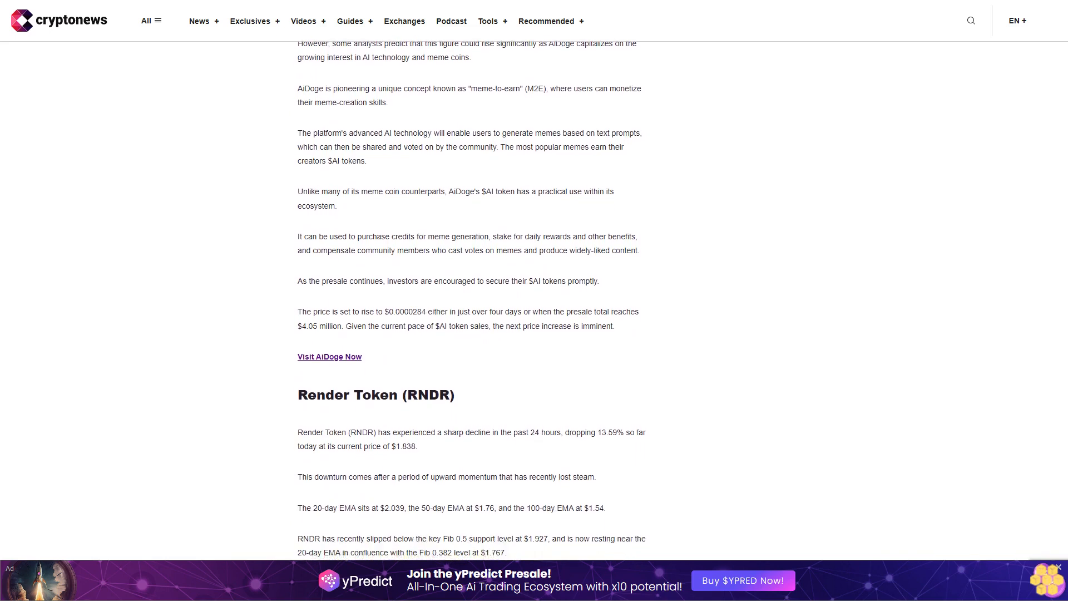
scroll(down, 3)
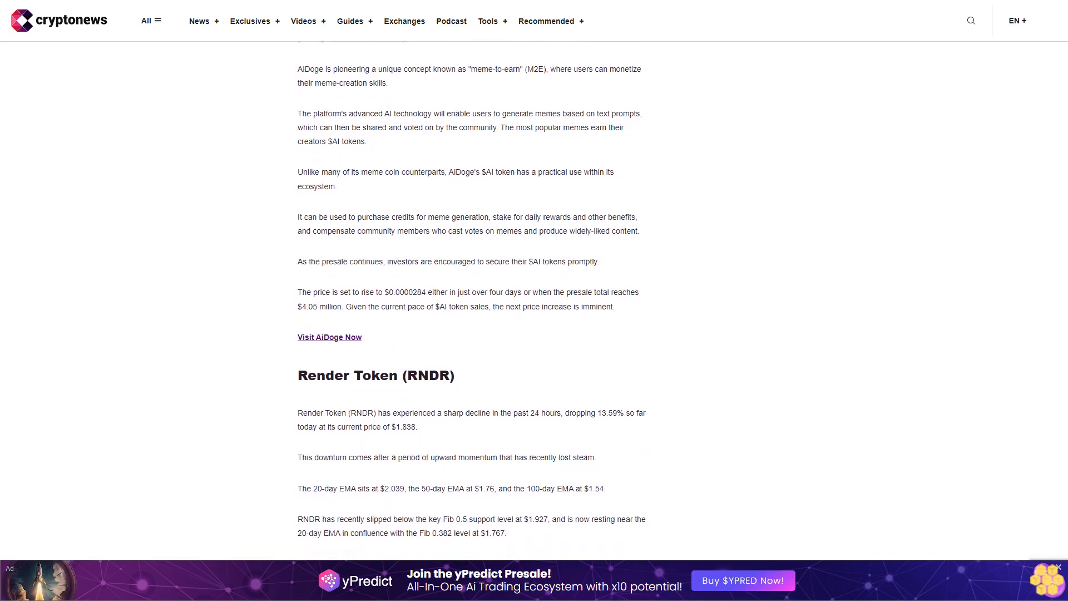
scroll(down, 3)
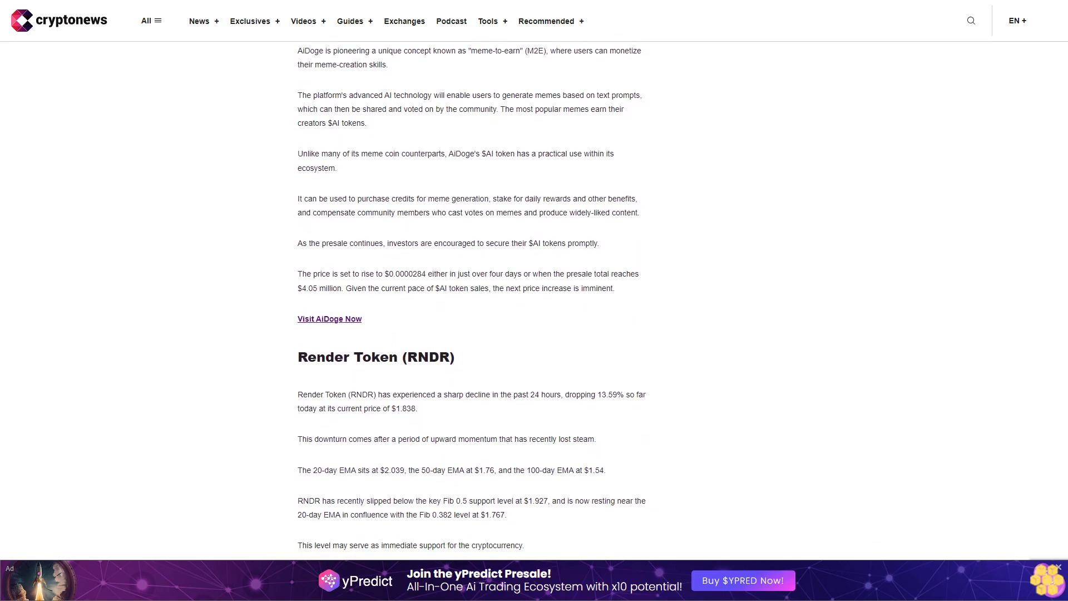
scroll(down, 3)
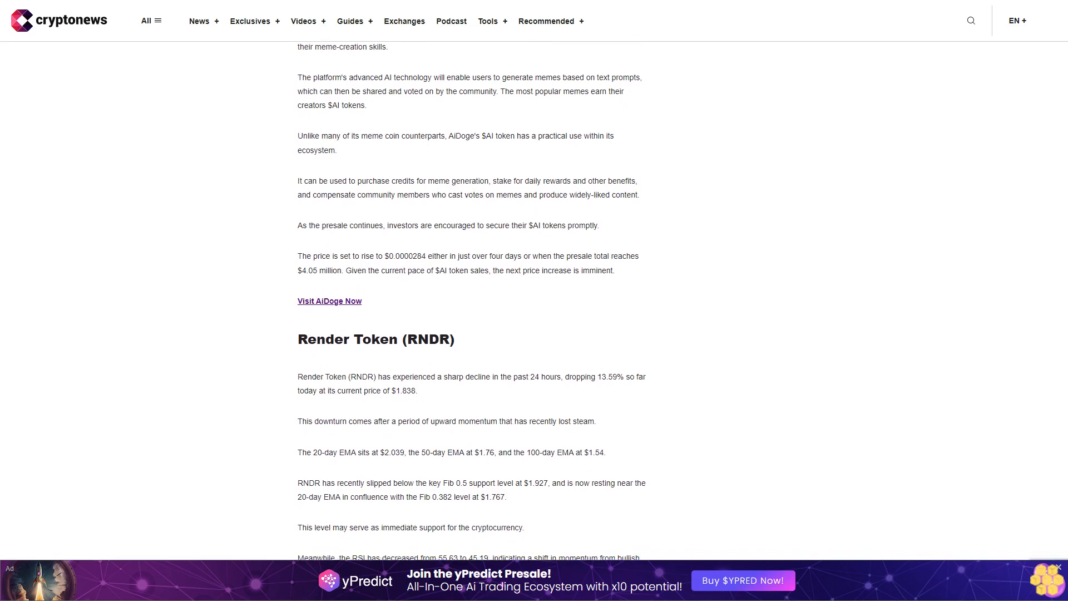
scroll(down, 3)
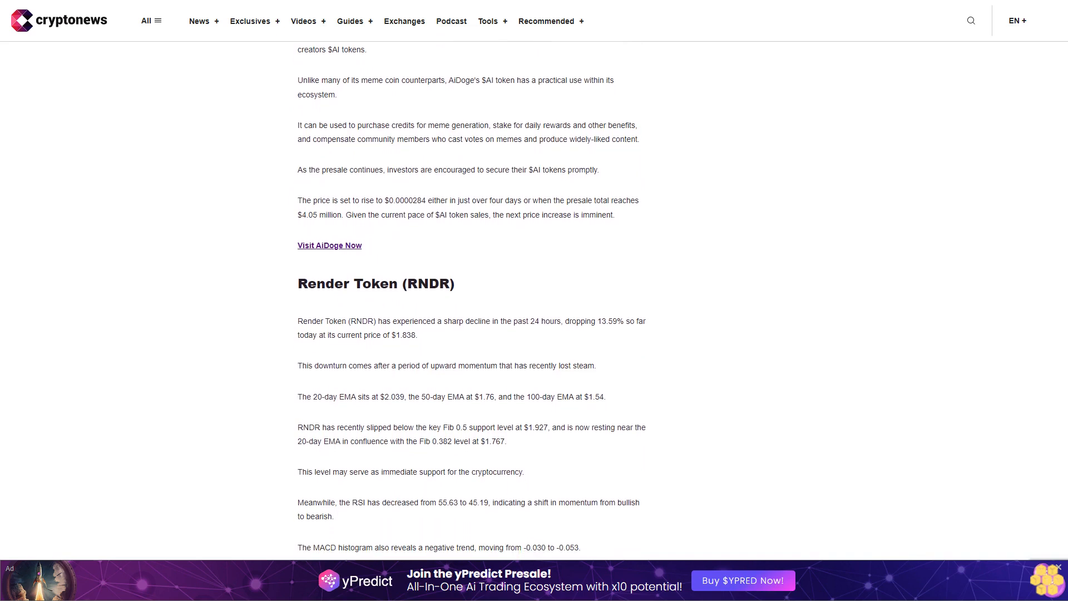
scroll(down, 3)
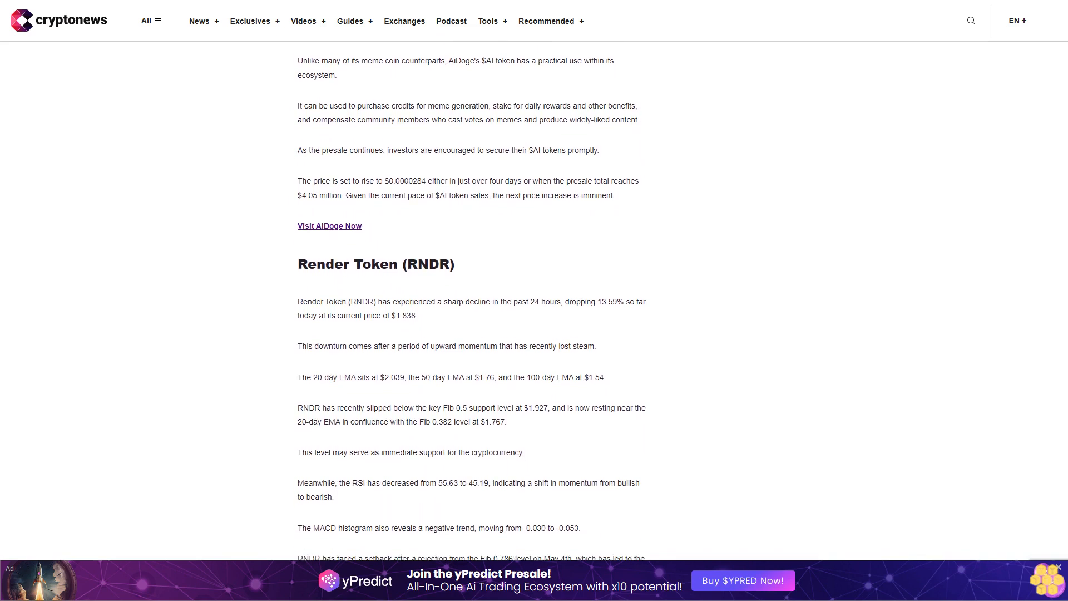
scroll(down, 3)
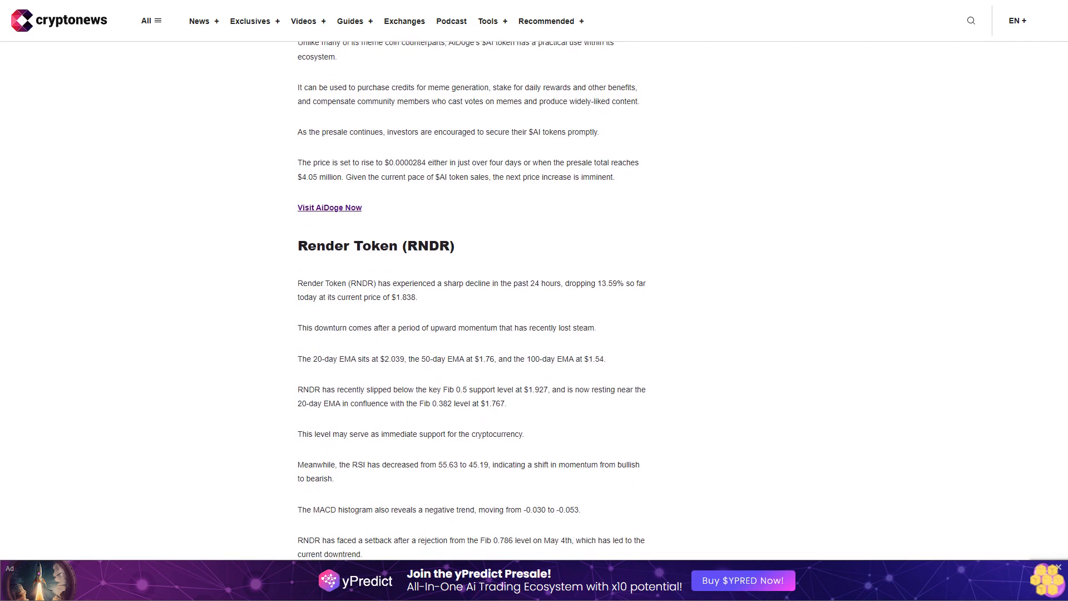
scroll(down, 3)
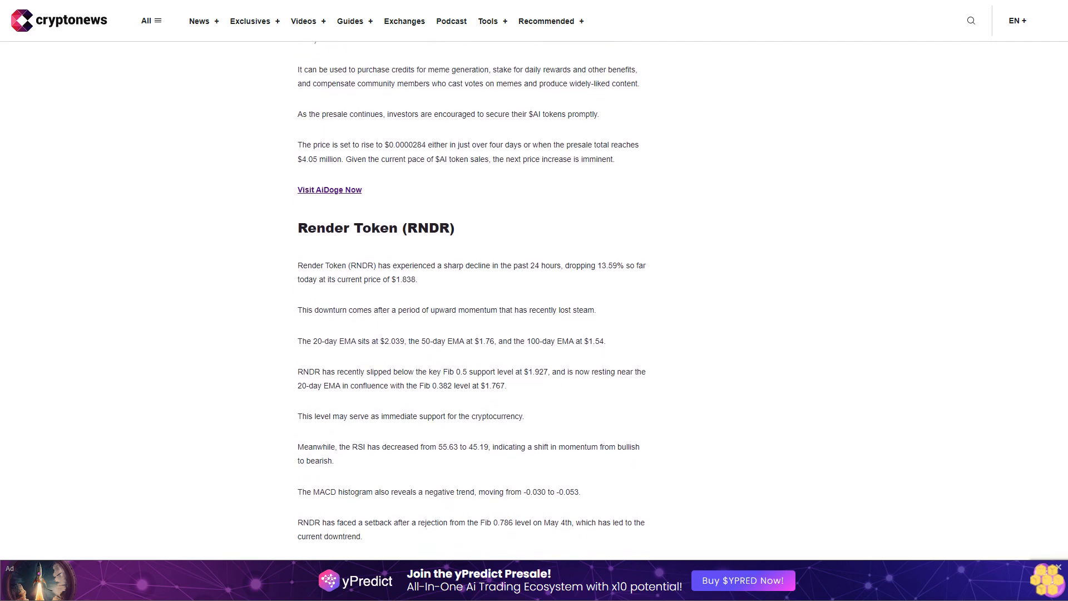
scroll(down, 3)
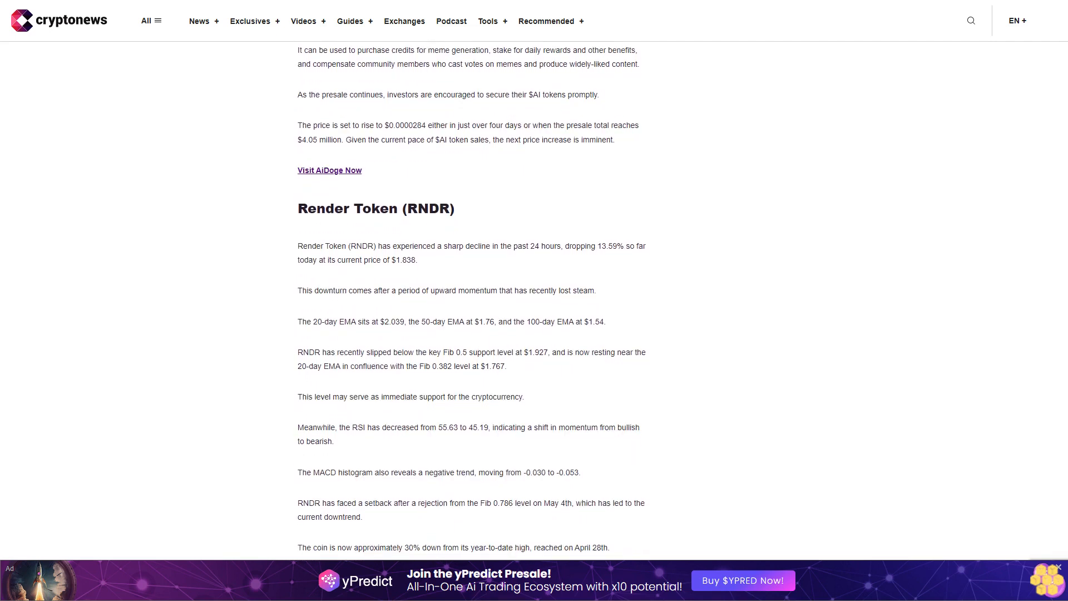
scroll(down, 3)
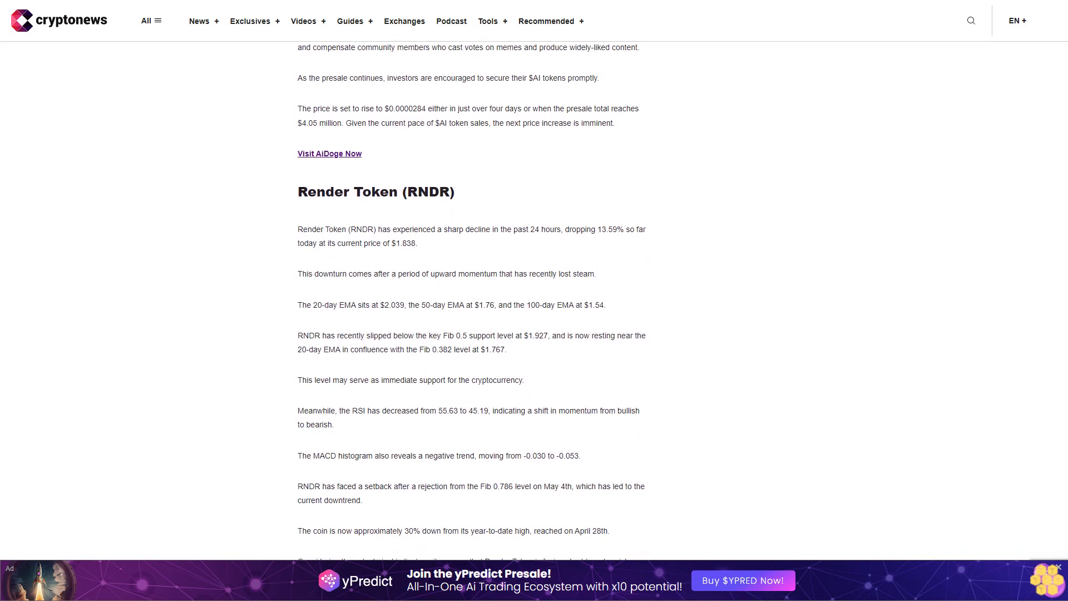
scroll(down, 3)
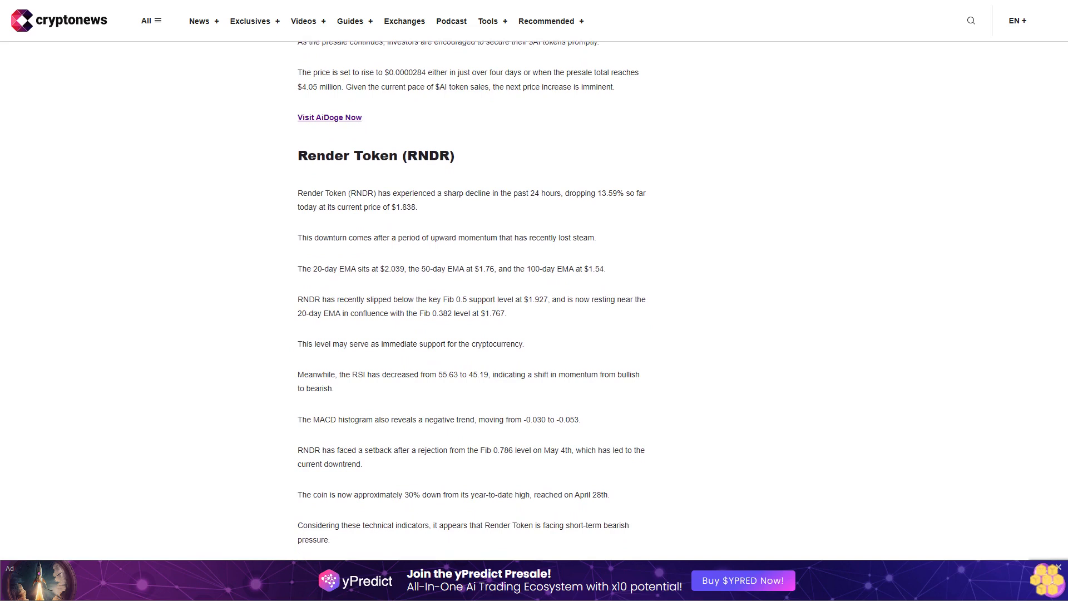
scroll(down, 3)
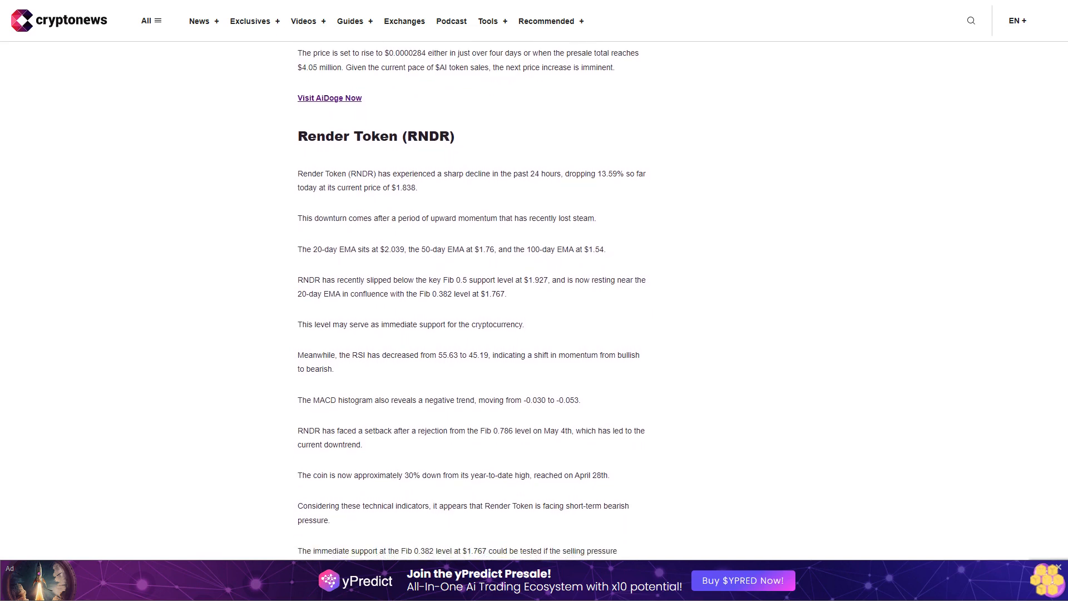
scroll(down, 3)
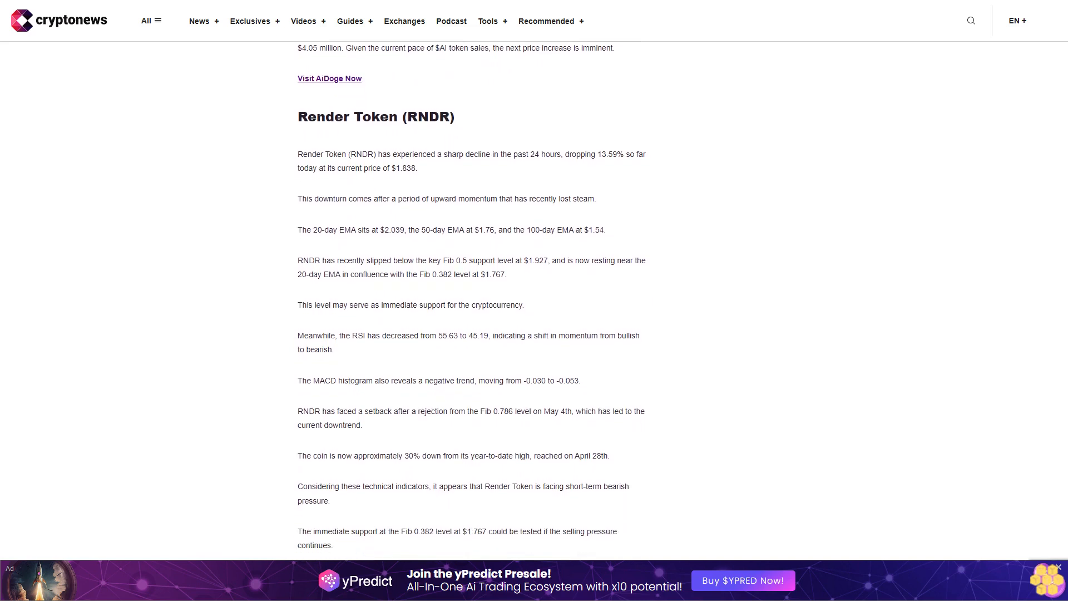
scroll(down, 3)
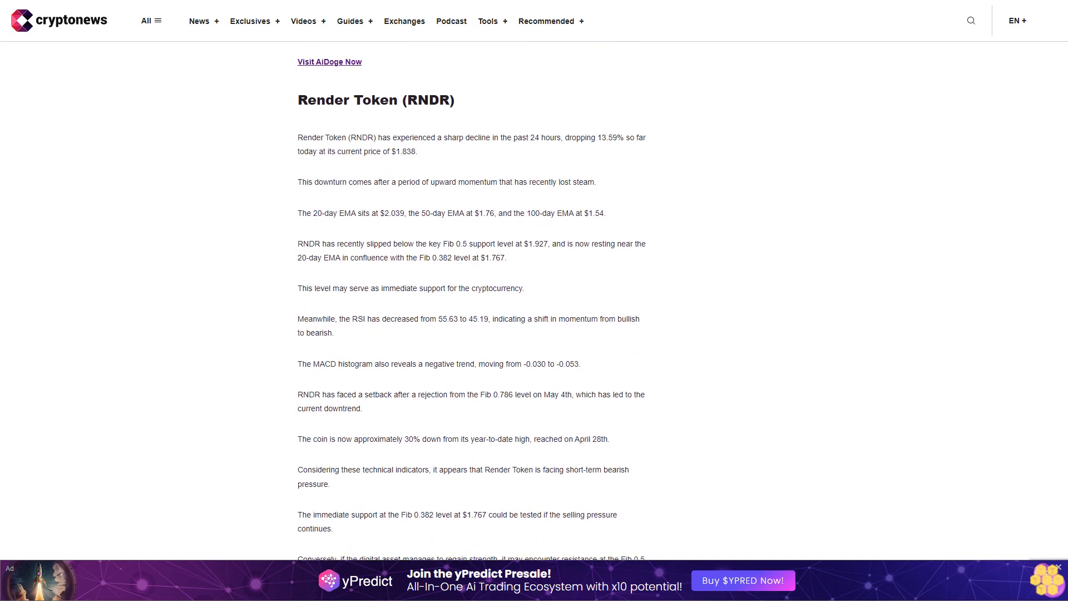
scroll(down, 3)
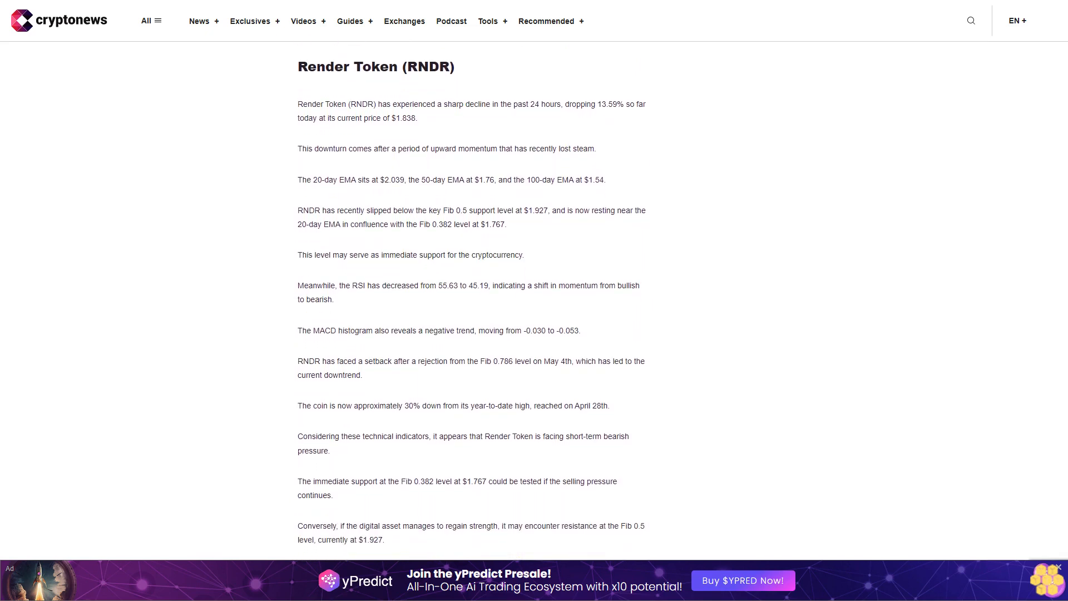
scroll(down, 3)
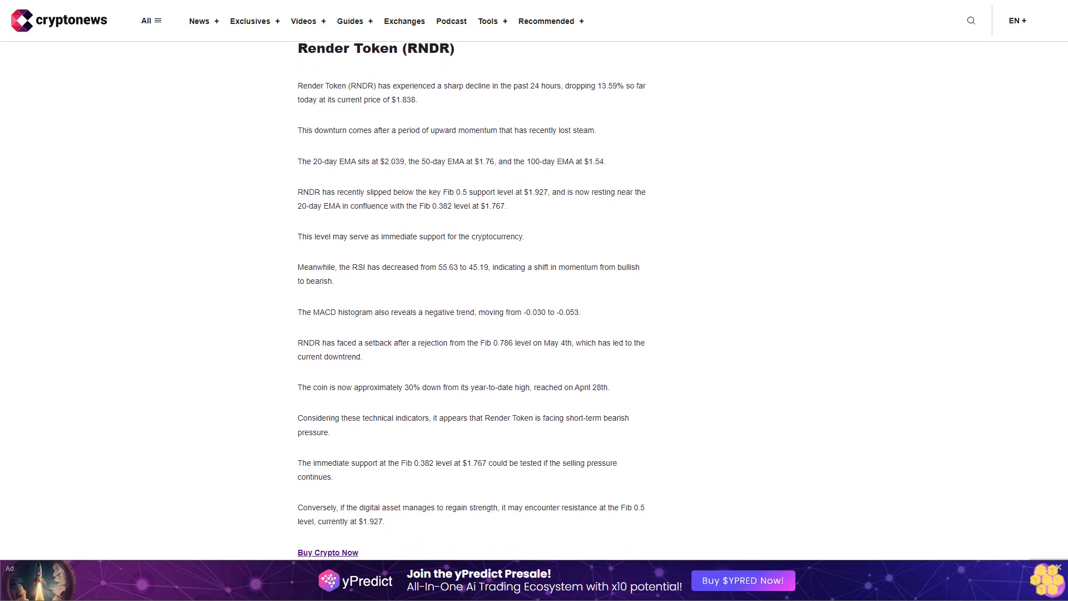
scroll(down, 3)
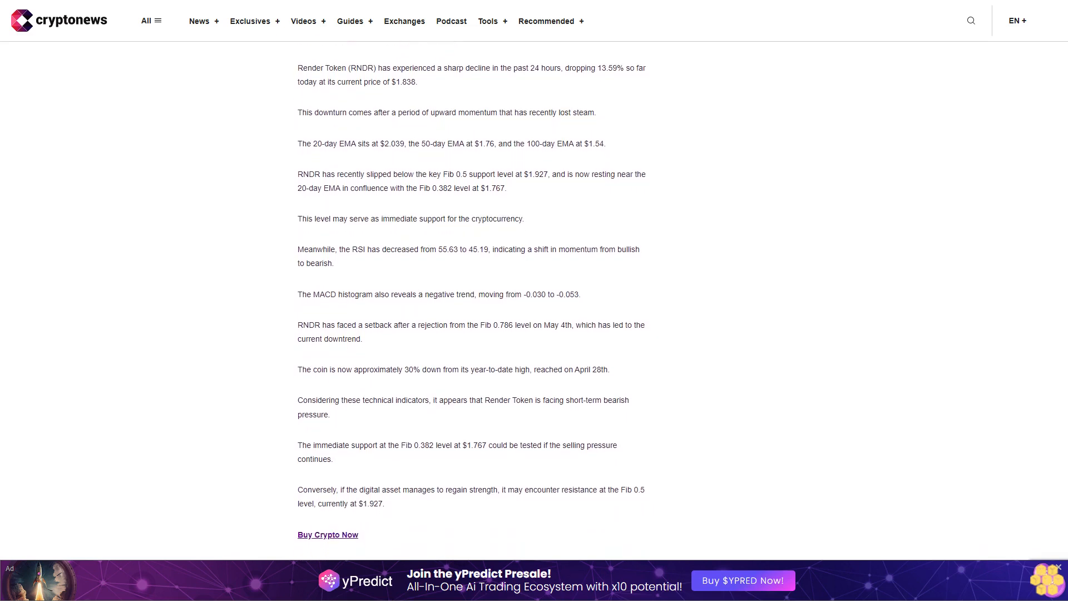
scroll(down, 3)
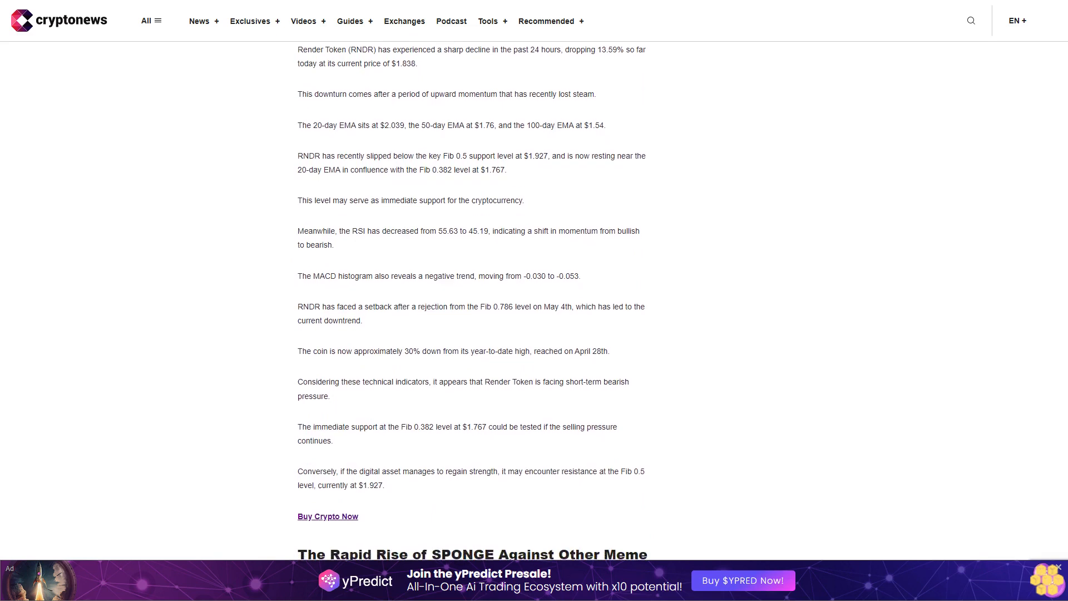
scroll(down, 3)
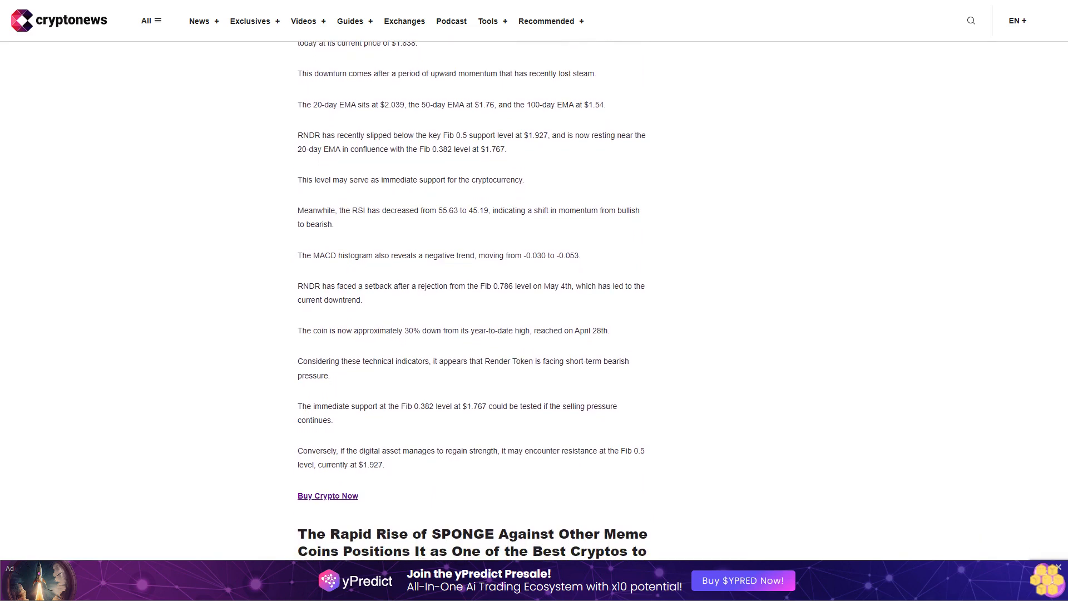
scroll(down, 3)
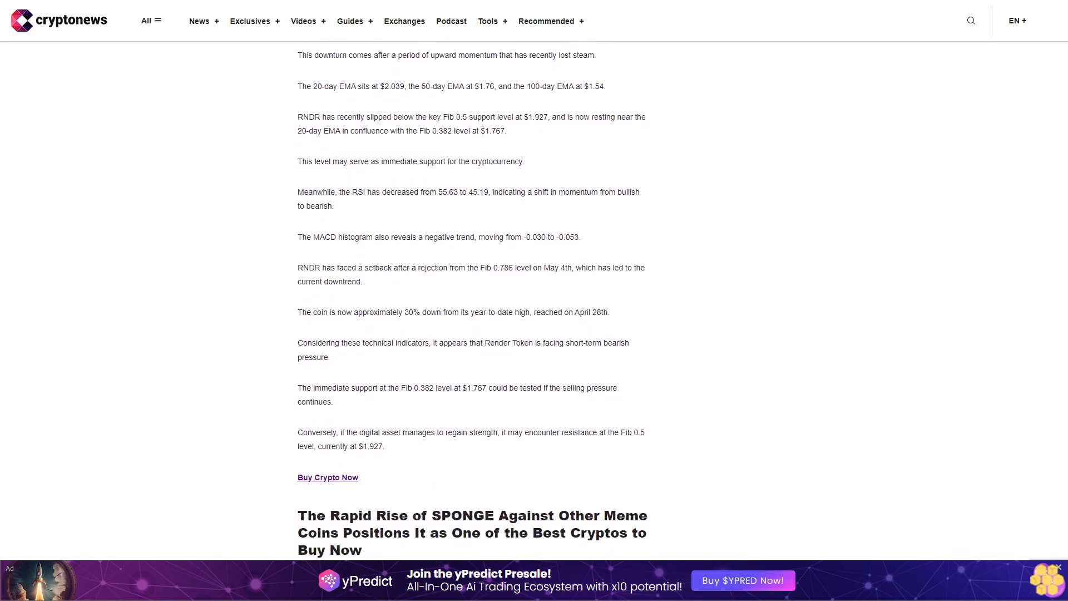
scroll(down, 3)
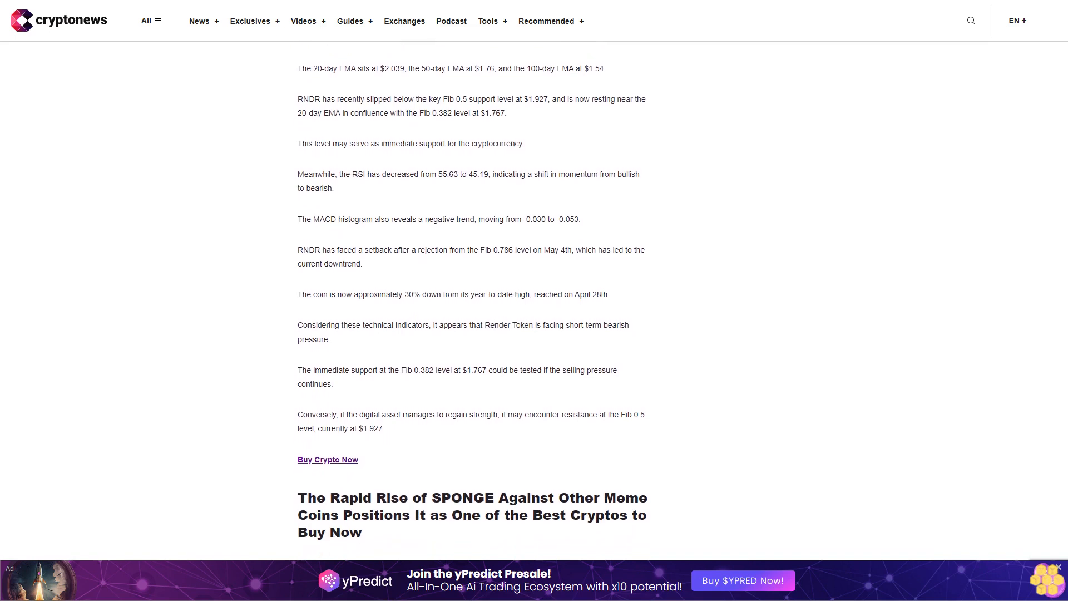
scroll(down, 3)
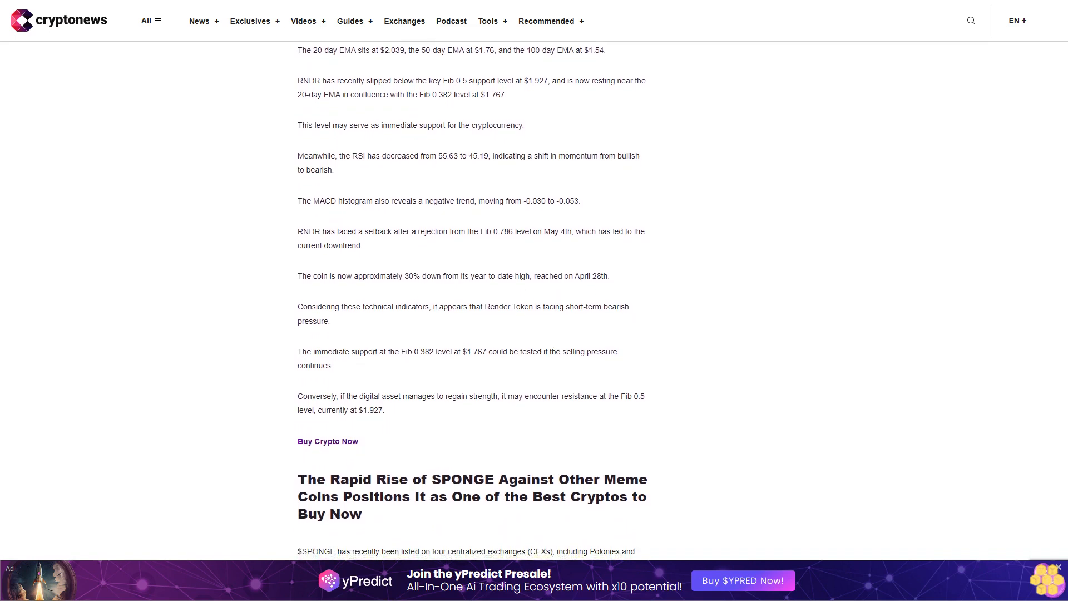
scroll(down, 3)
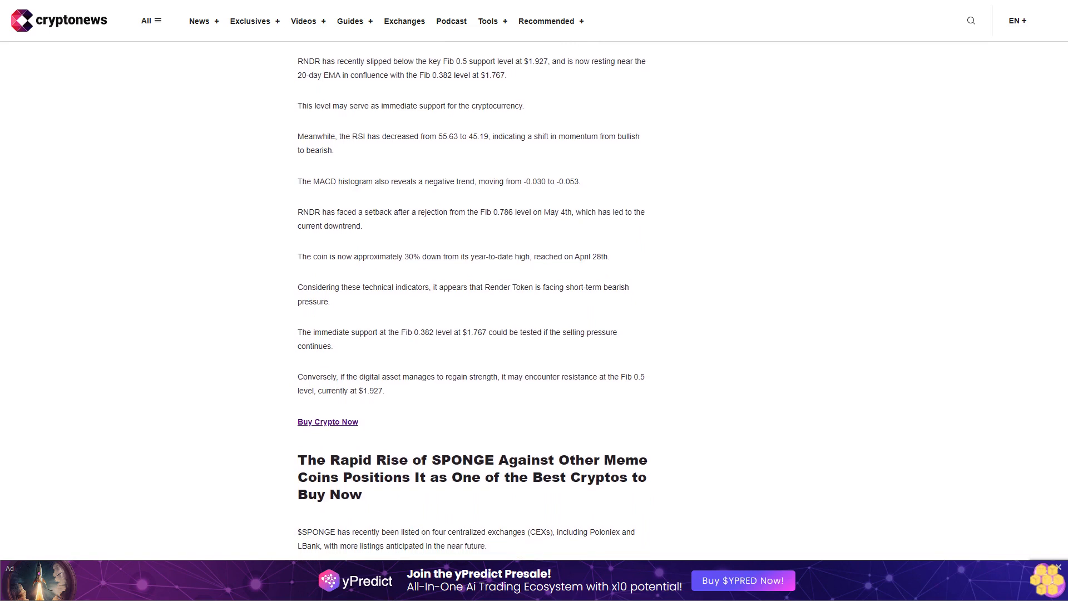
scroll(down, 3)
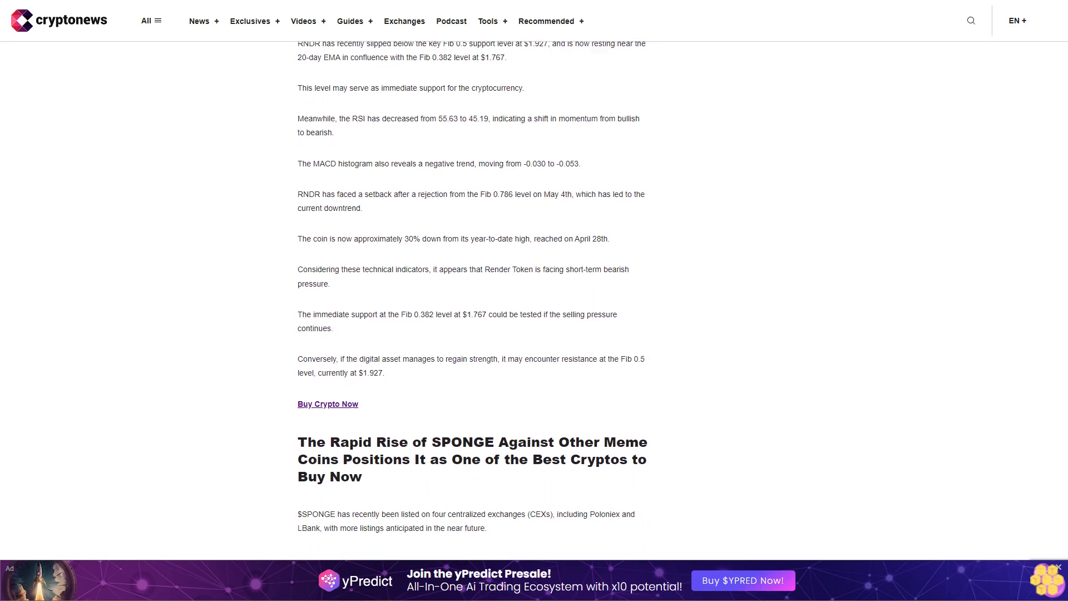
scroll(down, 3)
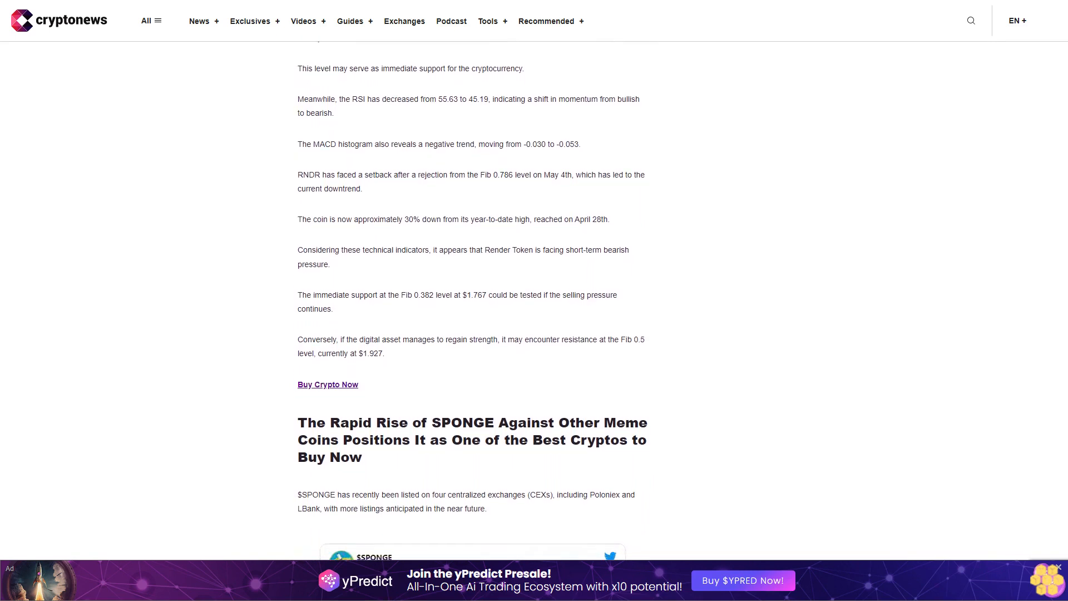
scroll(down, 3)
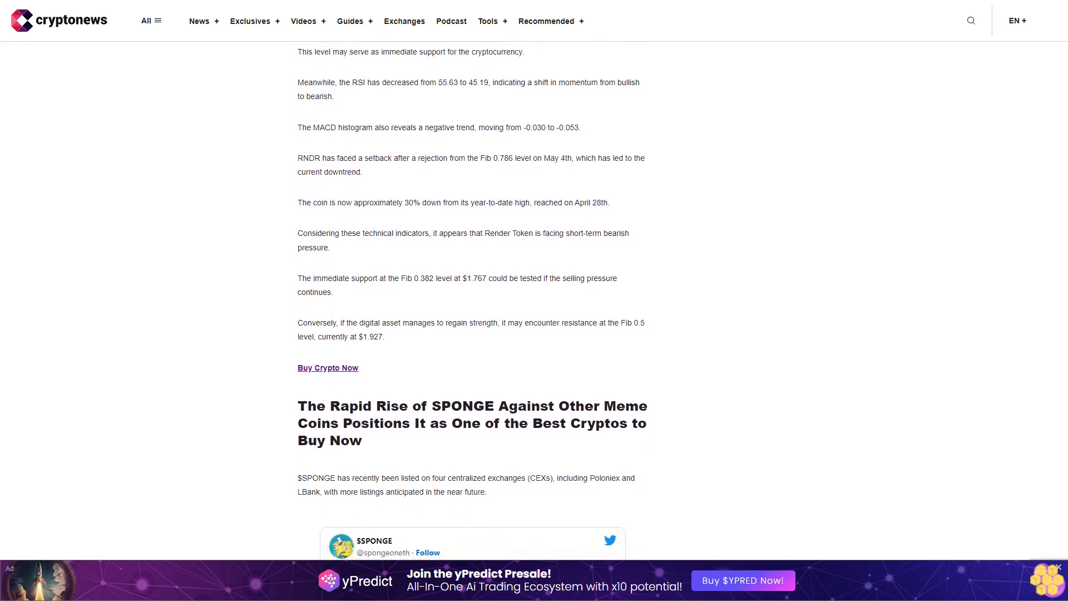
scroll(down, 3)
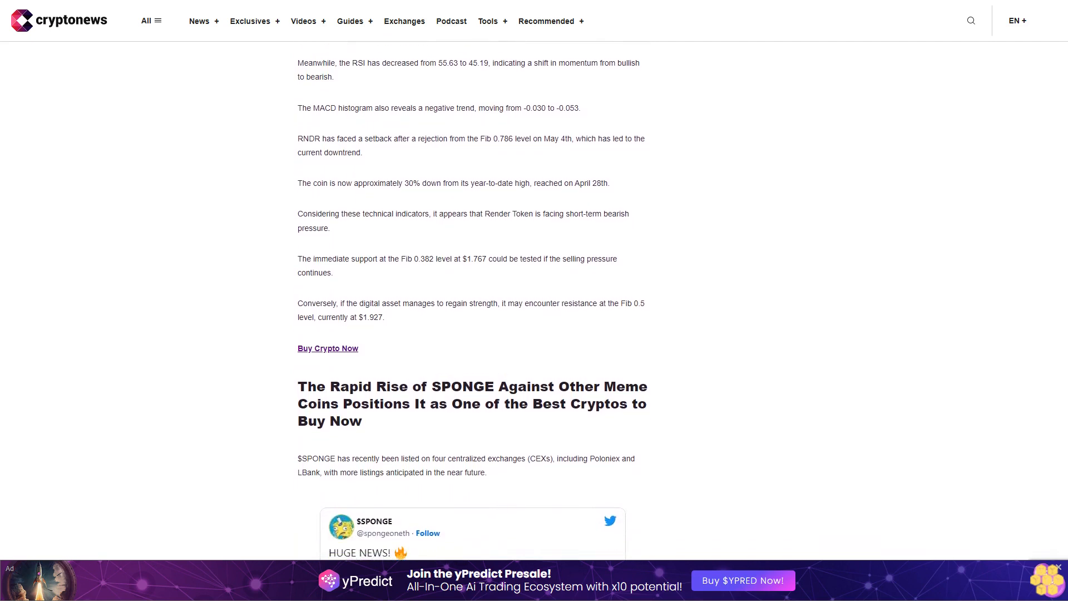
scroll(down, 3)
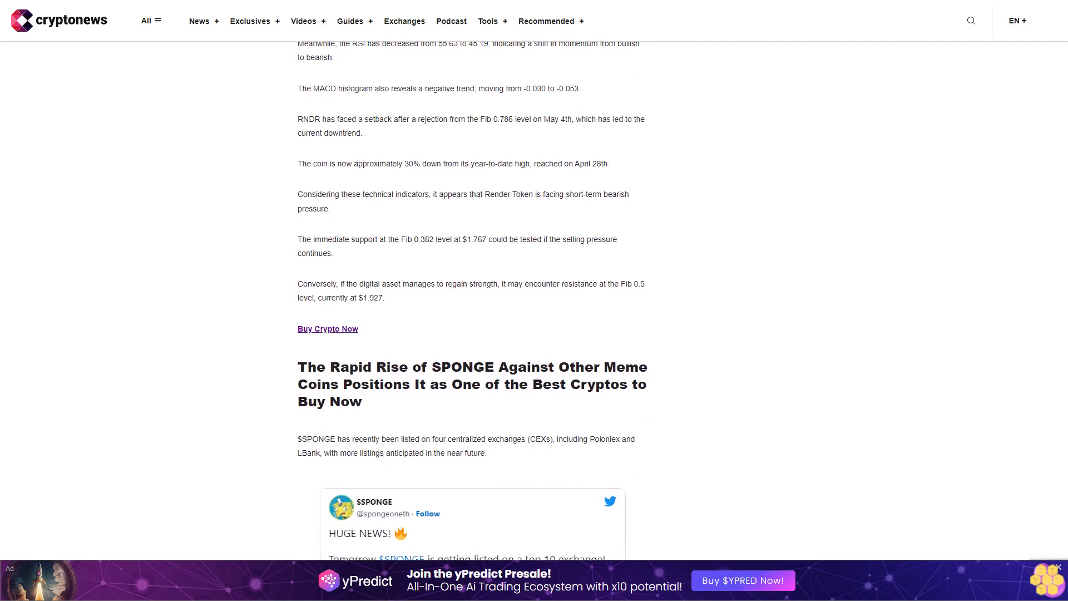
scroll(down, 3)
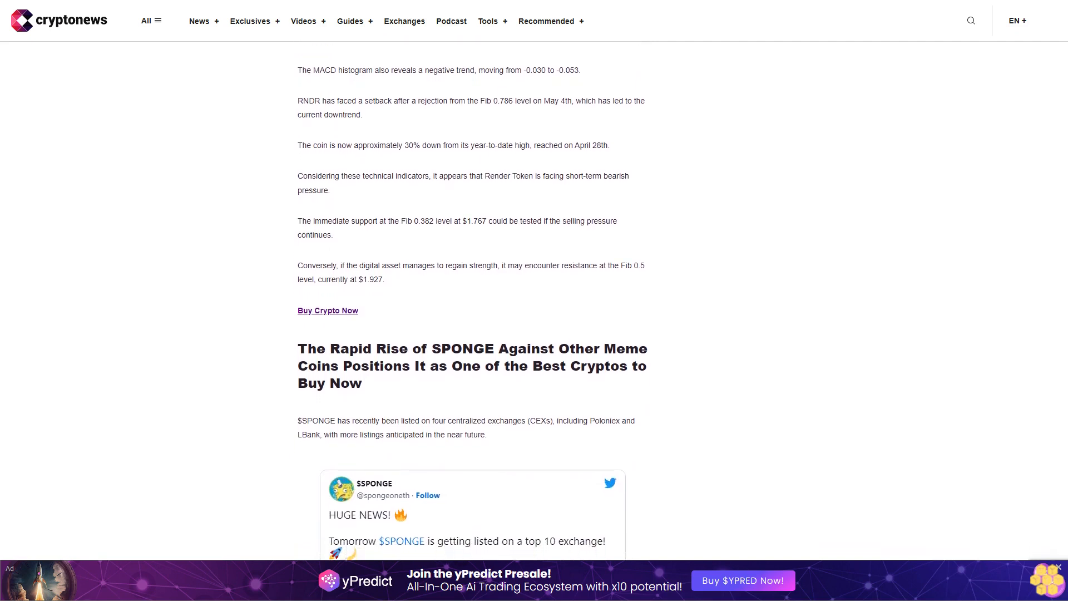
scroll(down, 3)
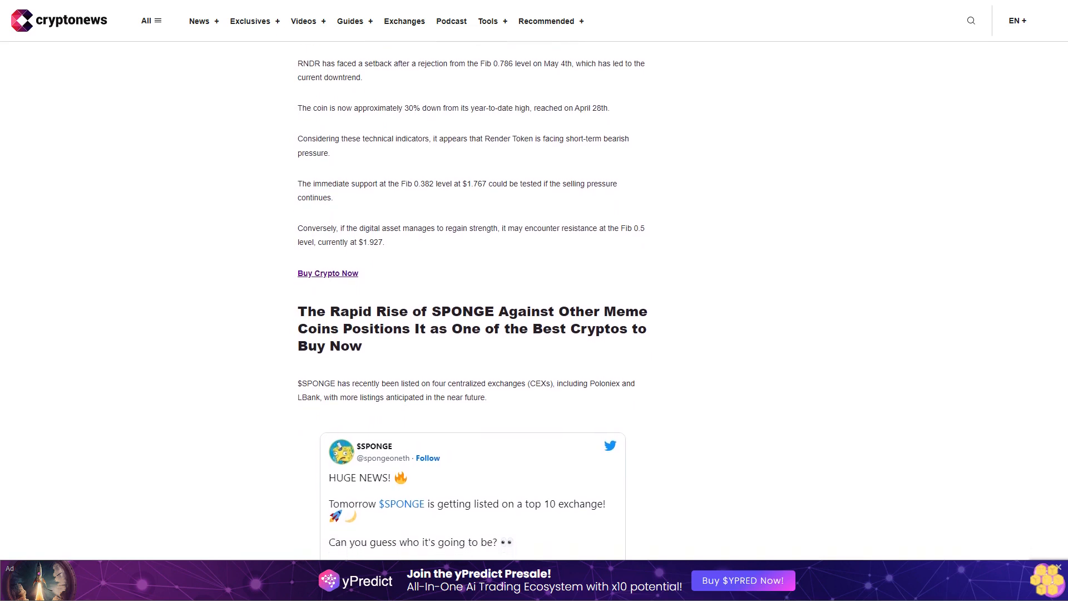
scroll(down, 3)
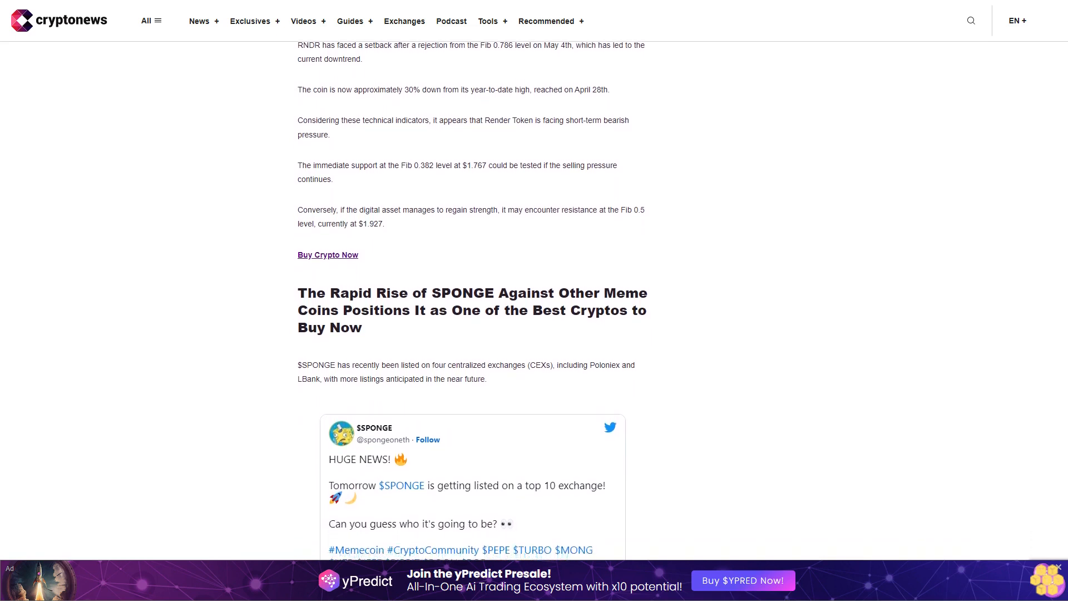
scroll(down, 3)
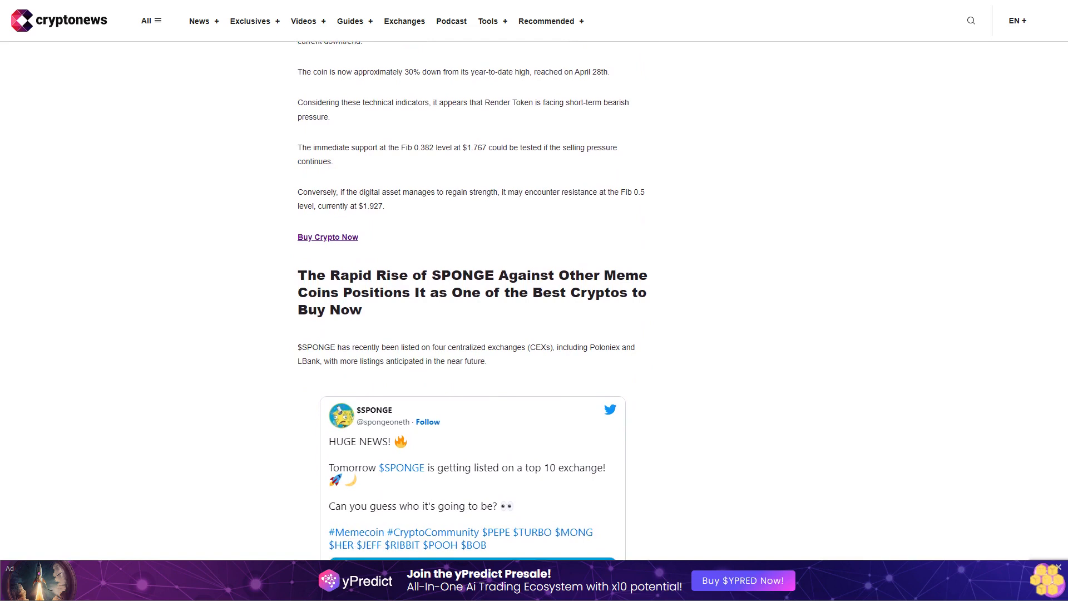
scroll(down, 3)
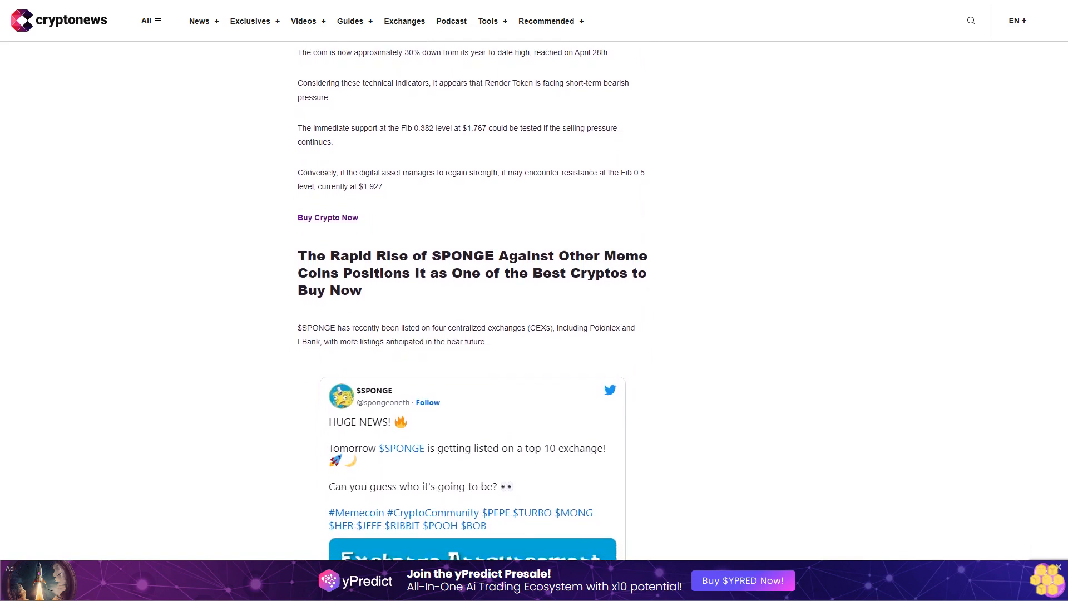
scroll(down, 3)
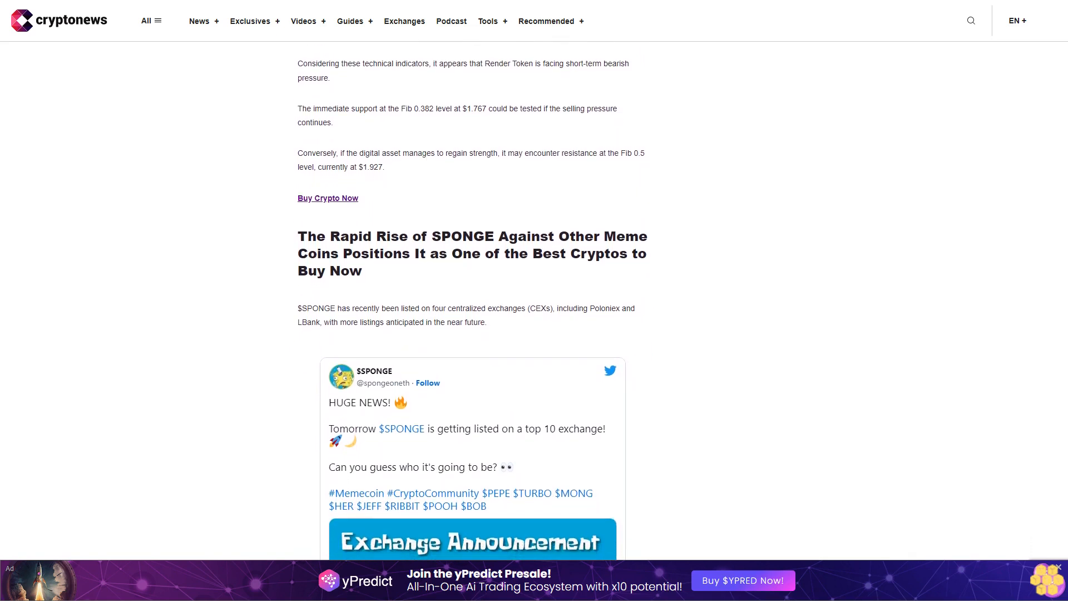
scroll(down, 3)
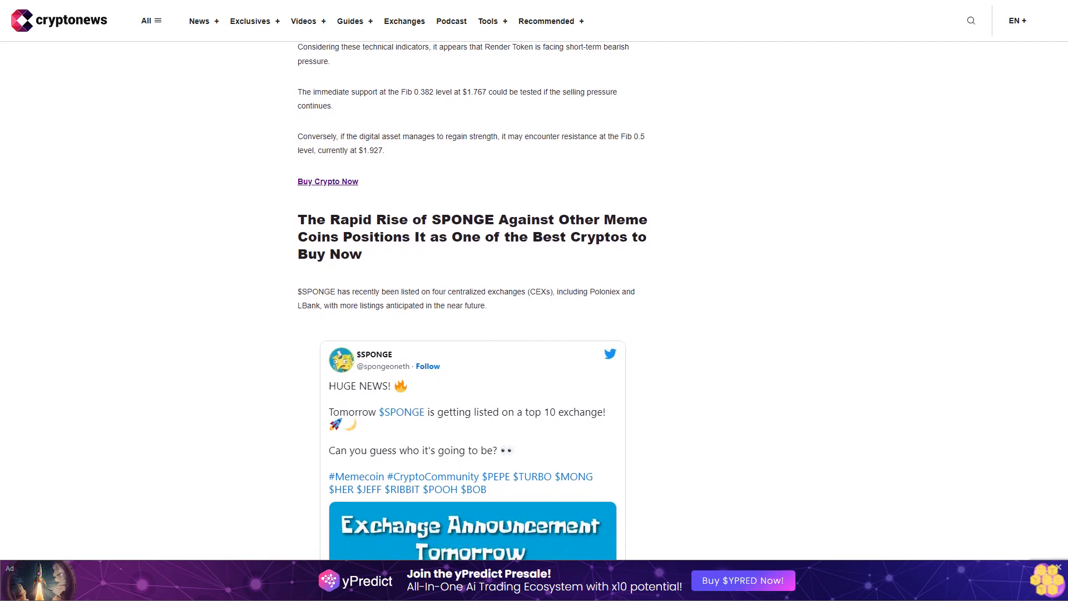
scroll(down, 3)
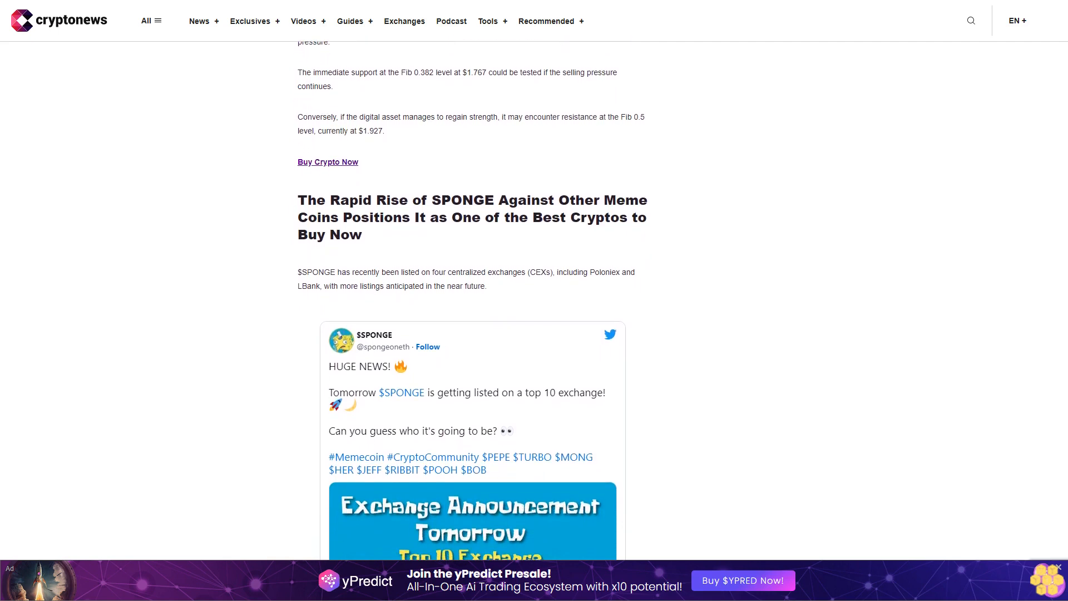
scroll(down, 3)
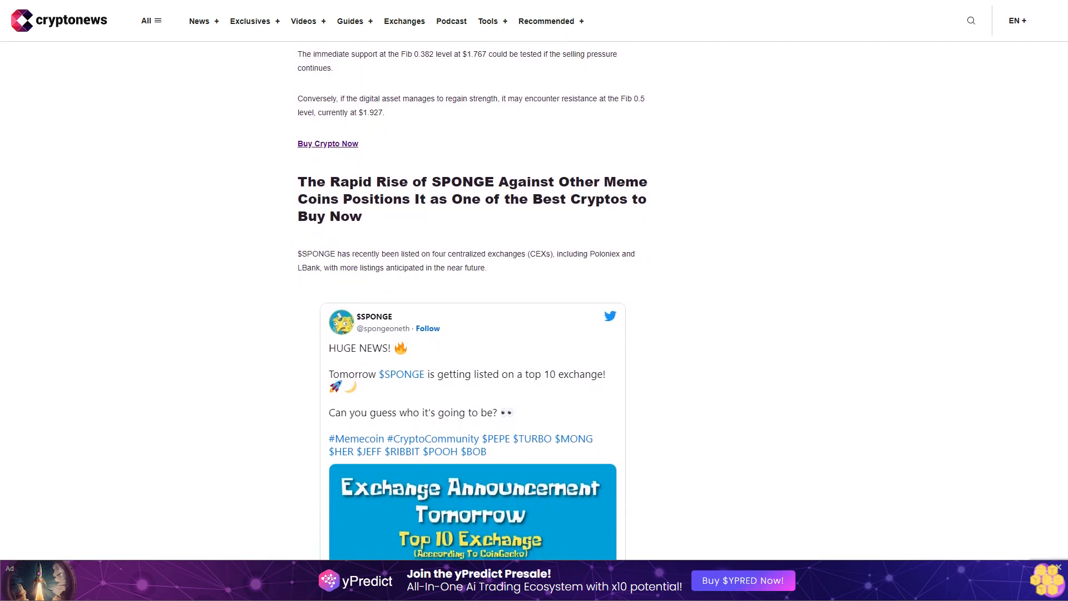
scroll(down, 3)
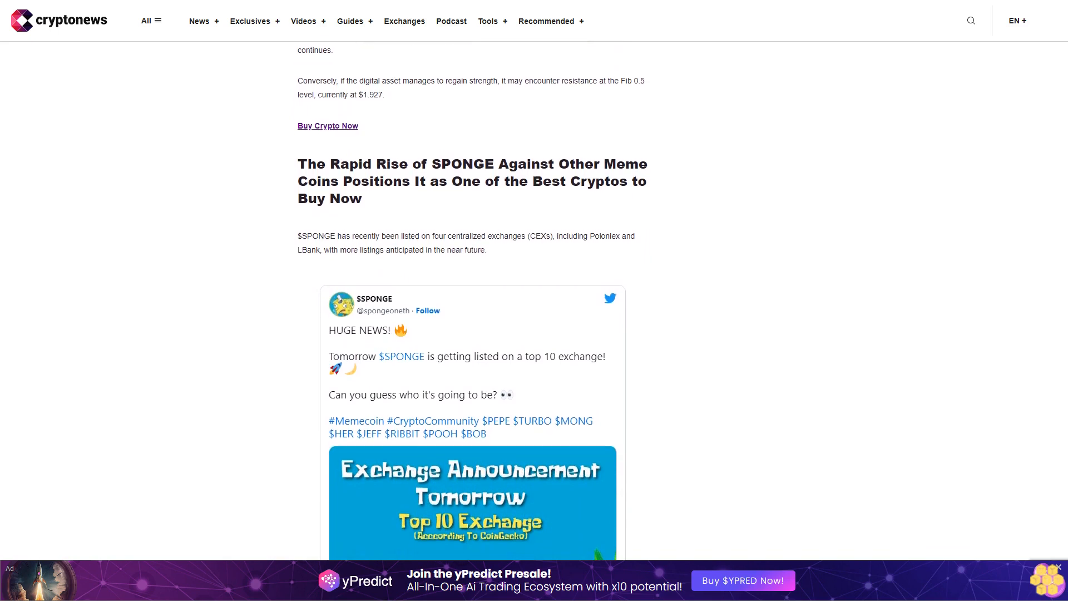
scroll(down, 3)
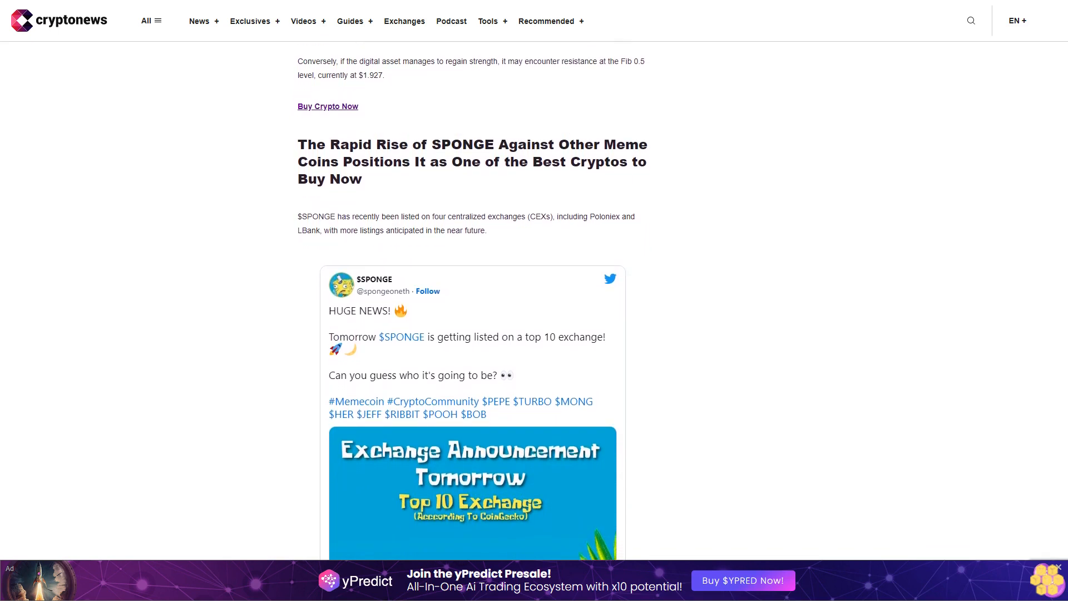
scroll(down, 3)
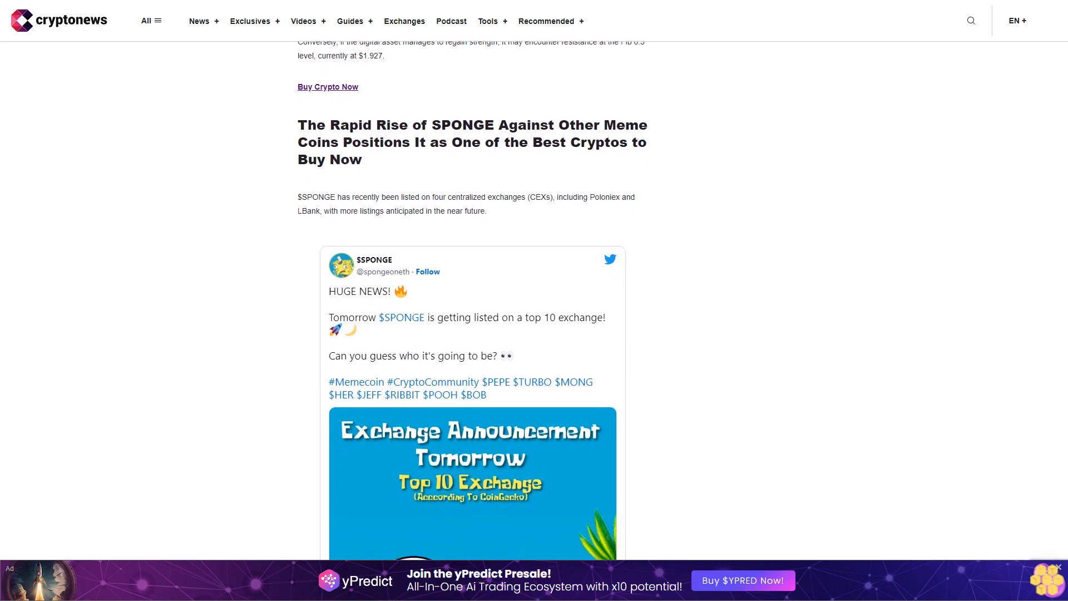
scroll(down, 3)
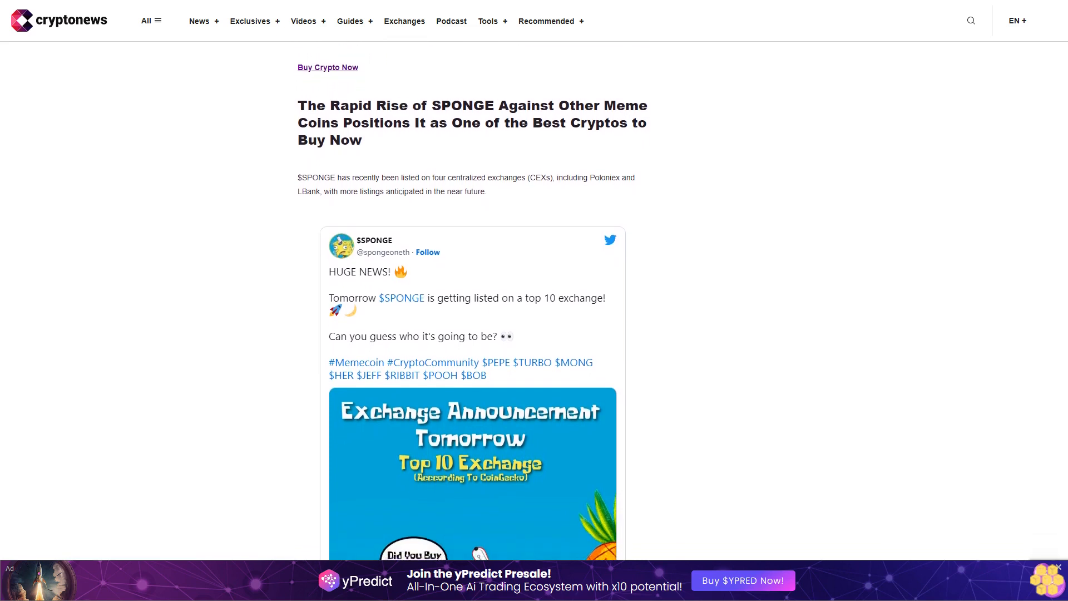
scroll(down, 3)
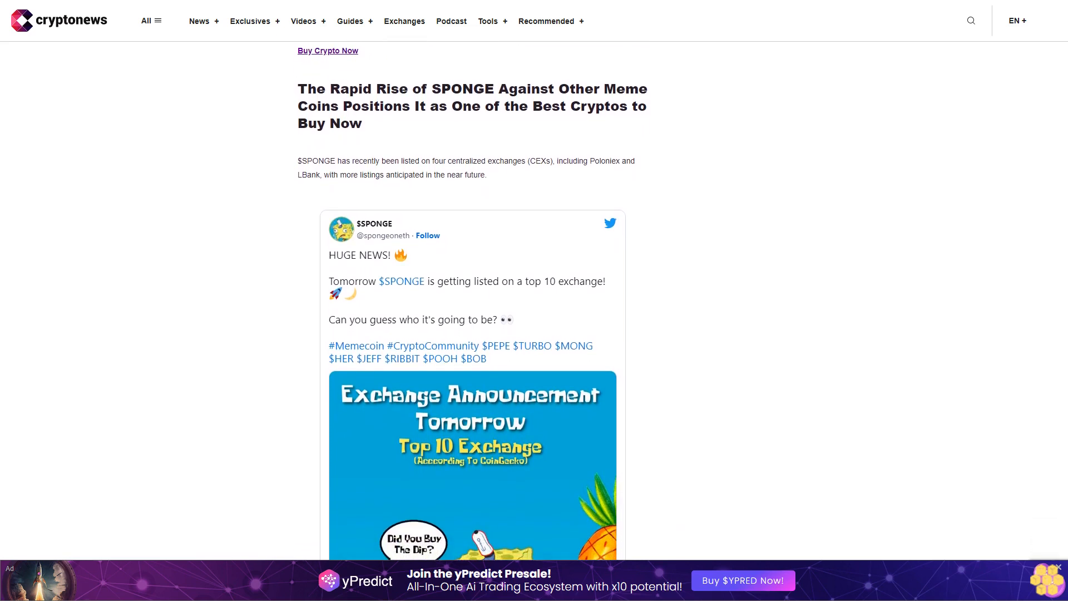
scroll(down, 3)
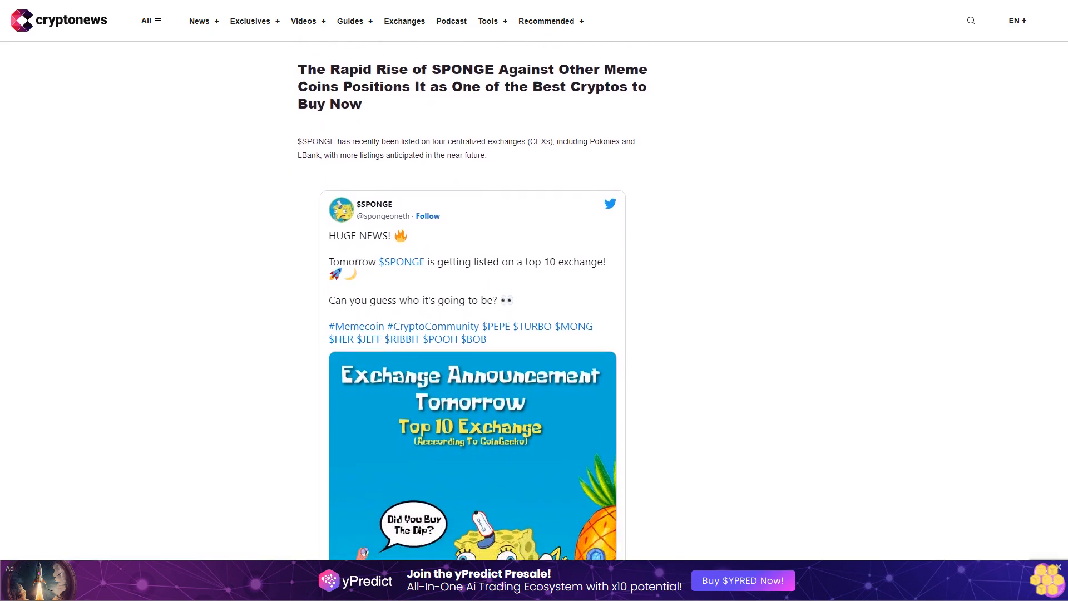
scroll(down, 3)
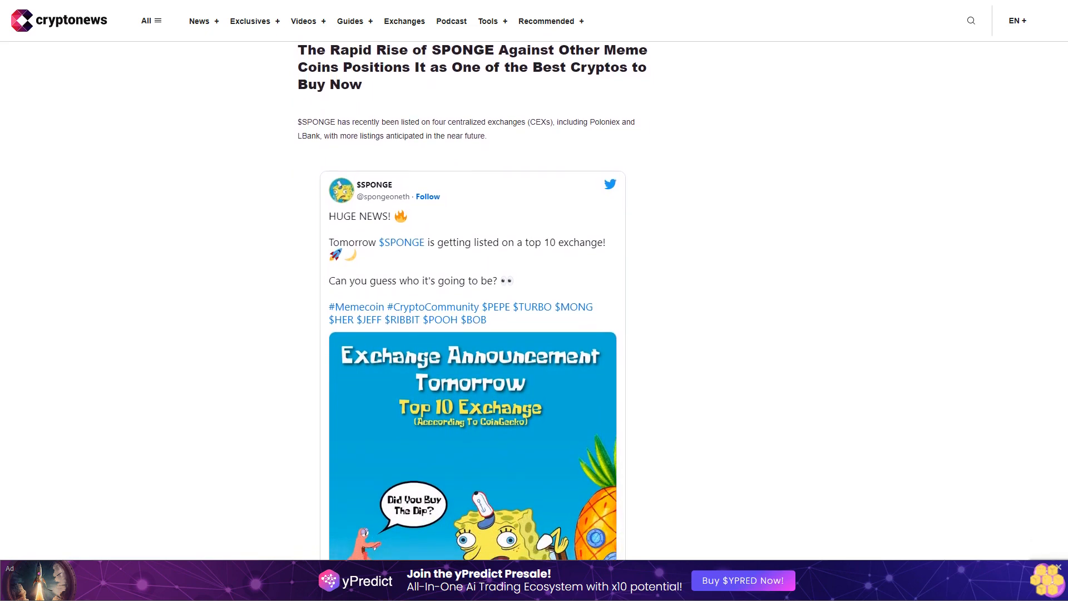
scroll(down, 3)
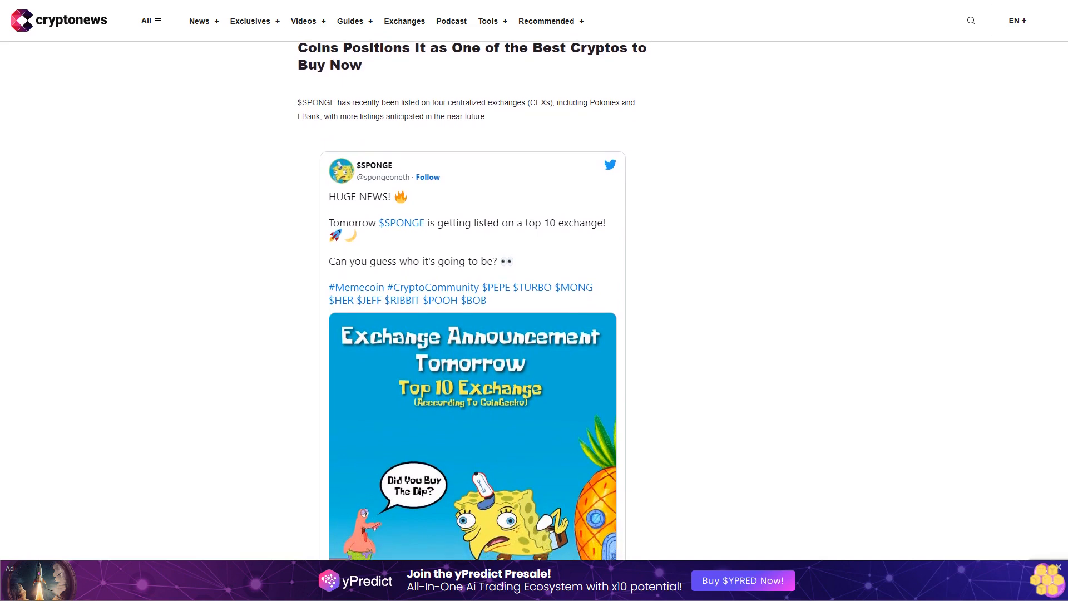
scroll(down, 3)
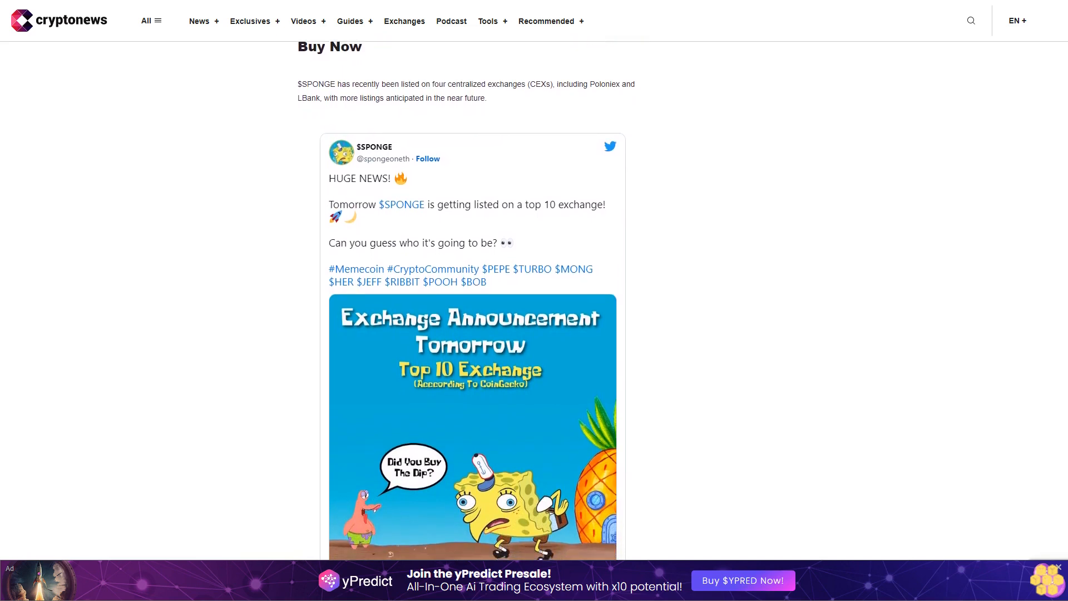
scroll(down, 3)
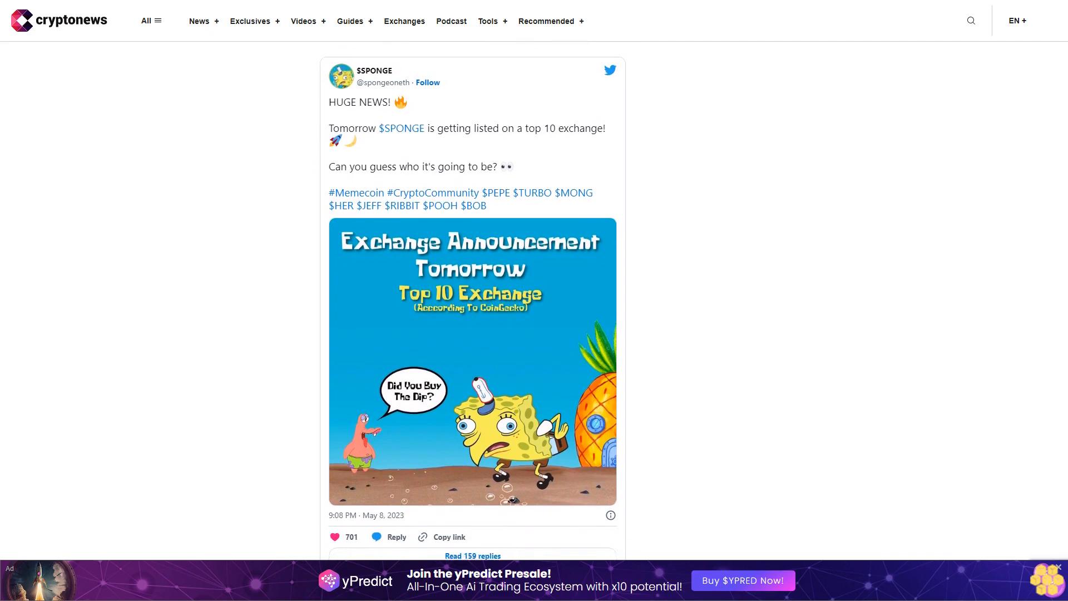
scroll(down, 3)
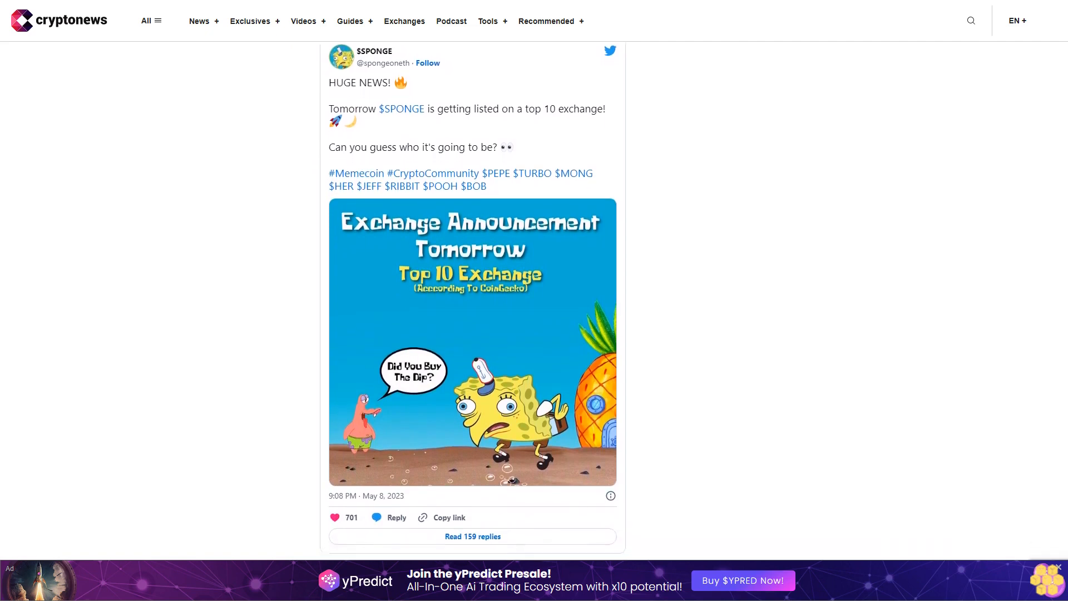
scroll(down, 3)
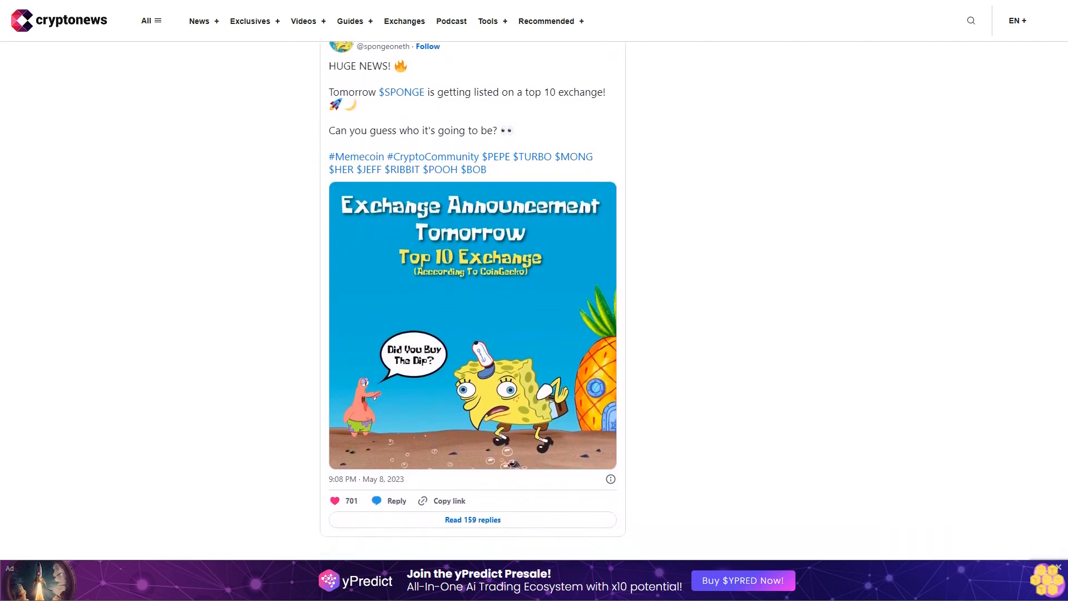
scroll(down, 3)
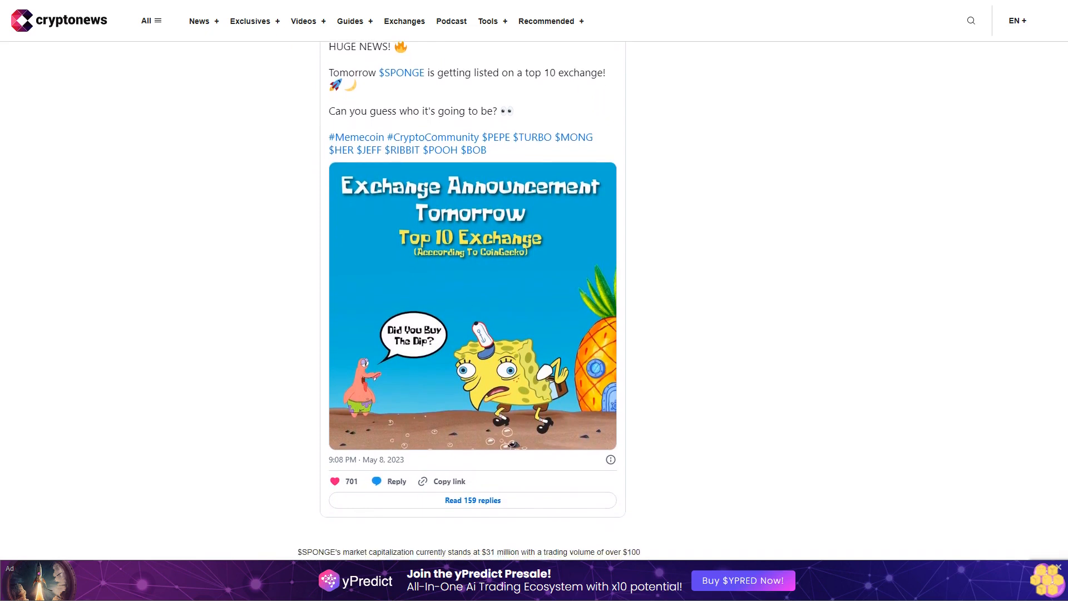
scroll(down, 3)
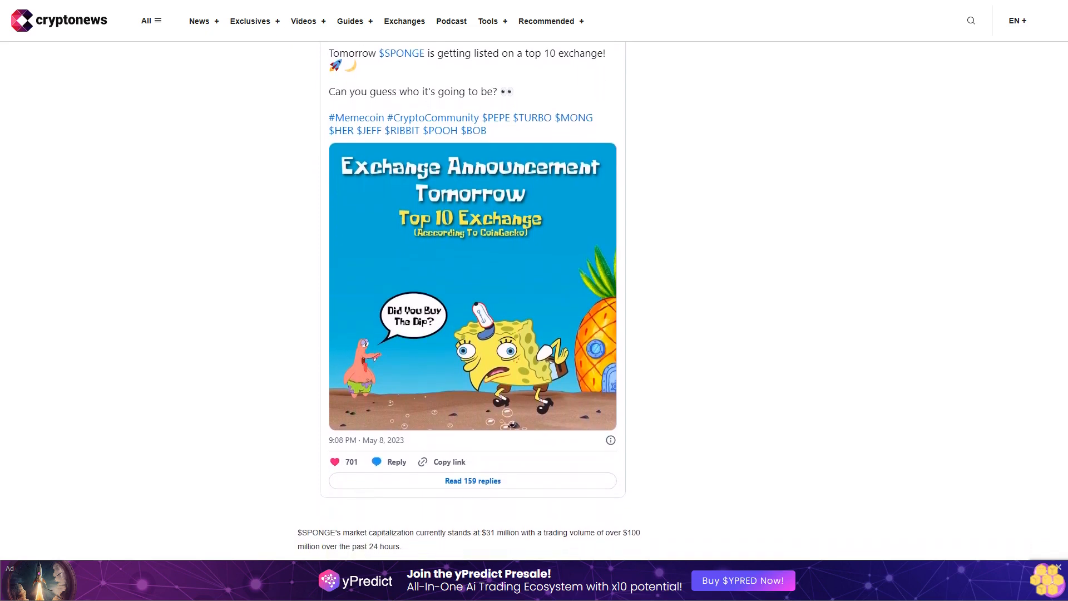
scroll(down, 3)
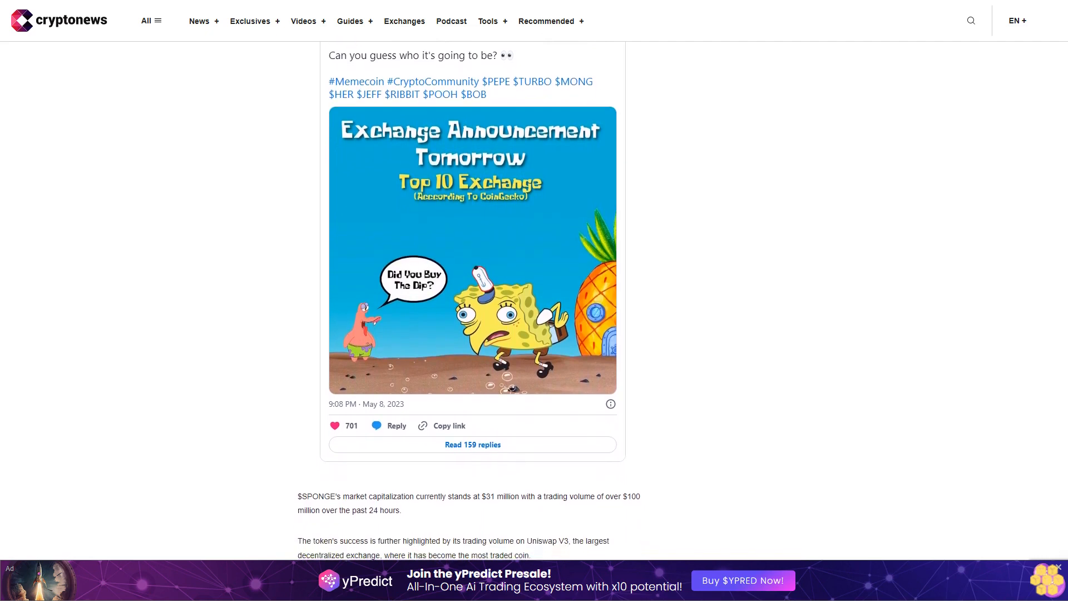
scroll(down, 3)
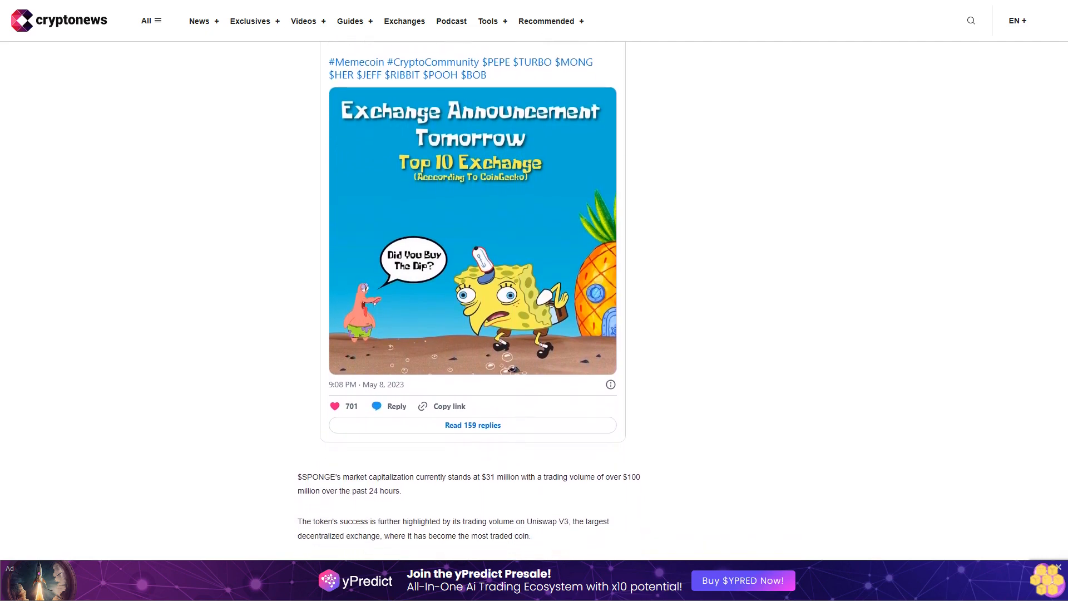
scroll(down, 3)
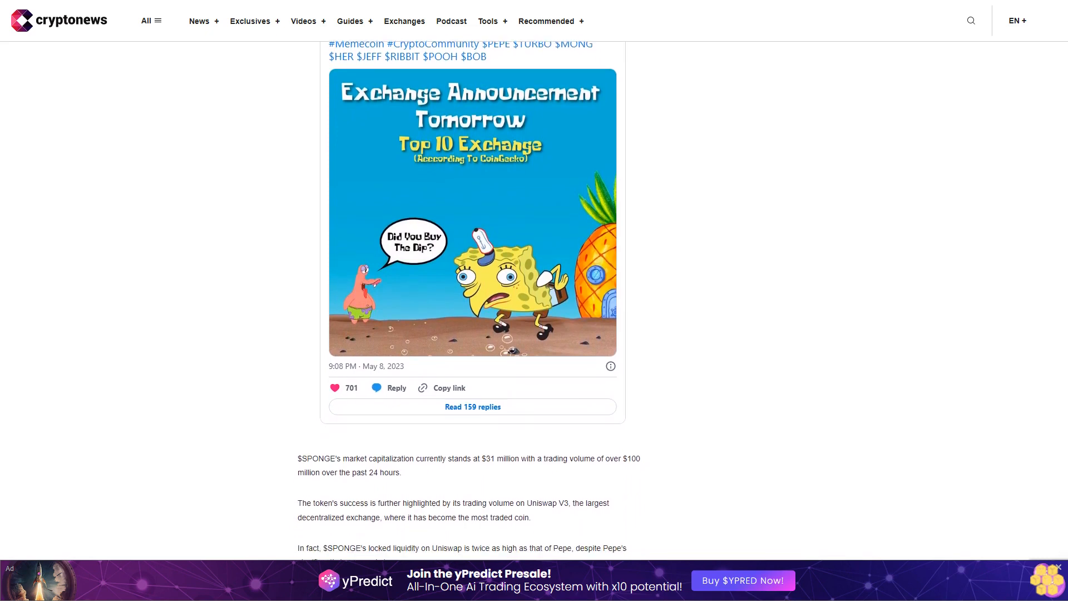
scroll(down, 3)
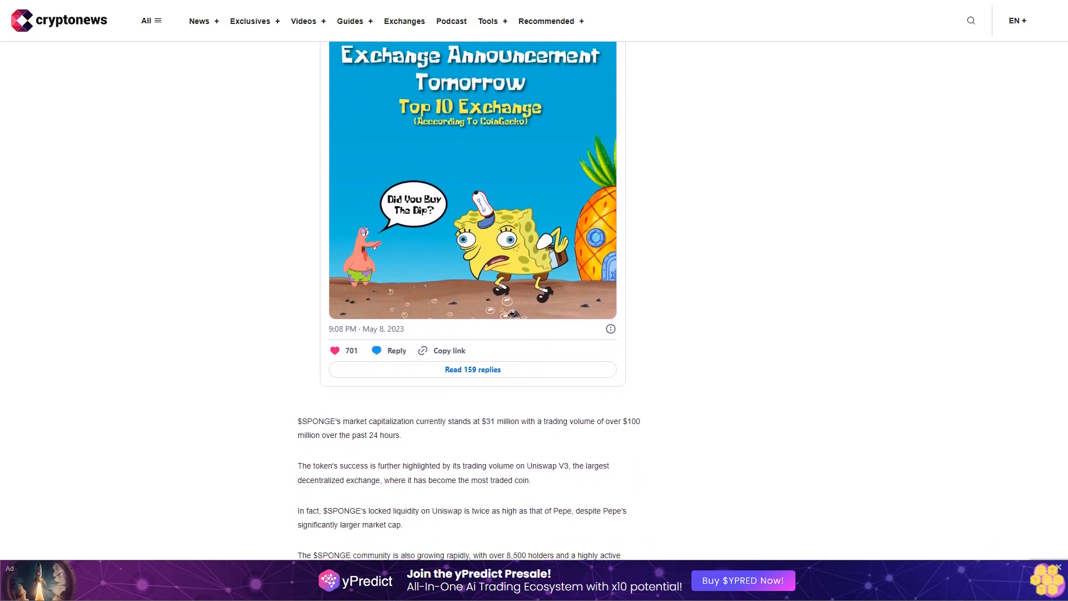
scroll(down, 3)
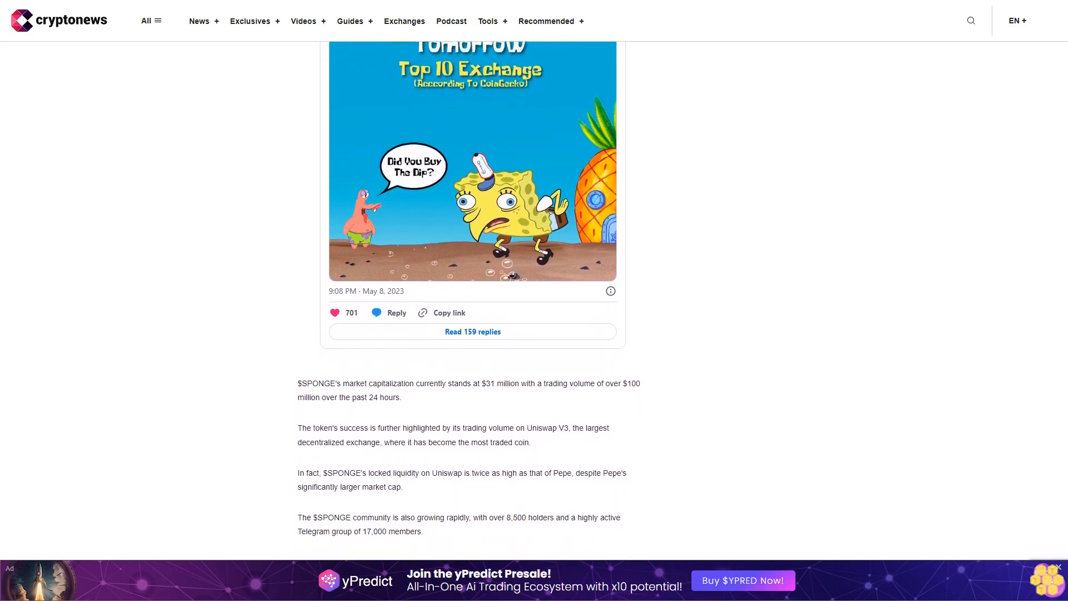
scroll(down, 3)
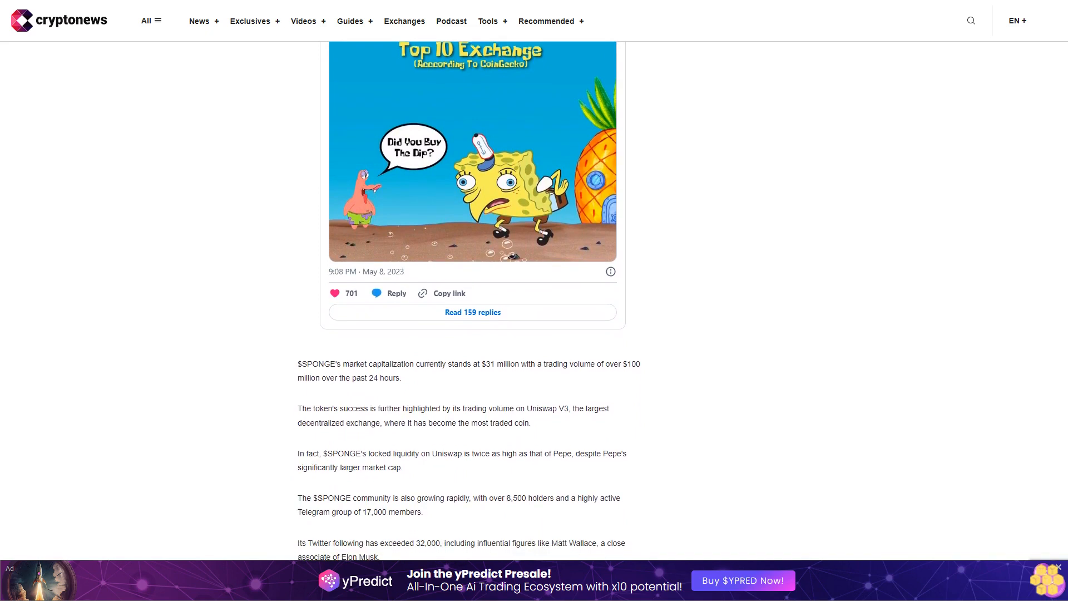
scroll(down, 3)
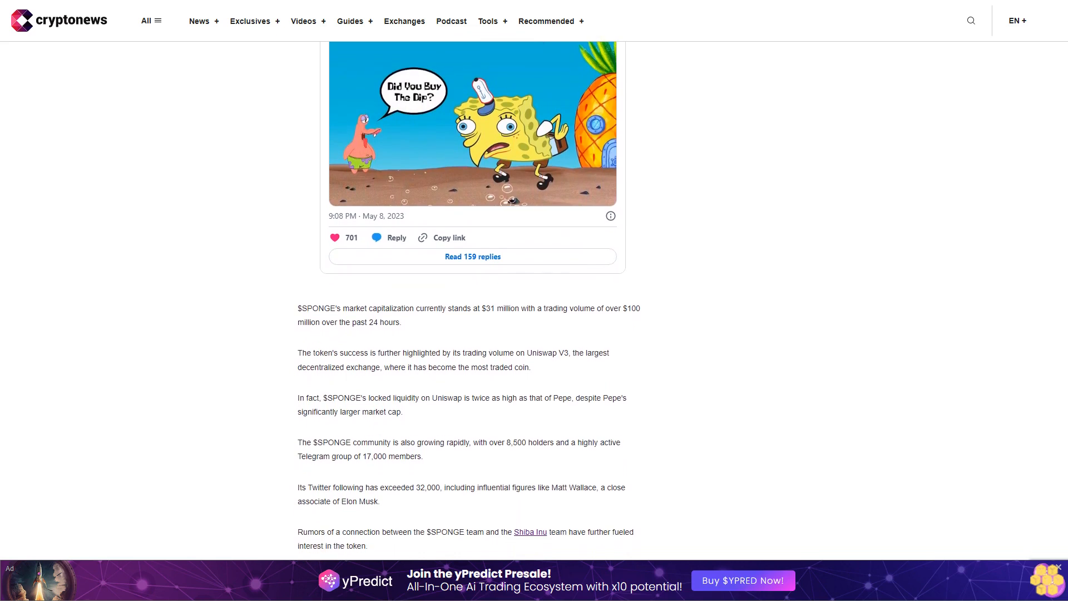
scroll(down, 3)
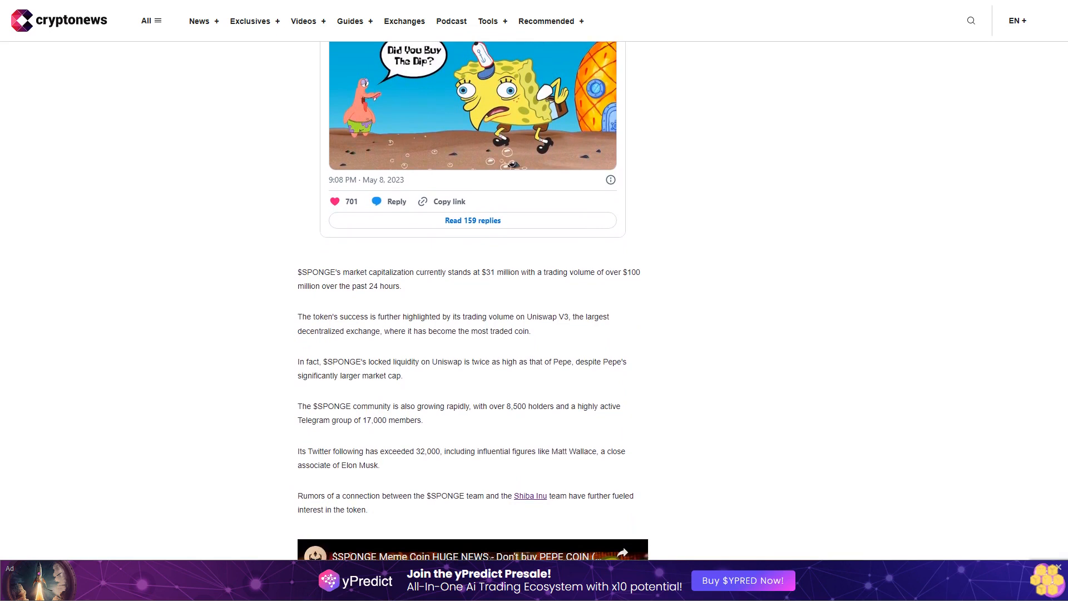
scroll(down, 3)
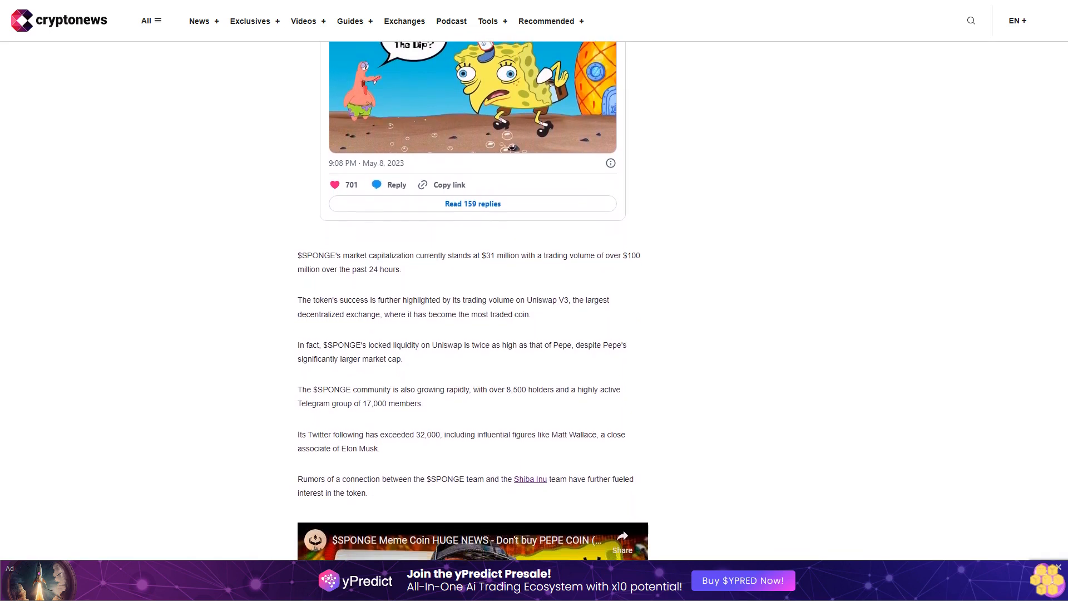
scroll(down, 3)
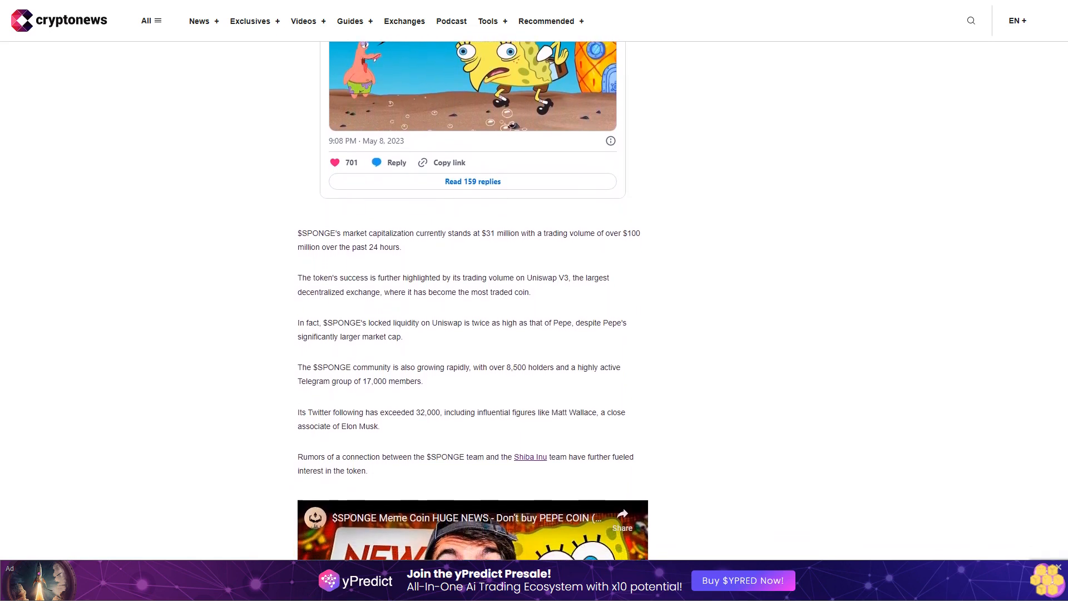
scroll(down, 3)
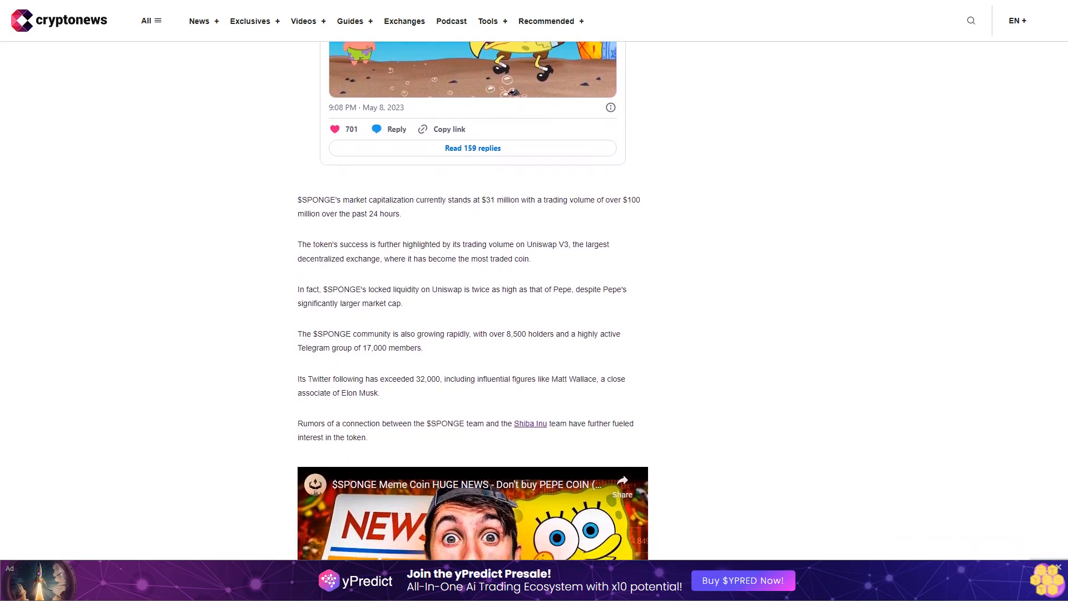
scroll(down, 3)
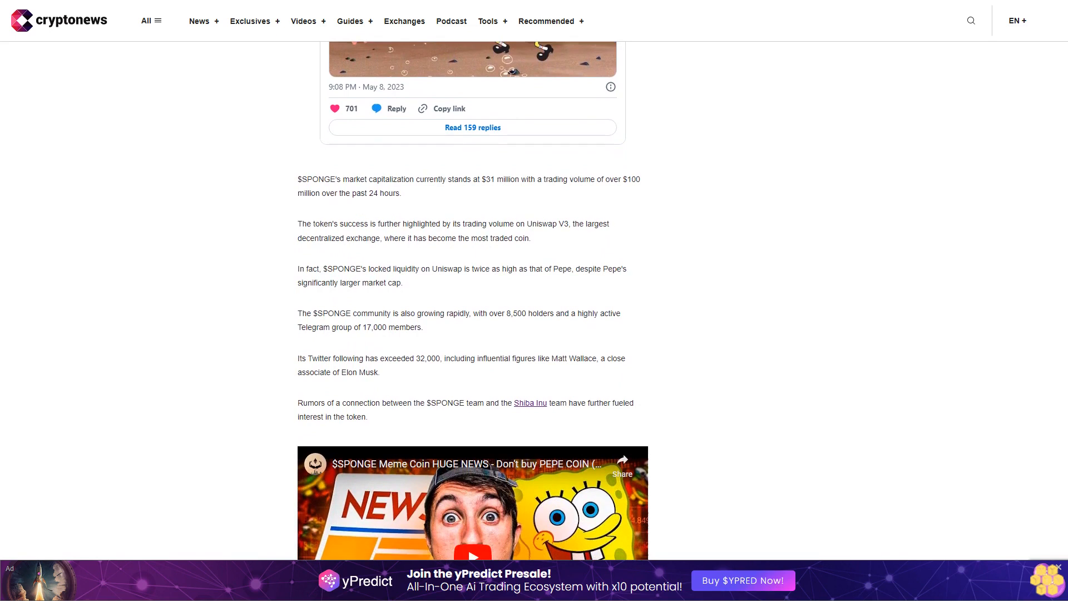
scroll(down, 3)
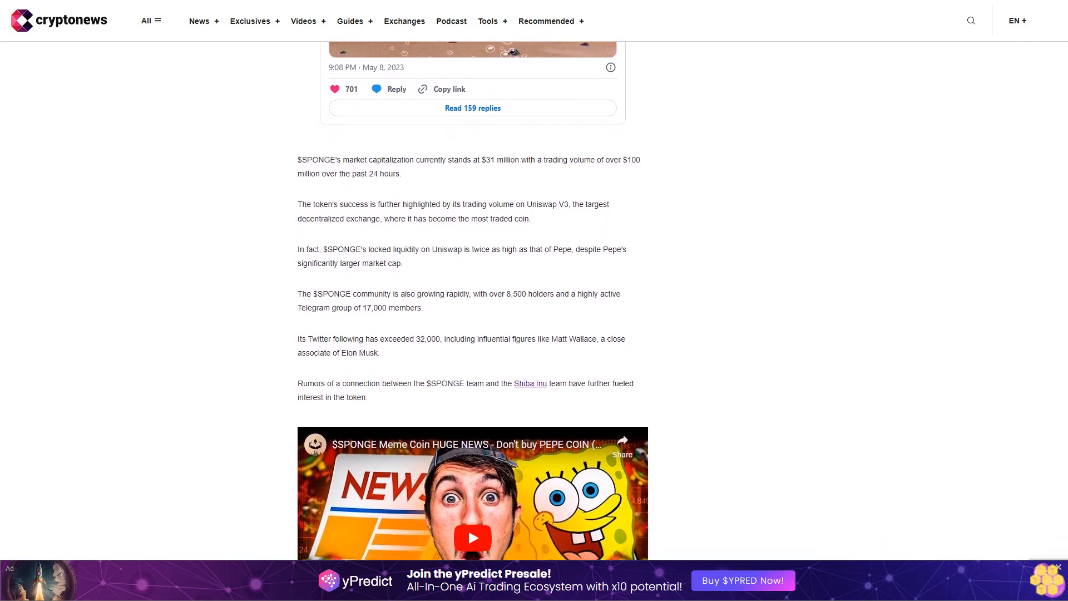
scroll(down, 3)
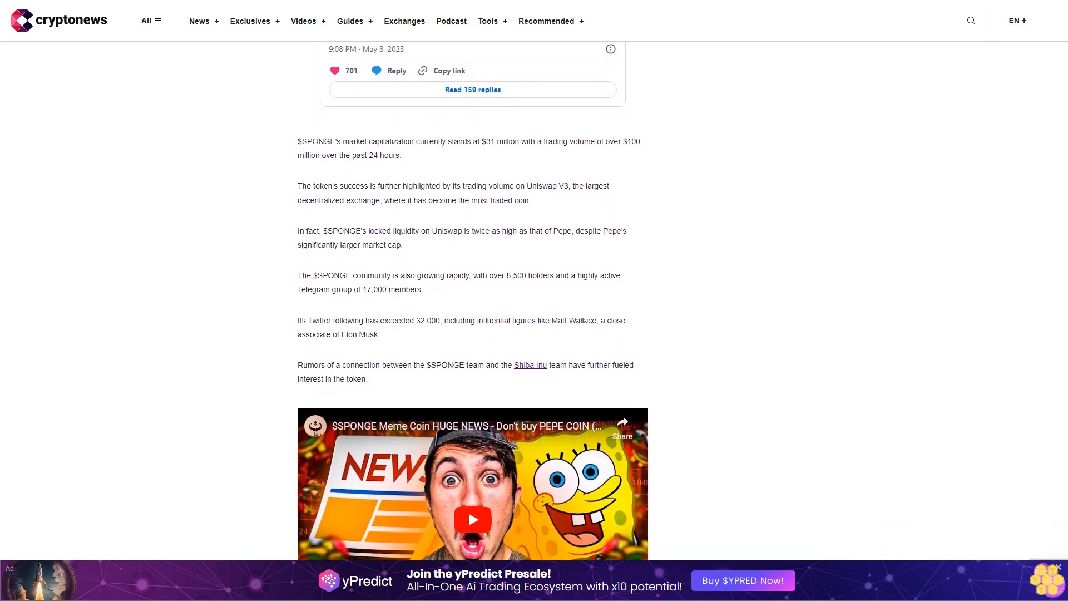
scroll(down, 3)
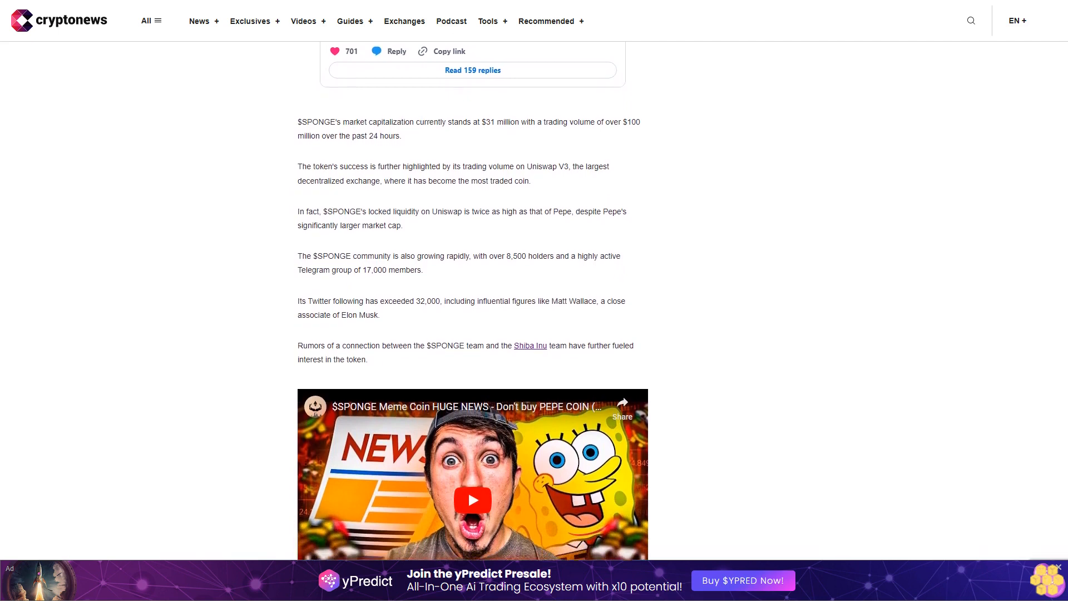
scroll(down, 3)
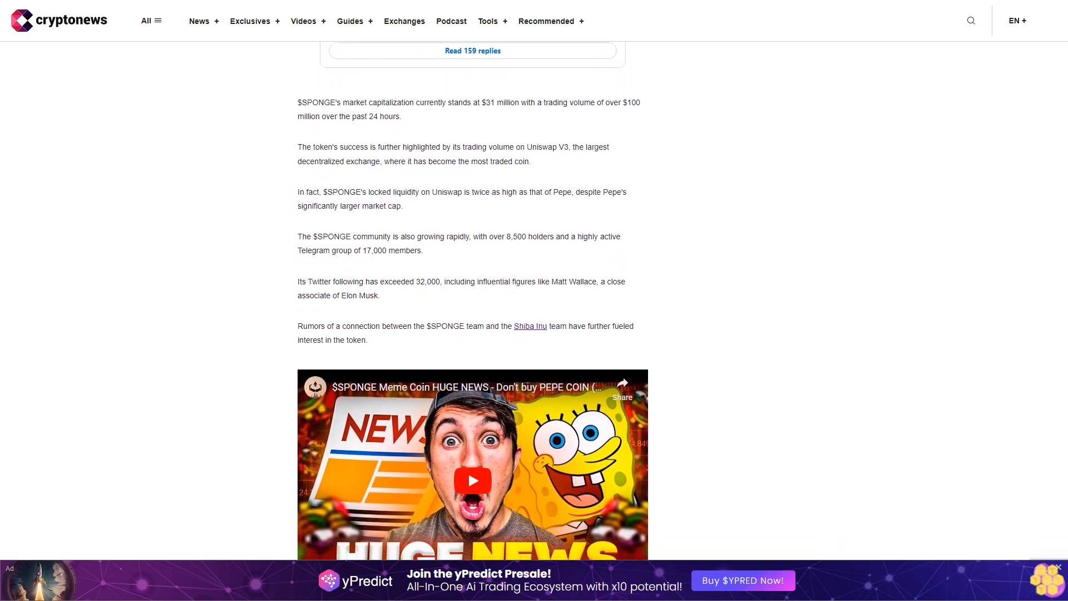
scroll(down, 3)
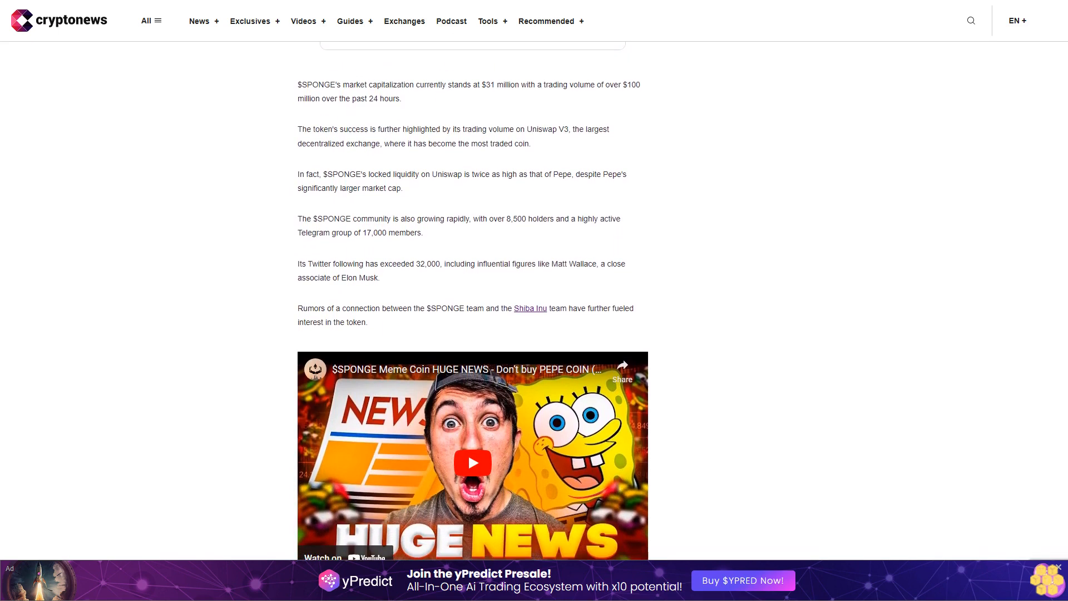
scroll(down, 3)
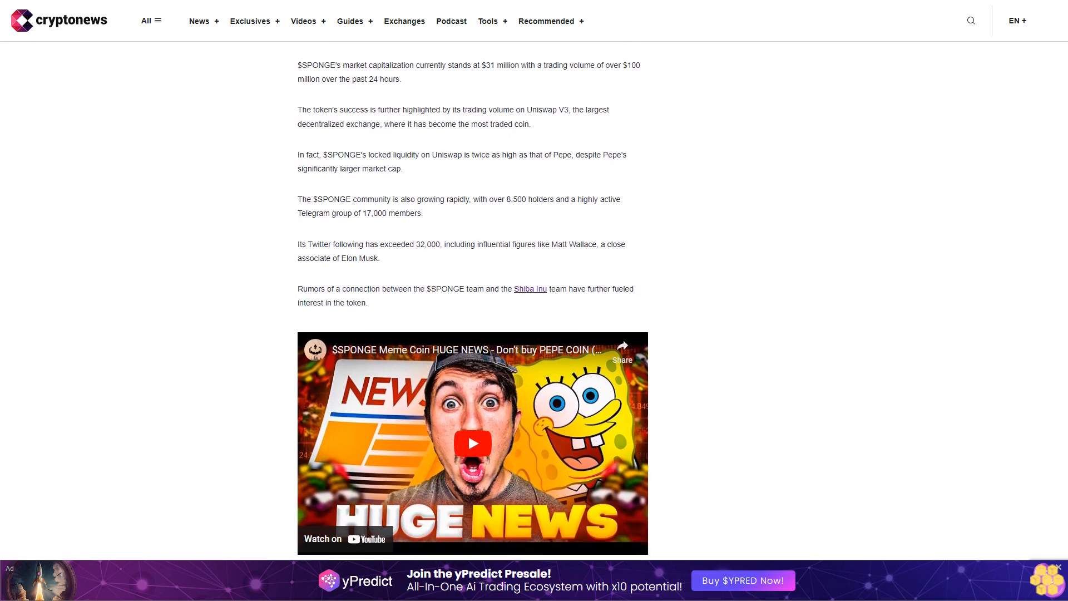
scroll(down, 3)
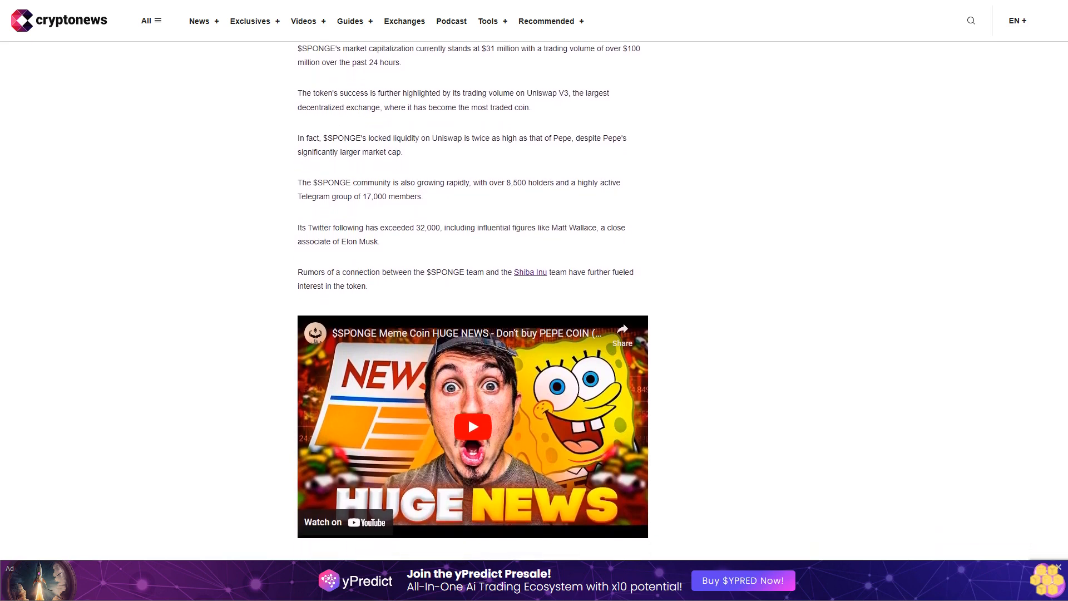
scroll(down, 3)
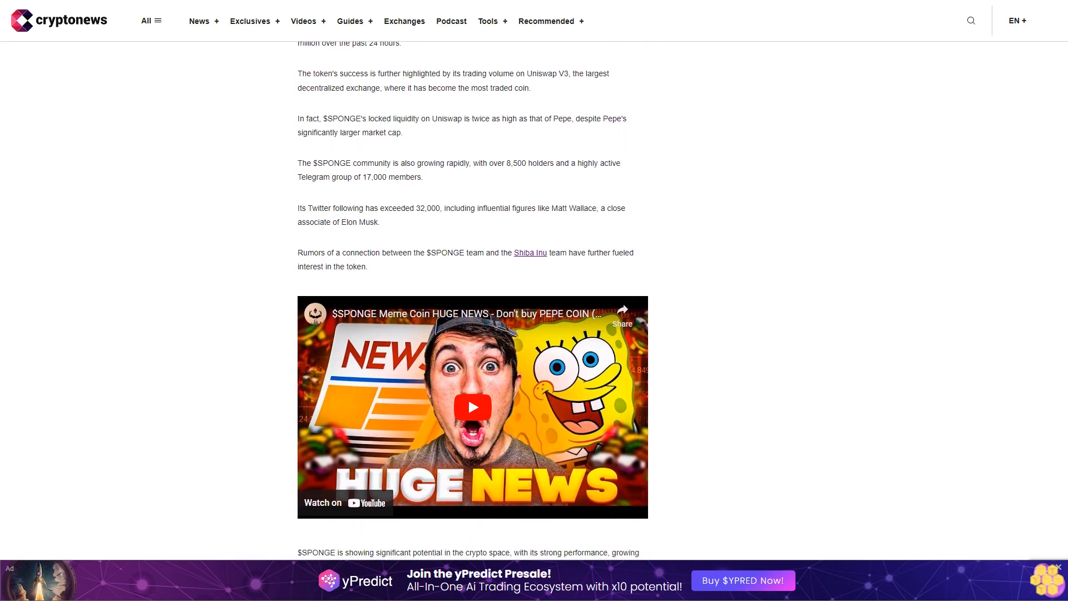
scroll(down, 3)
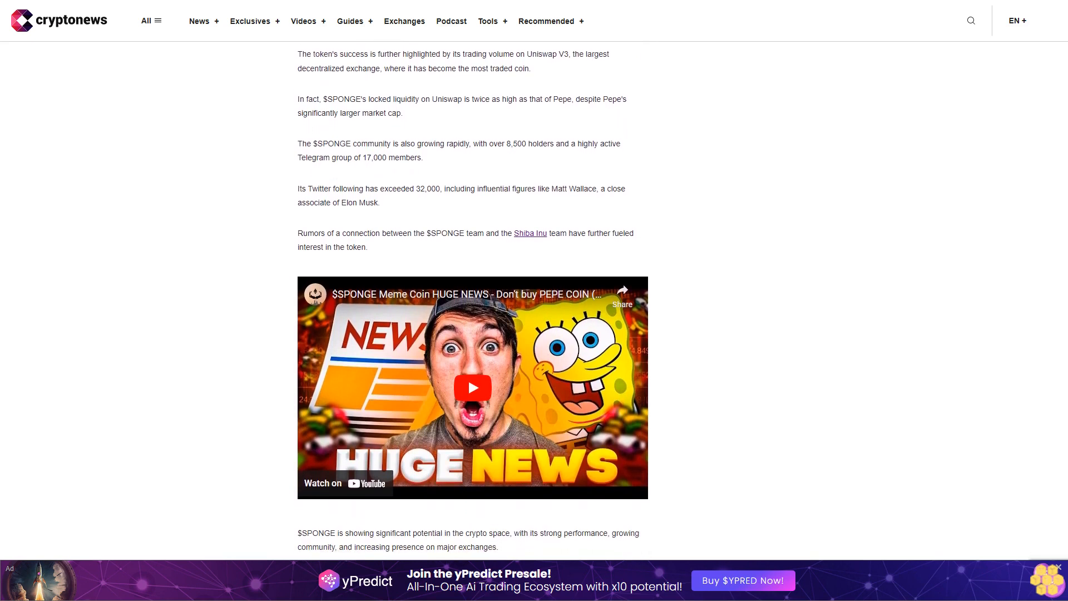
scroll(down, 3)
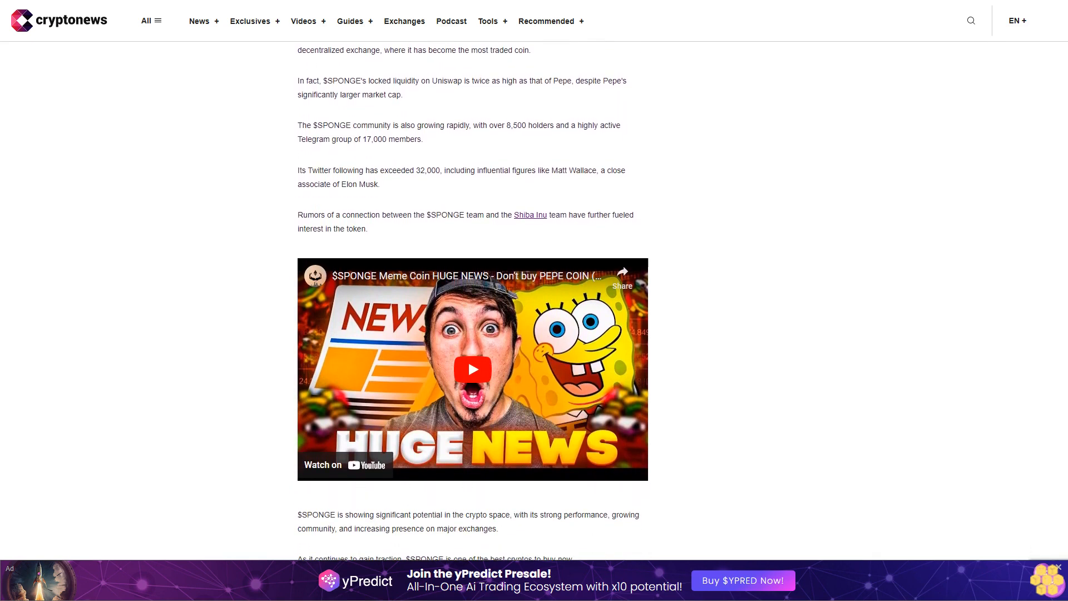
scroll(down, 3)
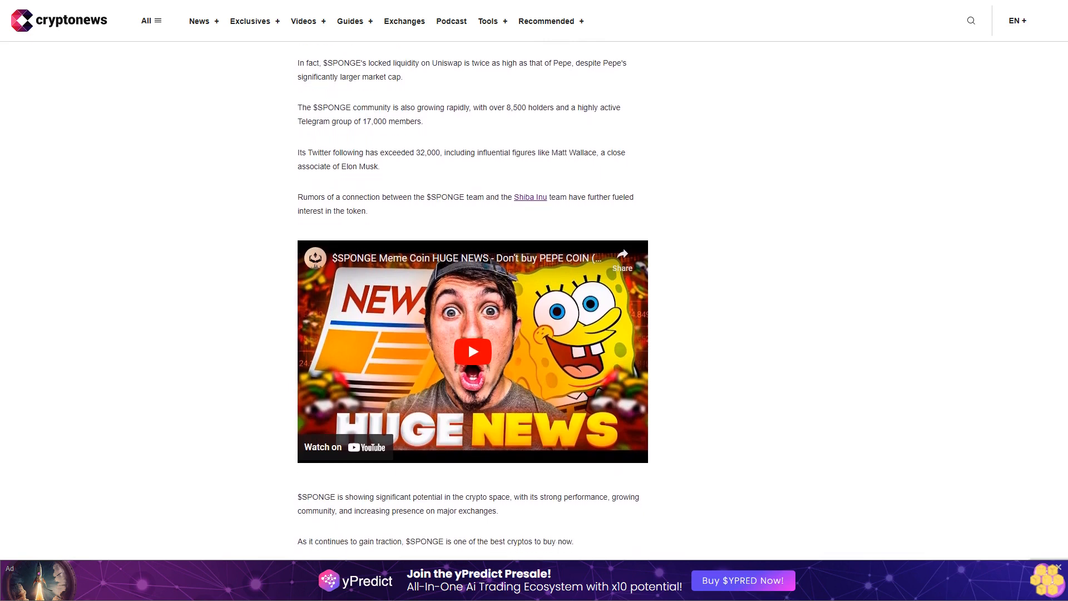
scroll(down, 3)
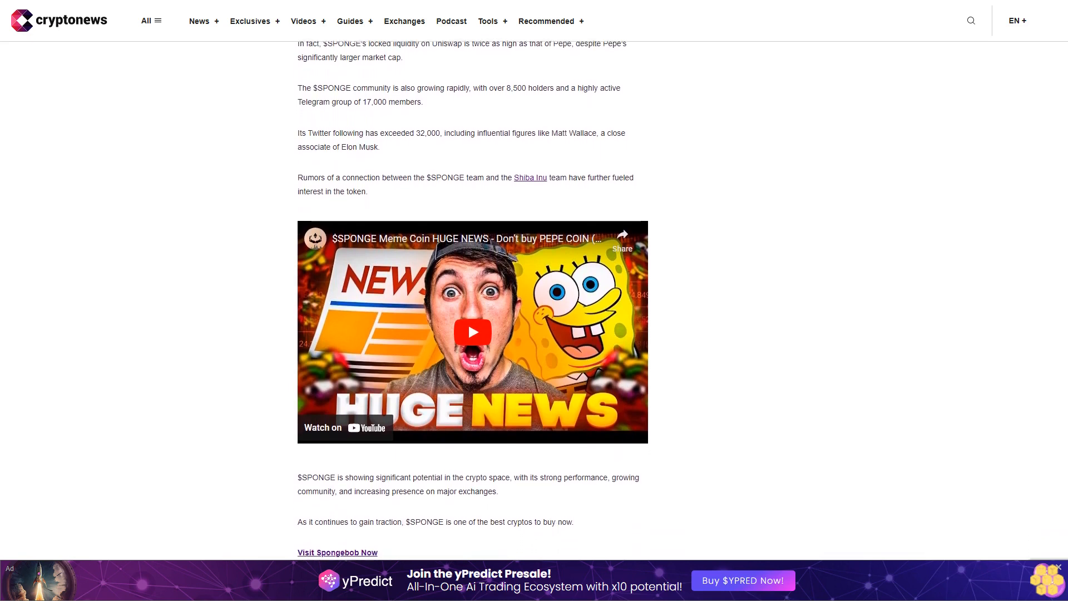
scroll(down, 3)
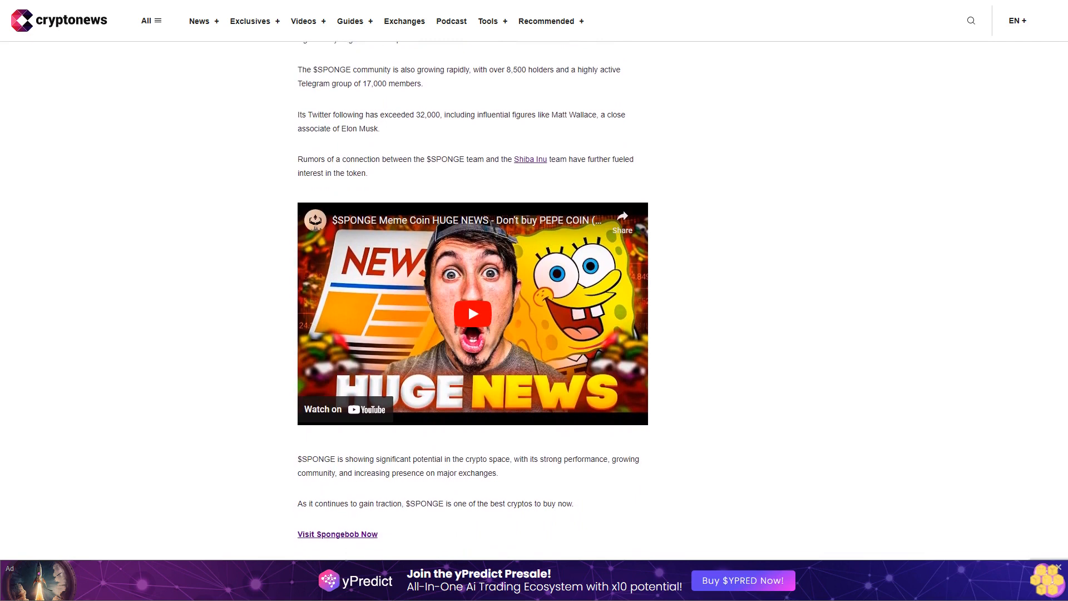
scroll(down, 3)
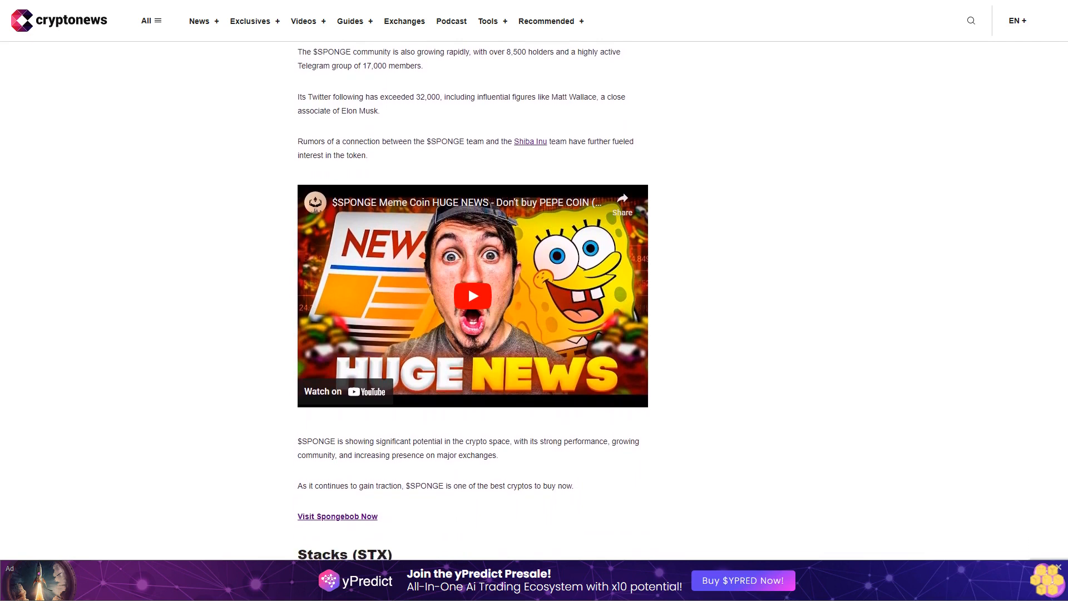
scroll(down, 3)
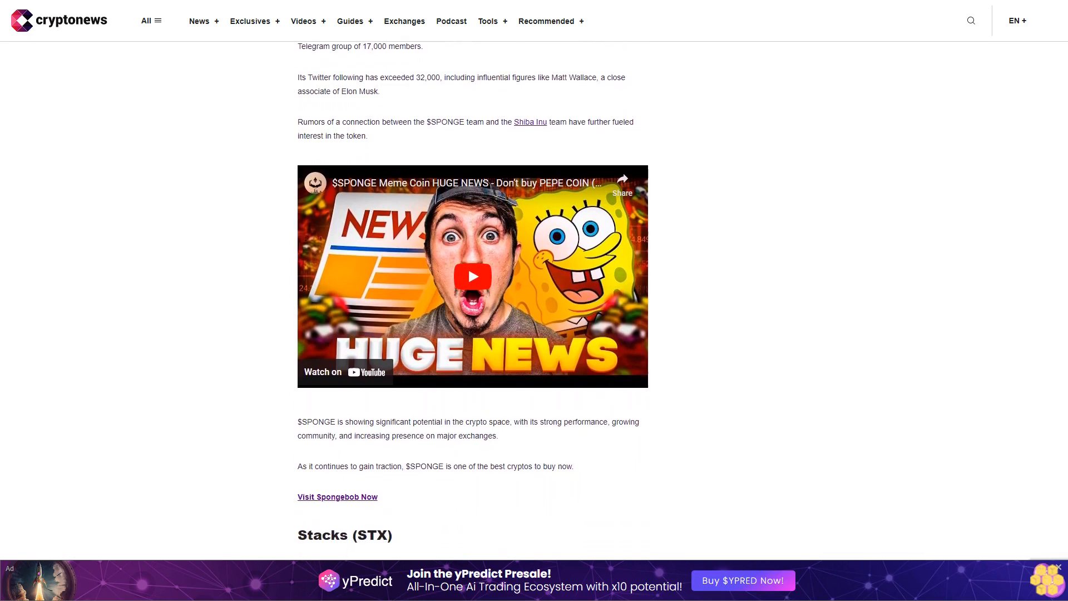
scroll(down, 3)
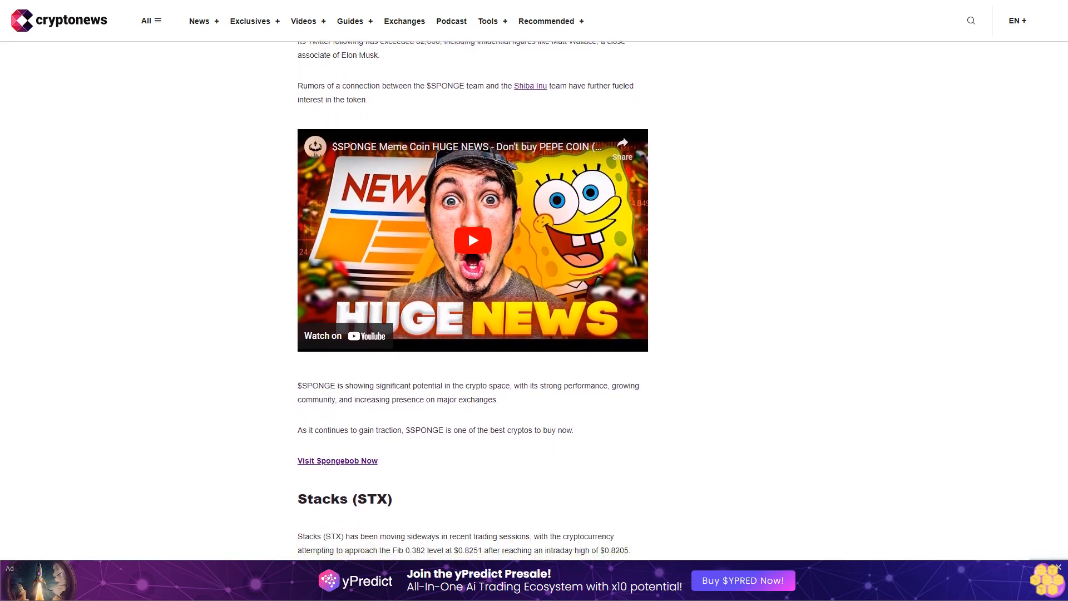
scroll(down, 3)
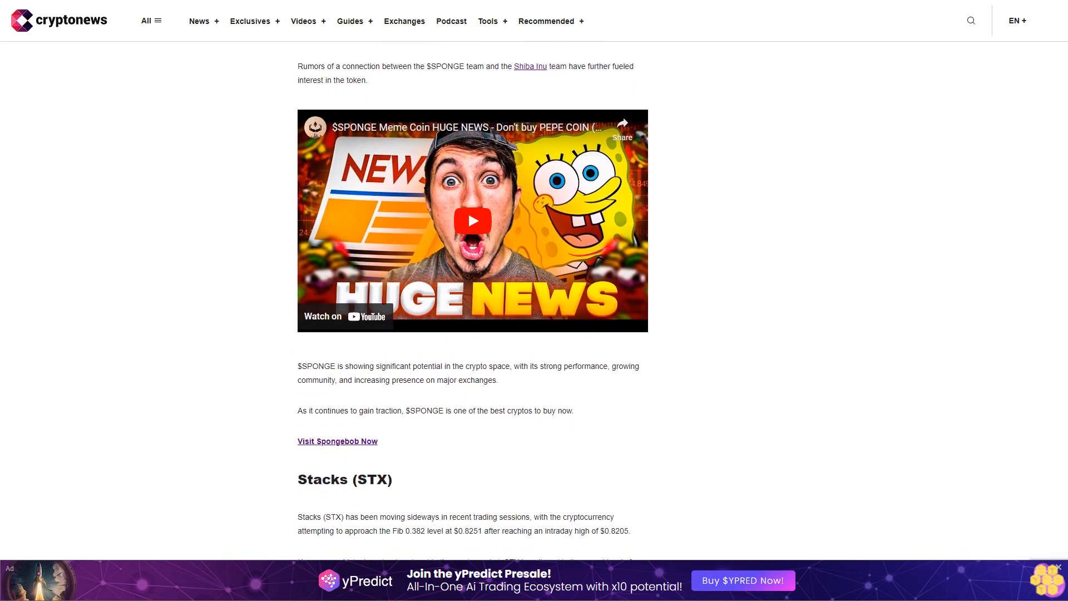
scroll(down, 3)
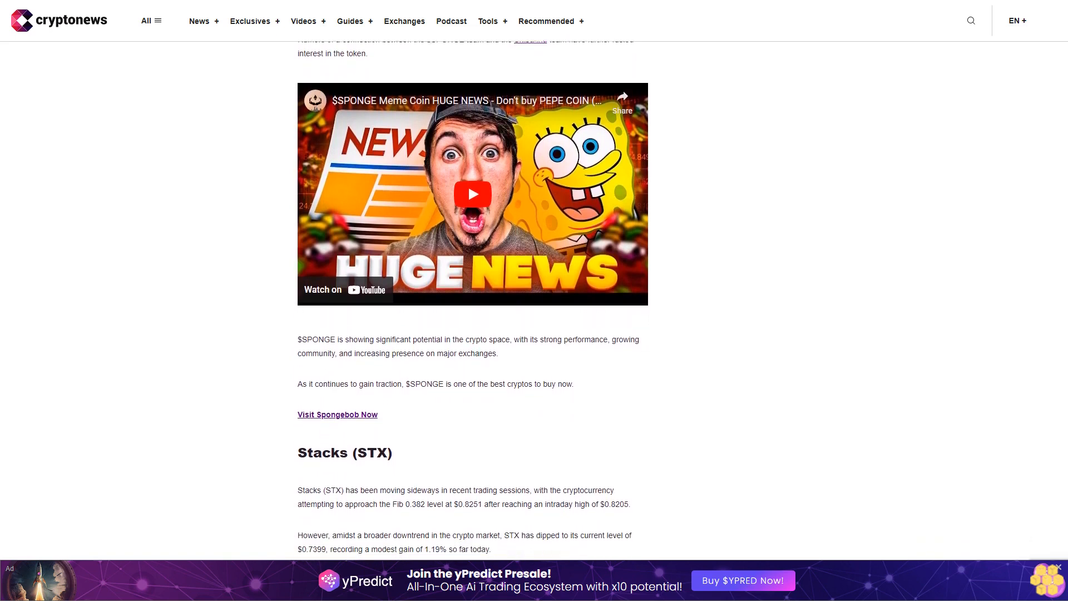
scroll(down, 3)
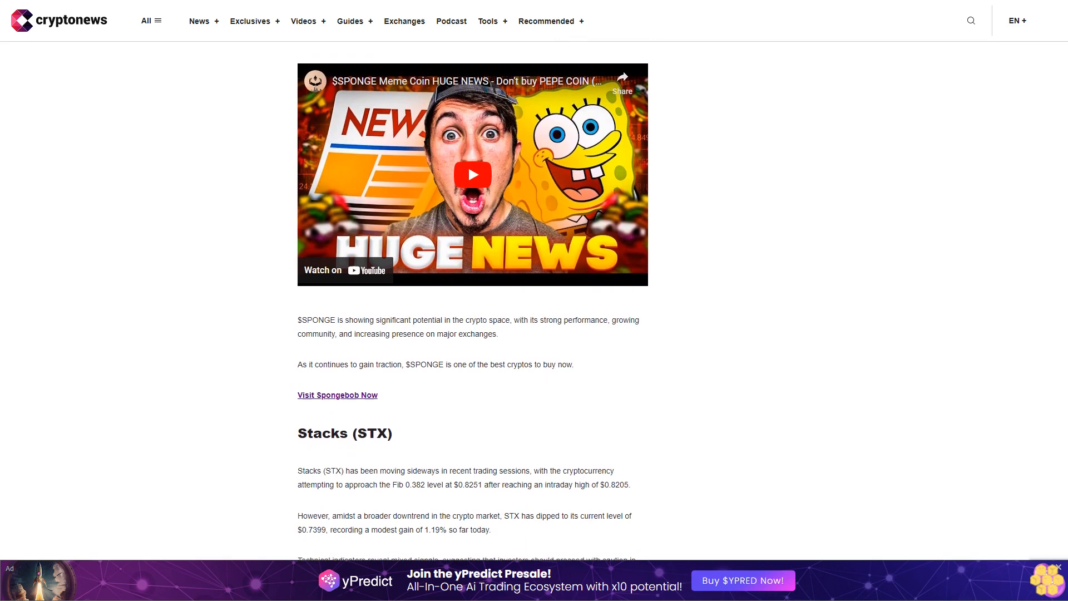
scroll(down, 3)
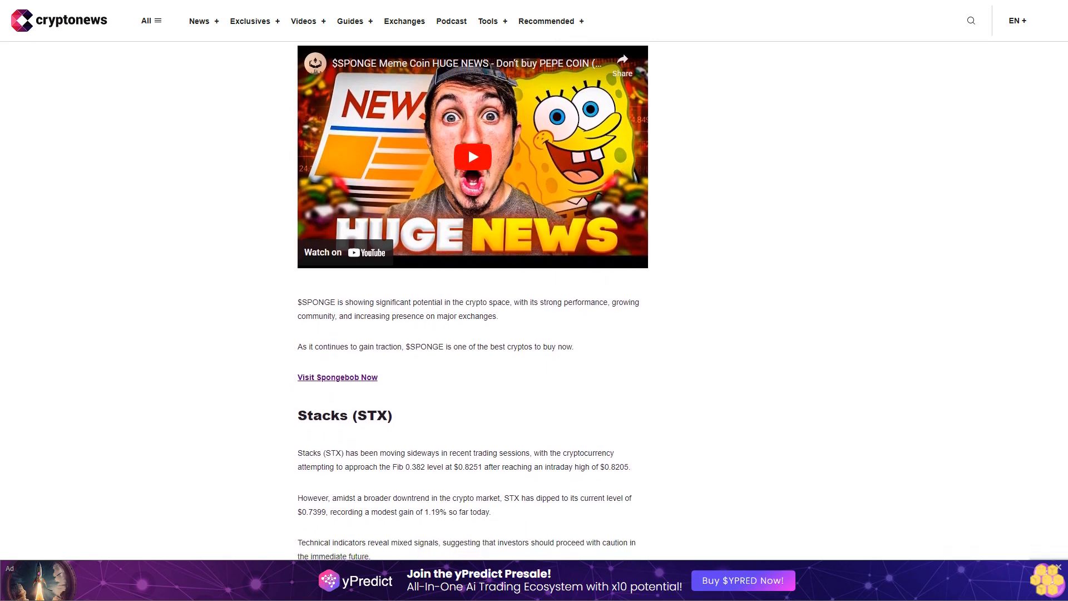
scroll(down, 3)
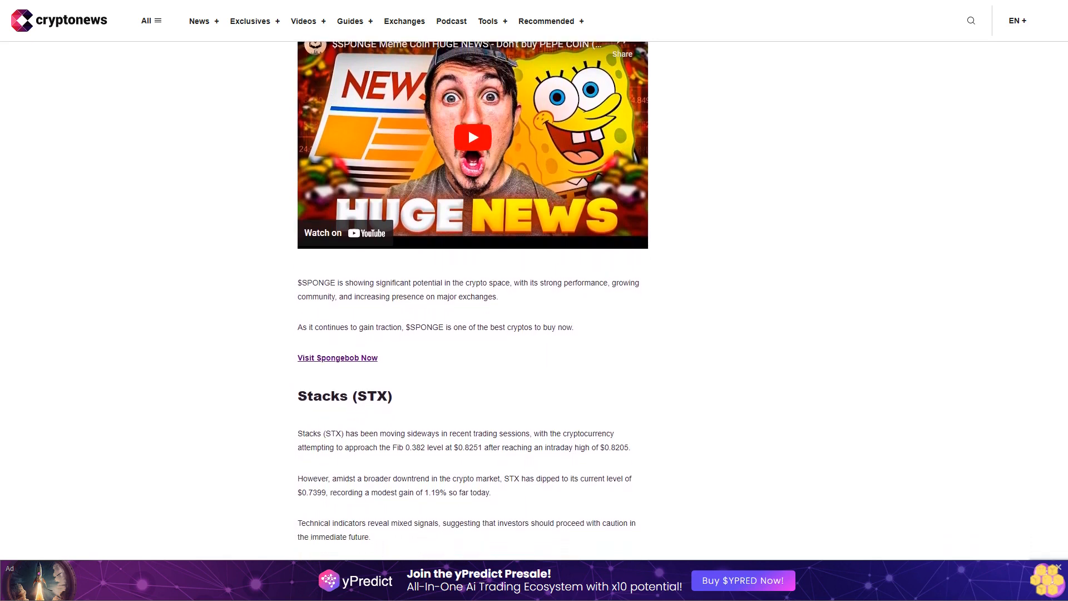
scroll(down, 3)
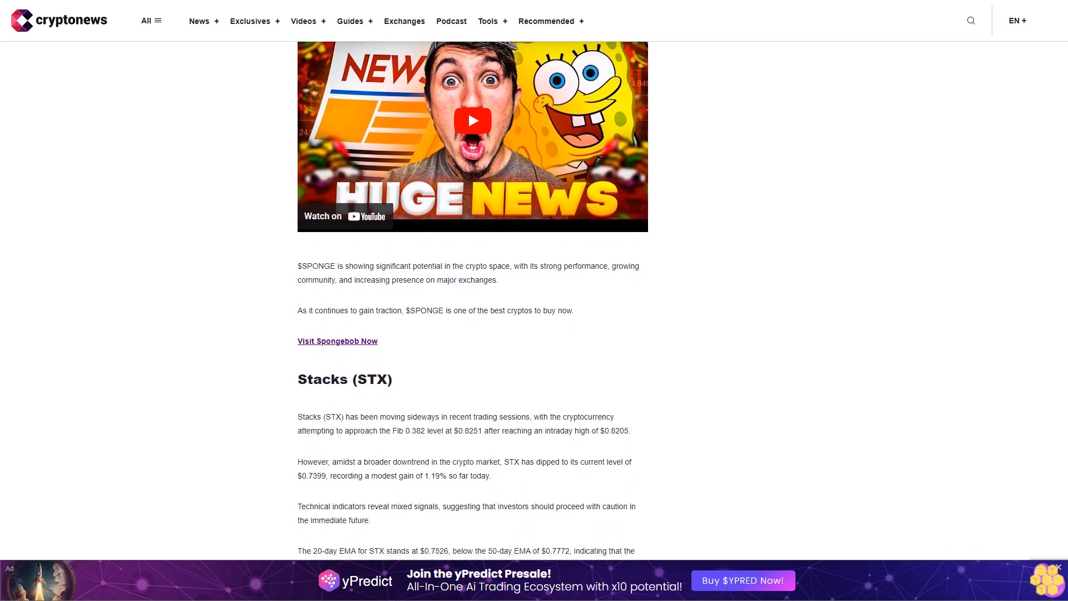
scroll(down, 3)
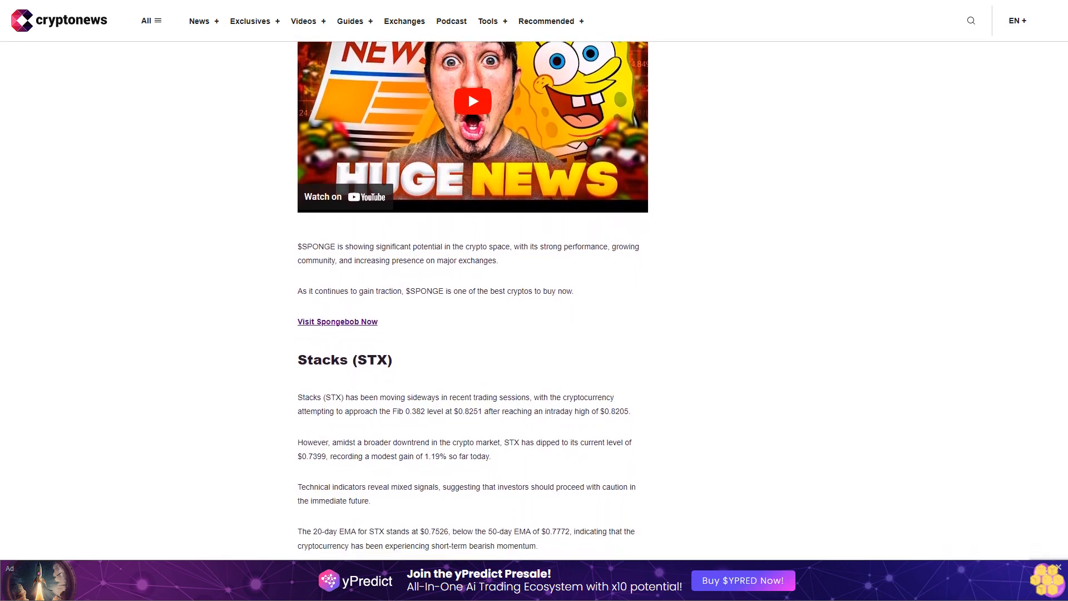
scroll(down, 3)
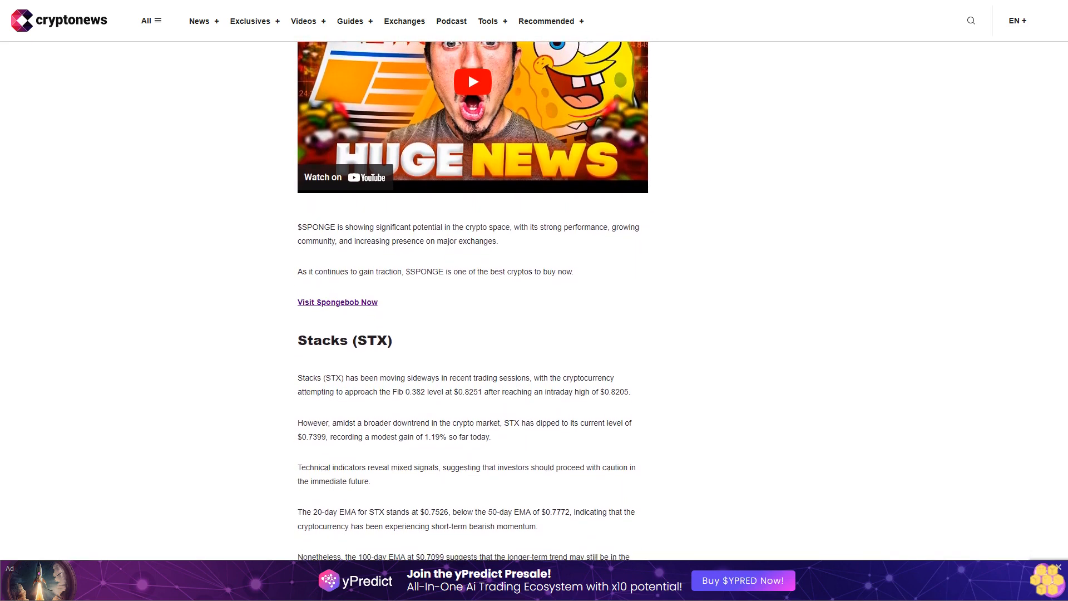
scroll(down, 3)
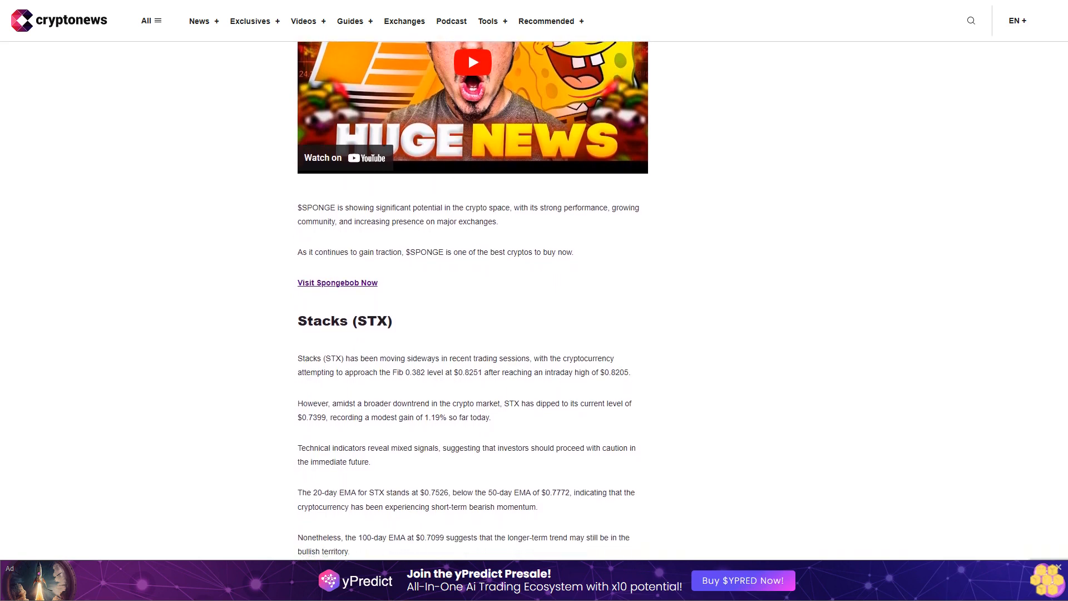
scroll(down, 3)
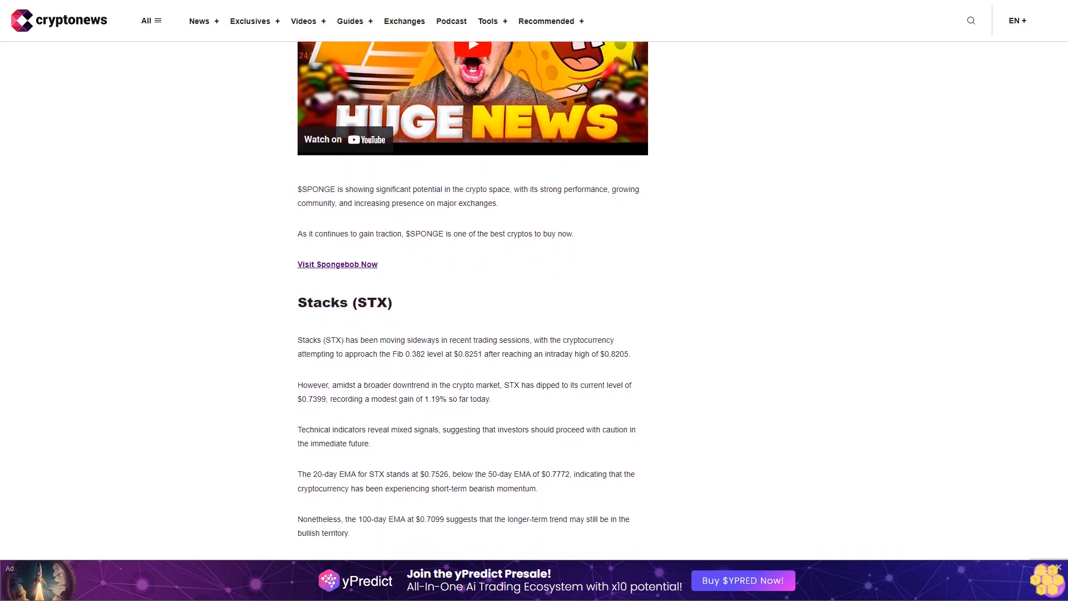
scroll(down, 3)
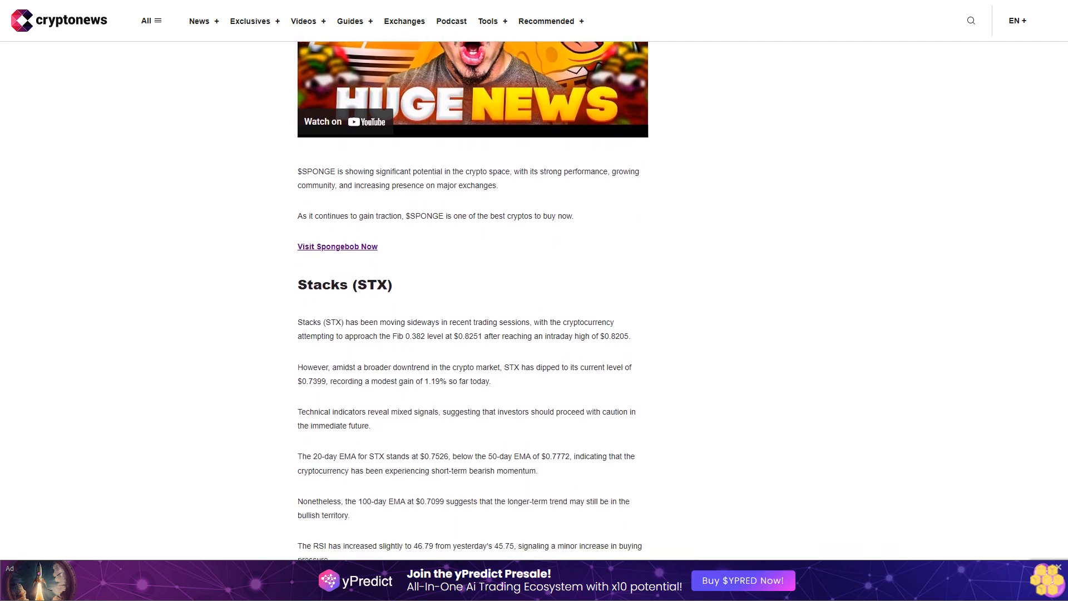
scroll(down, 3)
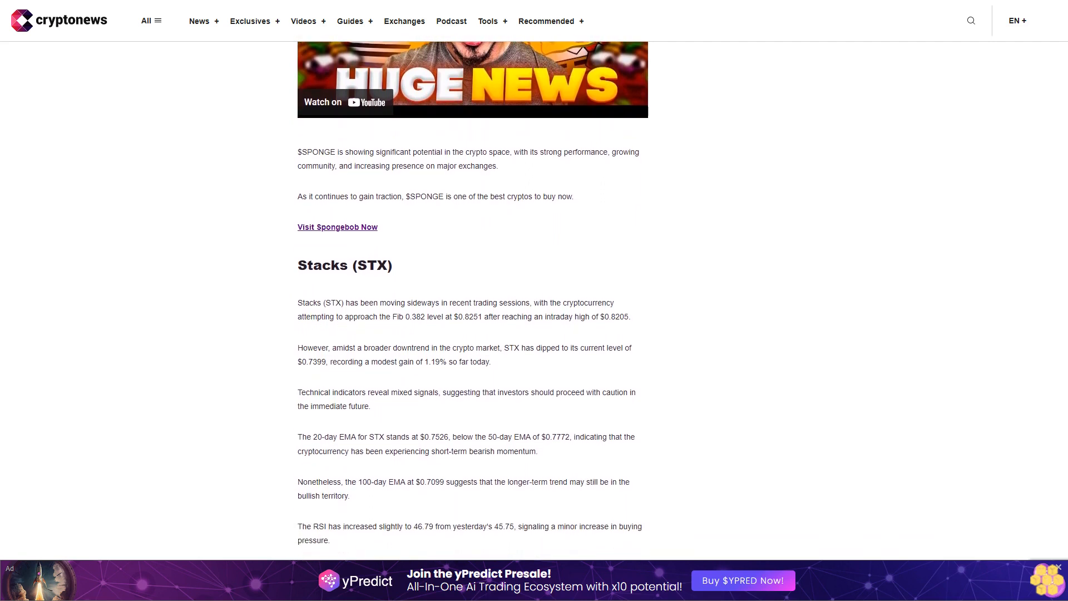
scroll(down, 3)
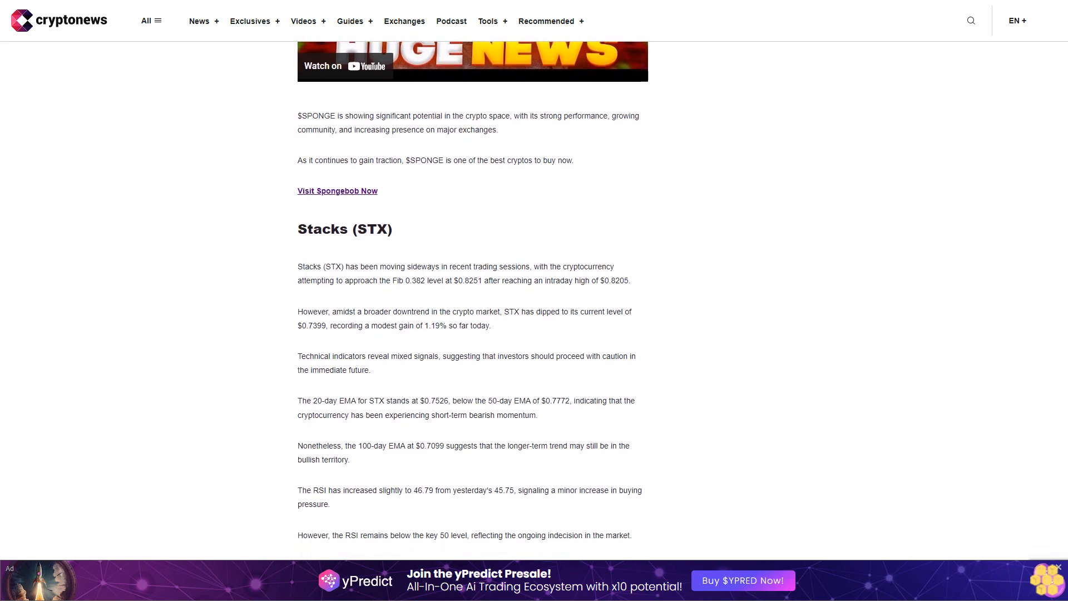
scroll(down, 3)
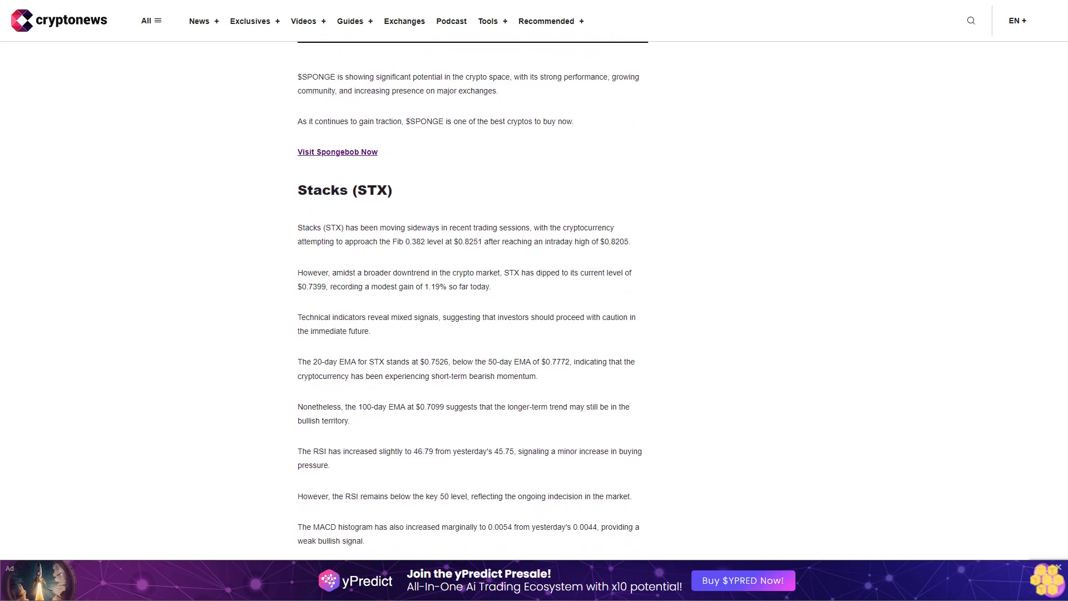
scroll(down, 3)
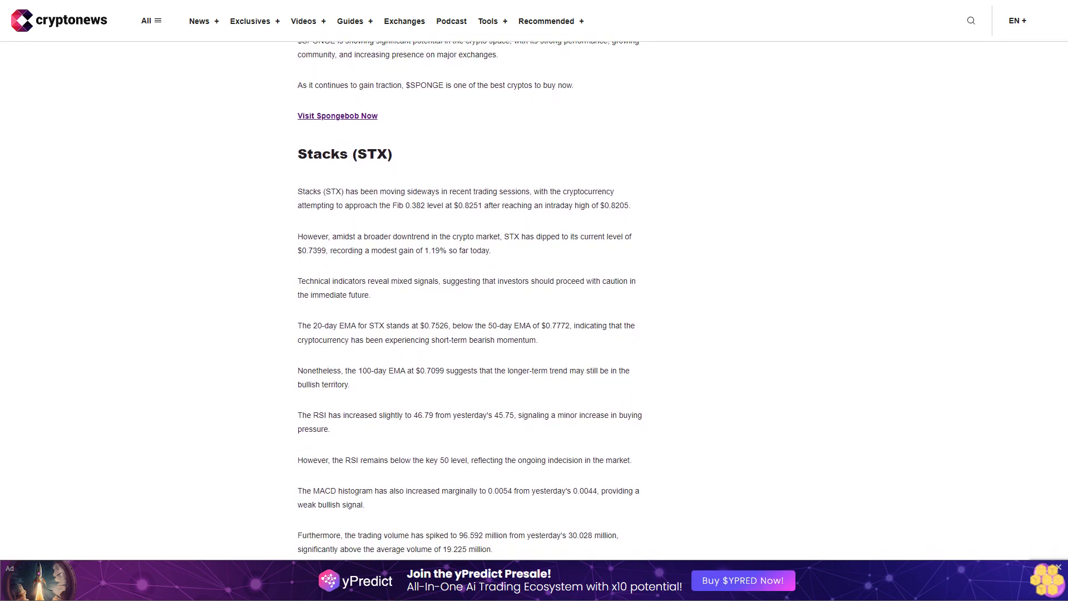
scroll(down, 3)
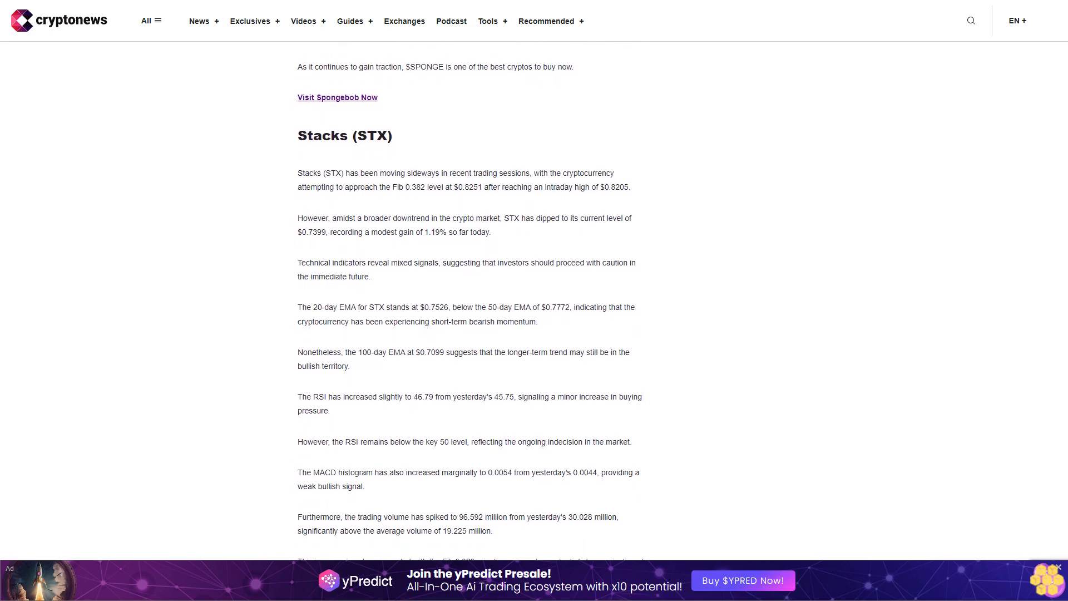
scroll(down, 3)
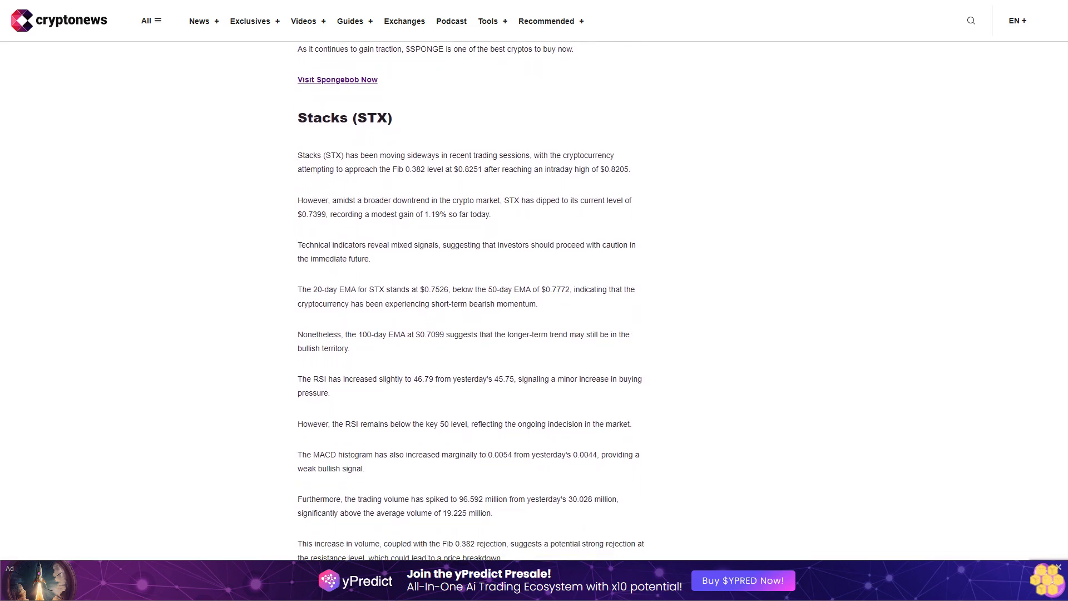
scroll(down, 3)
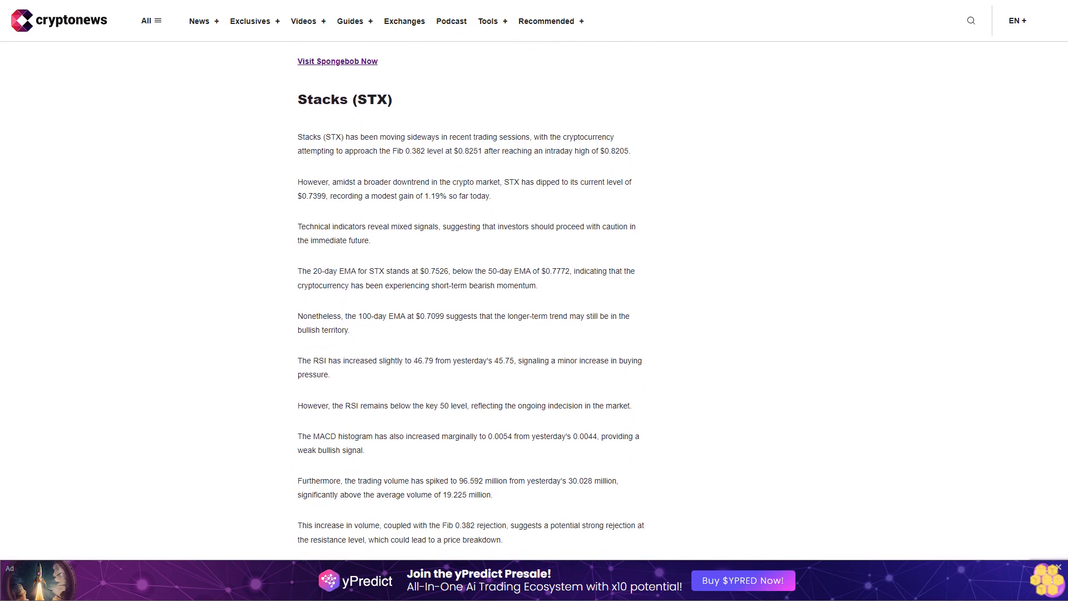
scroll(down, 3)
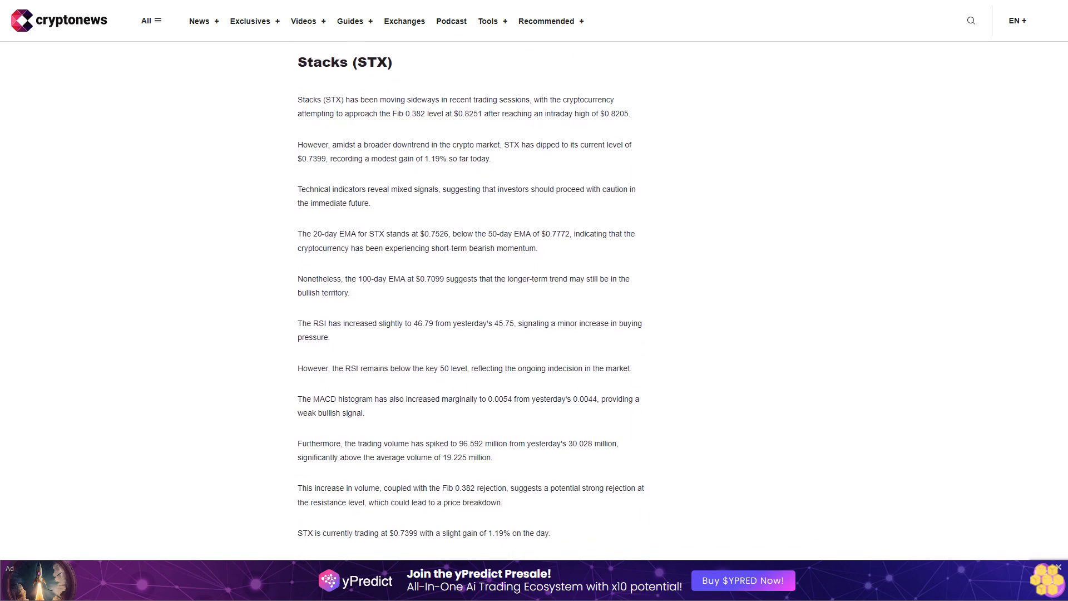
scroll(down, 3)
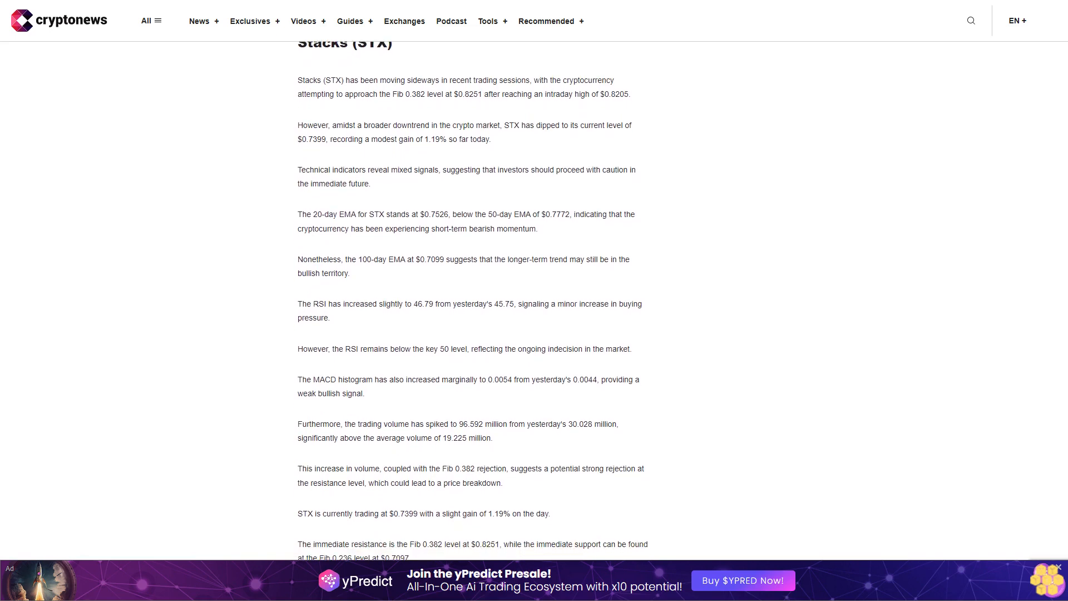
scroll(down, 3)
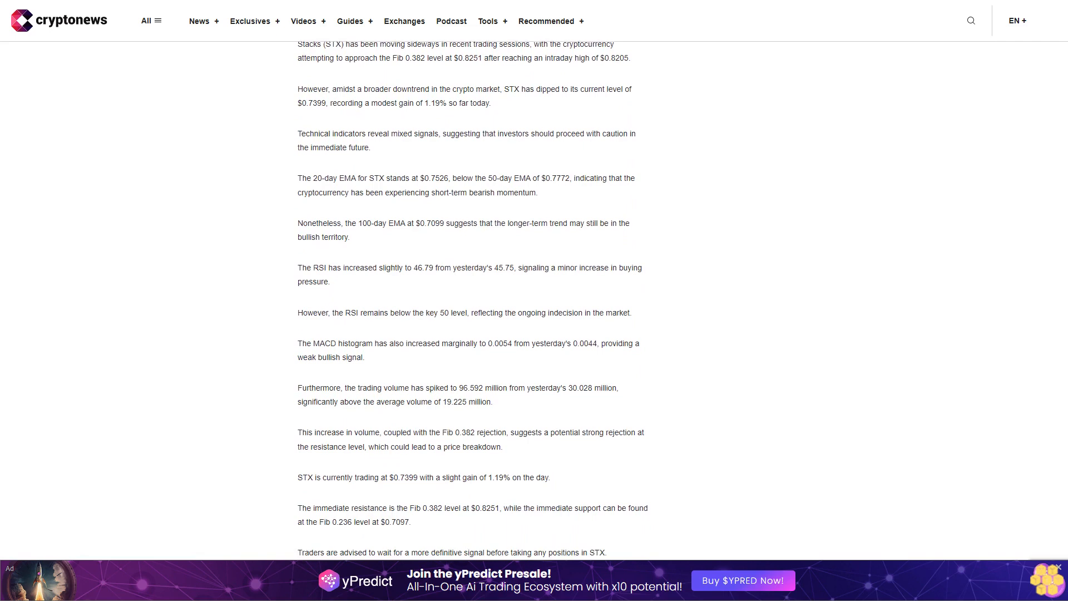
scroll(down, 3)
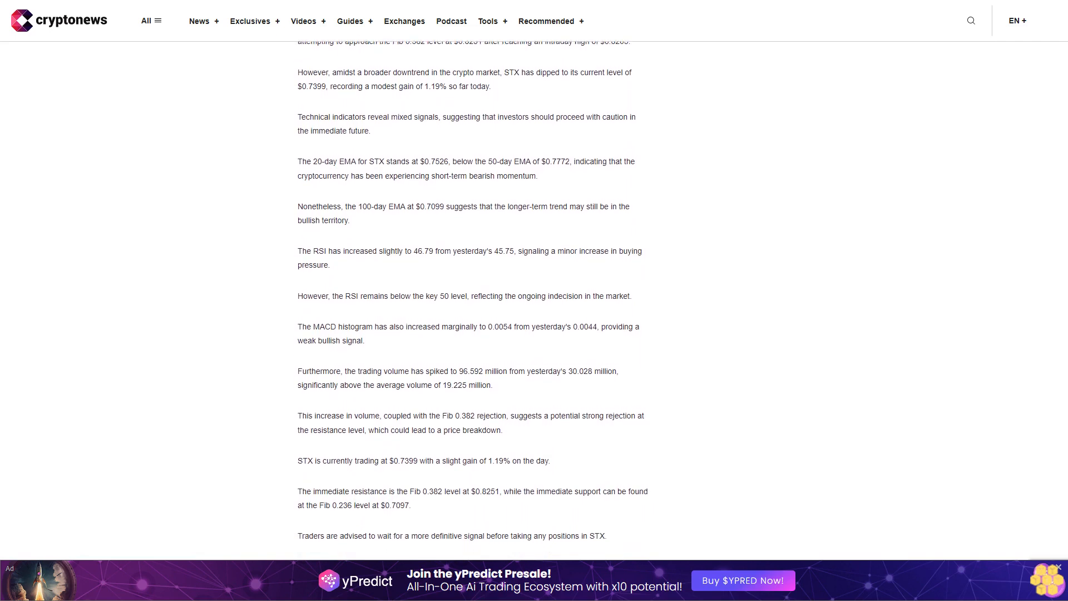
scroll(down, 3)
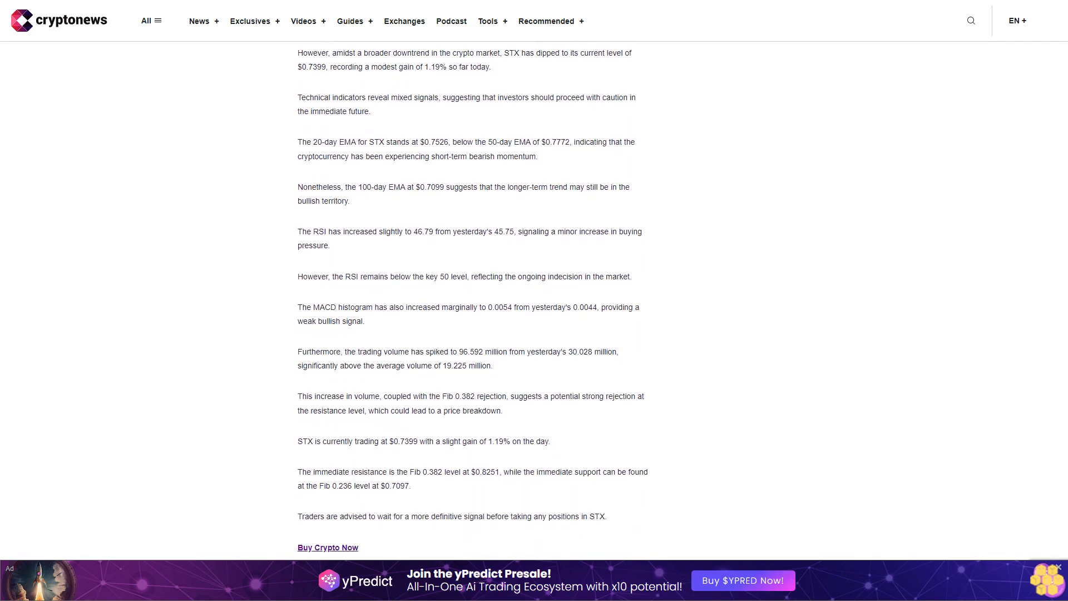
scroll(down, 3)
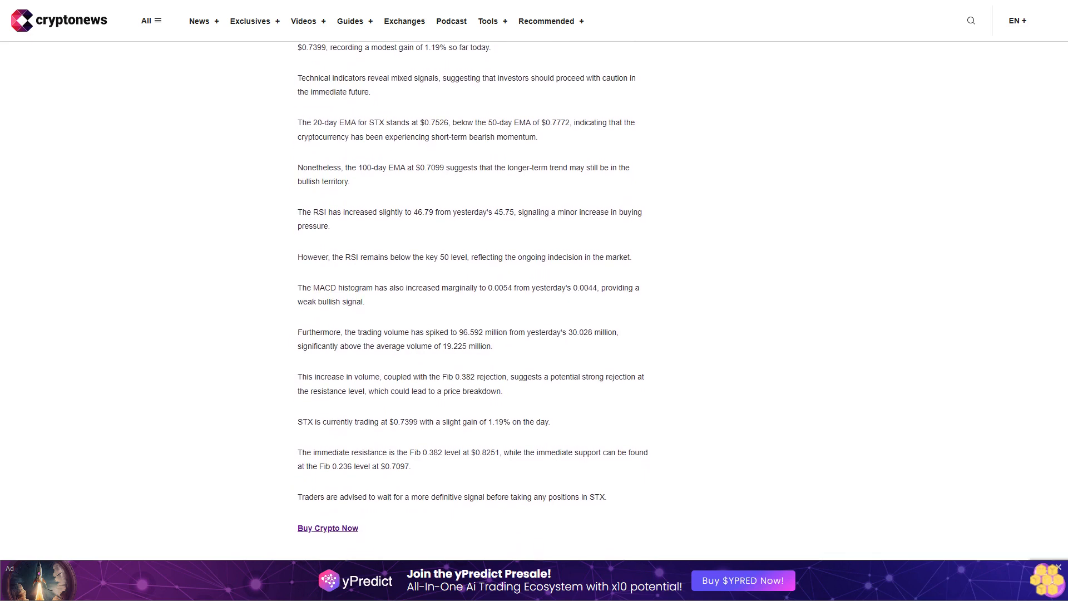
scroll(down, 3)
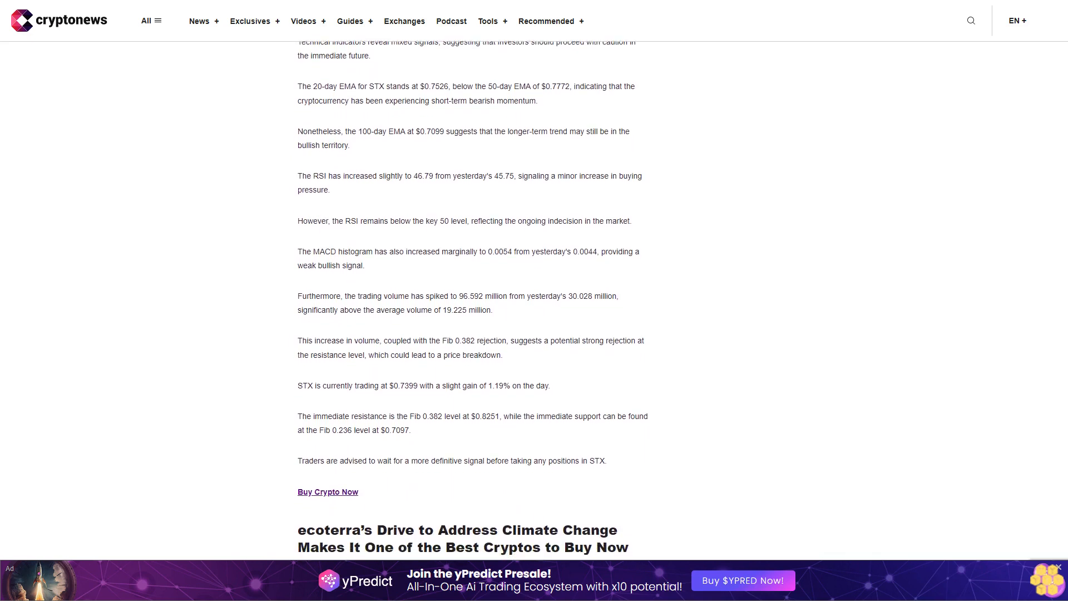
scroll(down, 3)
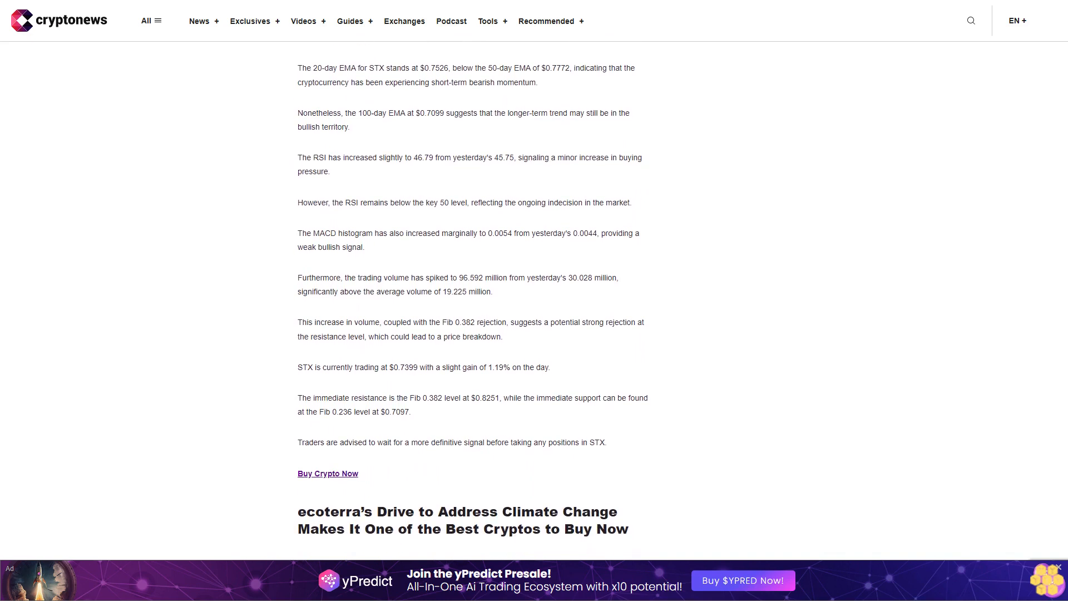
scroll(down, 3)
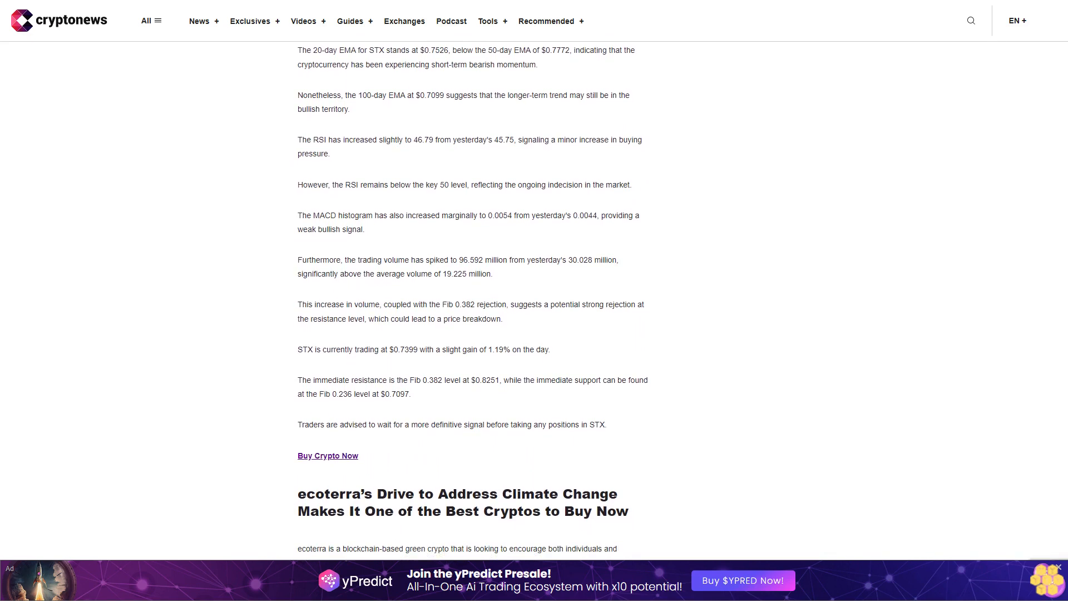
scroll(down, 3)
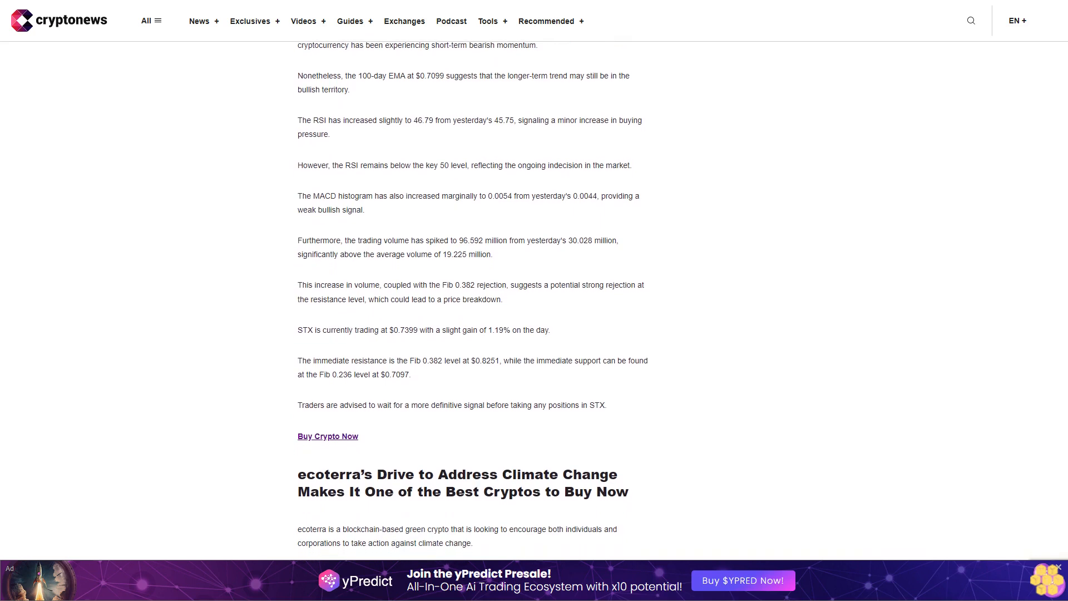
scroll(down, 3)
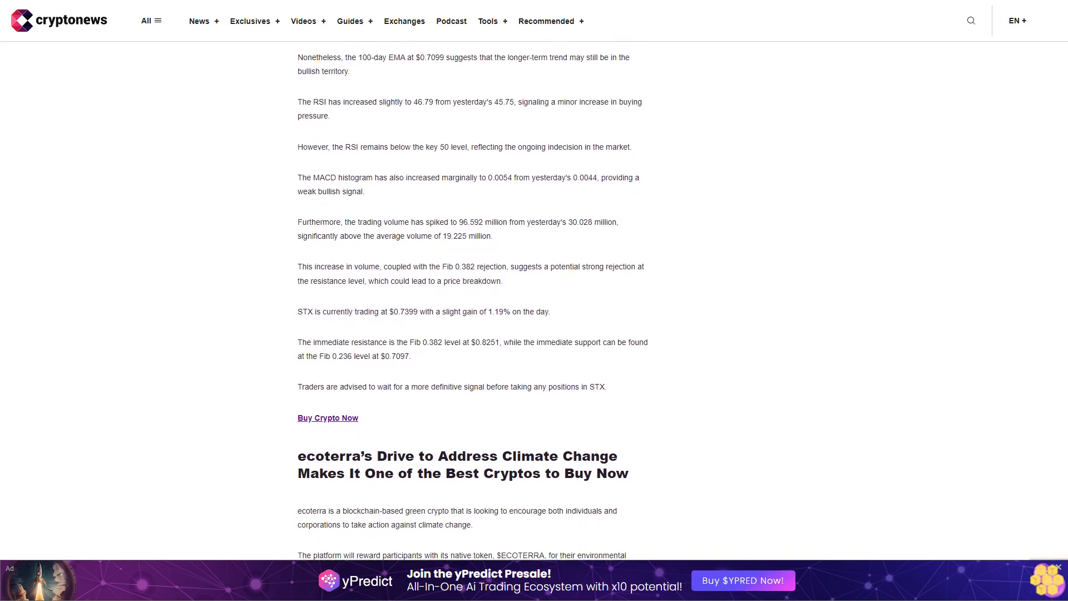
scroll(down, 3)
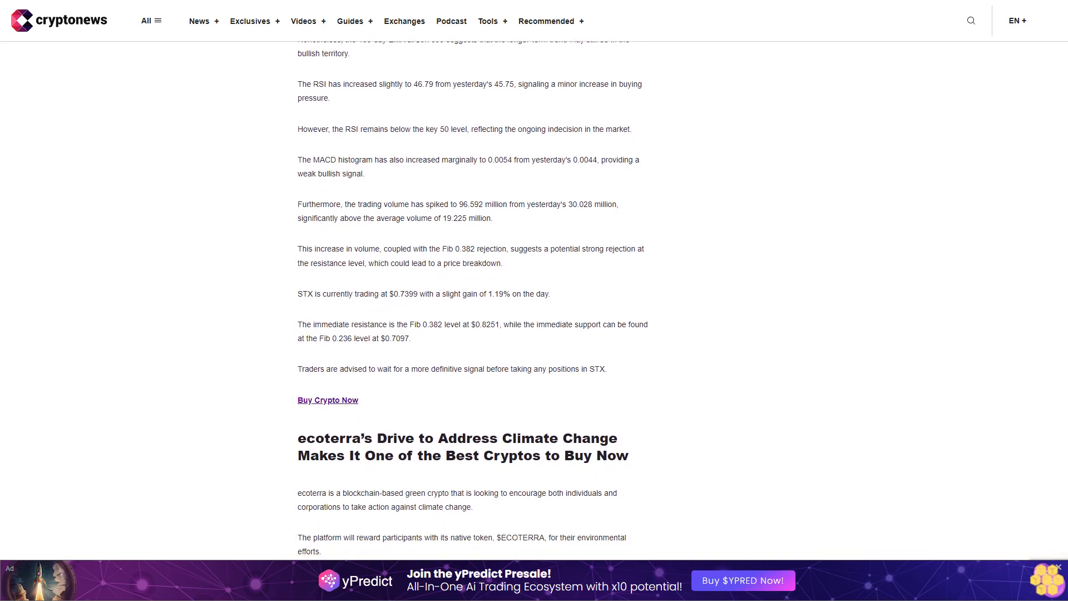
scroll(down, 3)
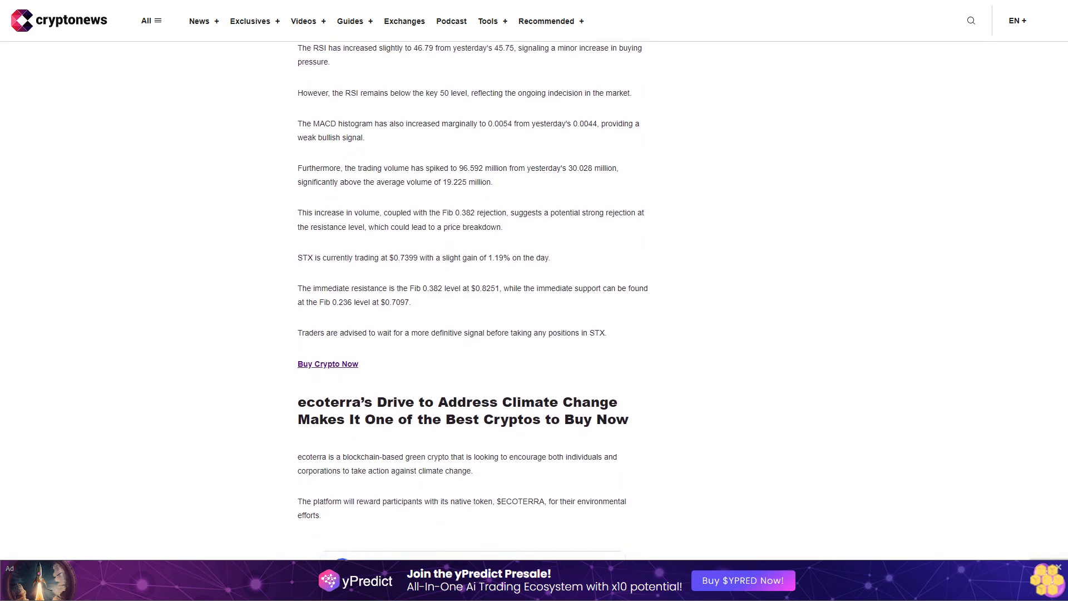
scroll(down, 3)
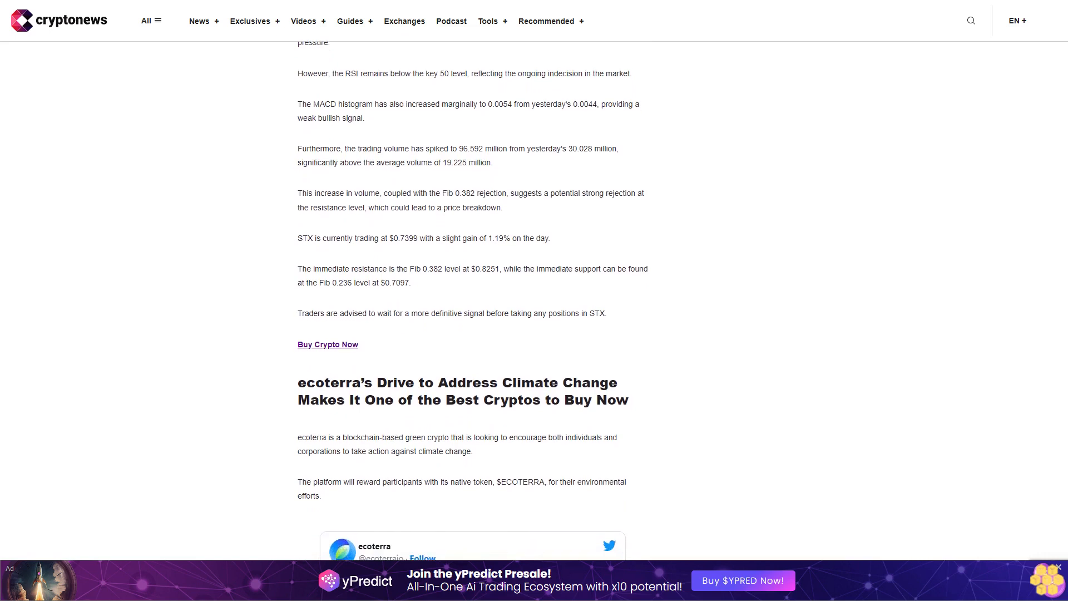
scroll(down, 3)
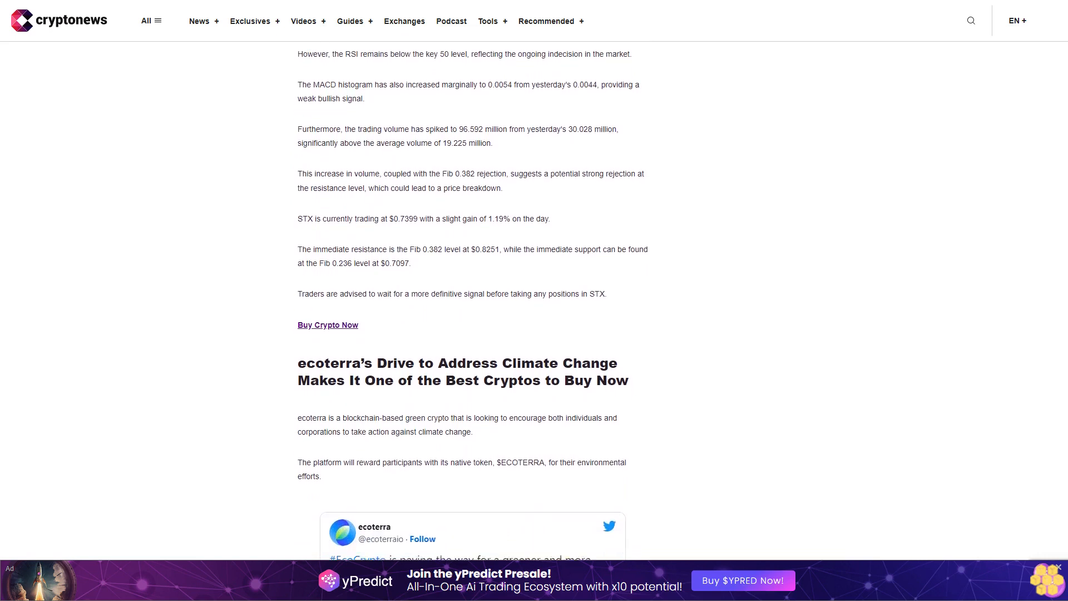
scroll(down, 3)
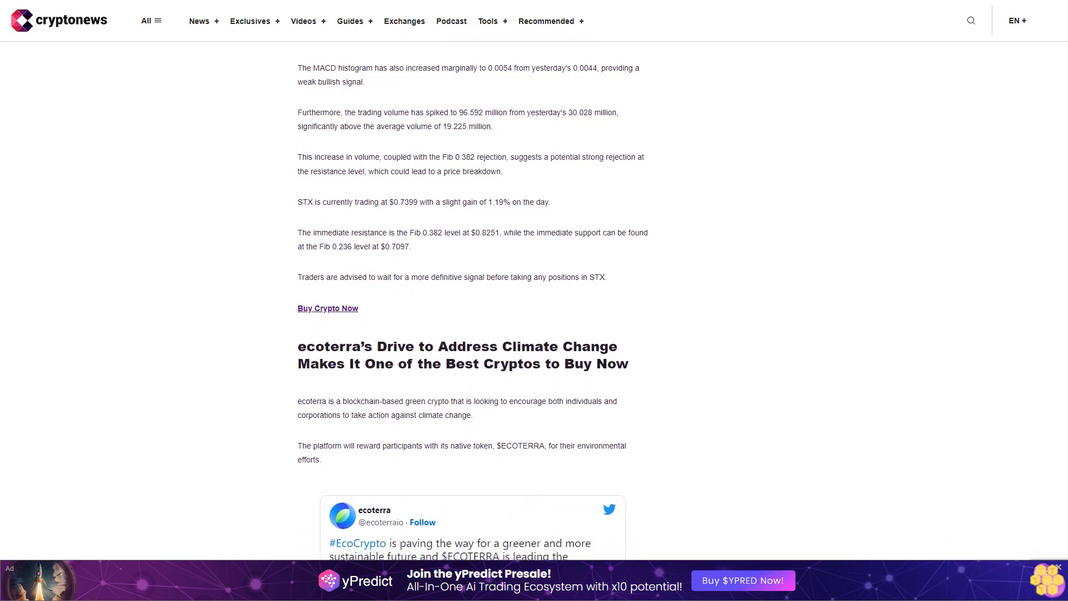
scroll(down, 3)
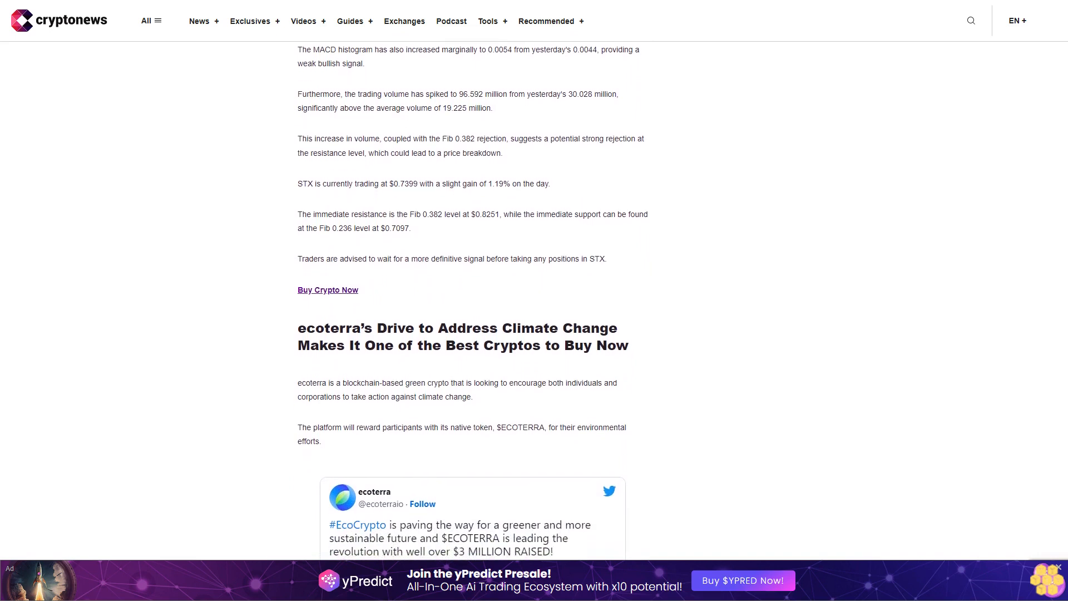
scroll(down, 3)
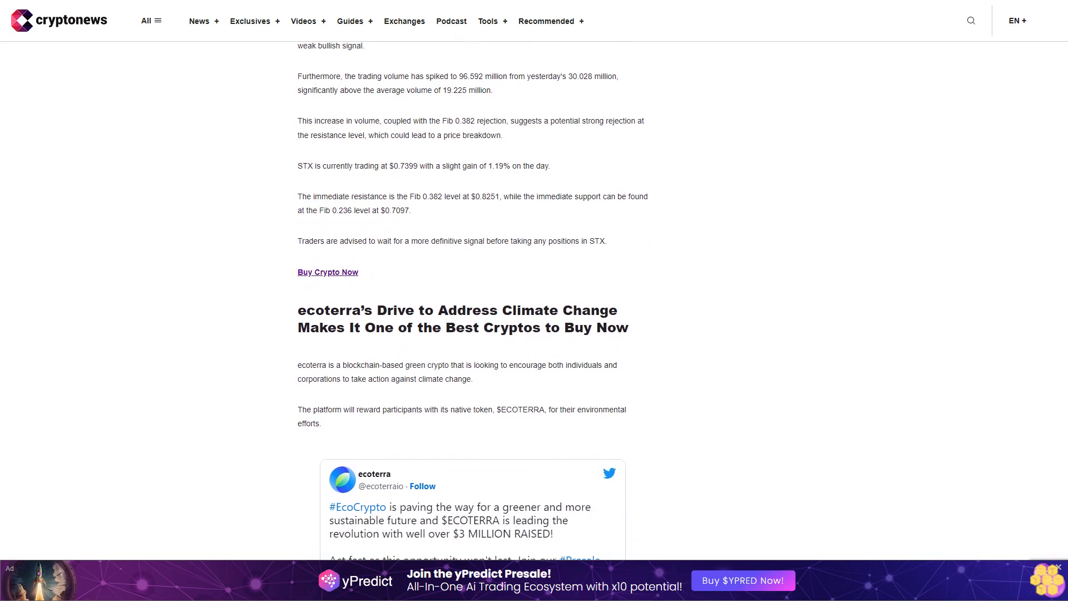
scroll(down, 3)
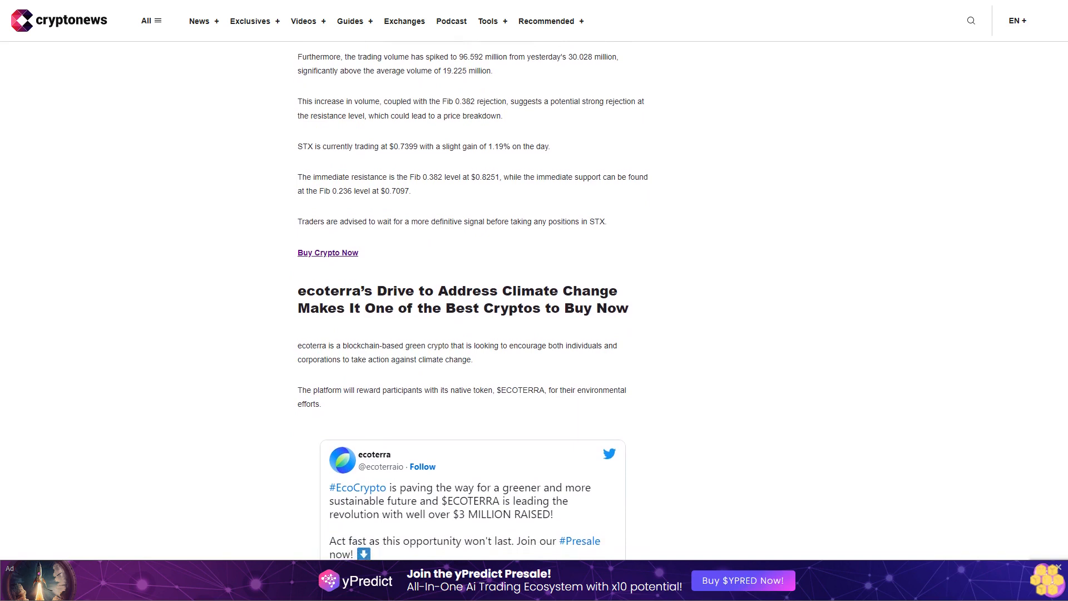
scroll(down, 3)
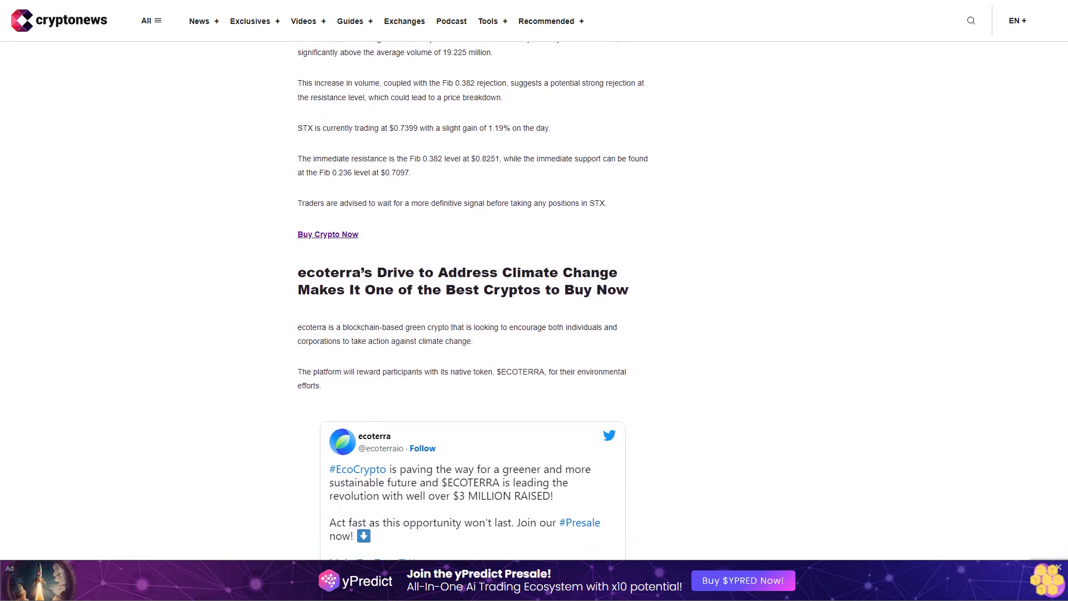
scroll(down, 3)
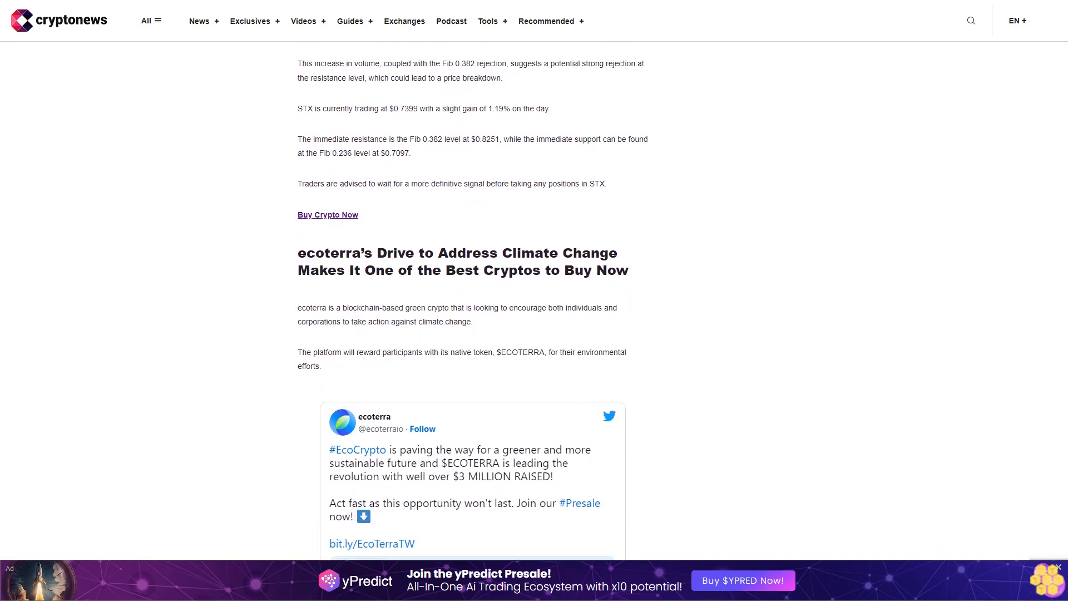
scroll(down, 3)
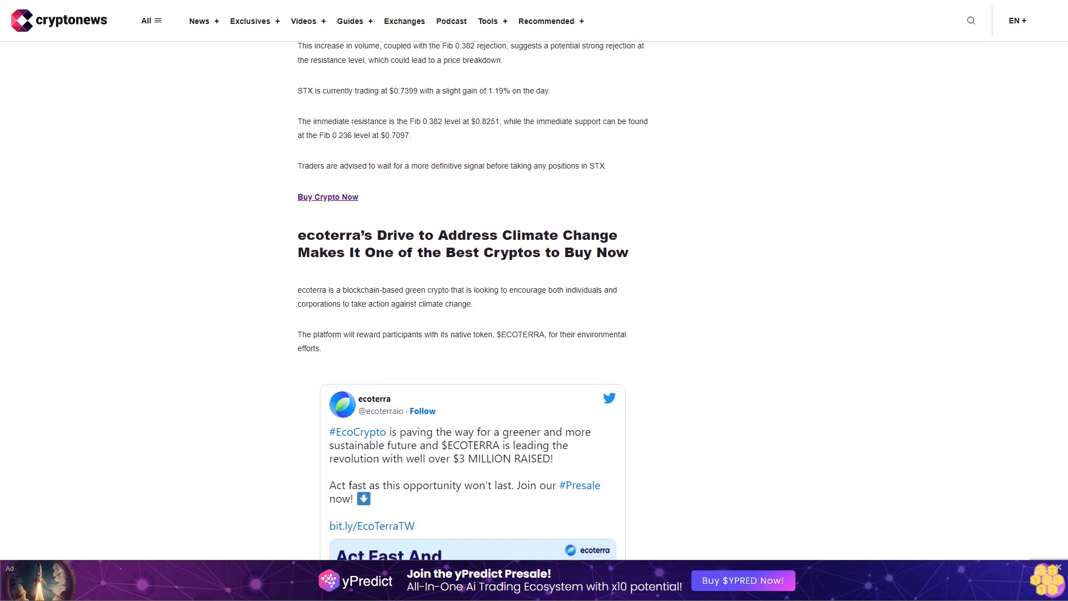
scroll(down, 3)
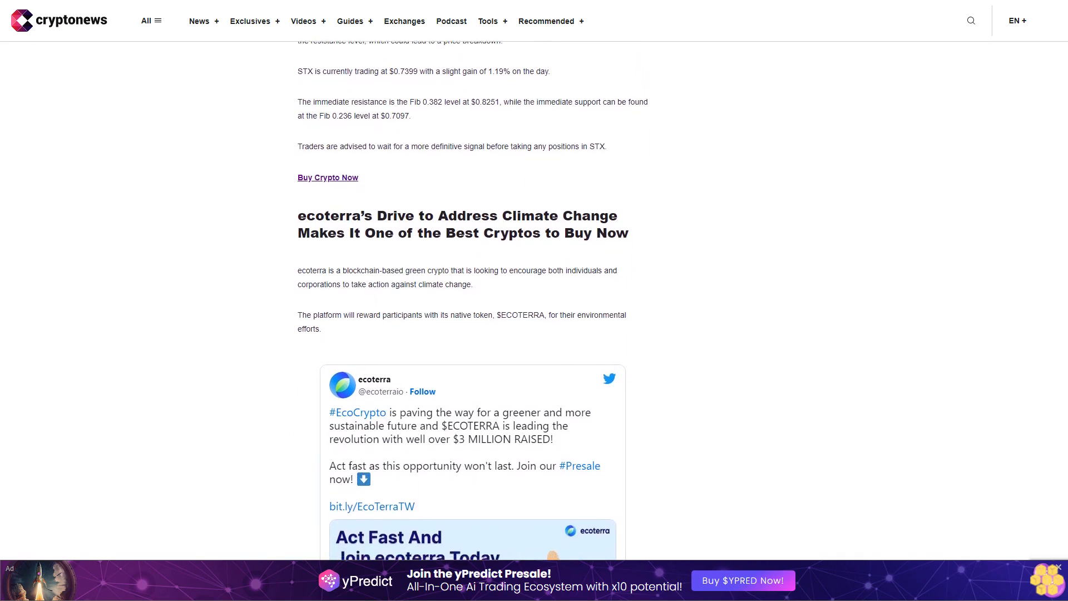
scroll(down, 3)
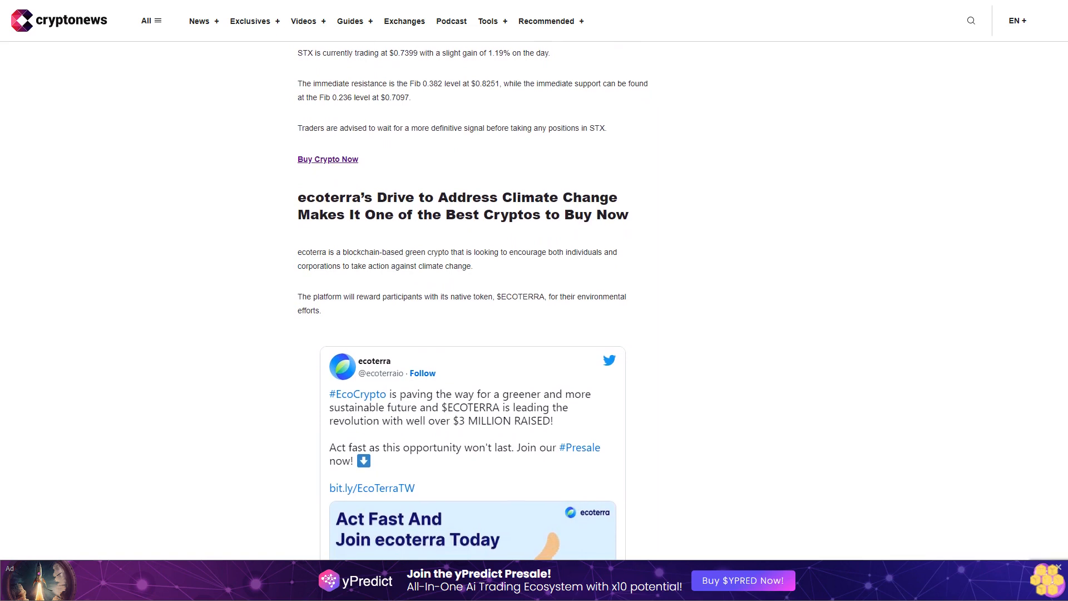
scroll(down, 3)
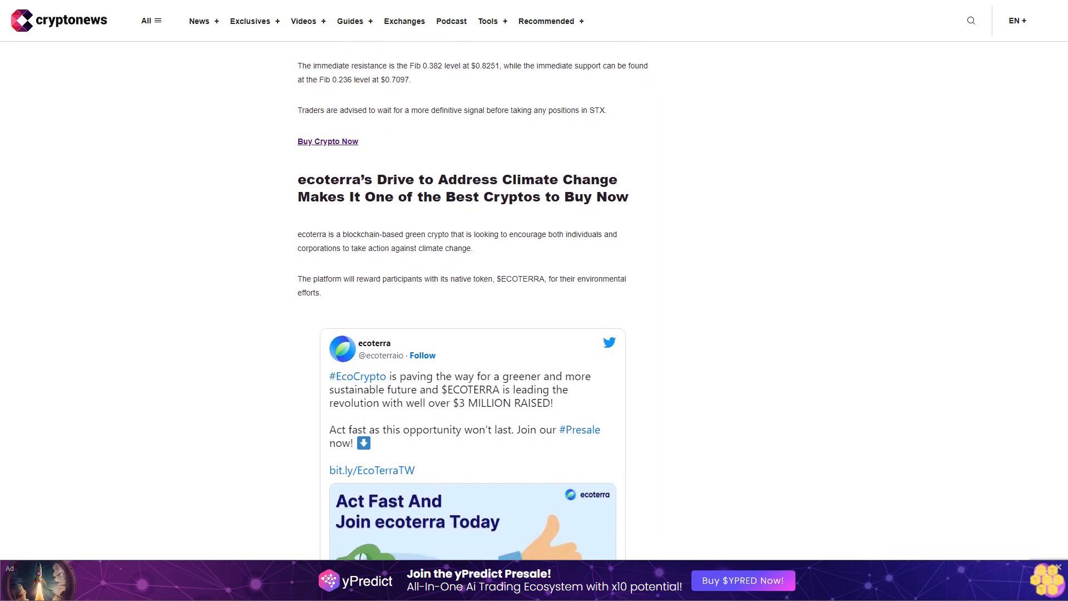
scroll(down, 3)
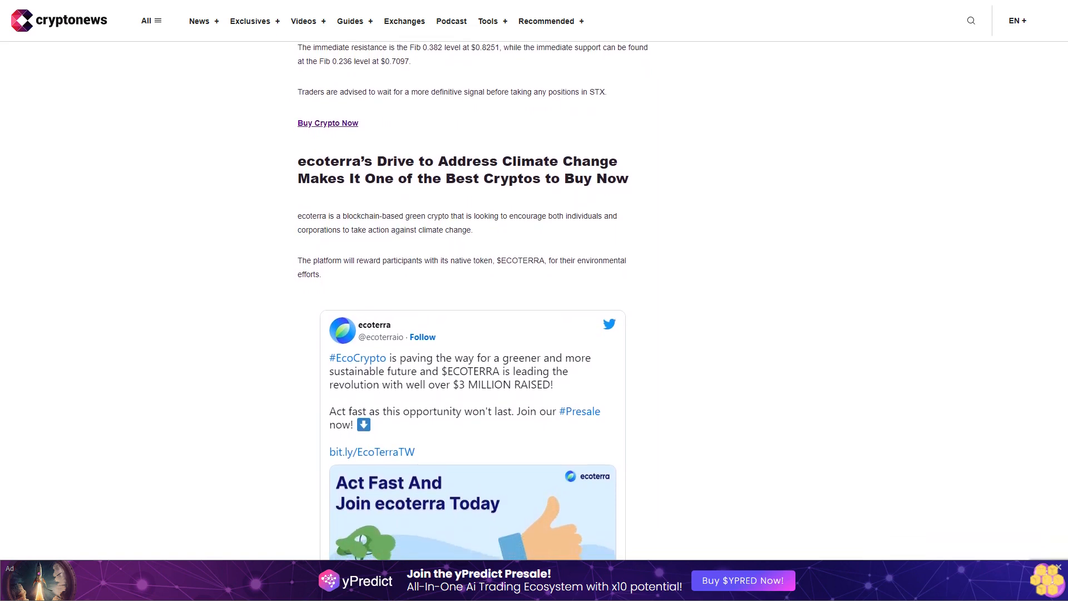
scroll(down, 3)
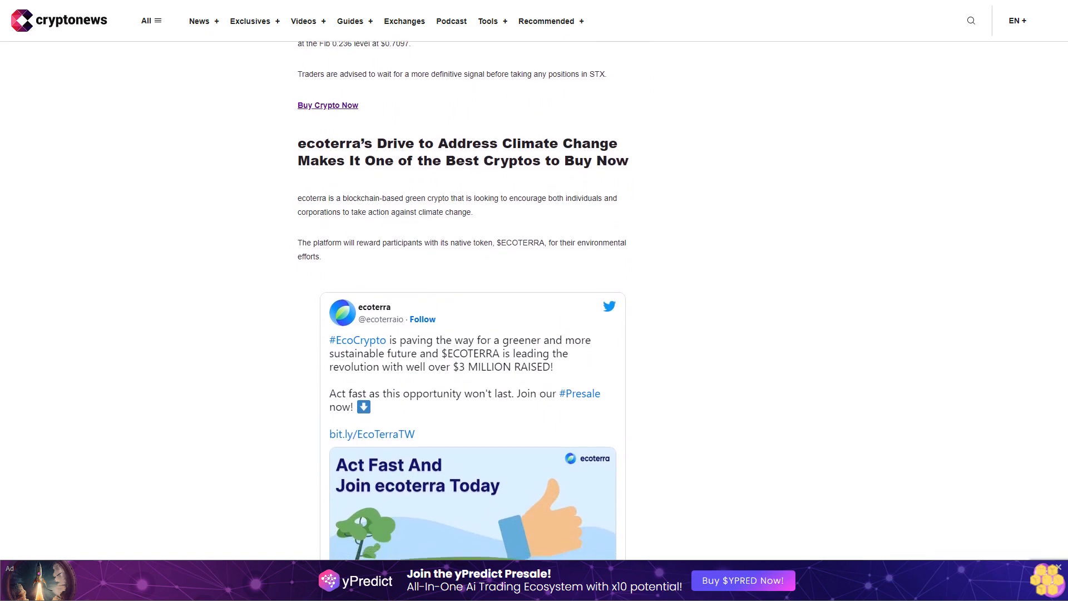
scroll(down, 3)
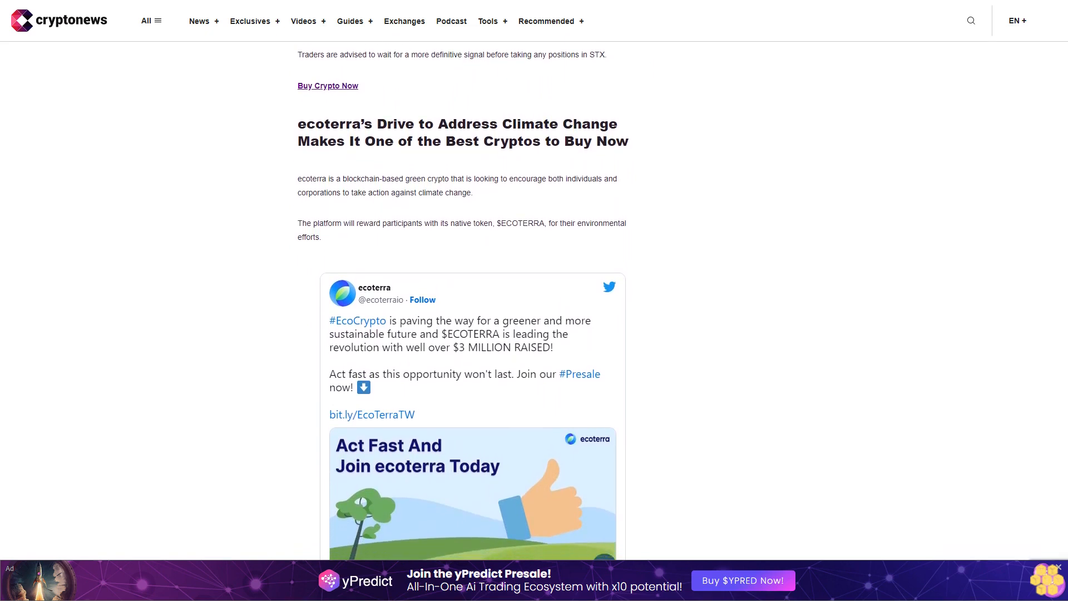
scroll(down, 3)
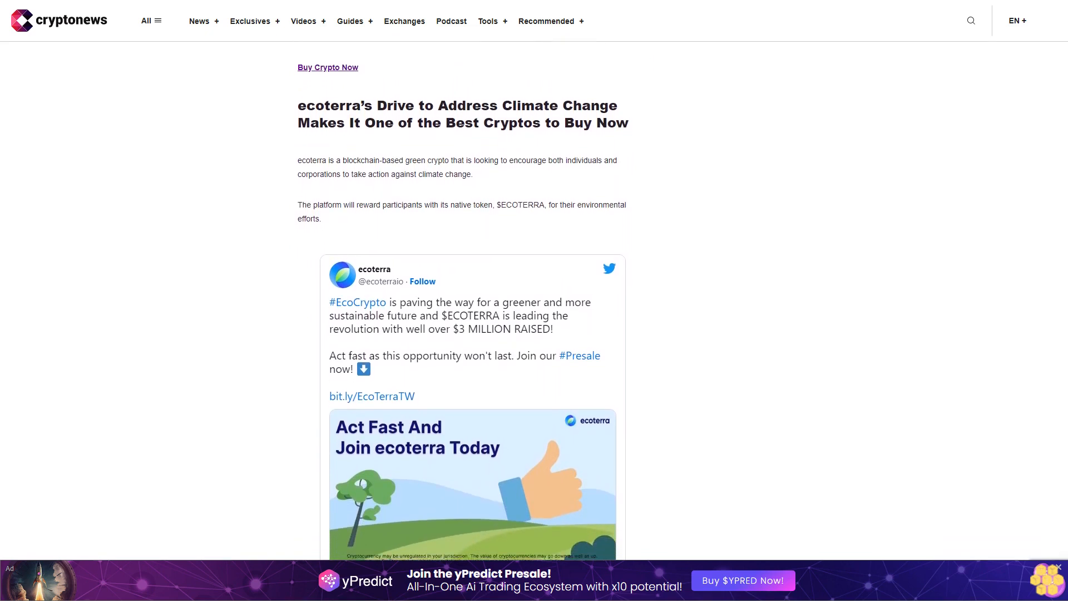
scroll(down, 3)
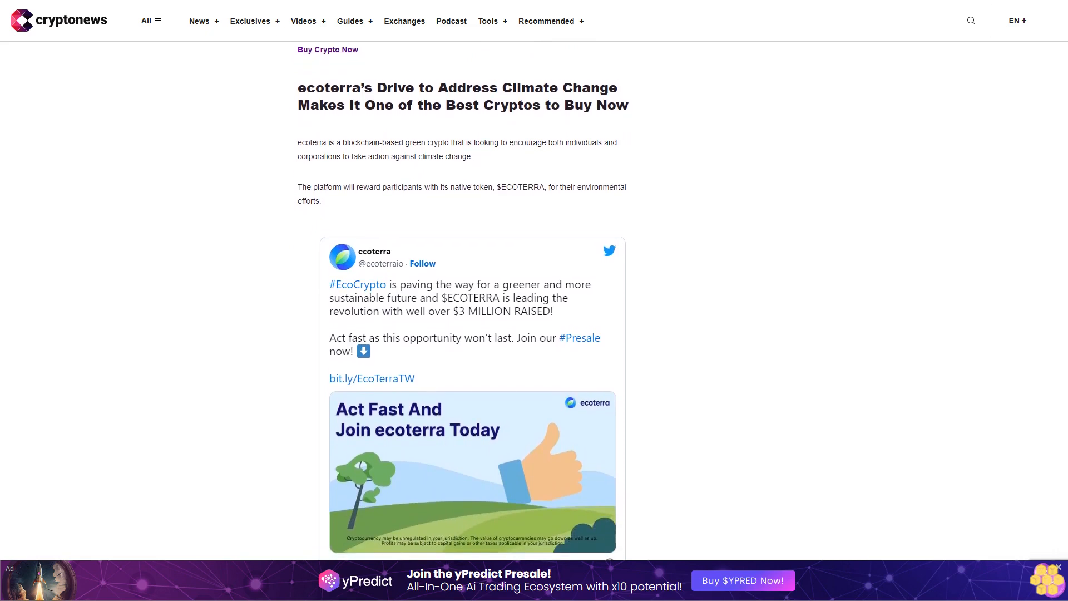
scroll(down, 3)
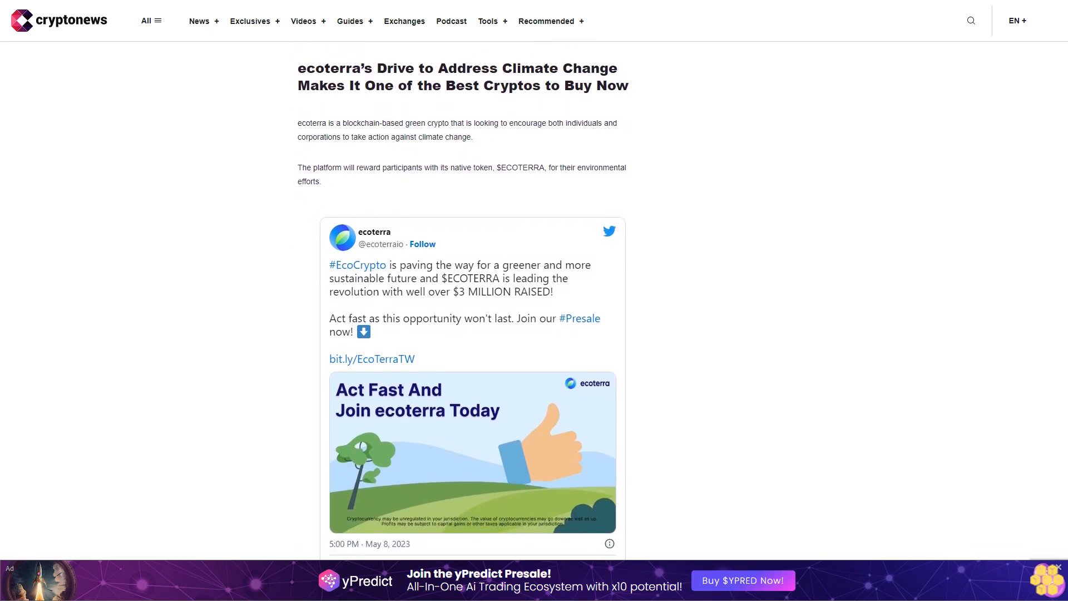
scroll(down, 3)
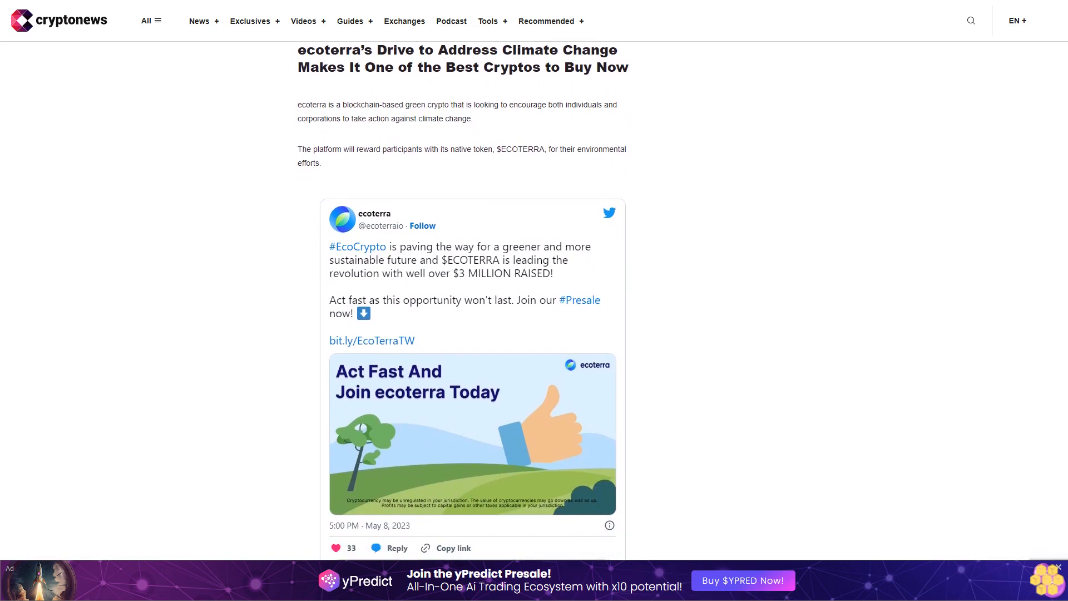
scroll(down, 3)
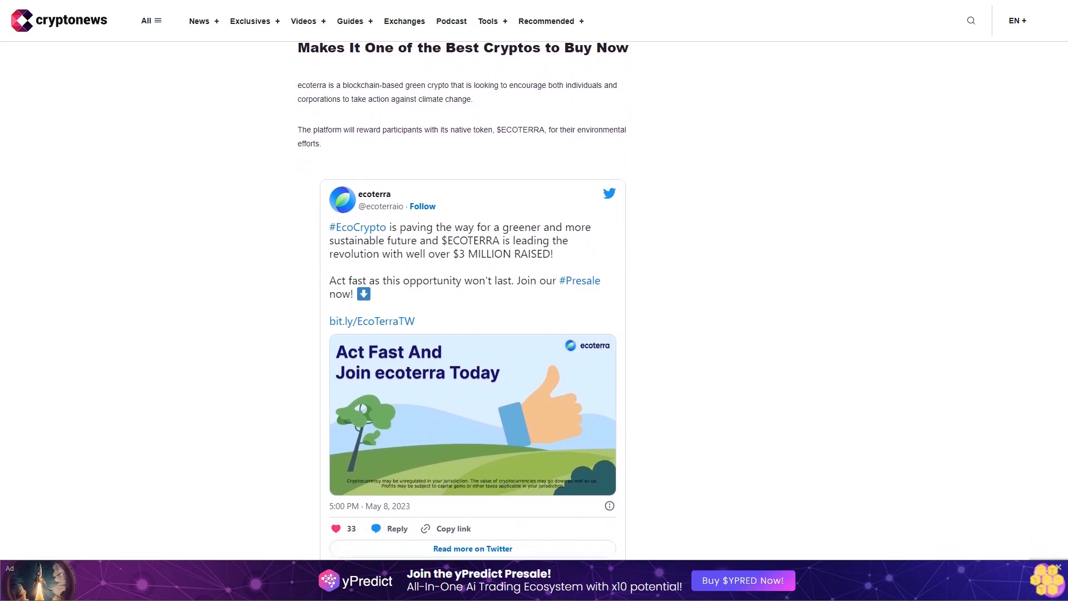
scroll(down, 3)
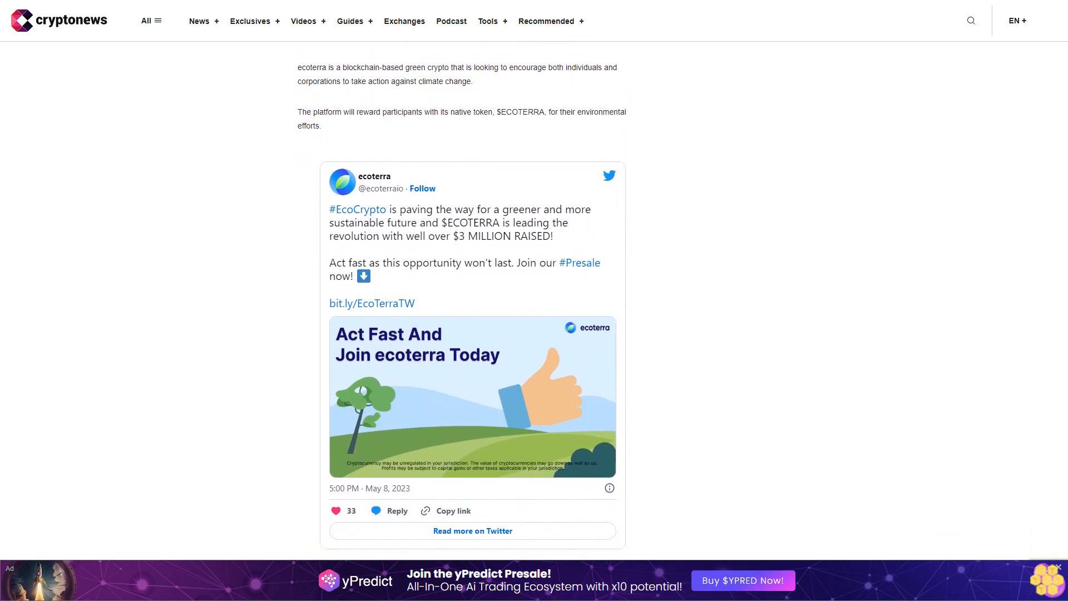
scroll(down, 3)
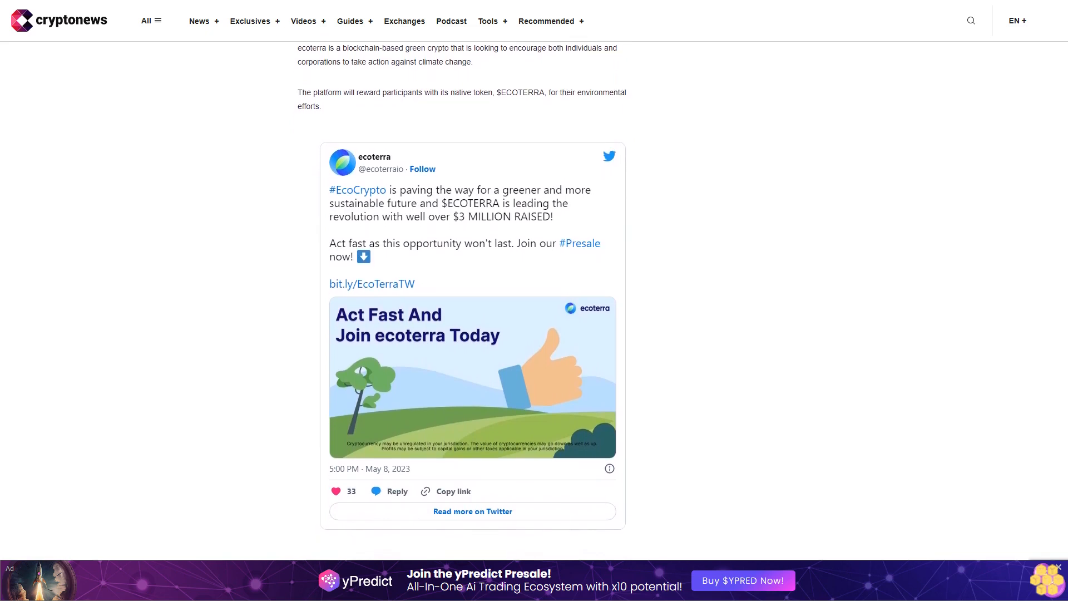
scroll(down, 3)
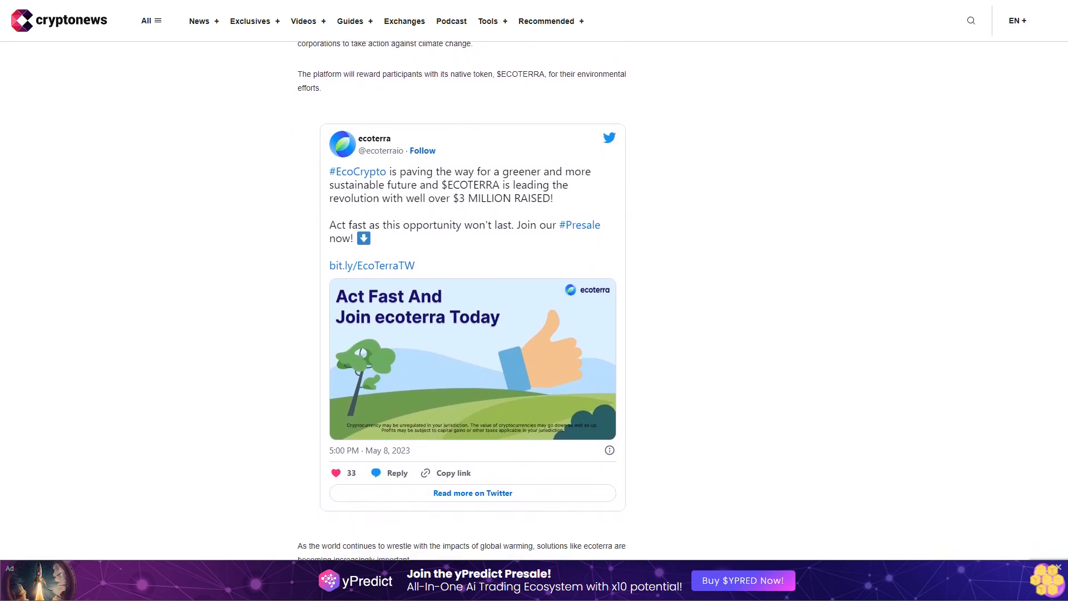
scroll(down, 3)
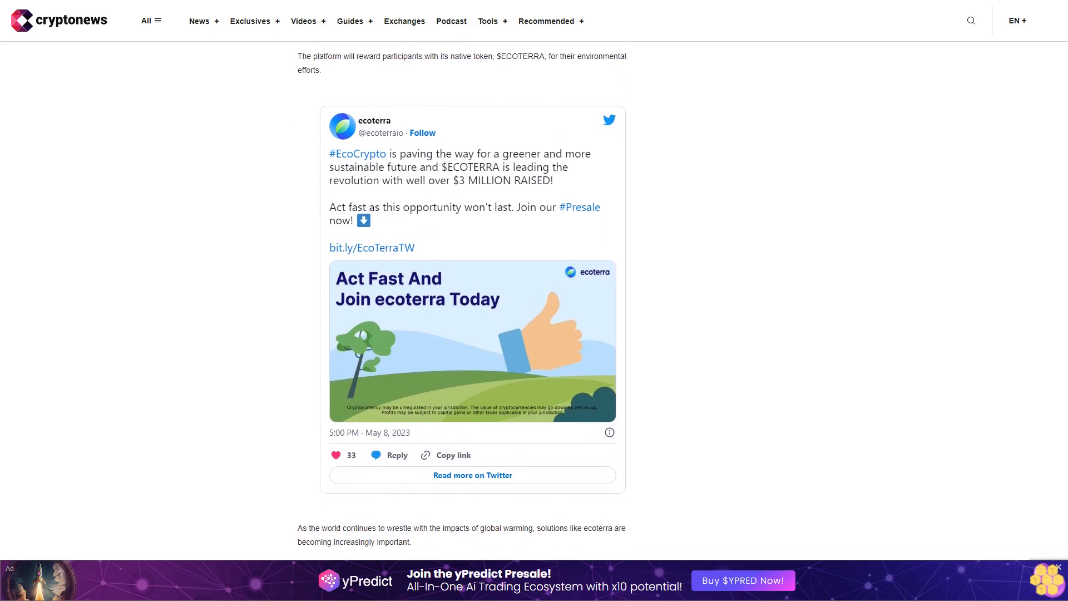
scroll(down, 3)
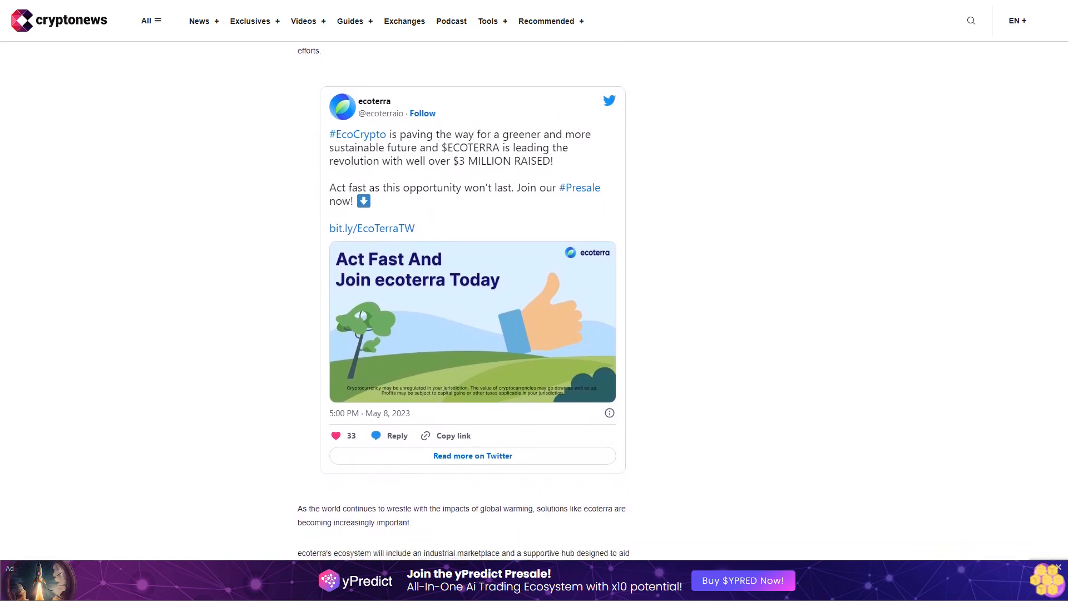
scroll(down, 3)
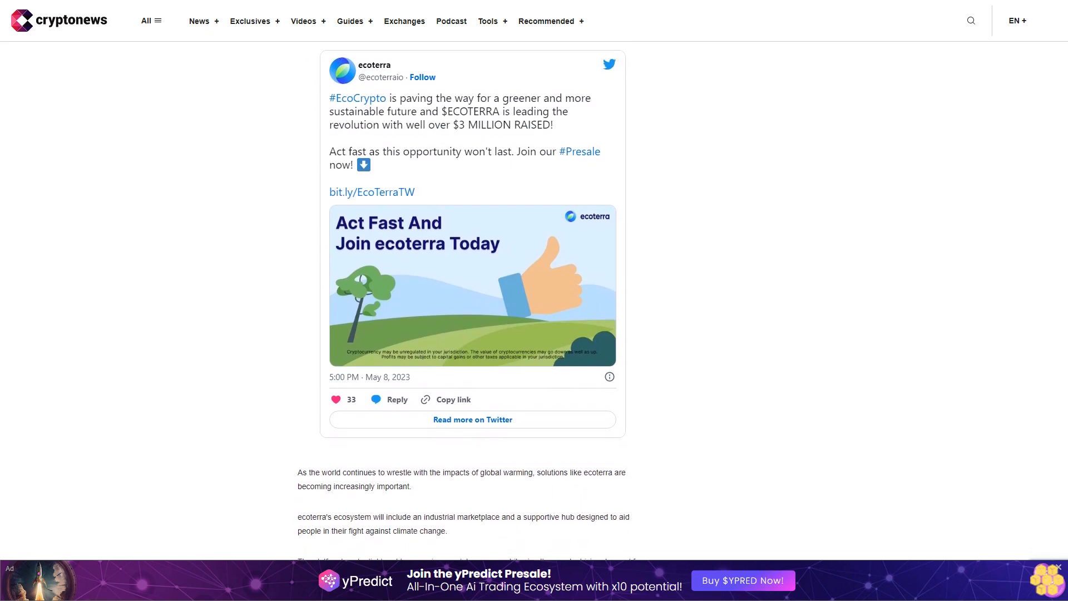
scroll(down, 3)
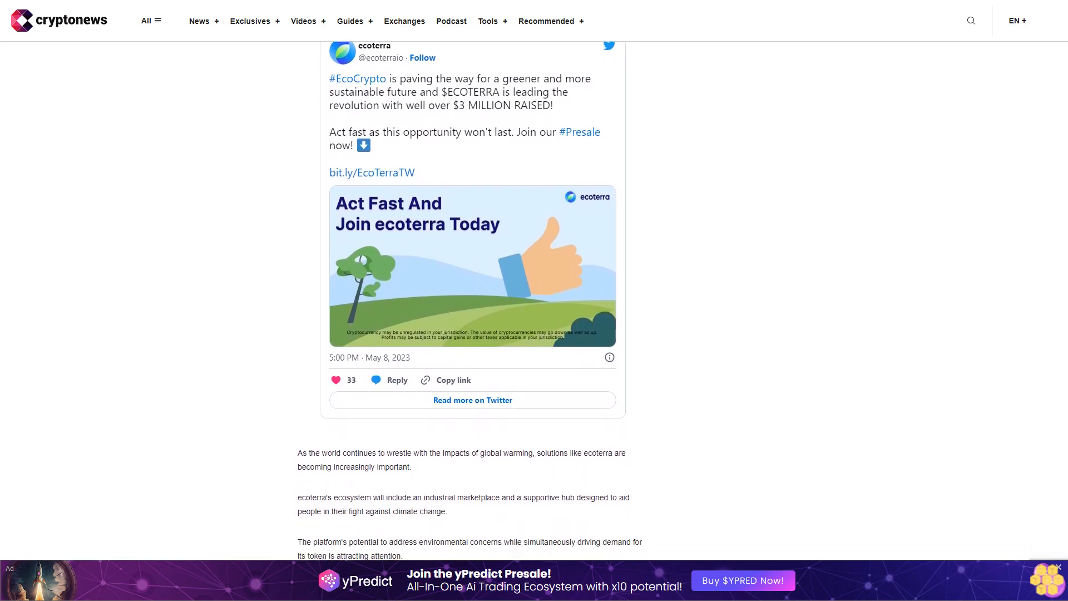
scroll(down, 3)
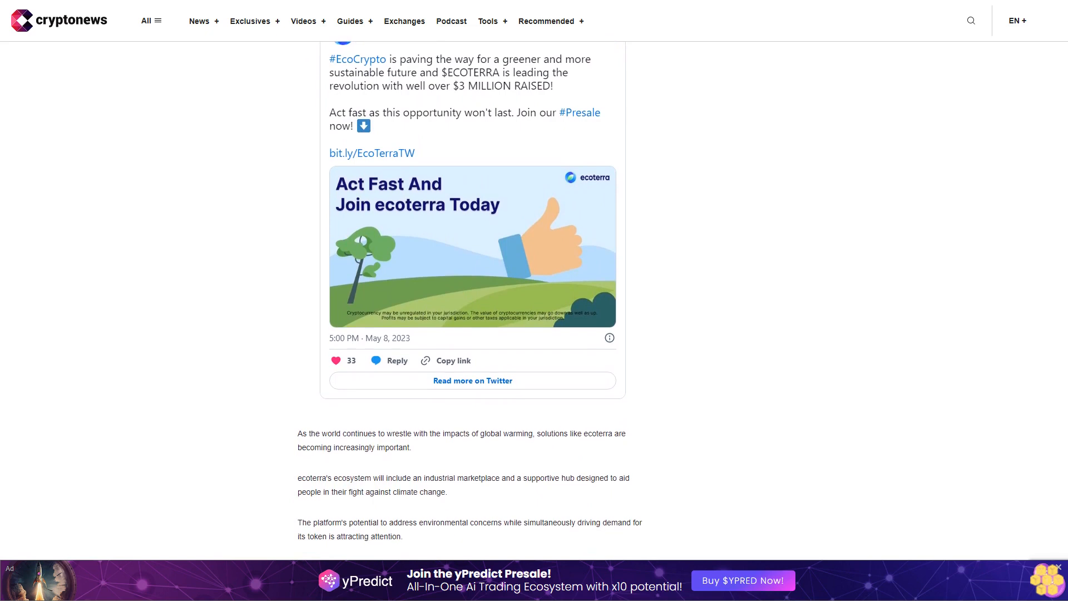
scroll(down, 3)
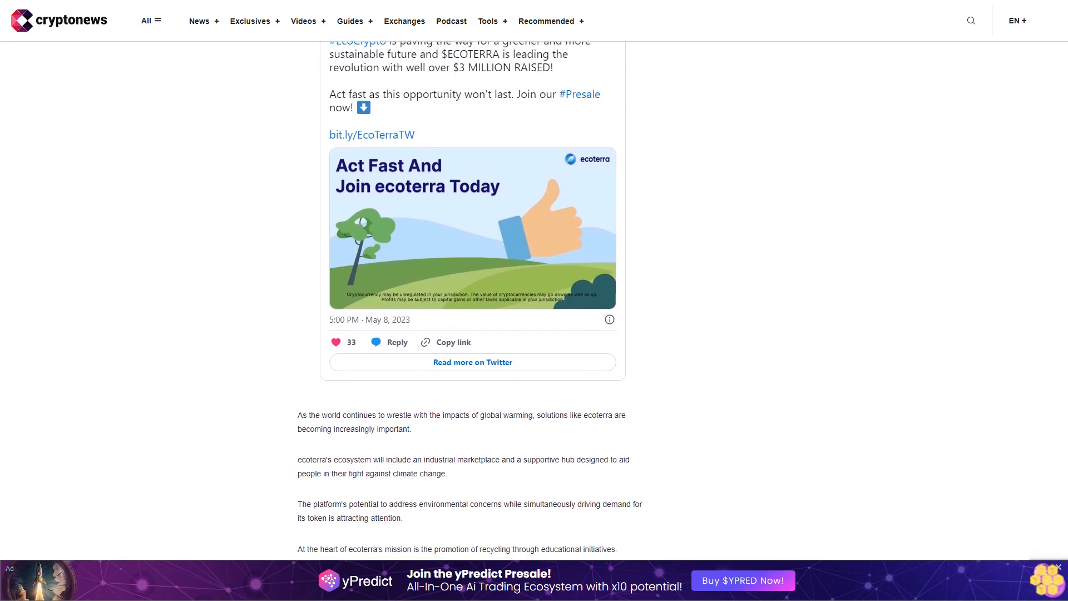
scroll(down, 3)
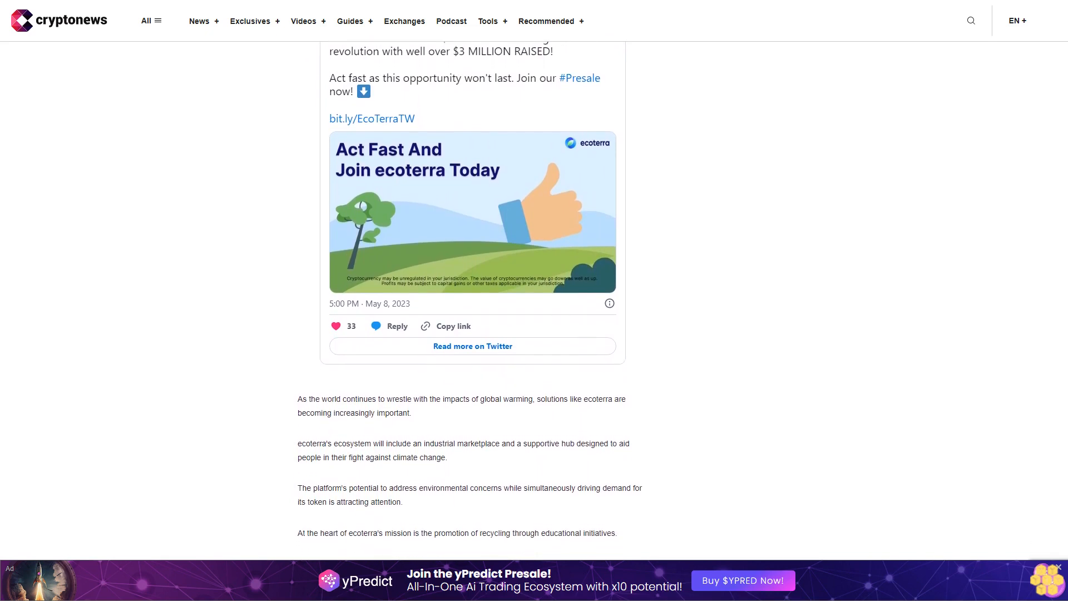
scroll(down, 3)
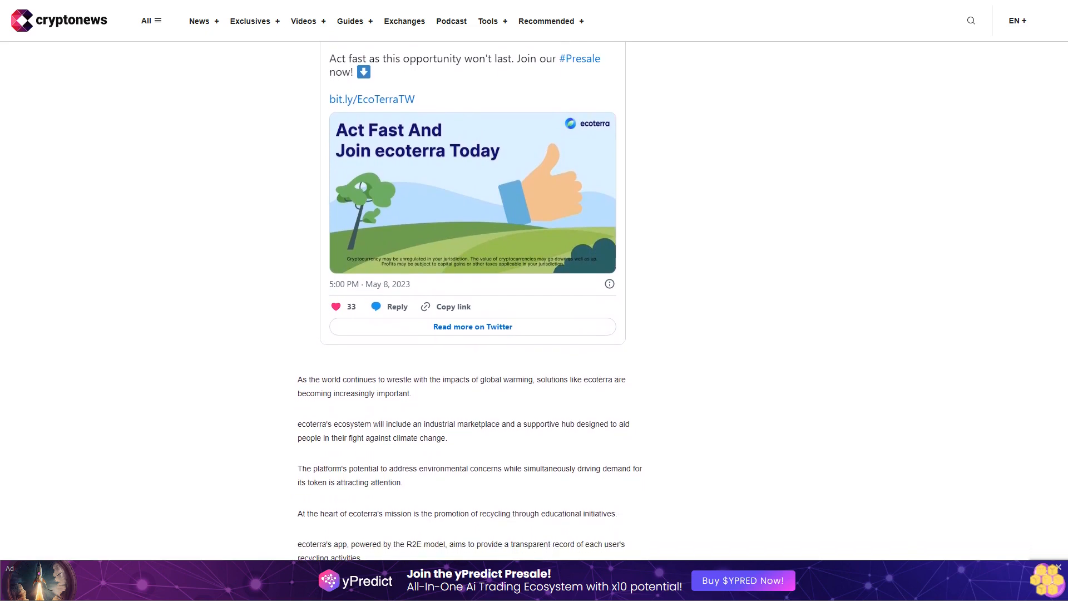
scroll(down, 3)
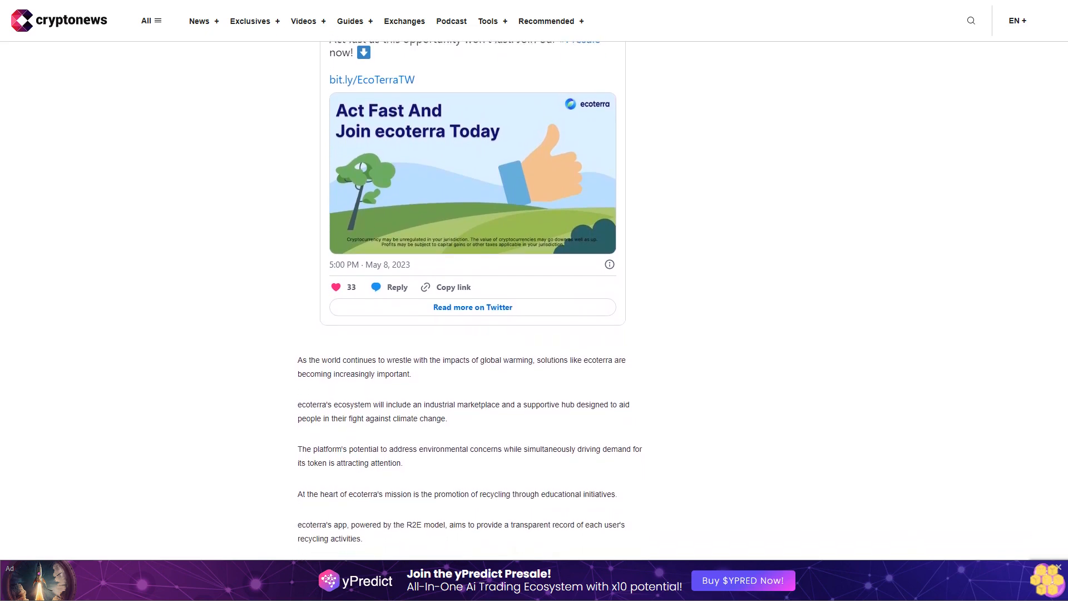
scroll(down, 3)
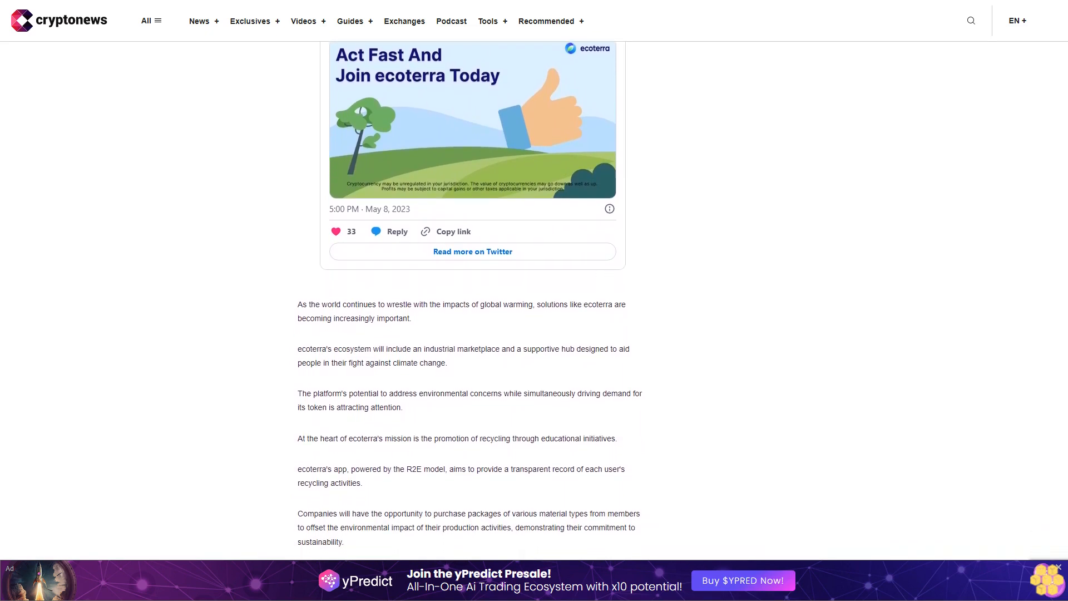
scroll(down, 3)
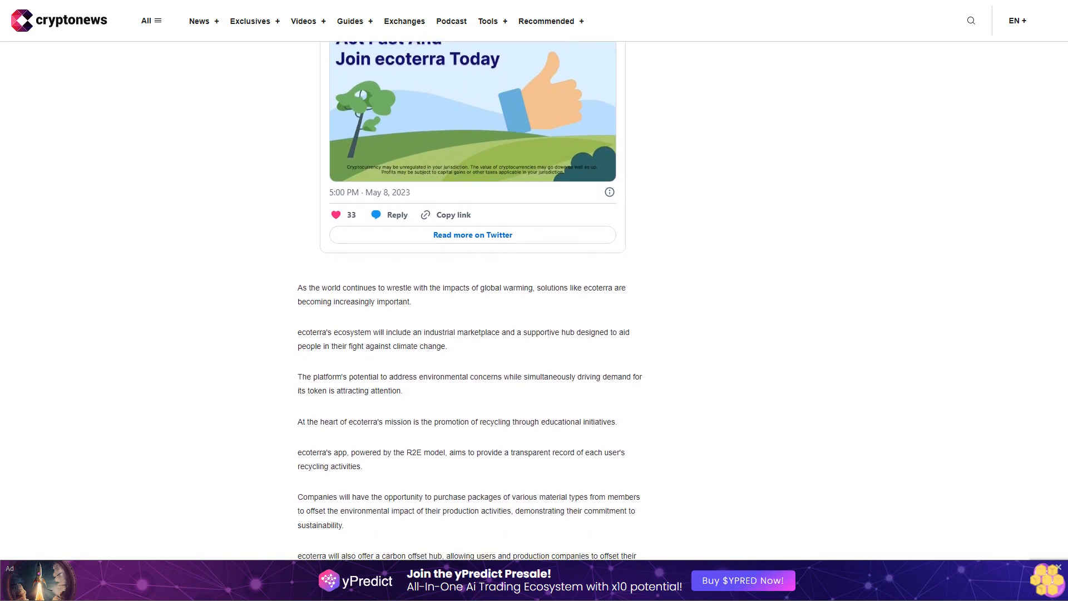
scroll(down, 3)
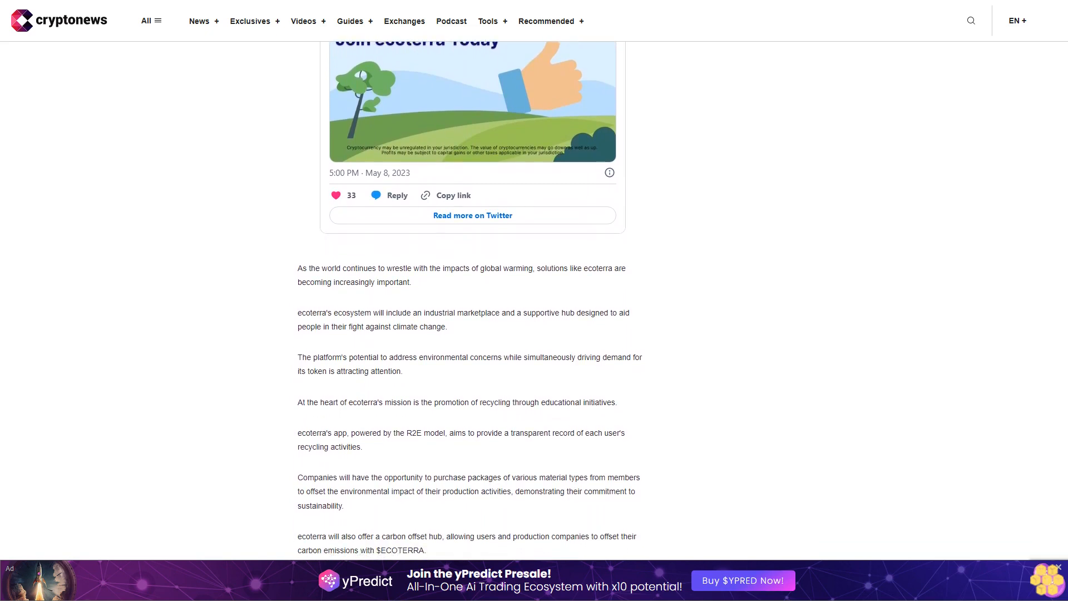
scroll(down, 3)
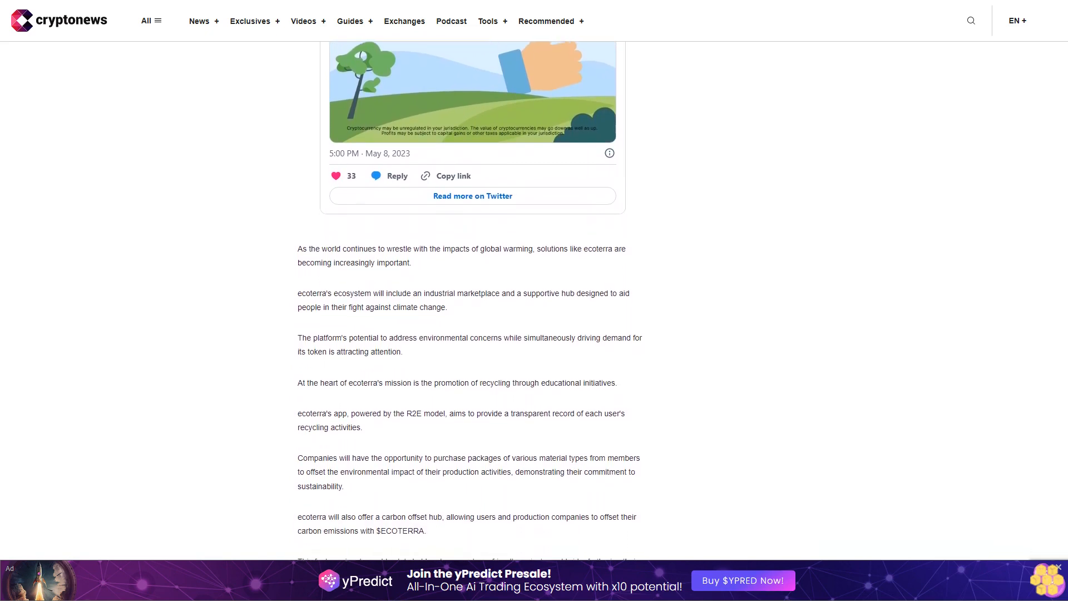
scroll(down, 3)
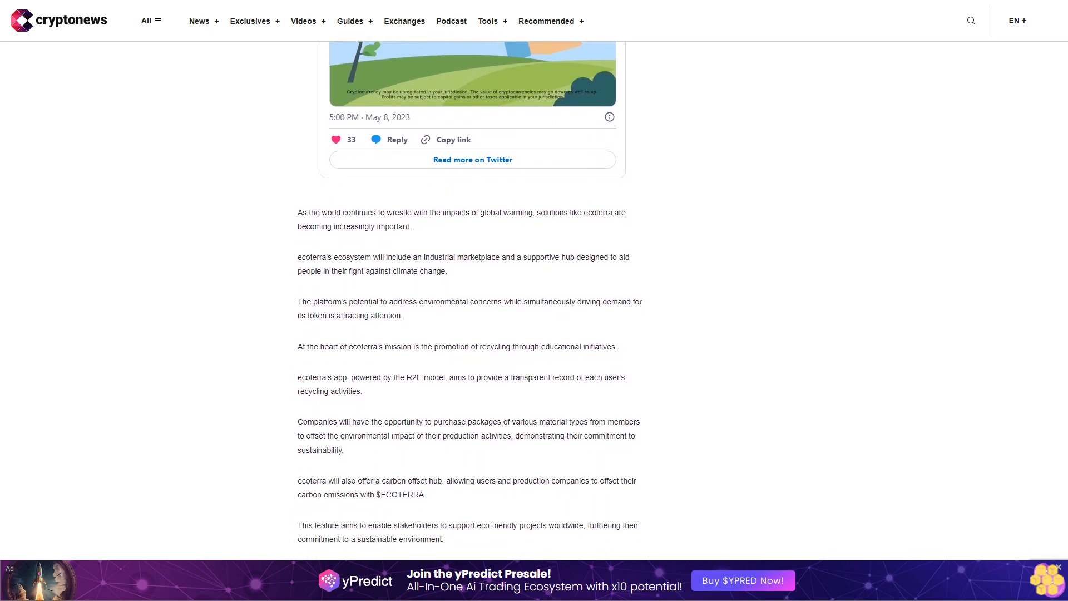
scroll(down, 3)
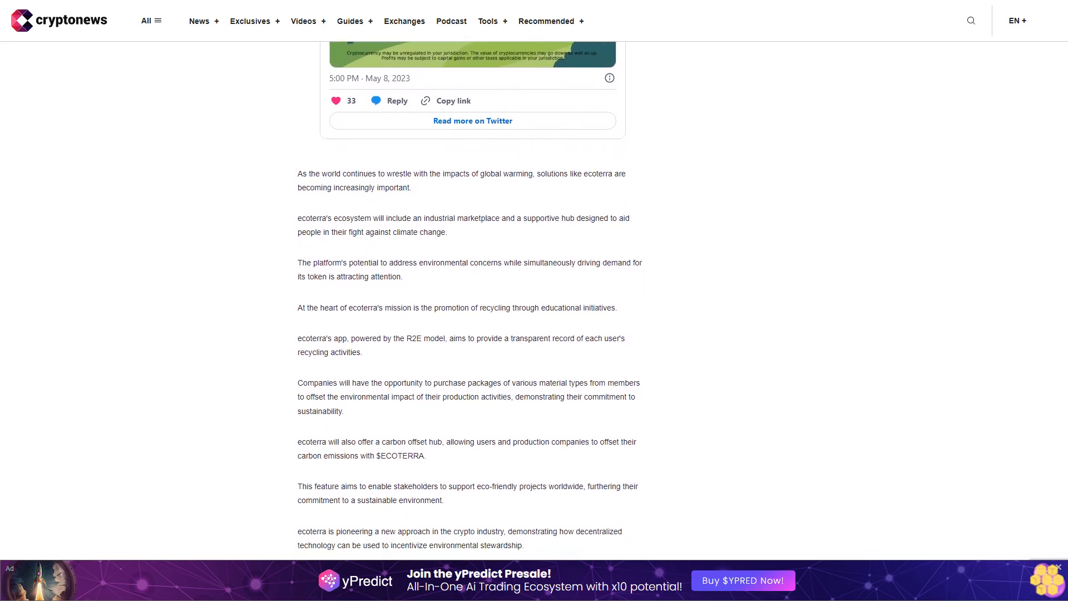
scroll(down, 3)
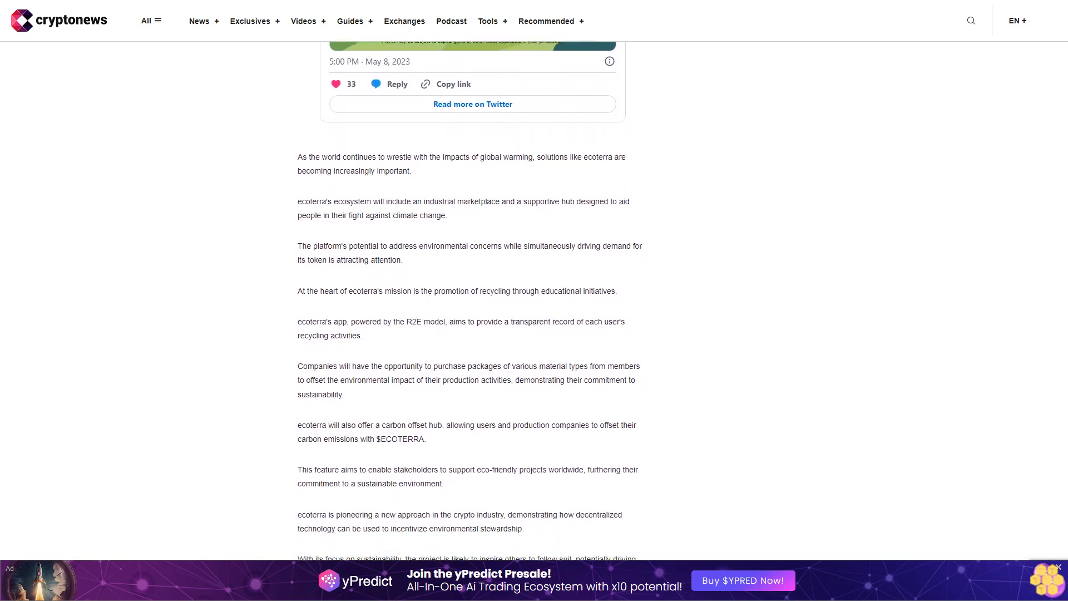
scroll(down, 3)
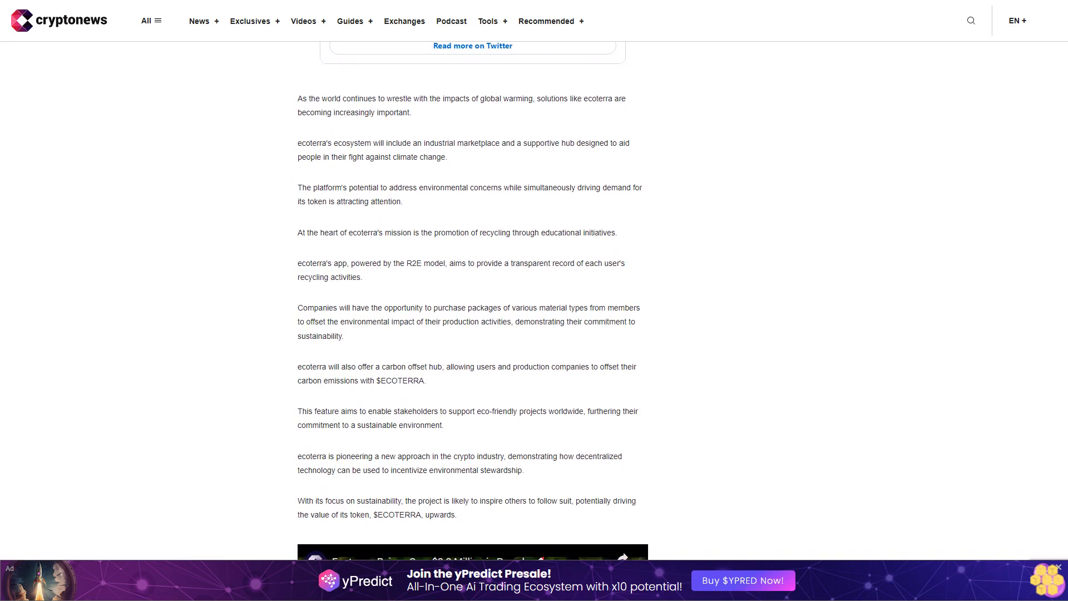
scroll(down, 3)
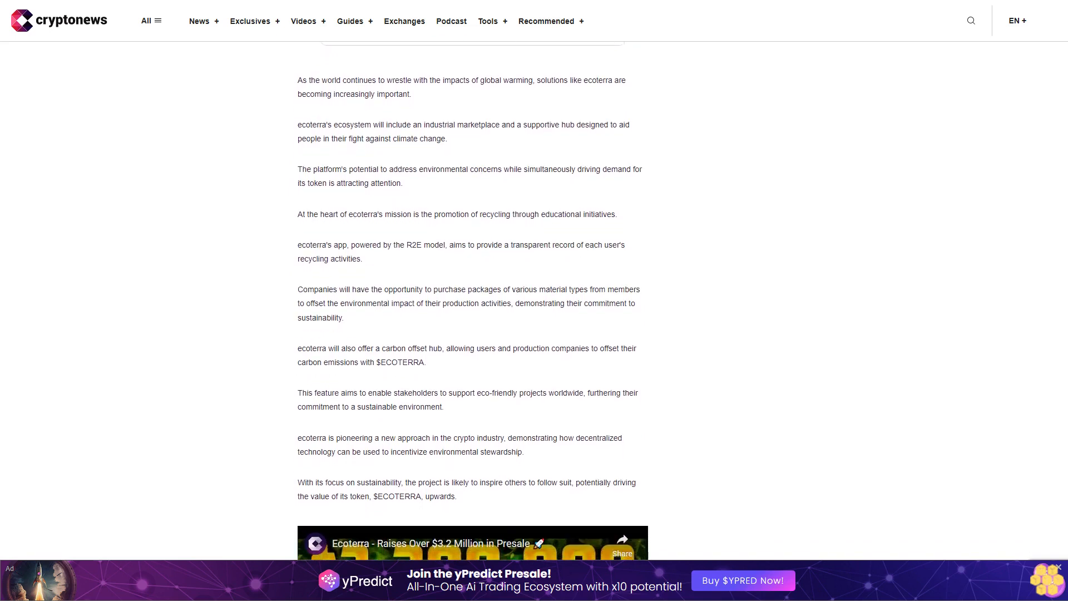
scroll(down, 3)
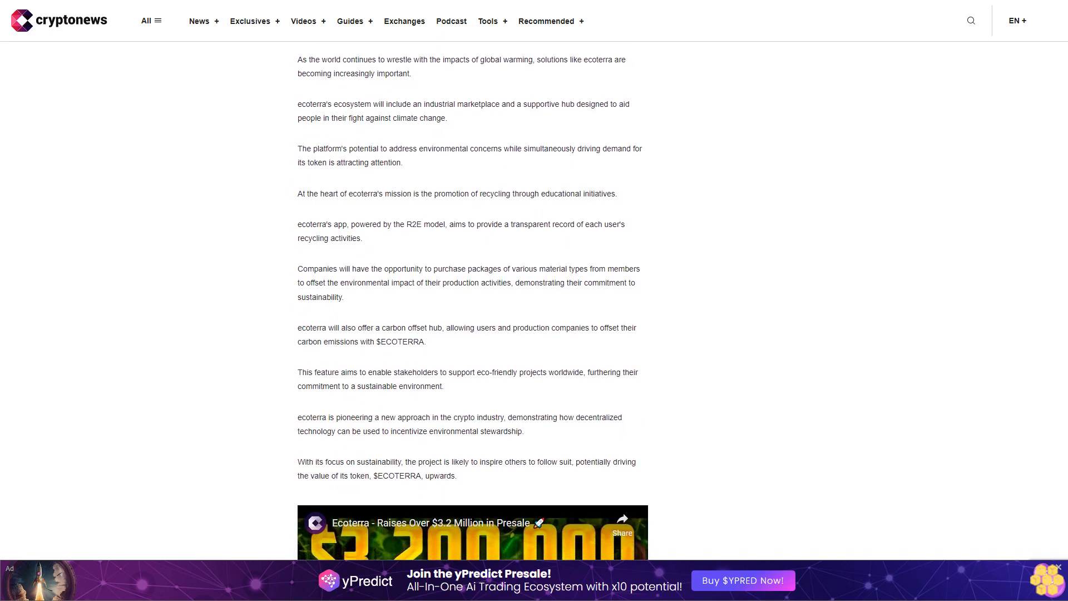
scroll(down, 3)
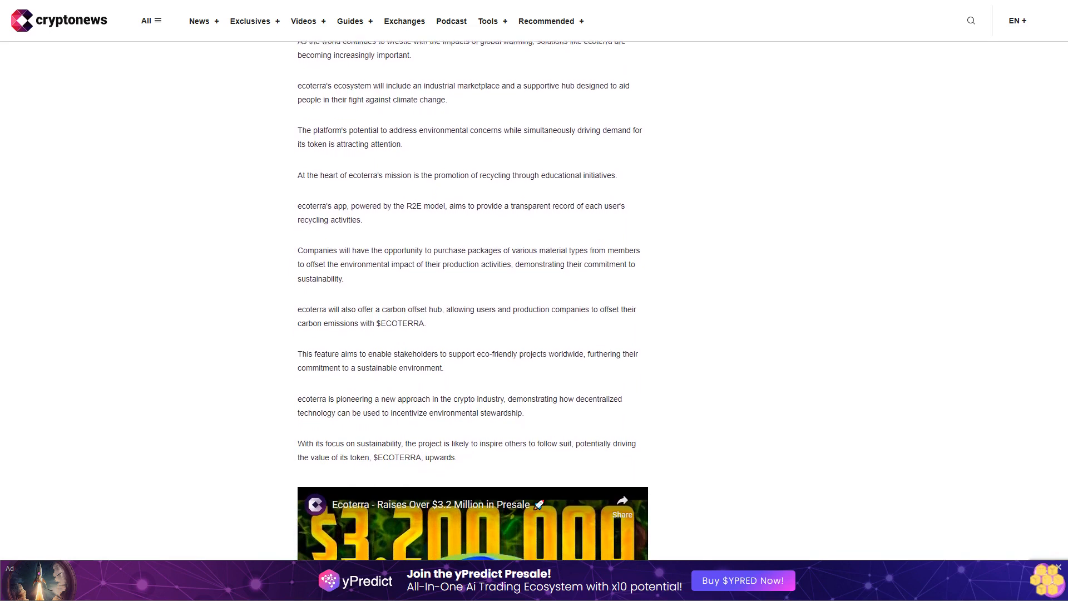
scroll(down, 3)
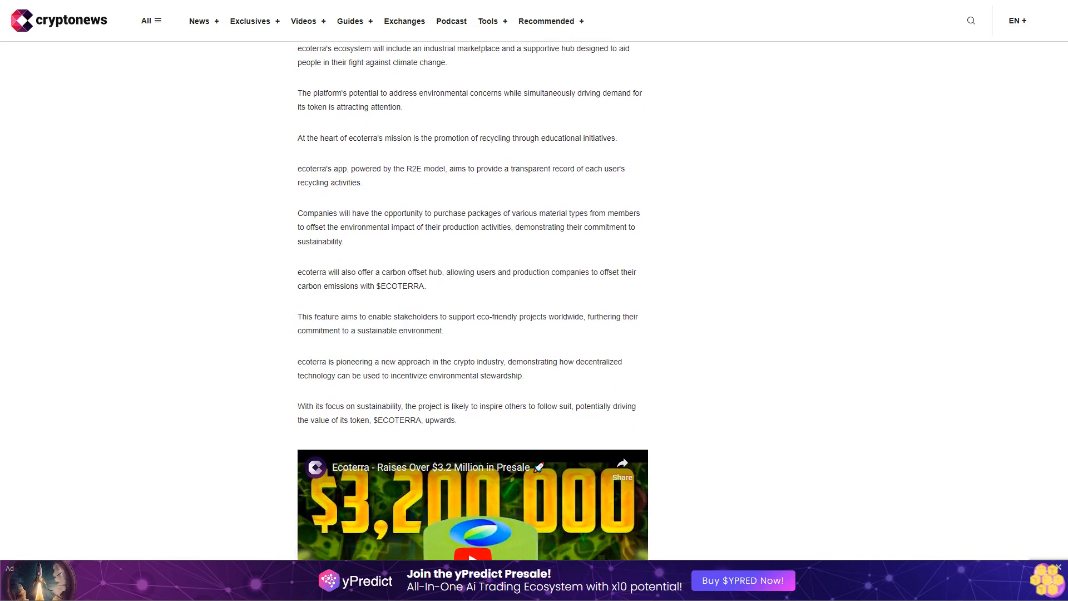
scroll(down, 3)
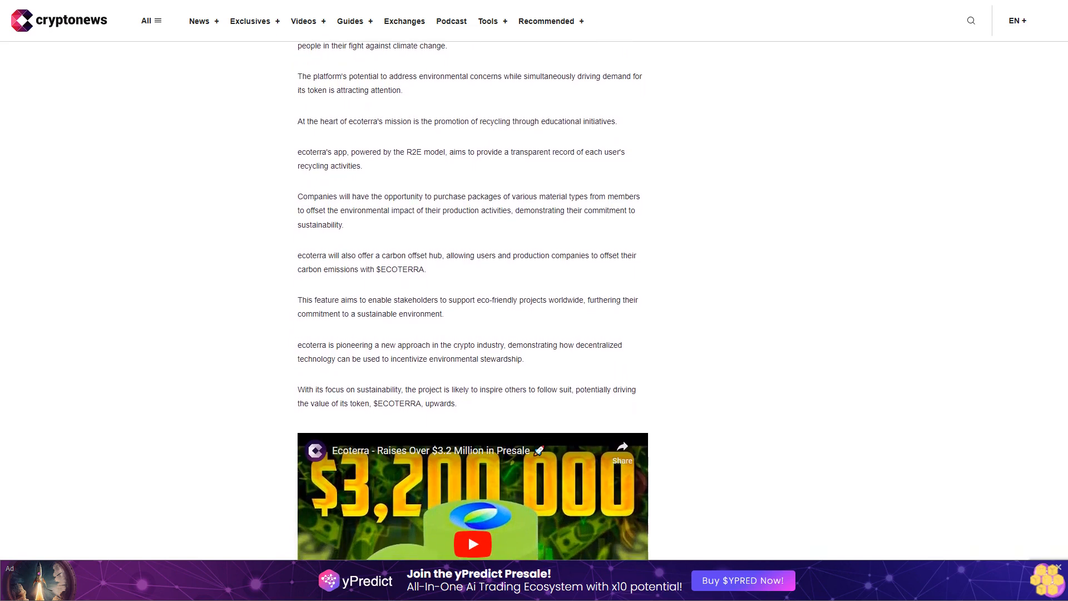
scroll(down, 3)
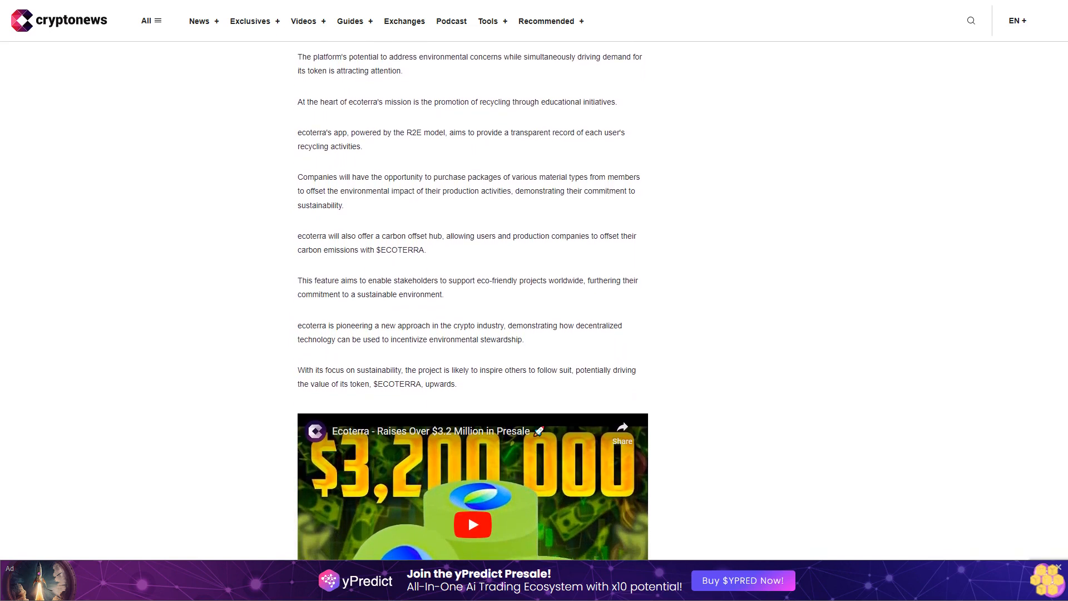
scroll(down, 3)
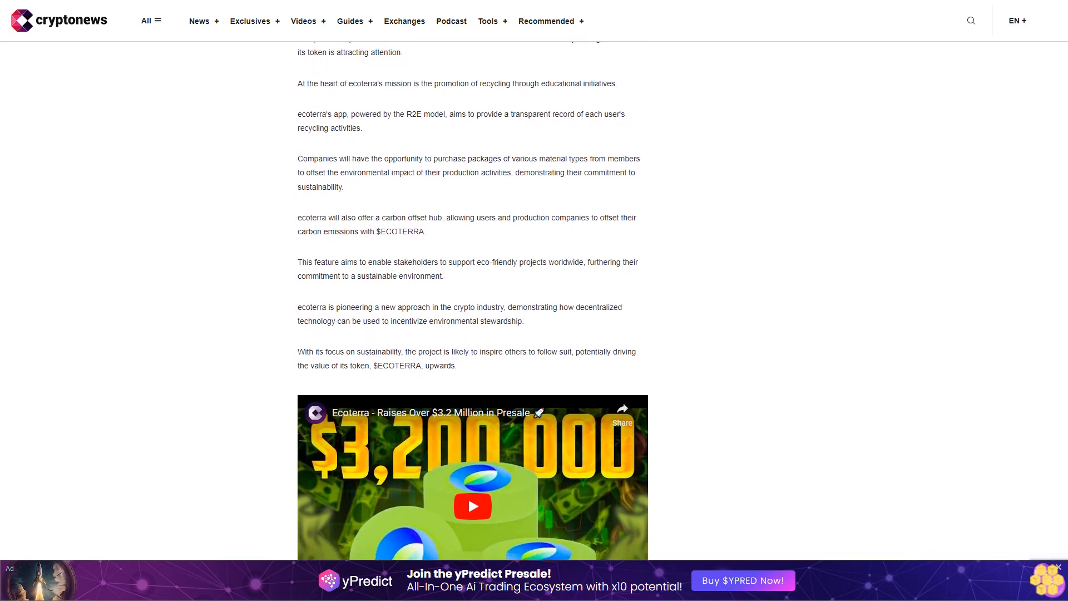
scroll(down, 3)
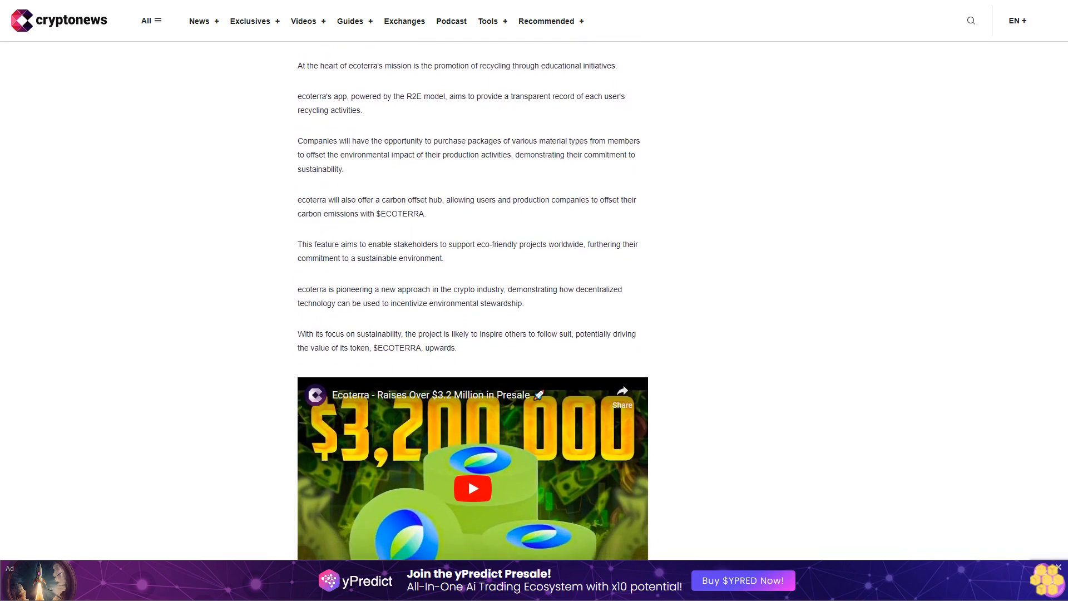
scroll(down, 3)
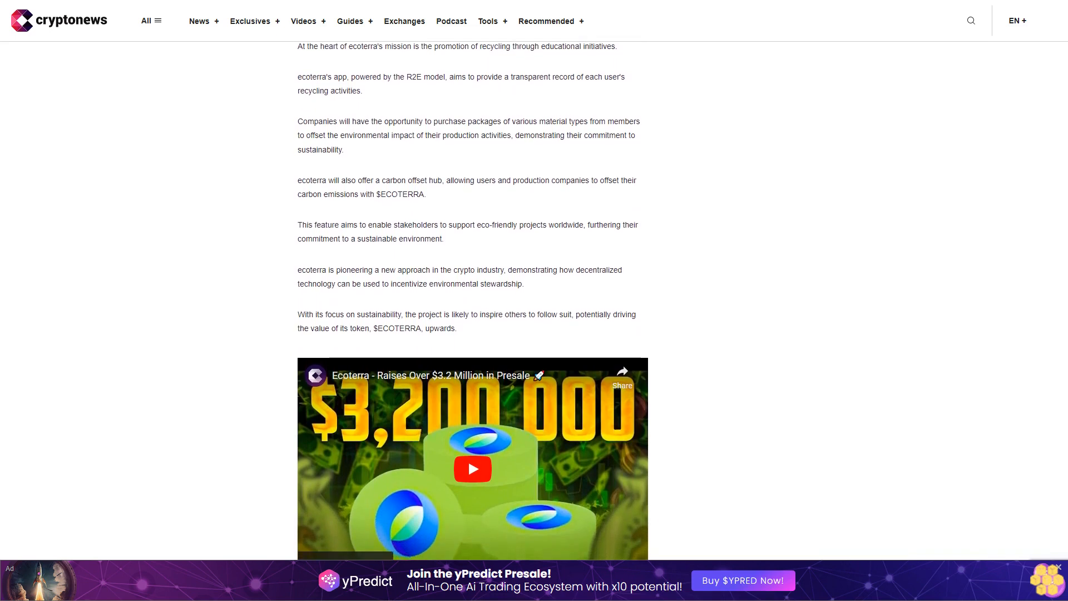
scroll(down, 3)
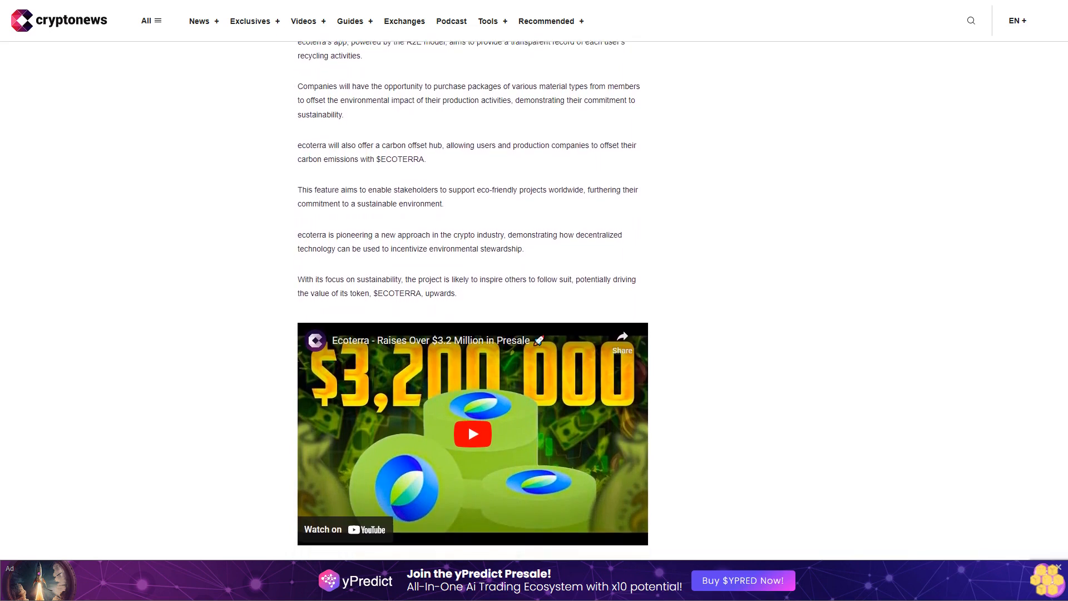
scroll(down, 3)
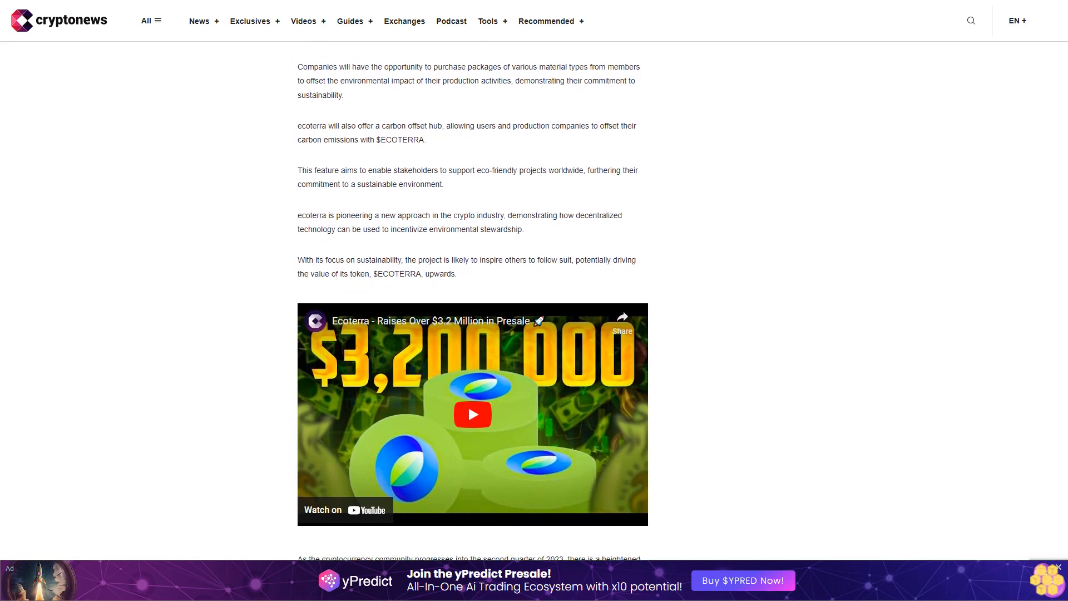
scroll(down, 3)
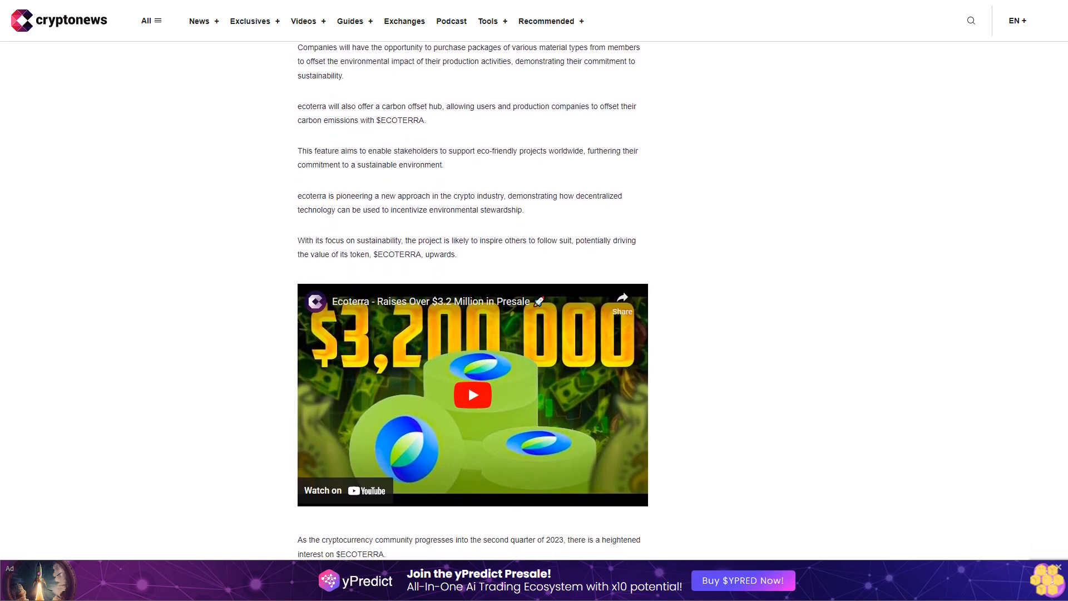
scroll(down, 3)
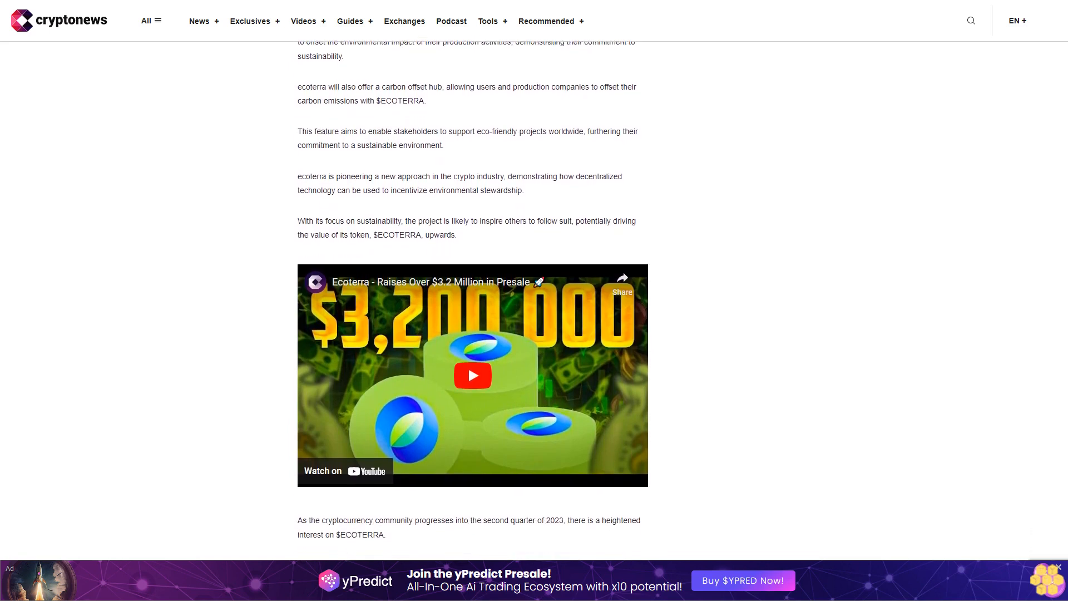
scroll(down, 3)
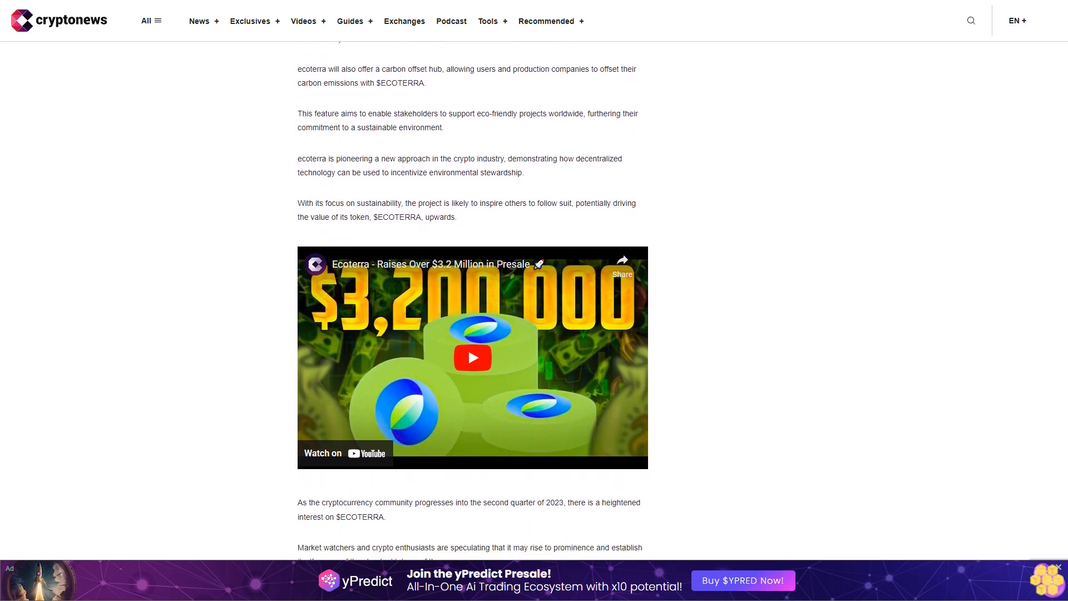
scroll(down, 3)
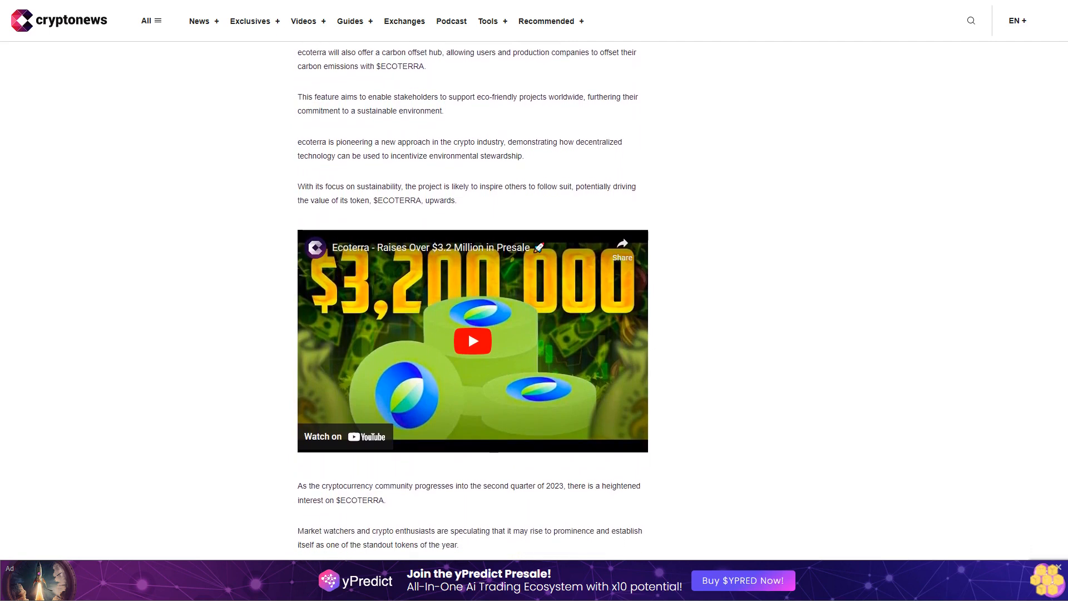
scroll(down, 3)
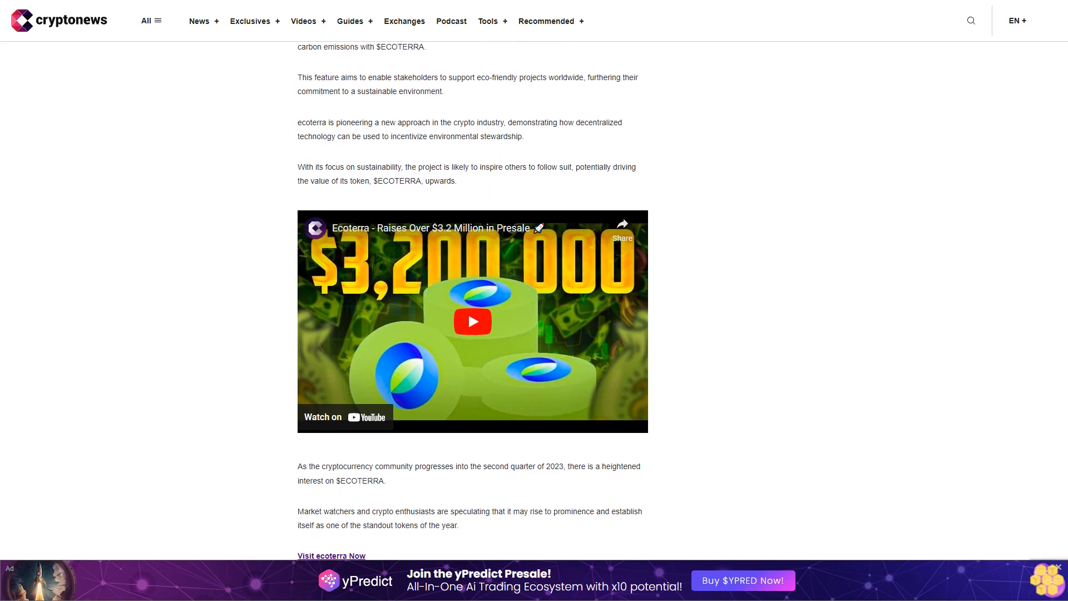
scroll(down, 3)
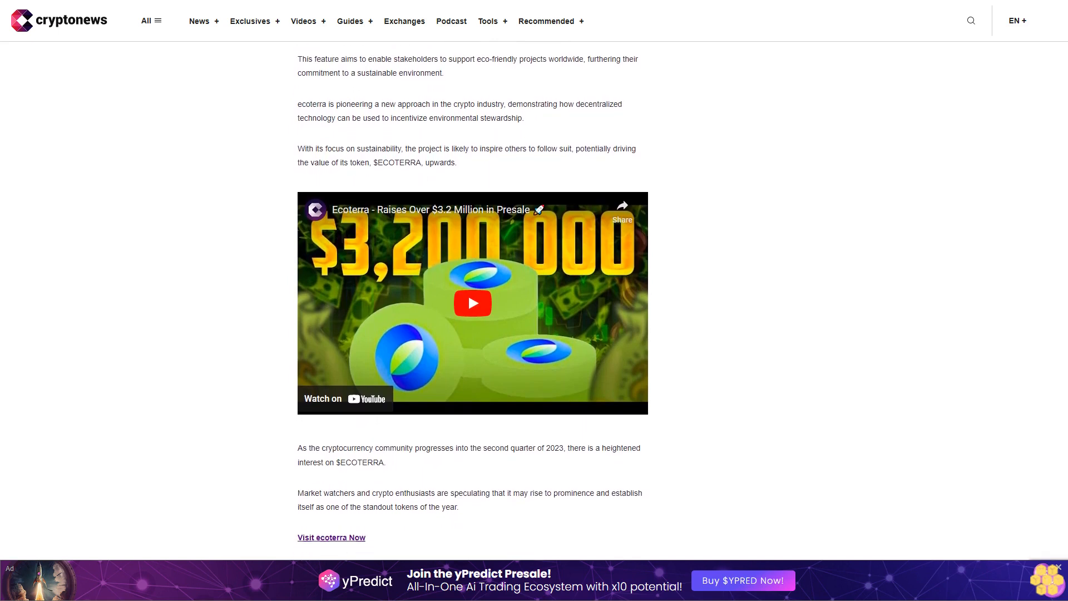
scroll(down, 3)
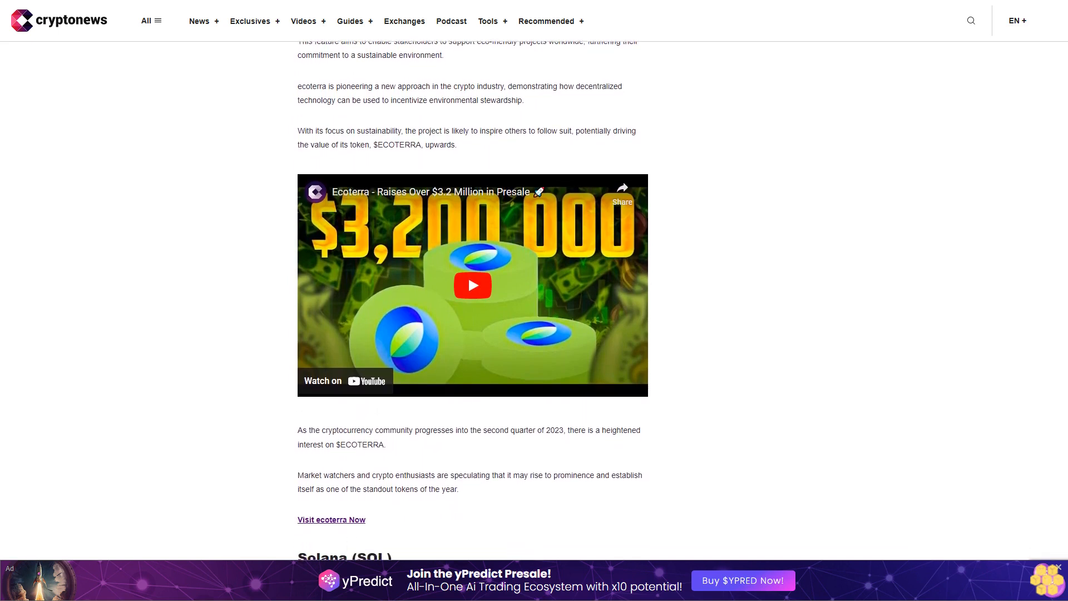
scroll(down, 3)
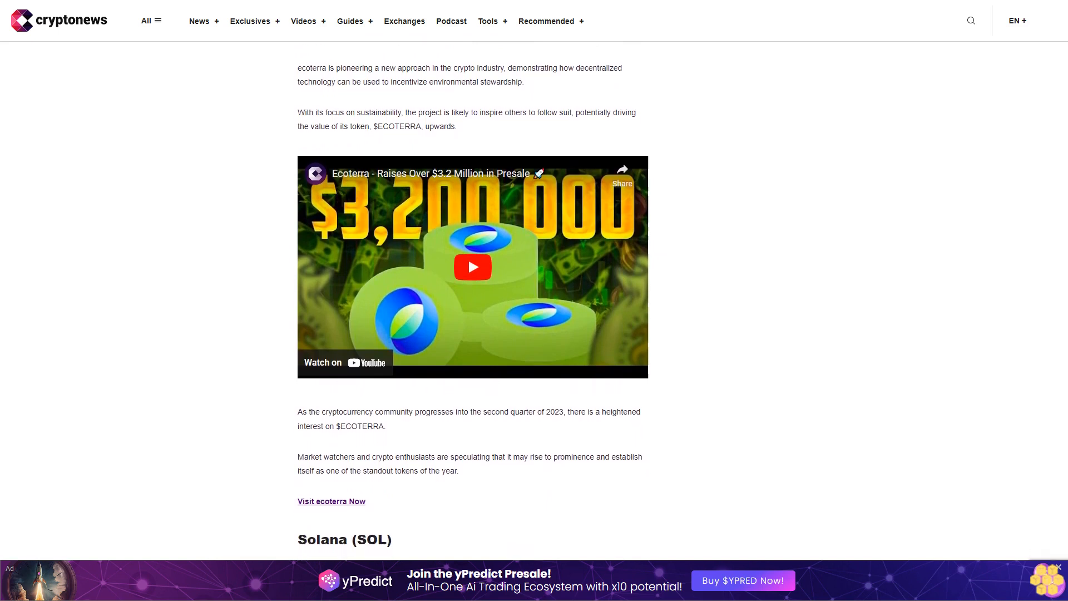
scroll(down, 3)
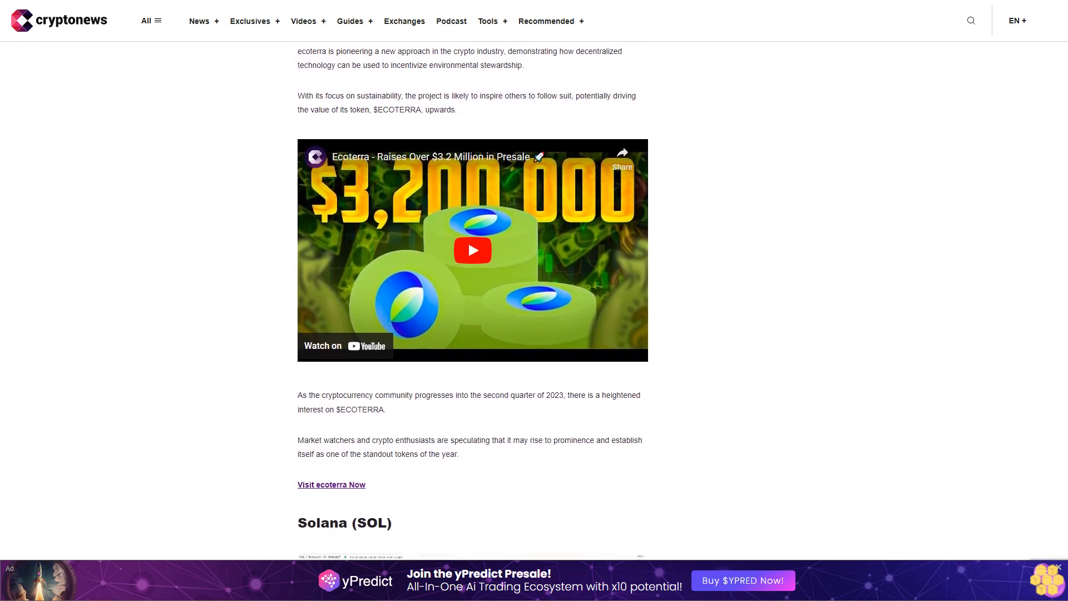
scroll(down, 3)
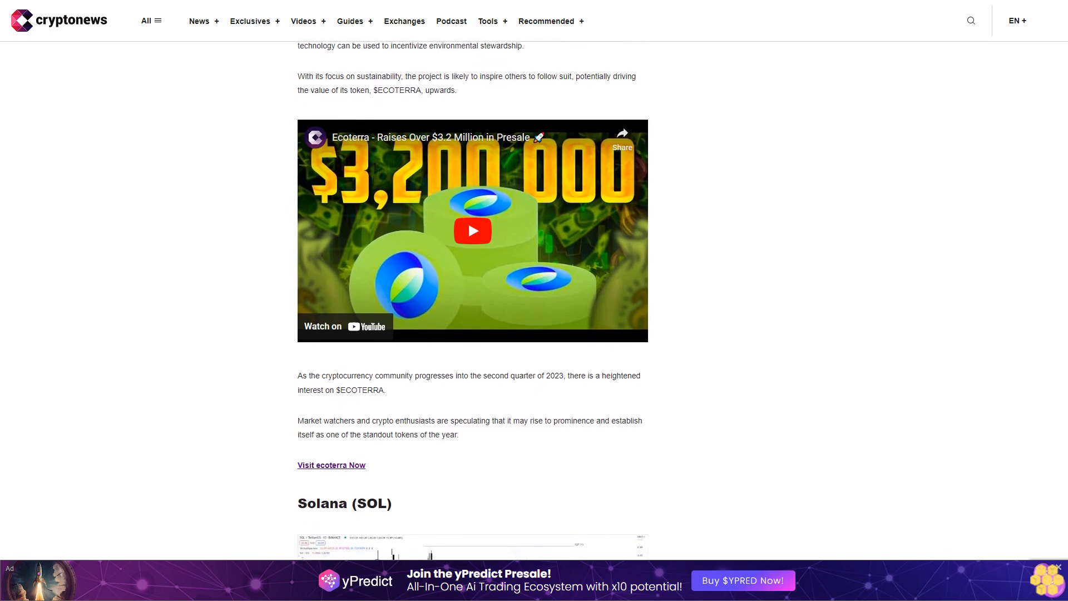
scroll(down, 3)
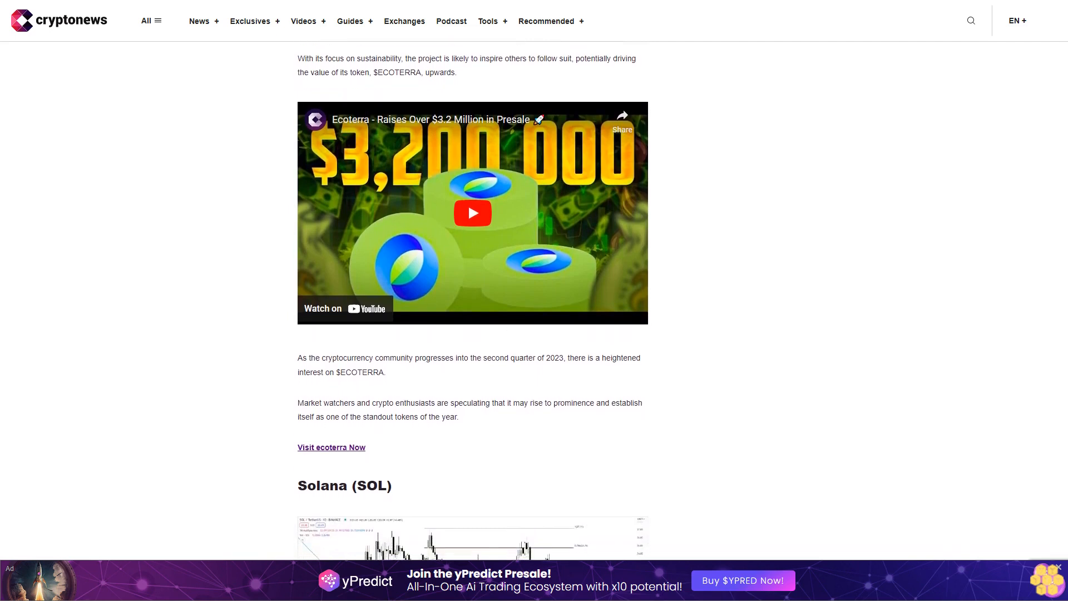
scroll(down, 3)
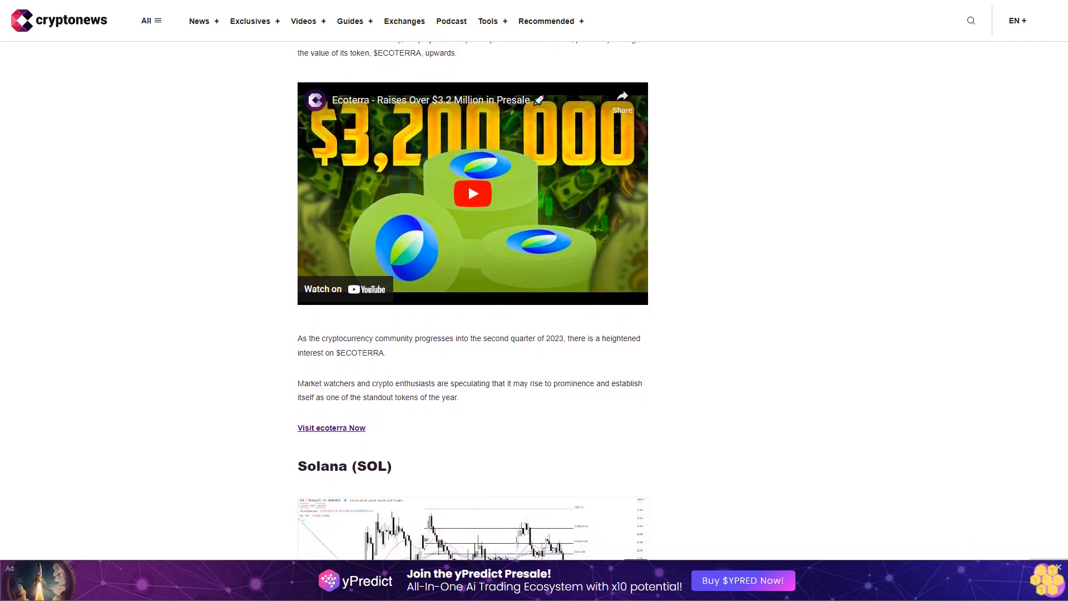
scroll(down, 3)
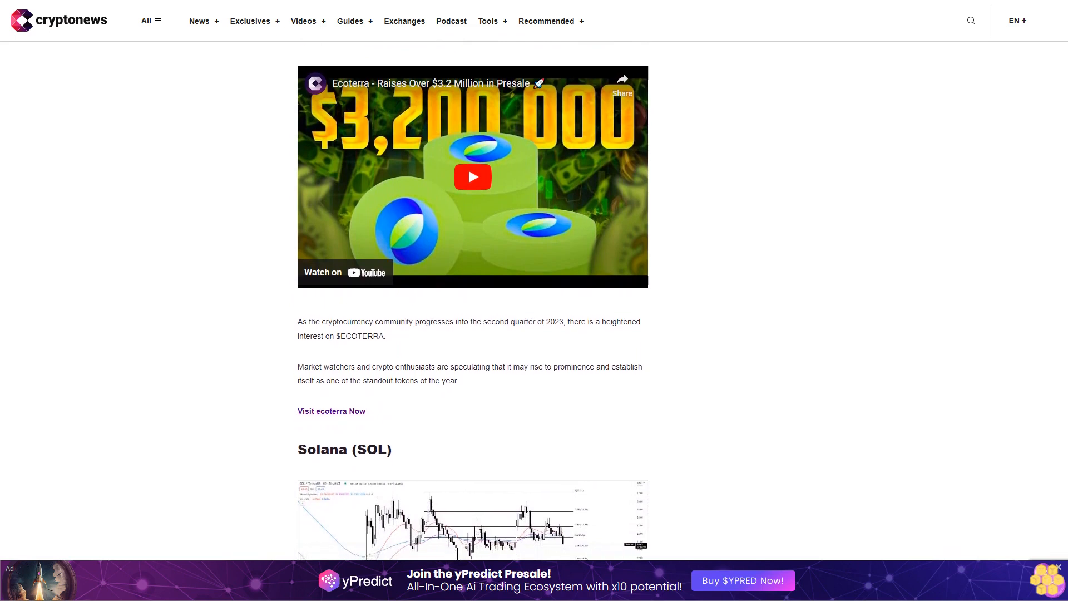
scroll(down, 3)
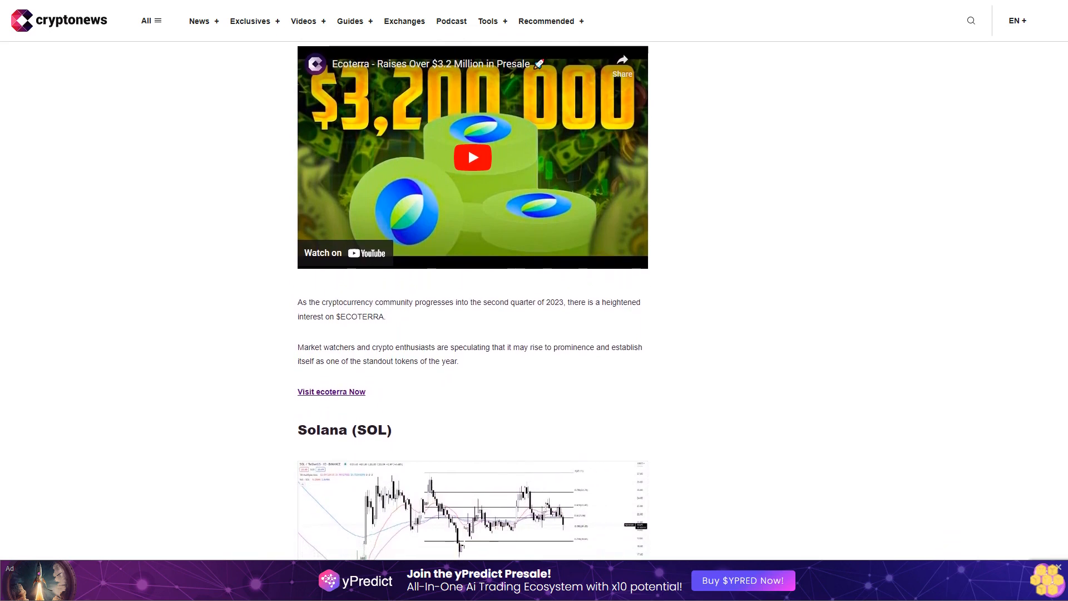
scroll(down, 3)
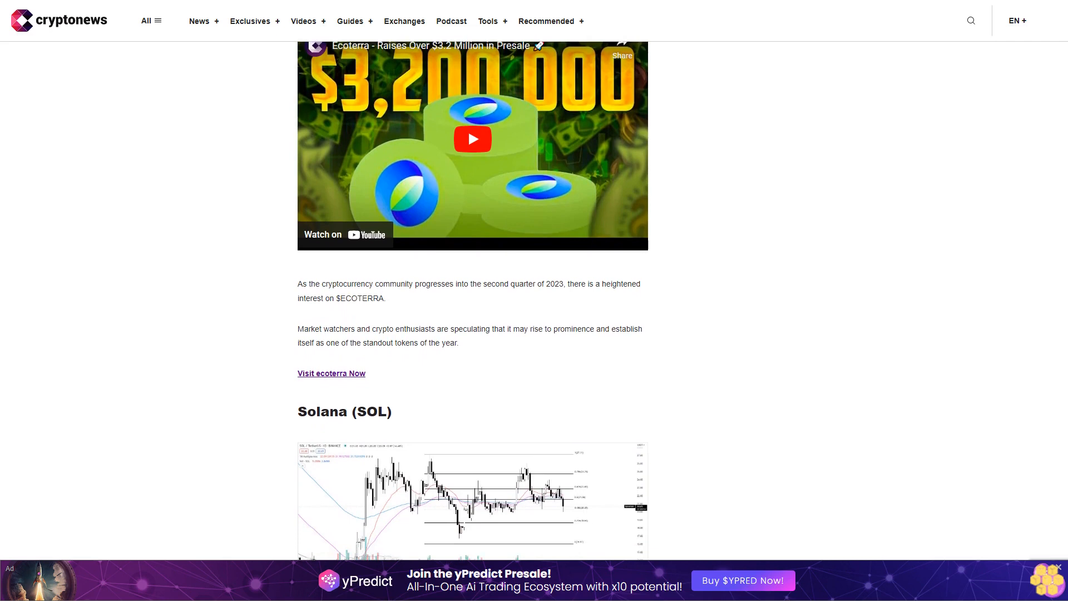
scroll(down, 3)
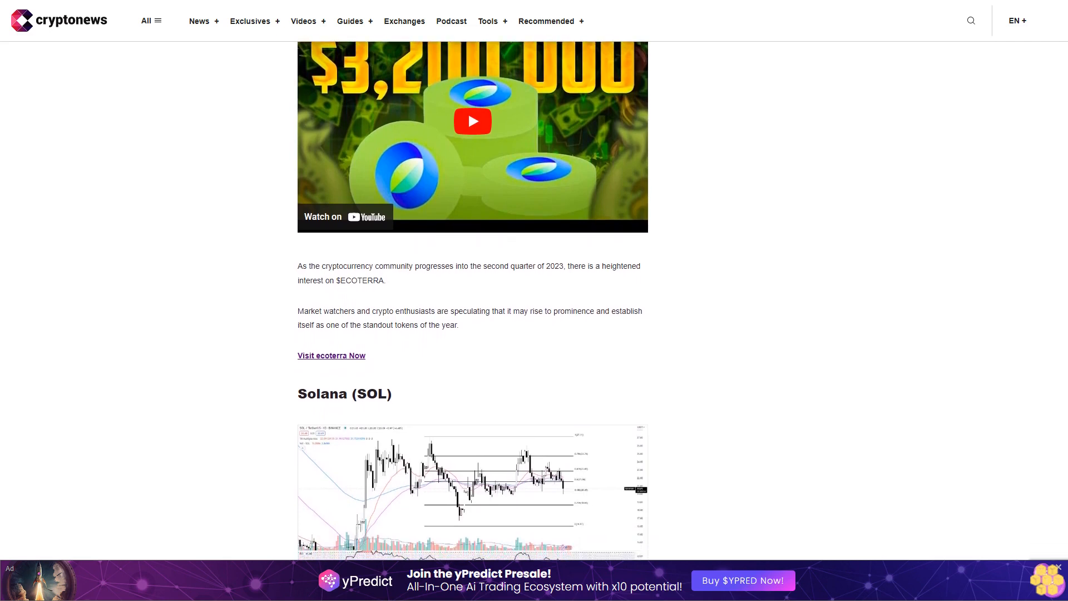
scroll(down, 3)
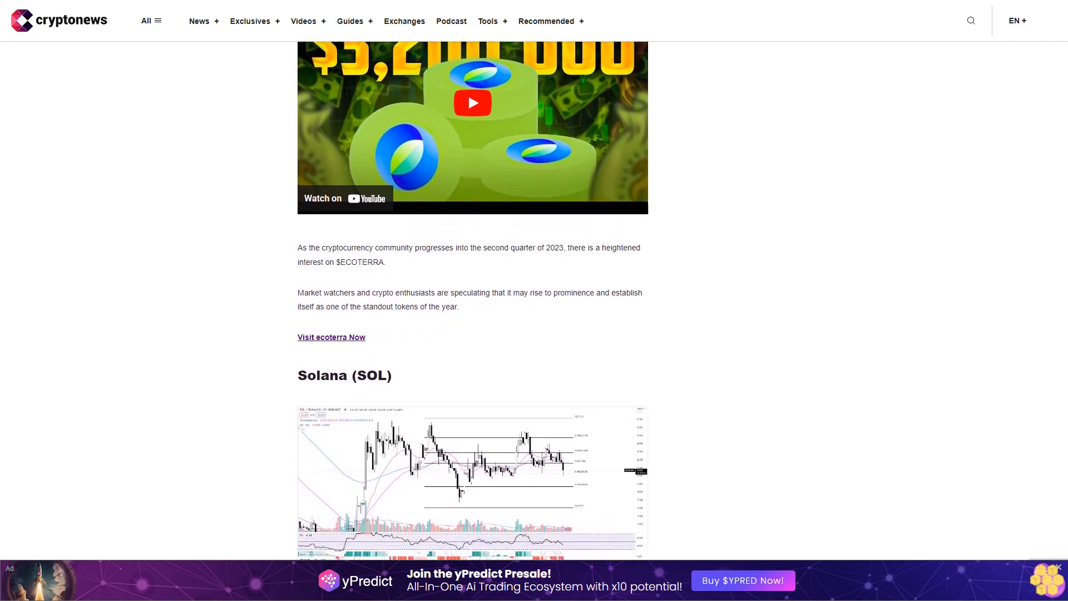
scroll(down, 3)
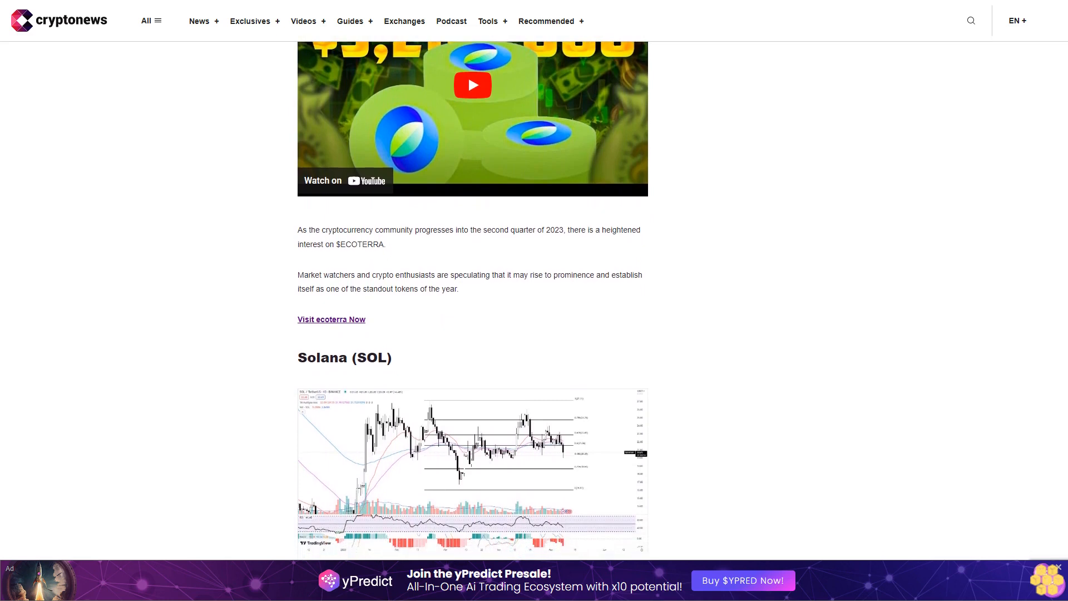
scroll(down, 3)
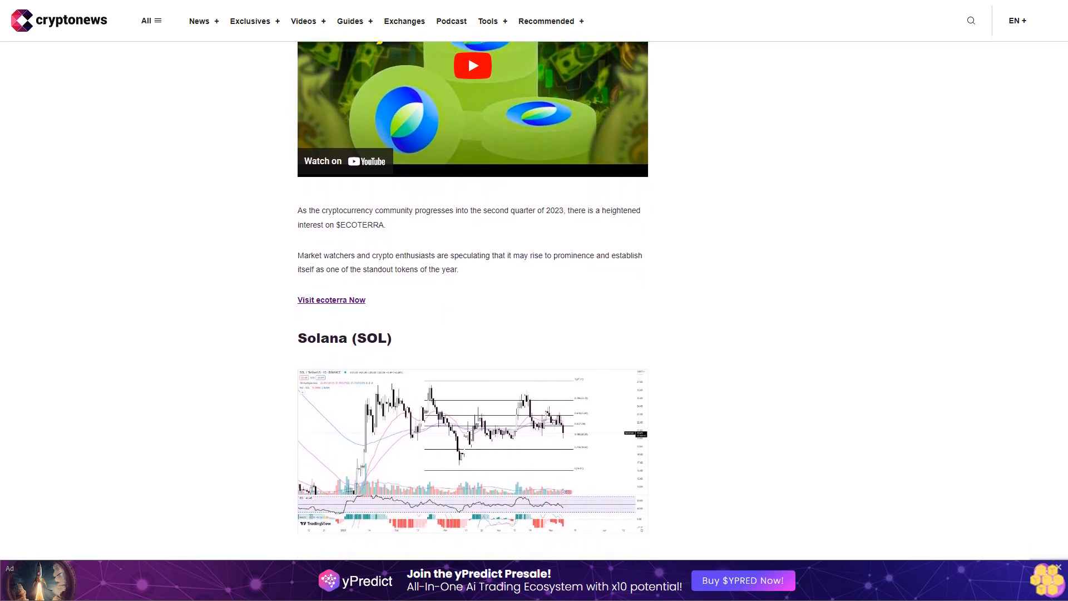
scroll(down, 3)
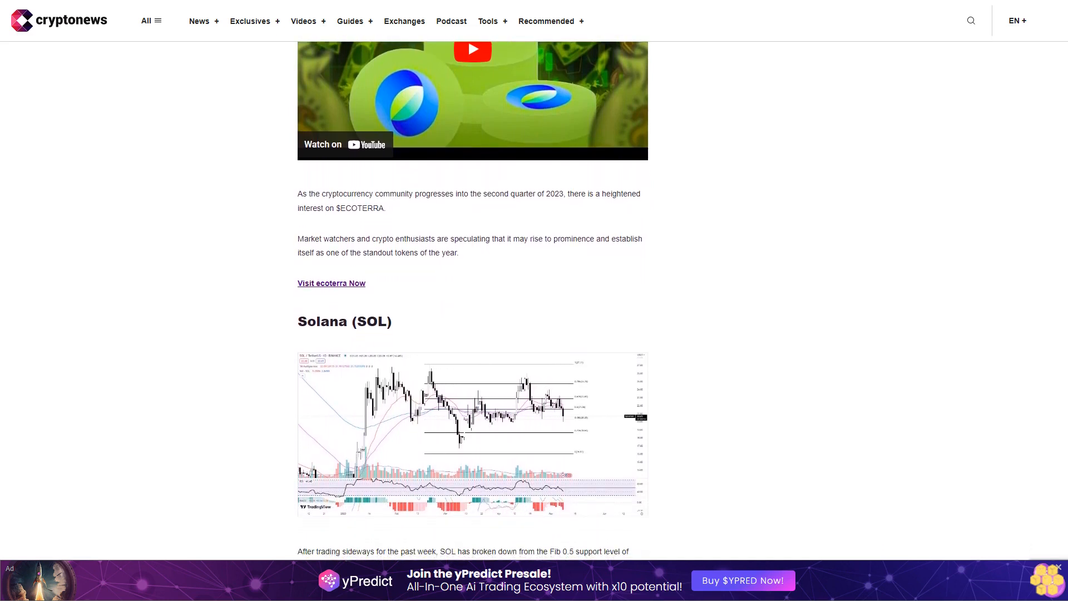
scroll(down, 3)
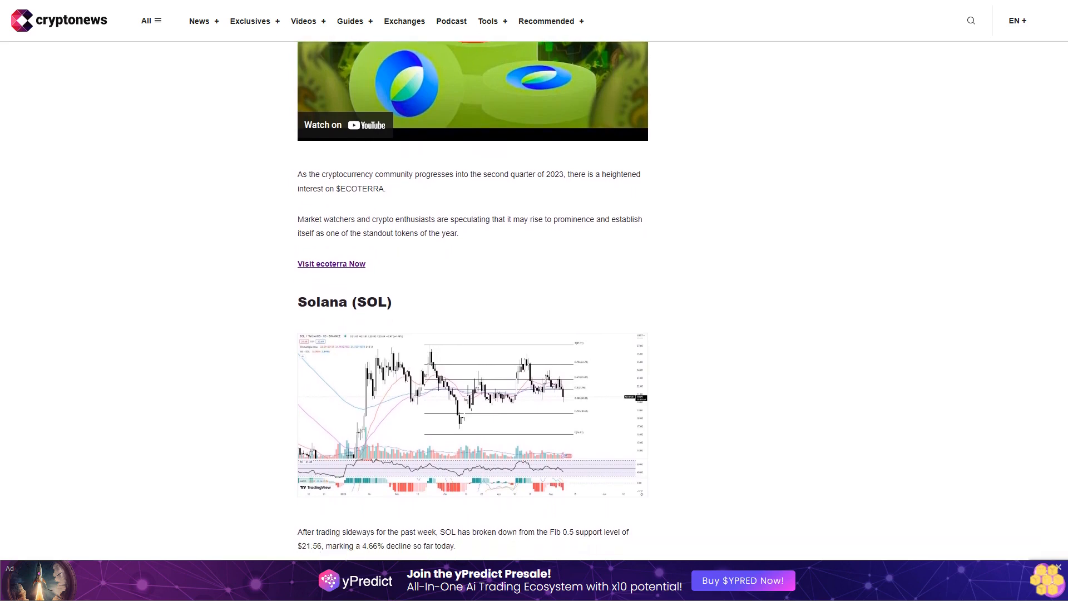
scroll(down, 3)
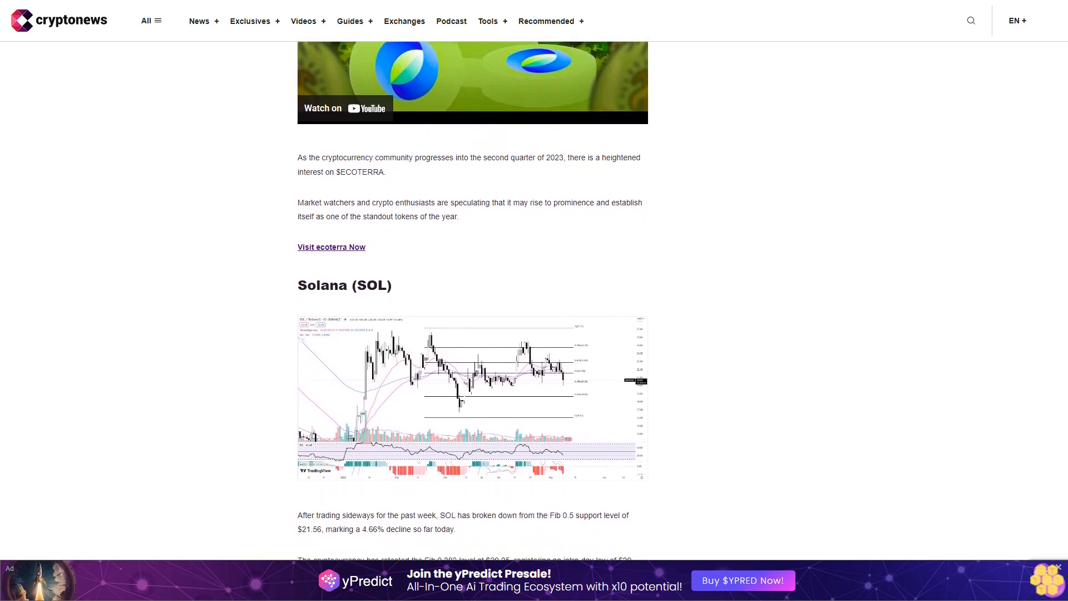
scroll(down, 3)
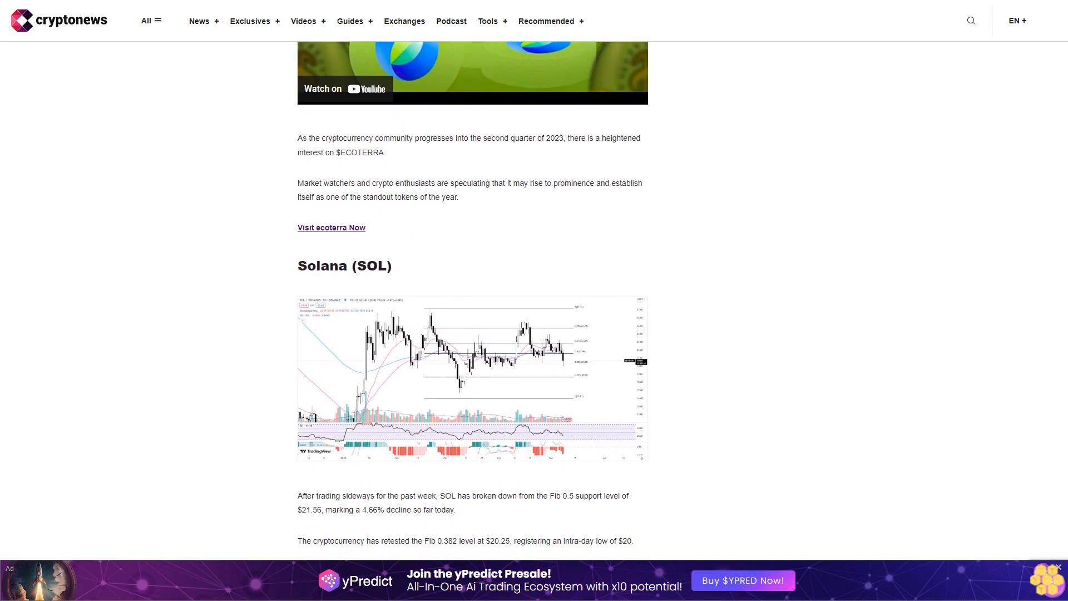
scroll(down, 3)
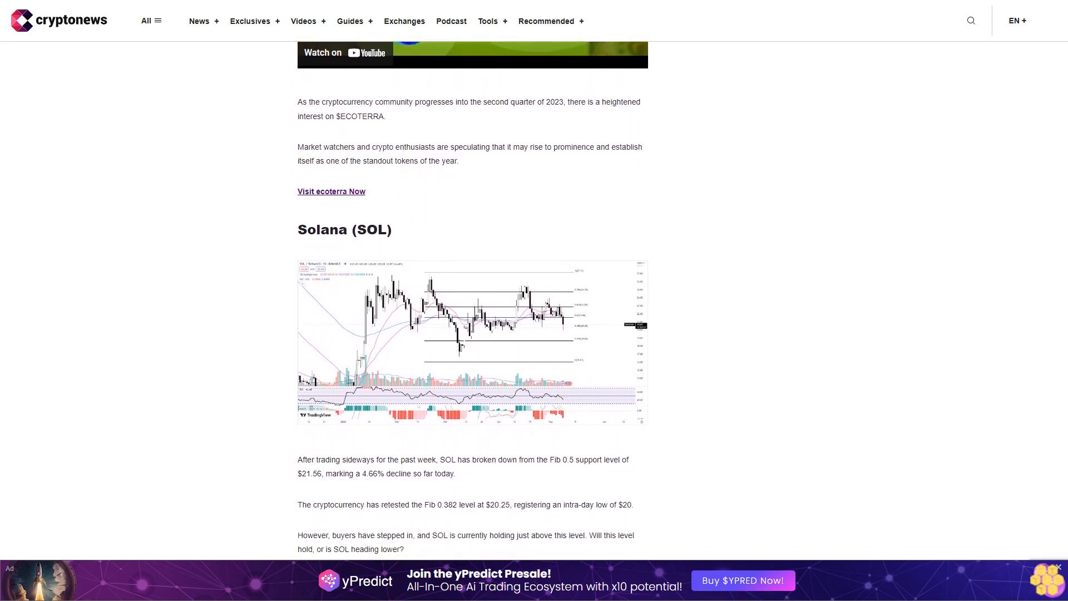
scroll(down, 3)
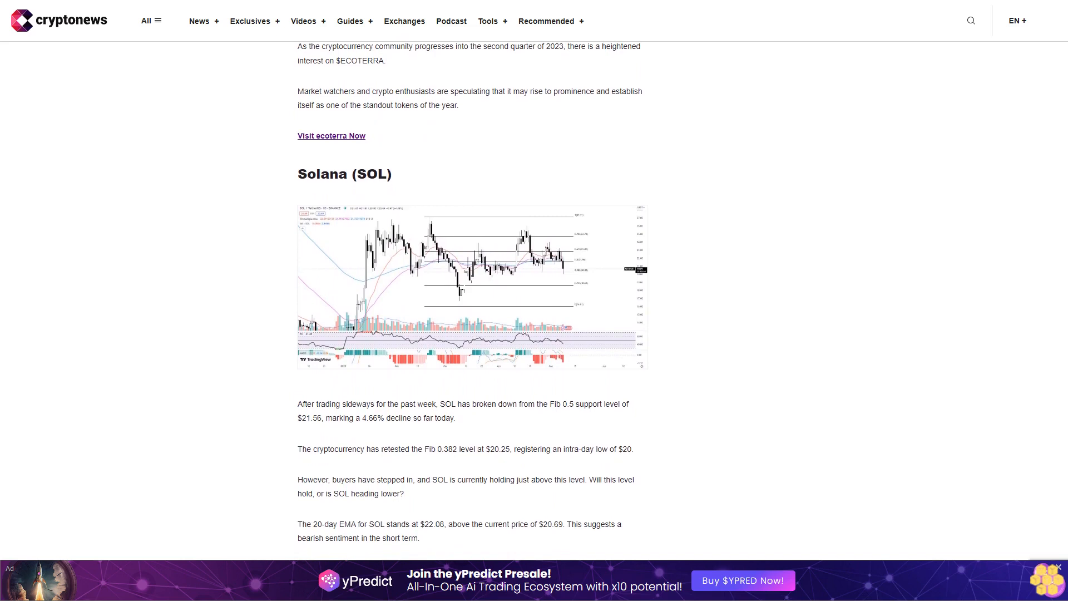
scroll(down, 3)
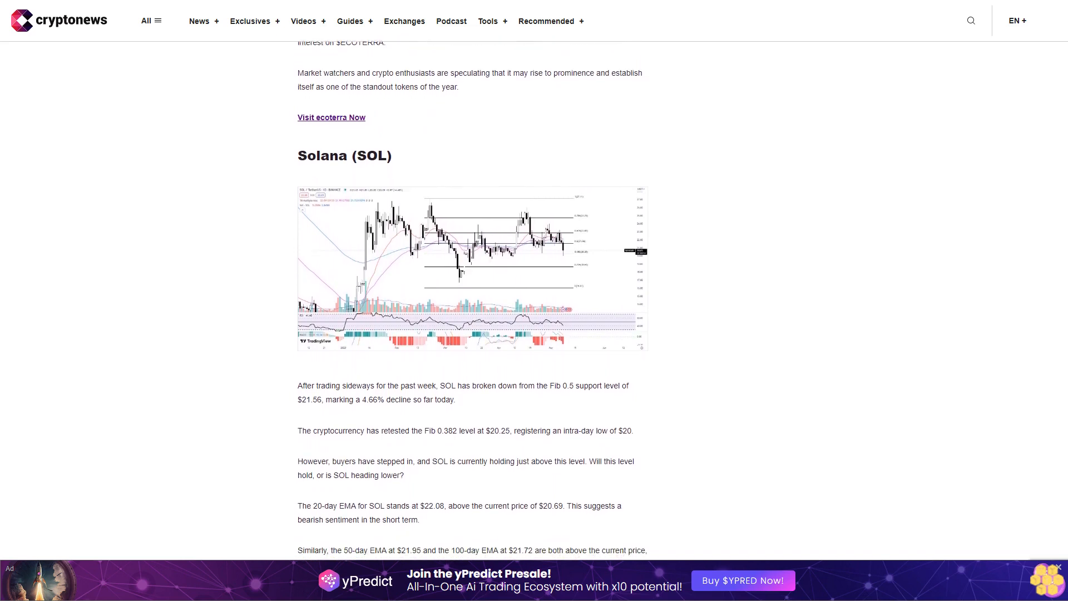
scroll(down, 3)
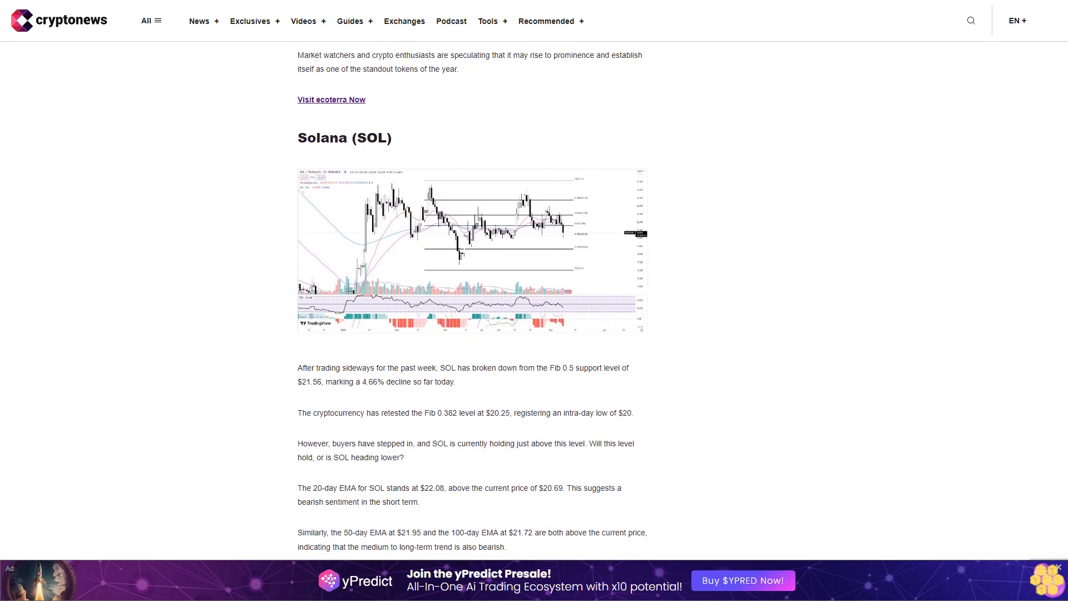
scroll(down, 3)
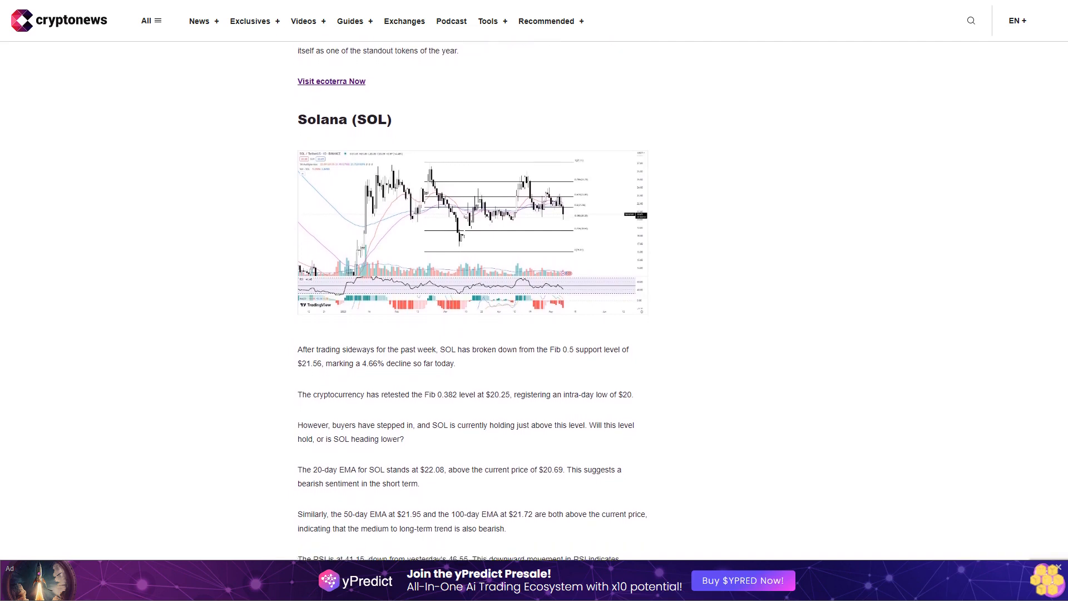
scroll(down, 3)
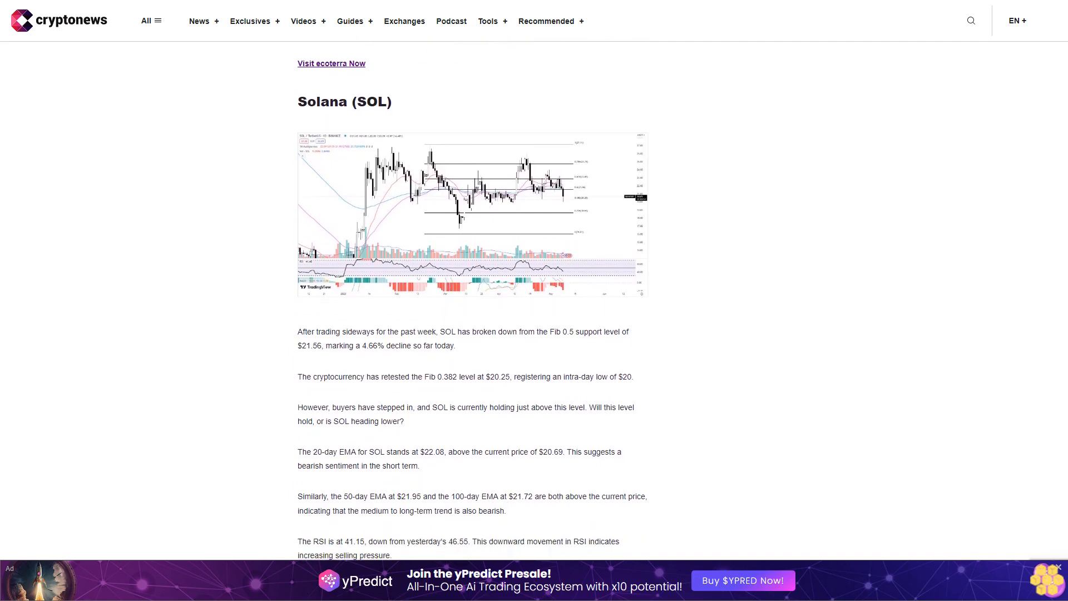
scroll(down, 3)
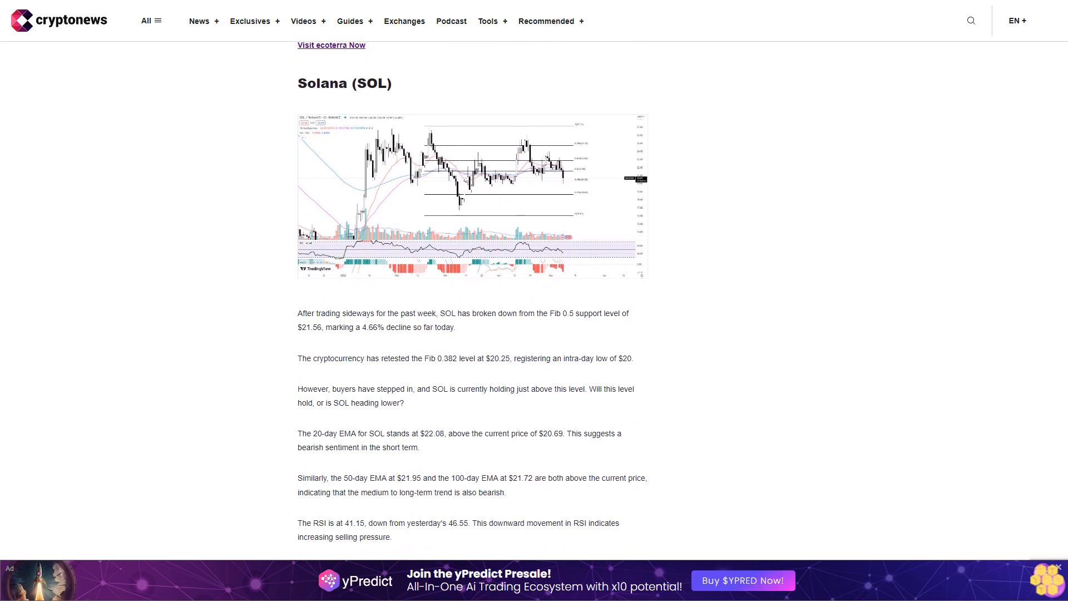
scroll(down, 3)
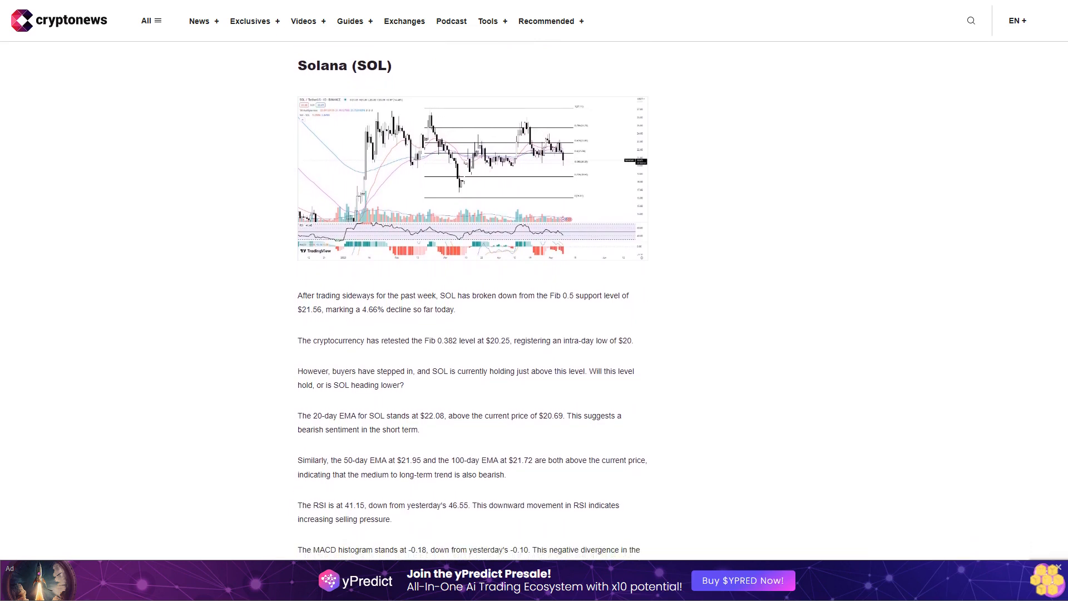
scroll(down, 3)
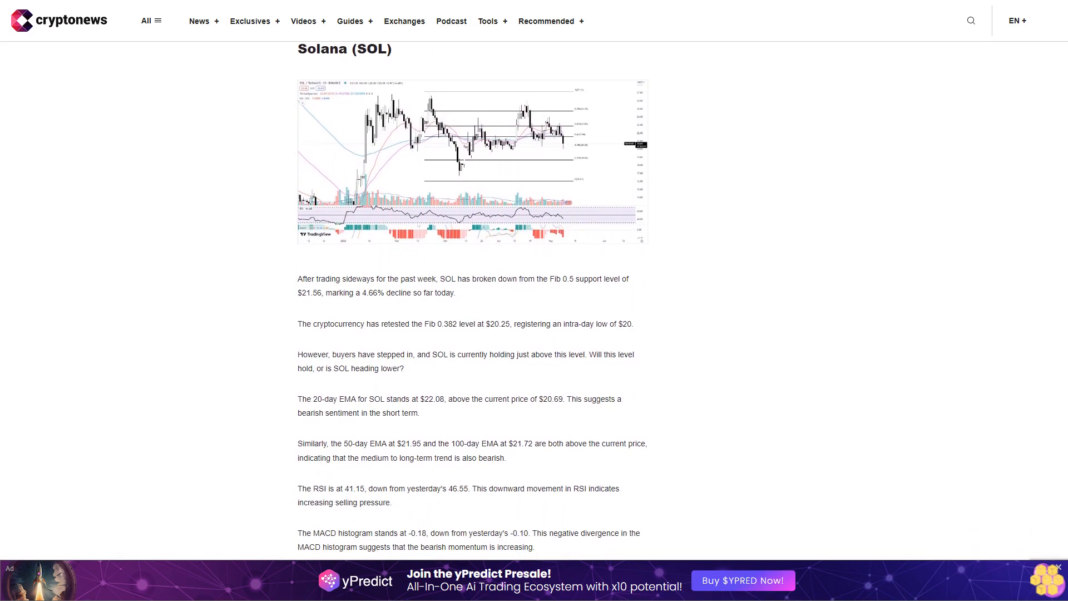
scroll(down, 3)
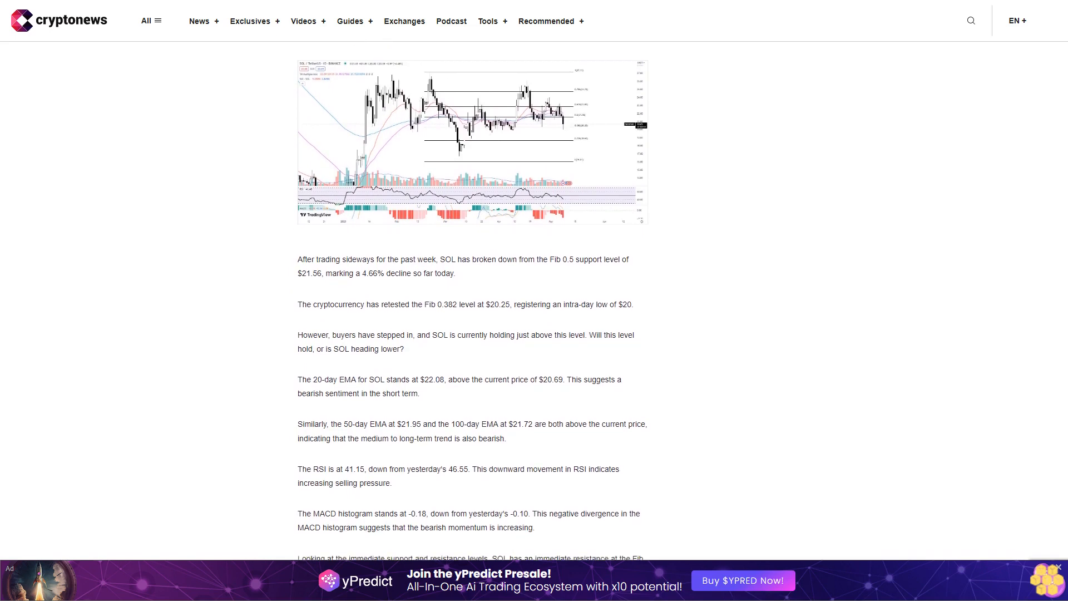
scroll(down, 3)
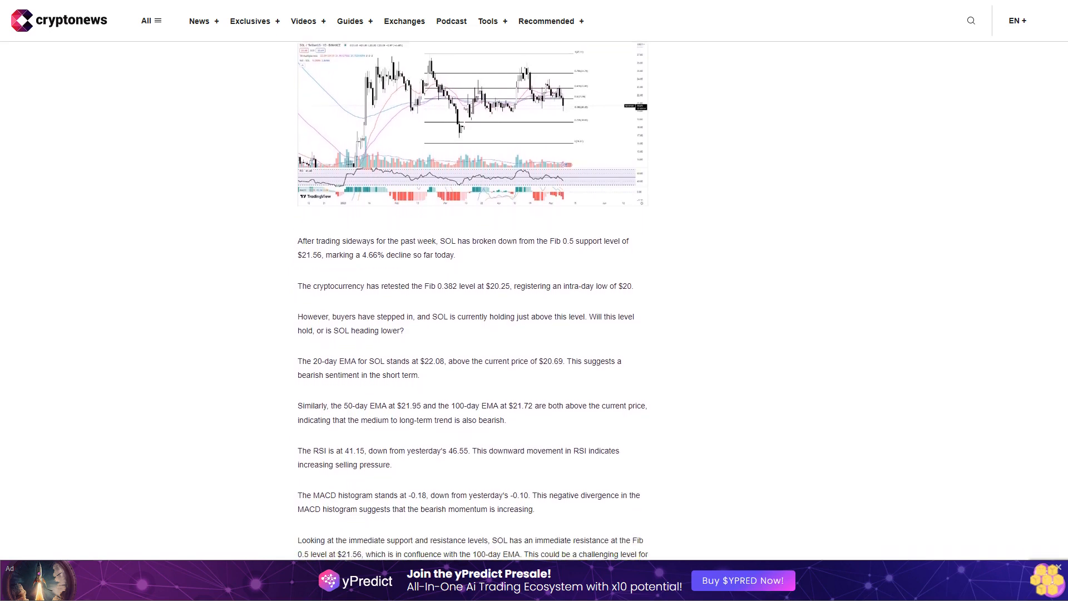
scroll(down, 3)
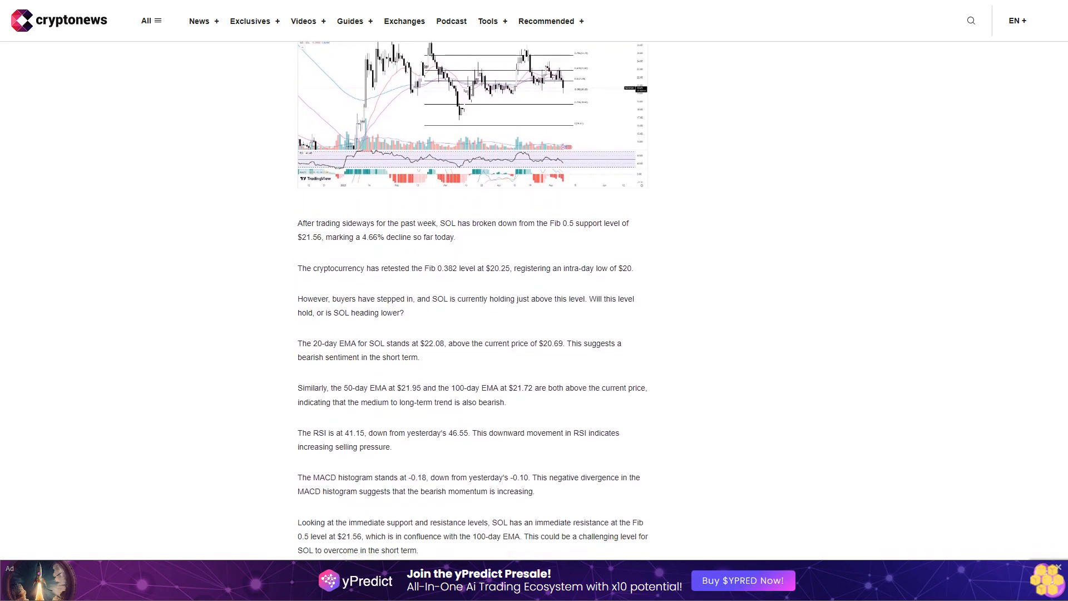
scroll(down, 3)
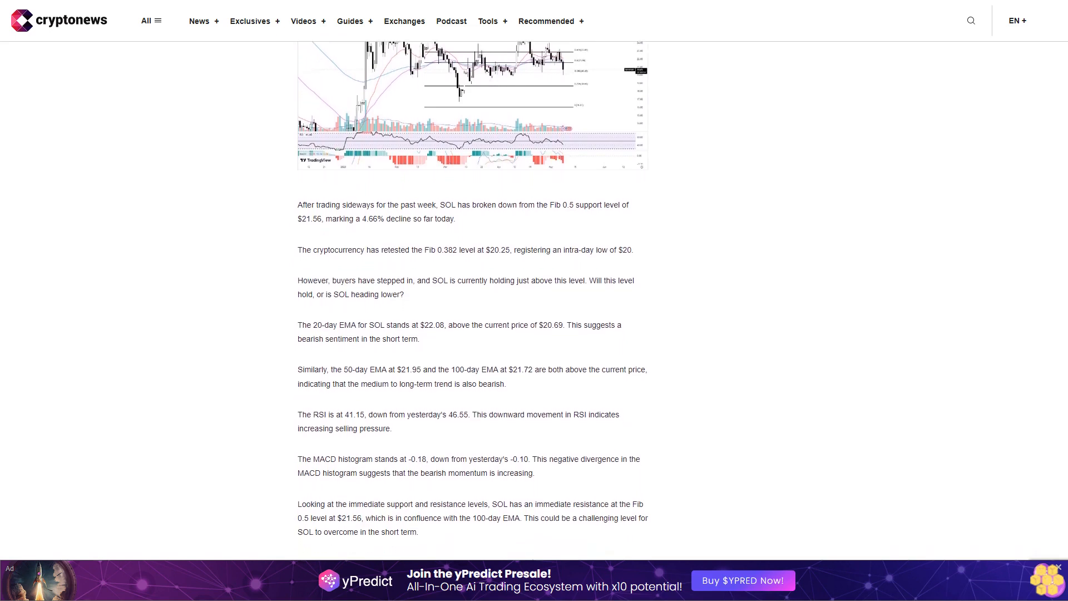
scroll(down, 3)
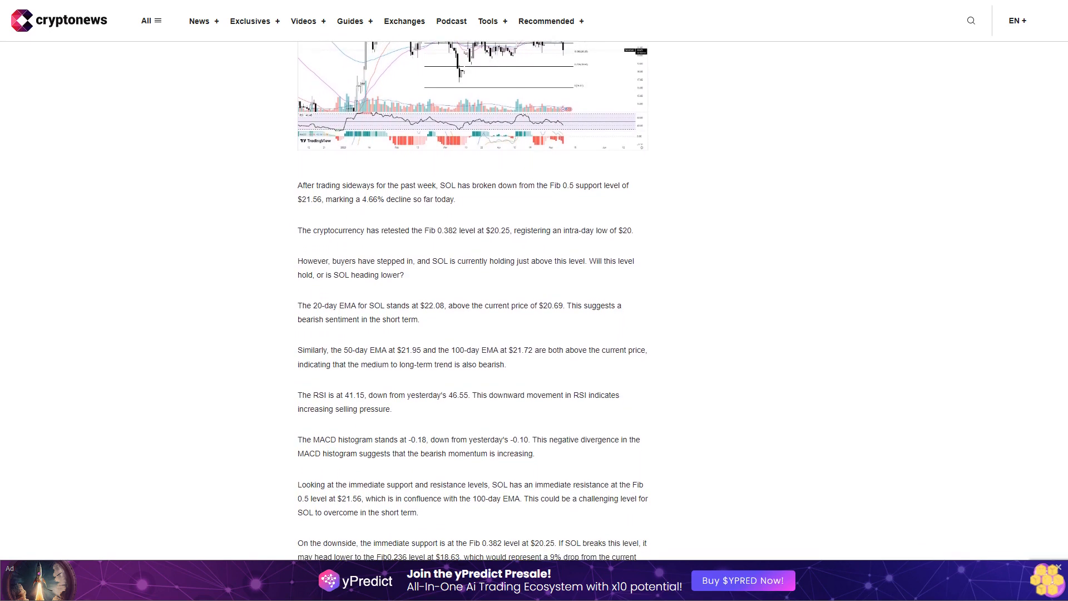
scroll(down, 3)
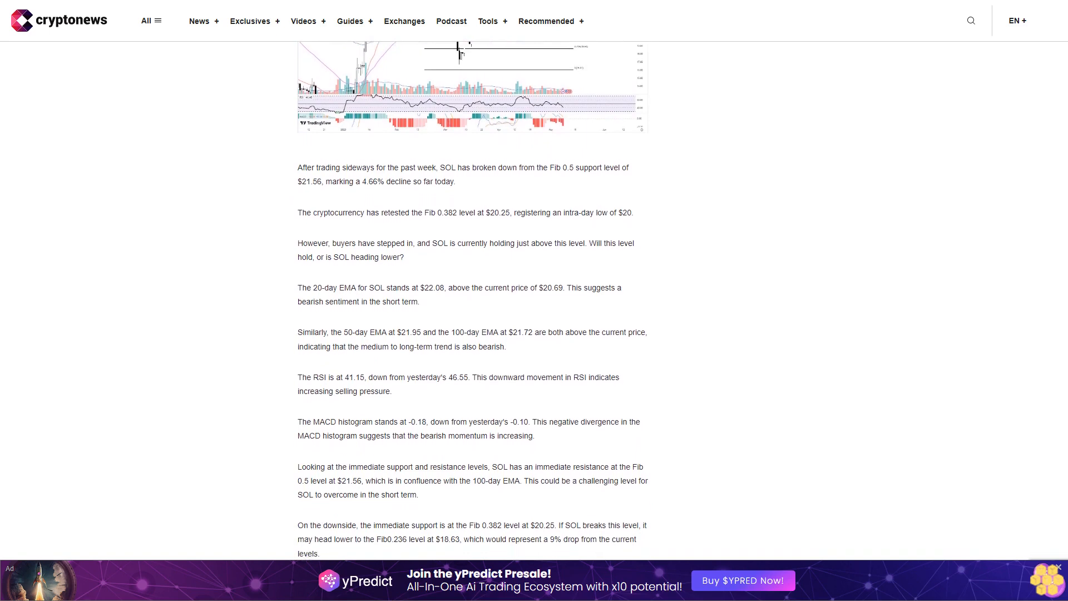
scroll(down, 3)
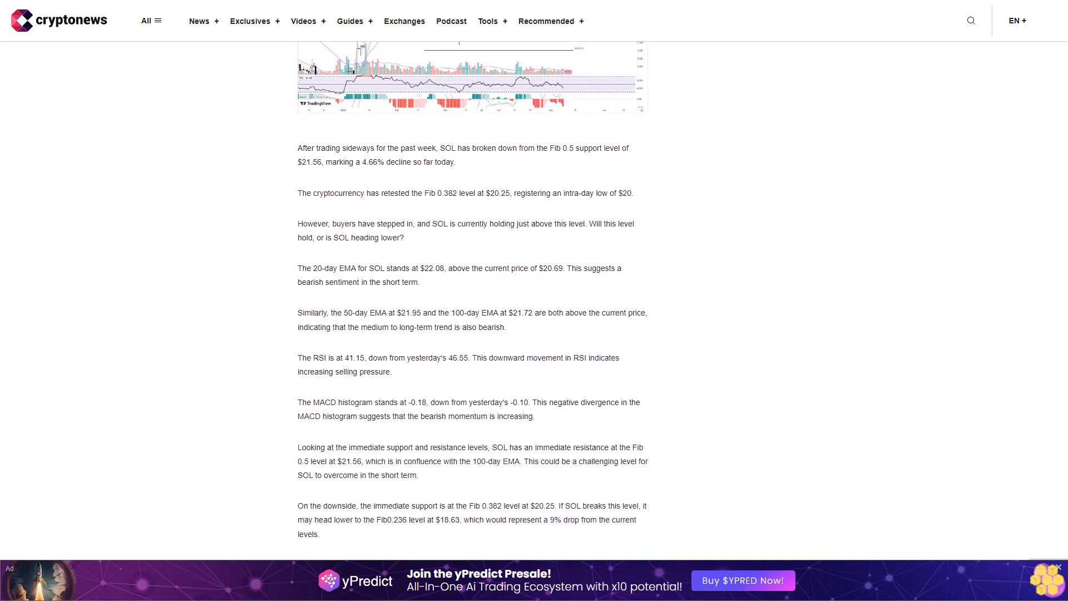
scroll(down, 3)
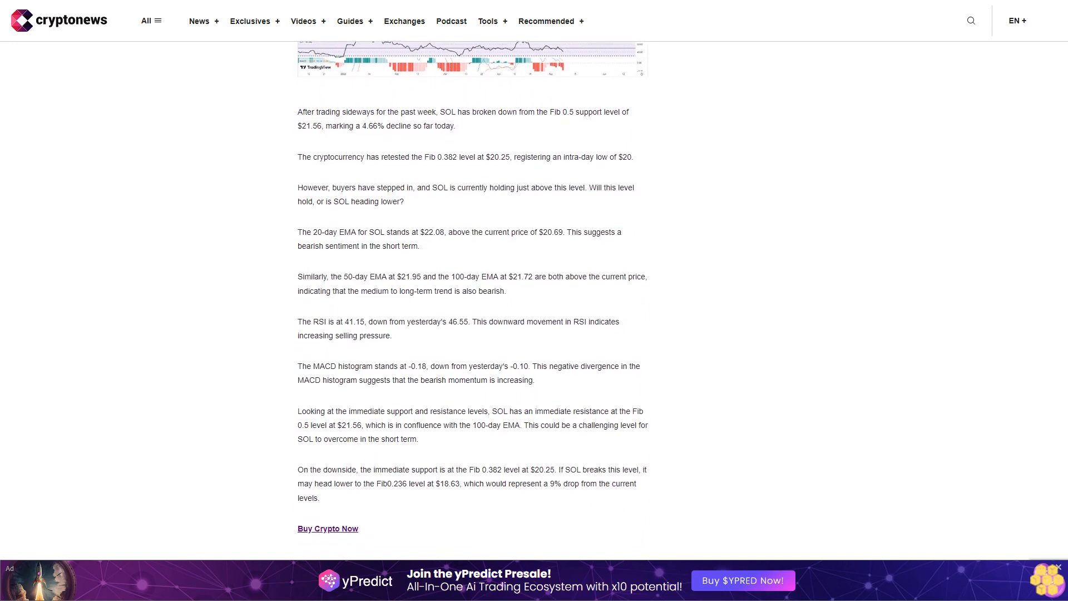
scroll(down, 3)
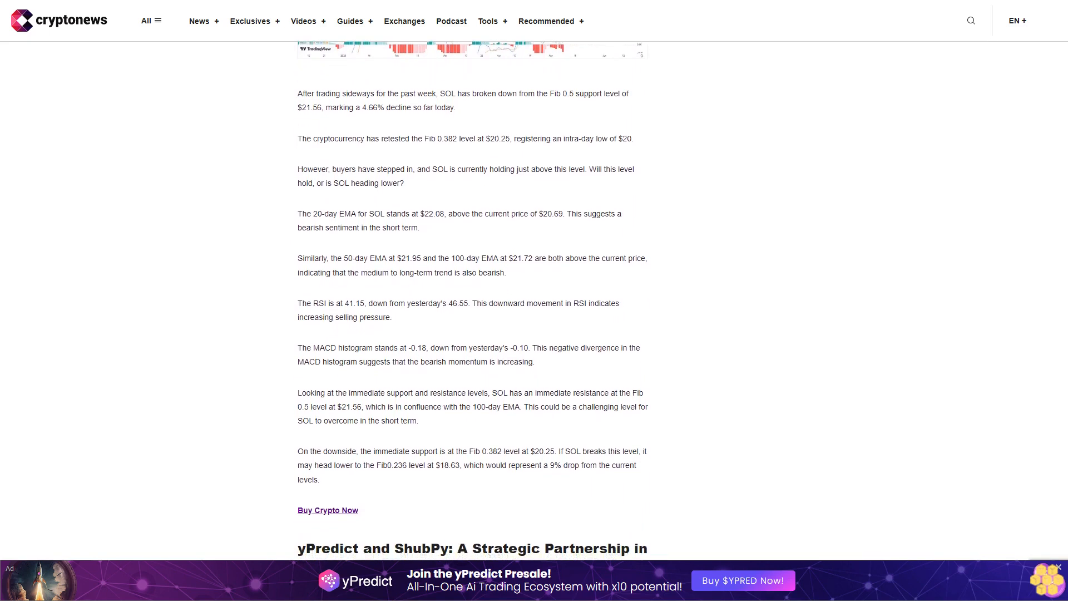
scroll(down, 3)
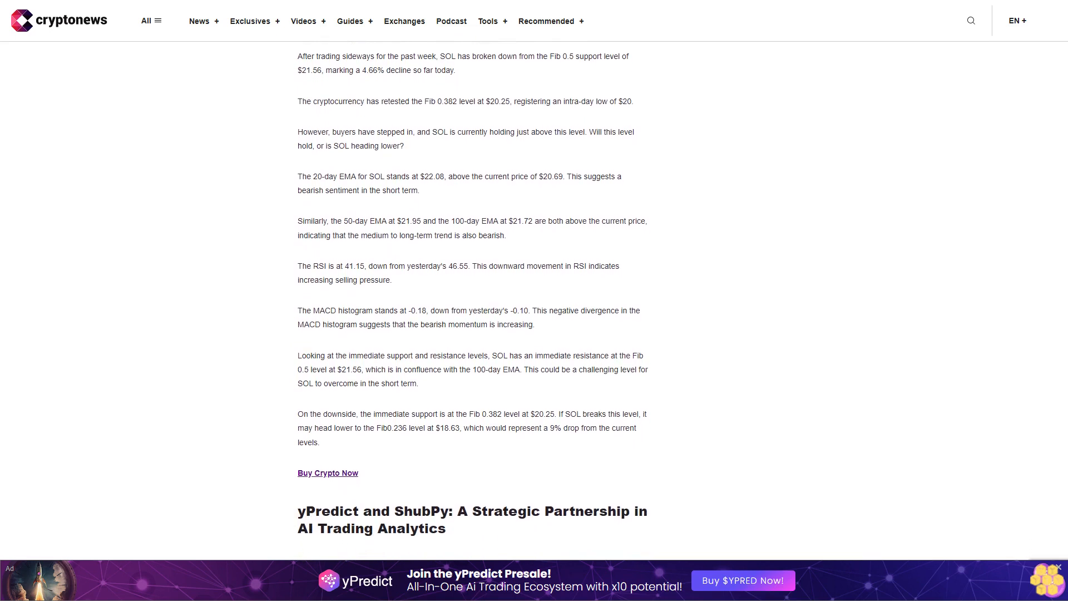
scroll(down, 3)
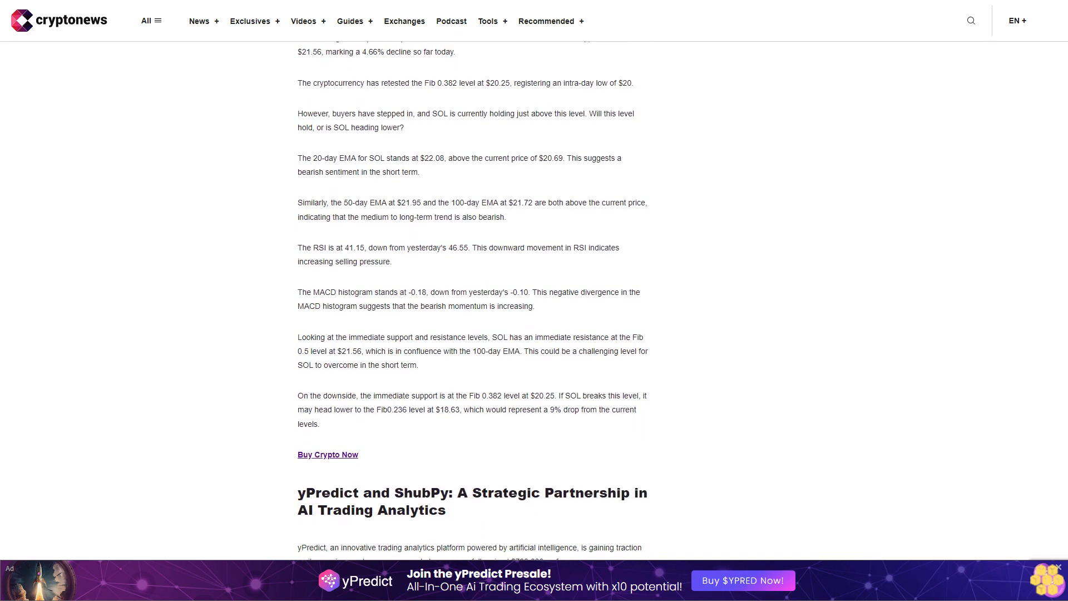
scroll(down, 3)
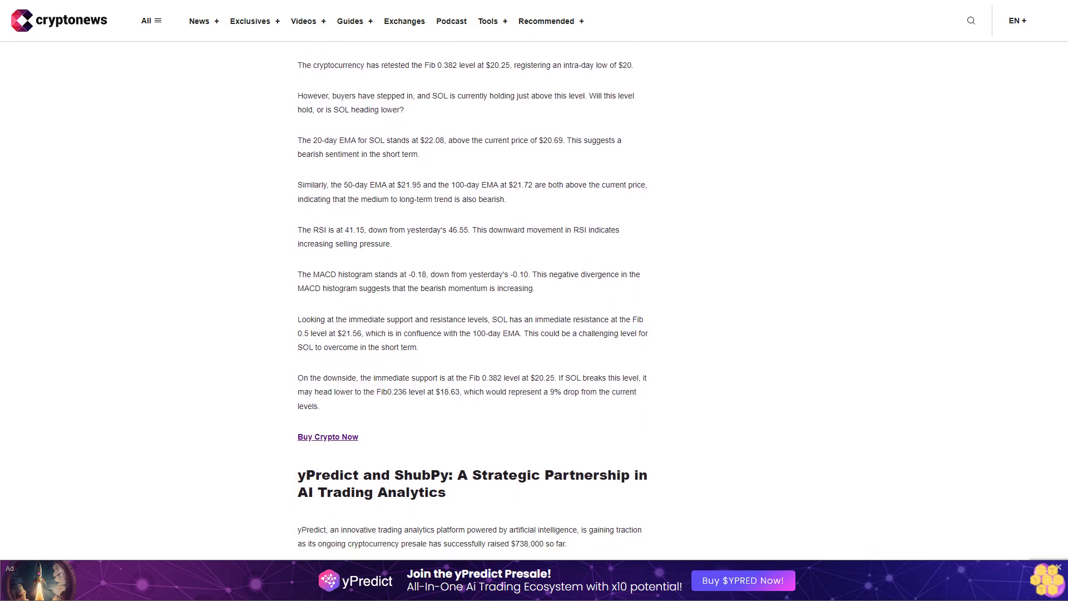
scroll(down, 3)
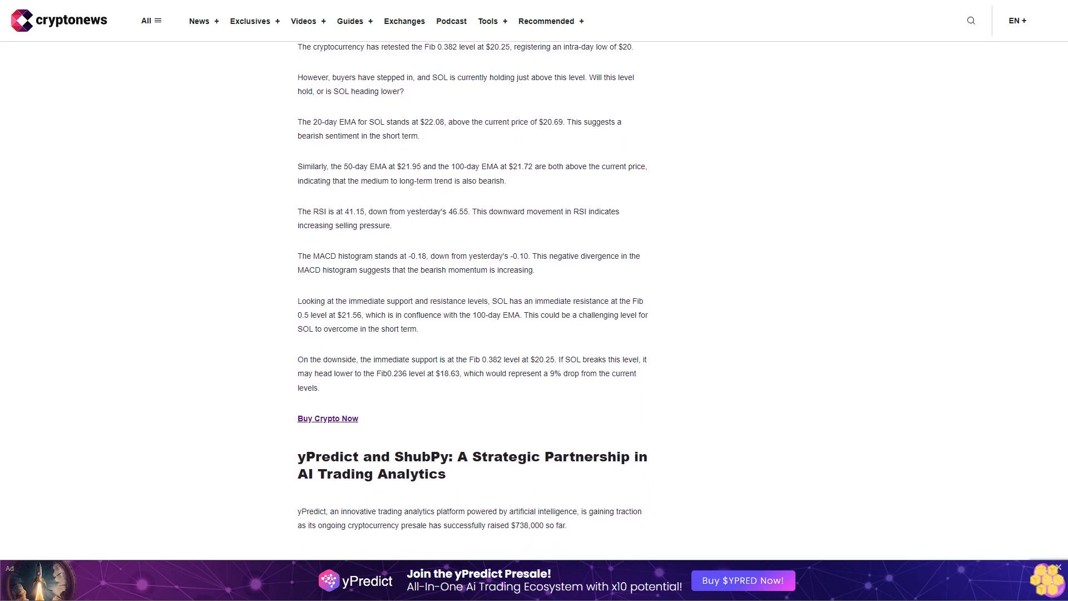
scroll(down, 3)
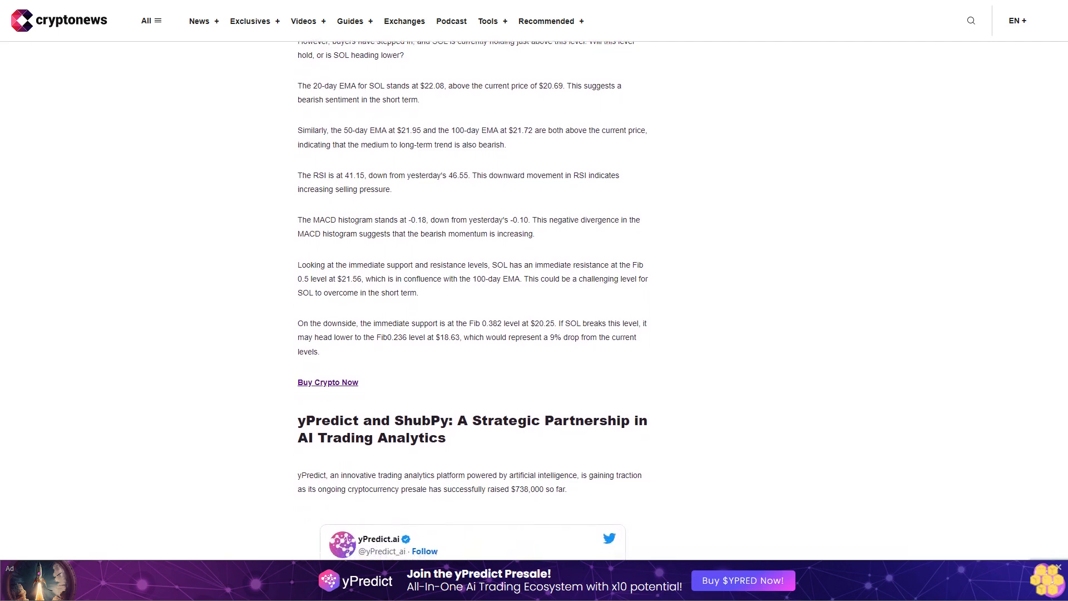
scroll(down, 3)
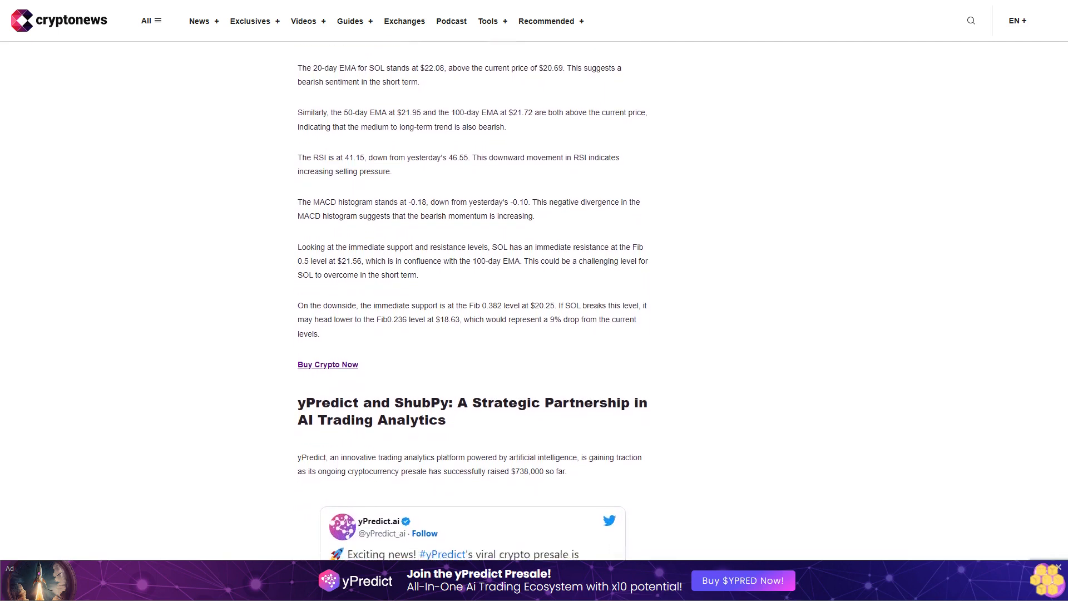
scroll(down, 3)
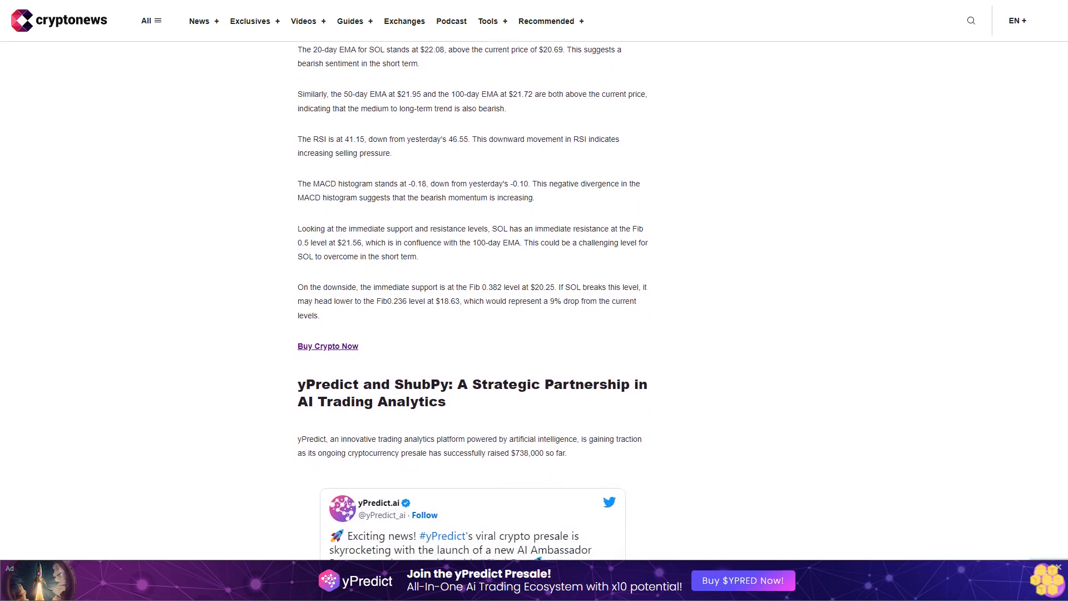
scroll(down, 3)
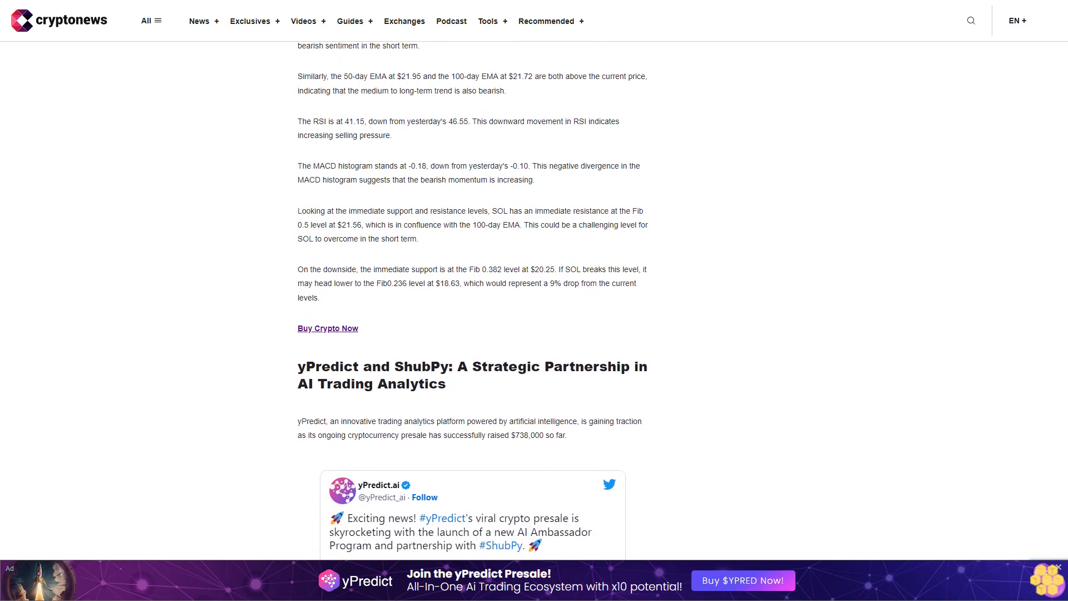
scroll(down, 3)
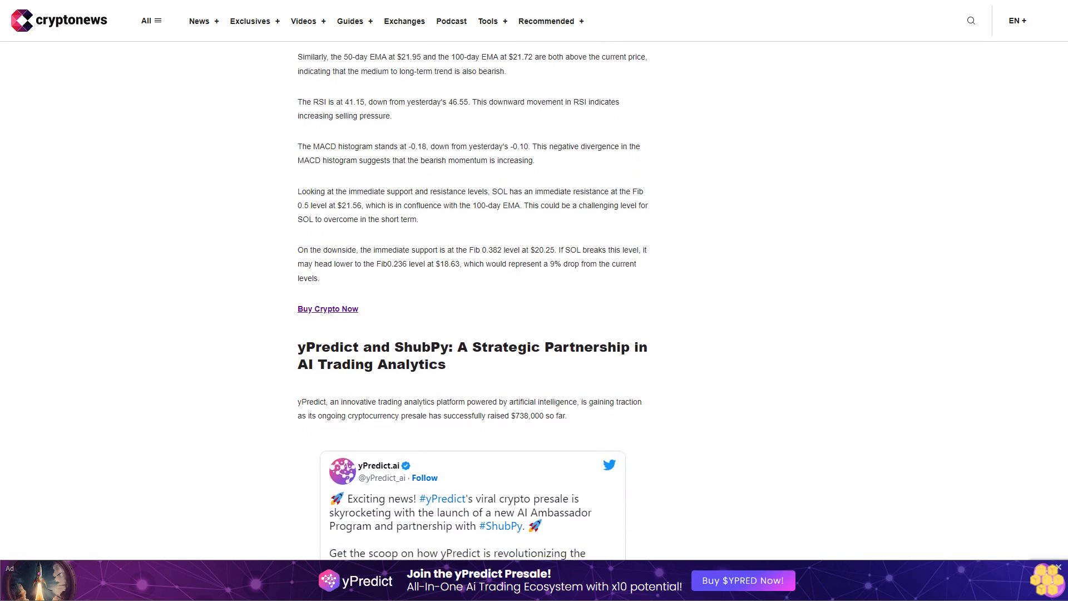
scroll(down, 3)
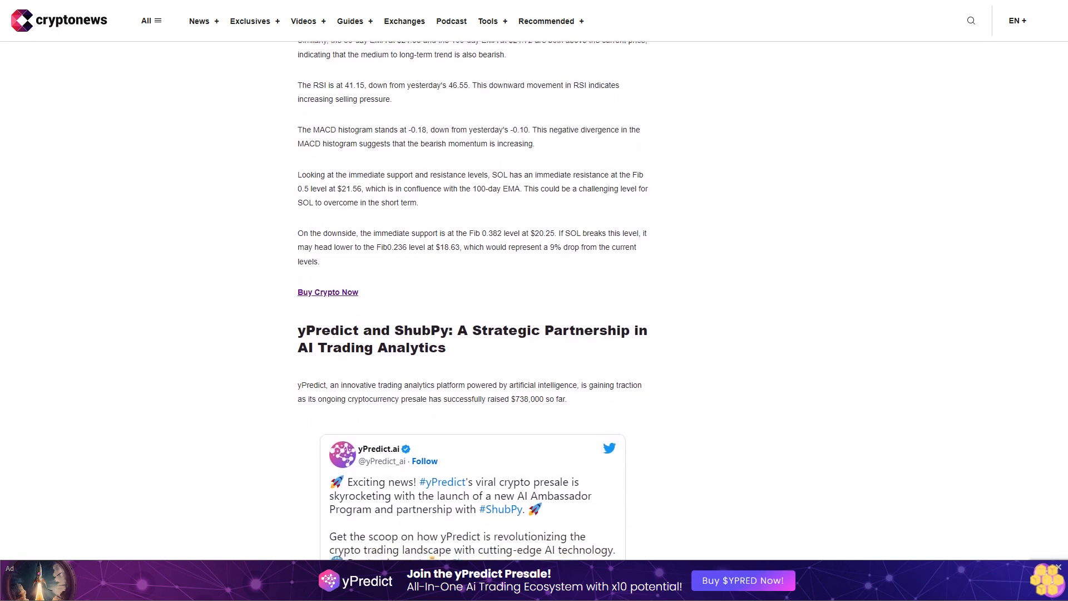
scroll(down, 3)
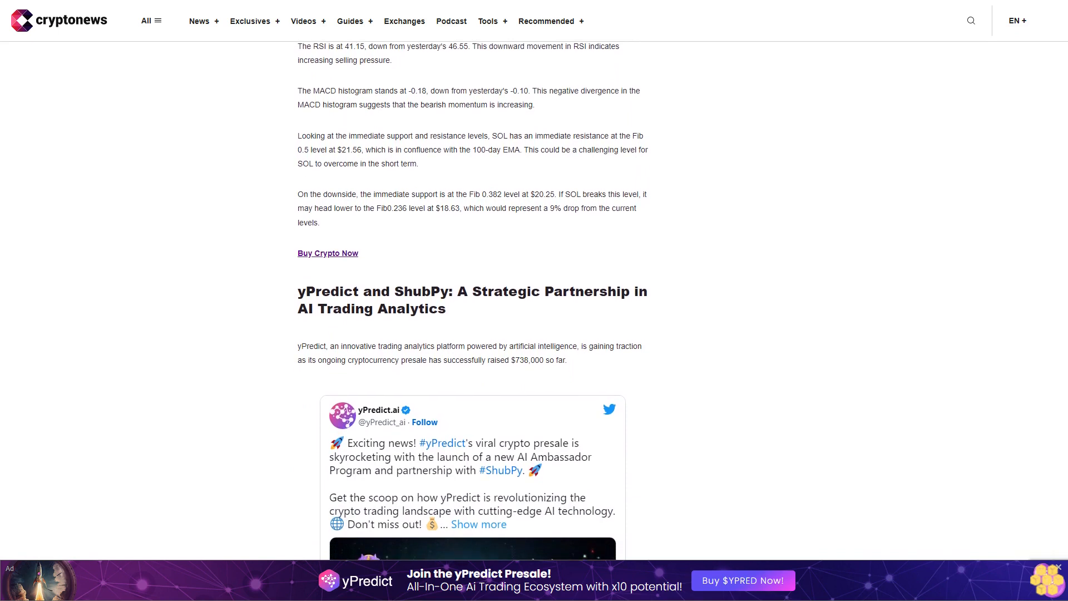
scroll(down, 3)
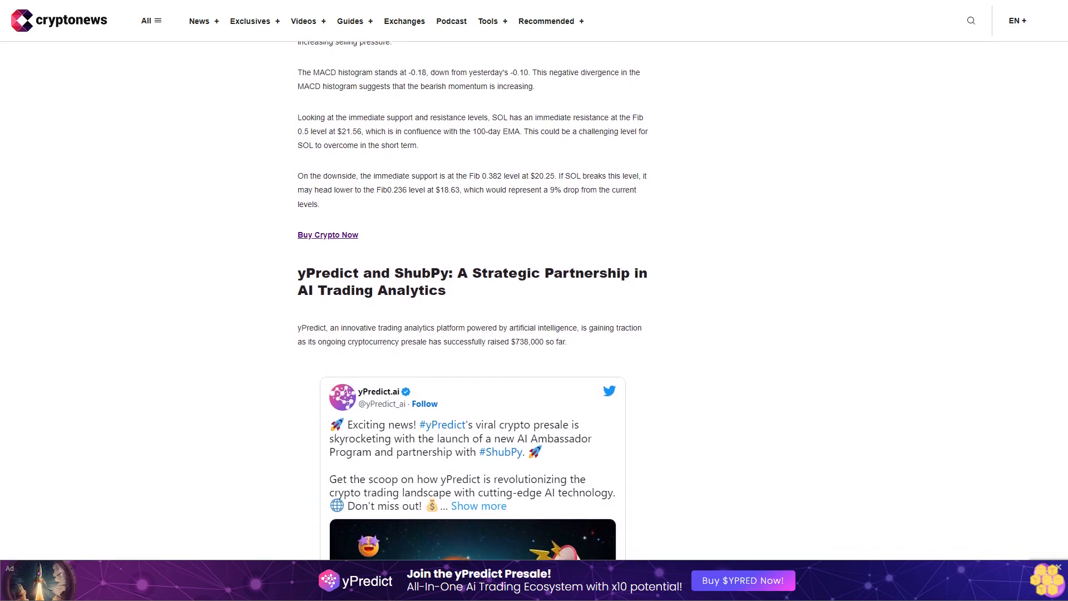
scroll(down, 3)
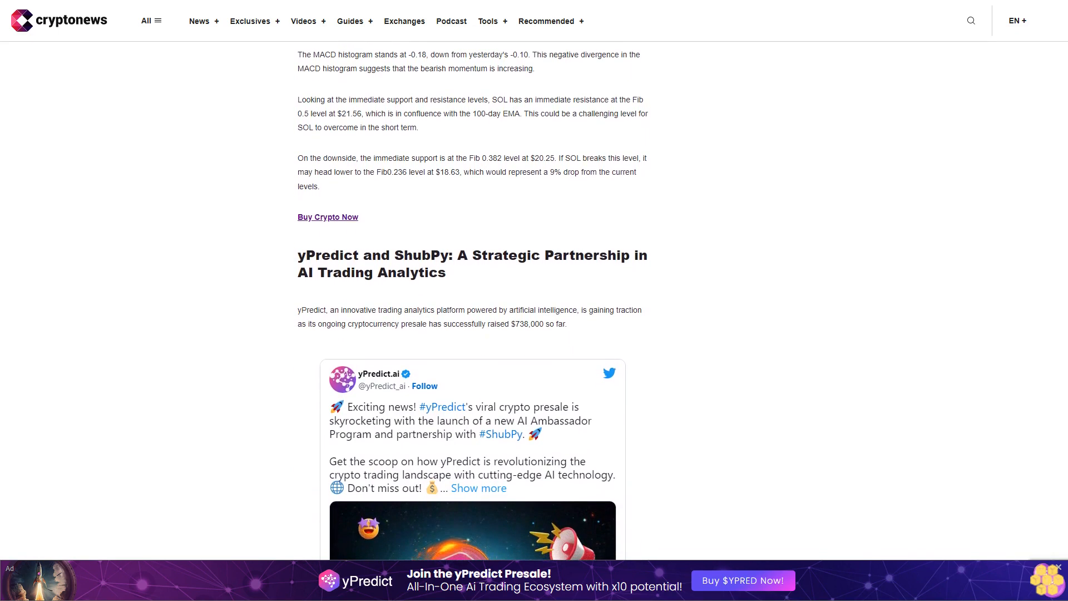
scroll(down, 3)
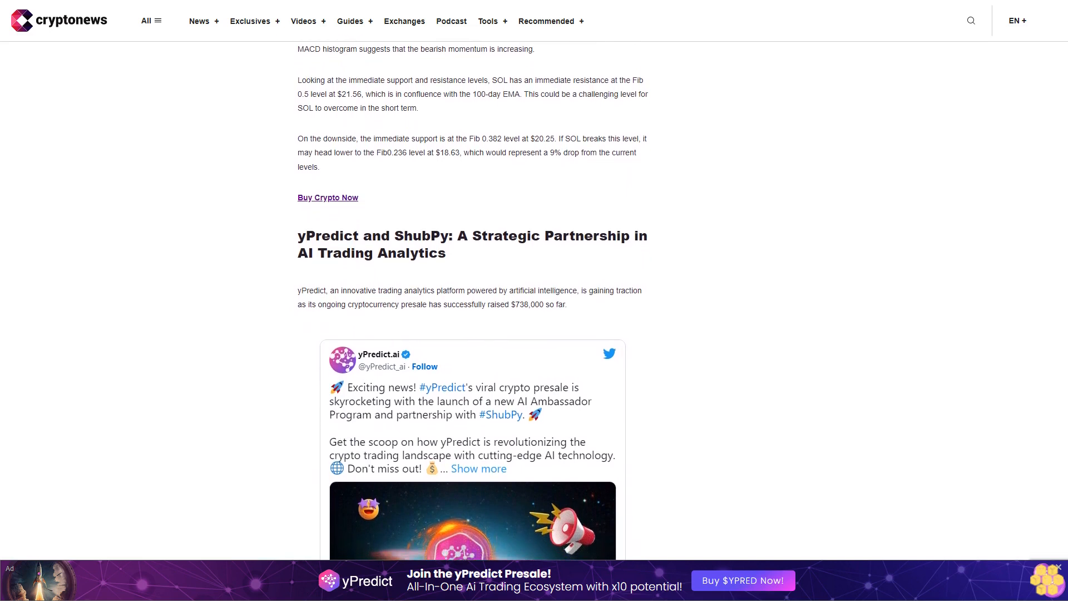
scroll(down, 3)
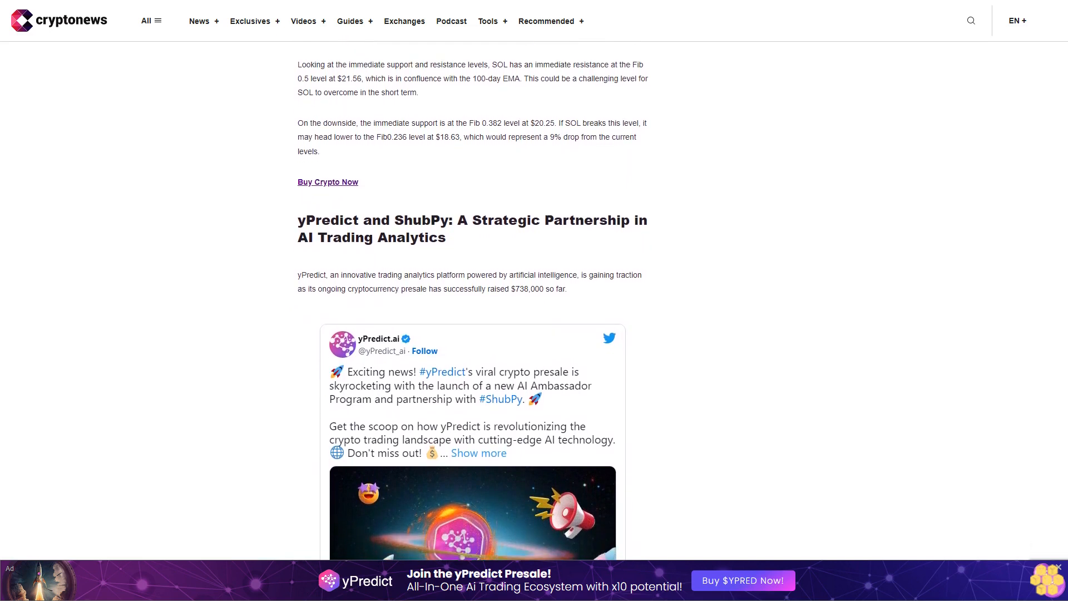
scroll(down, 3)
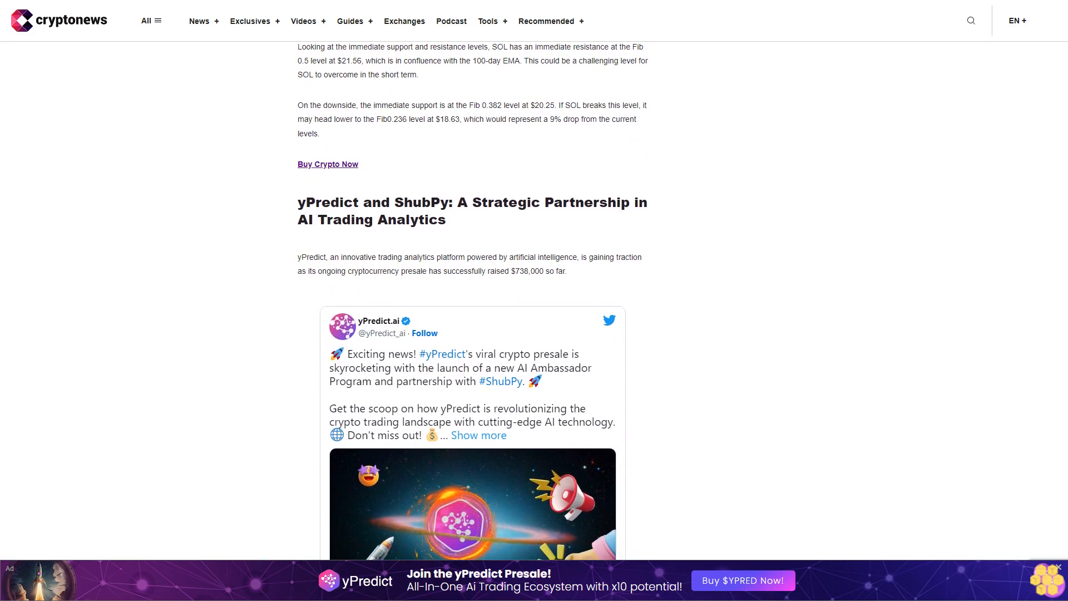
scroll(down, 3)
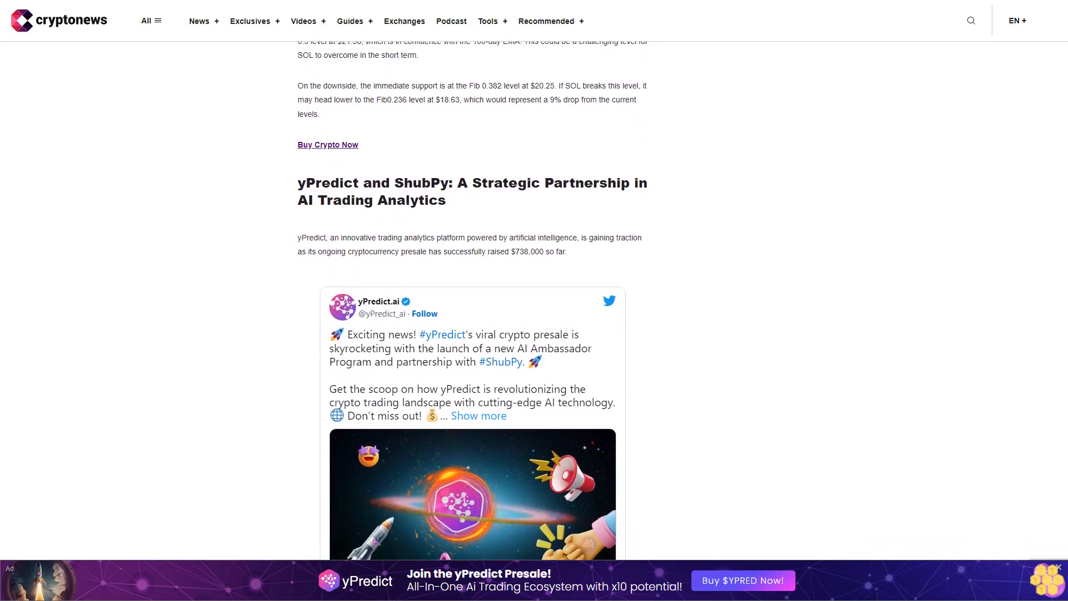
scroll(down, 3)
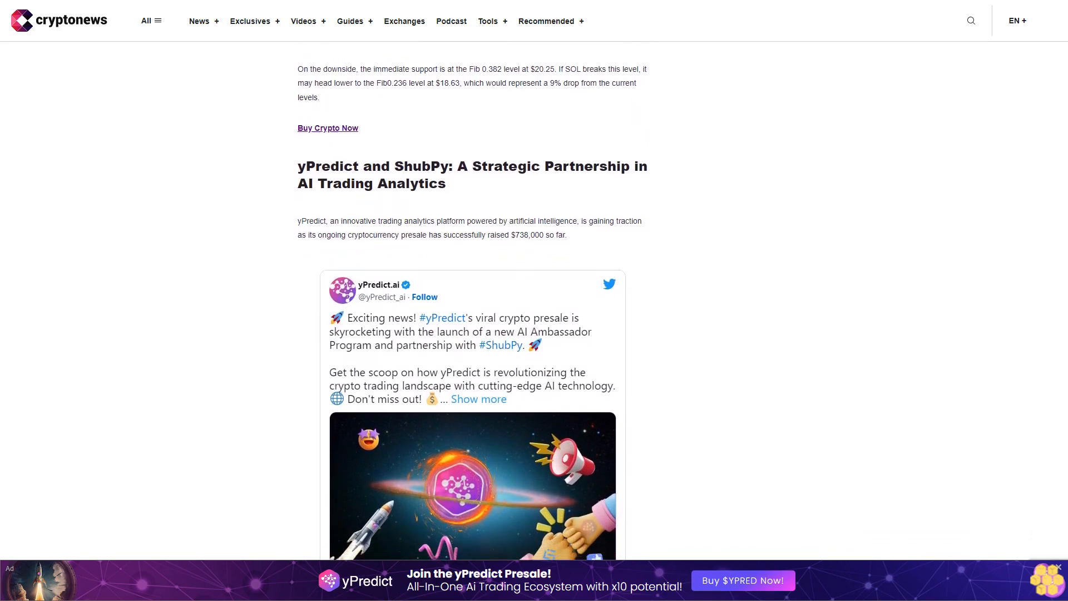
scroll(down, 3)
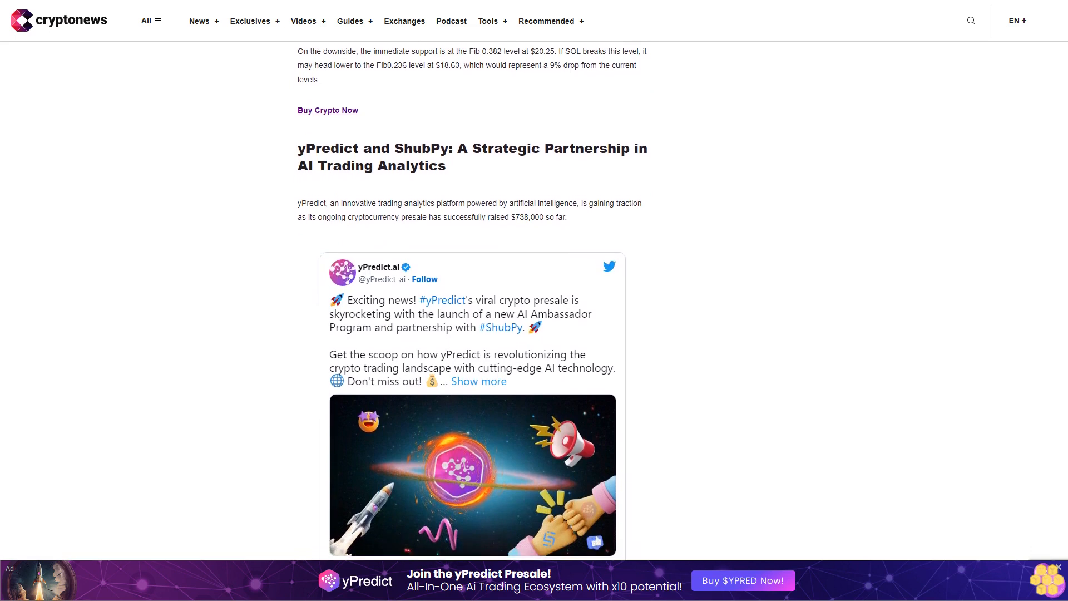
scroll(down, 3)
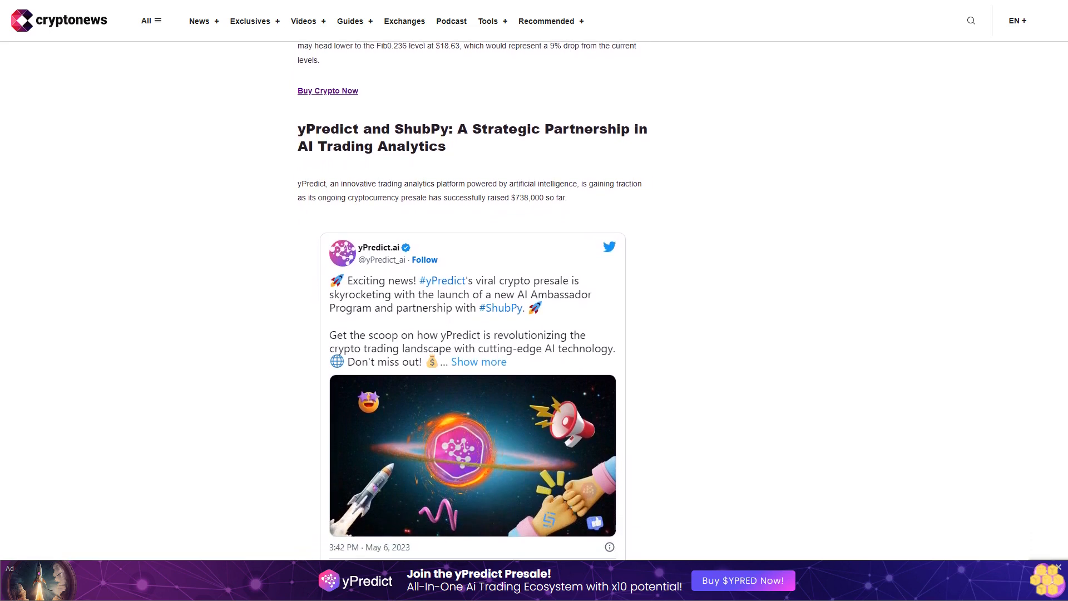
scroll(down, 3)
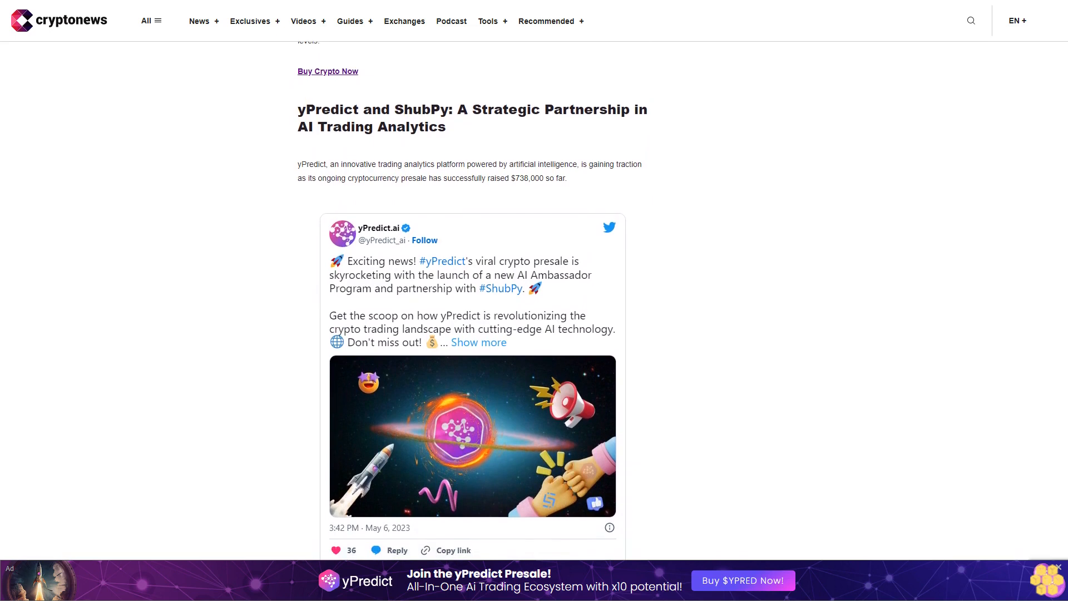
scroll(down, 3)
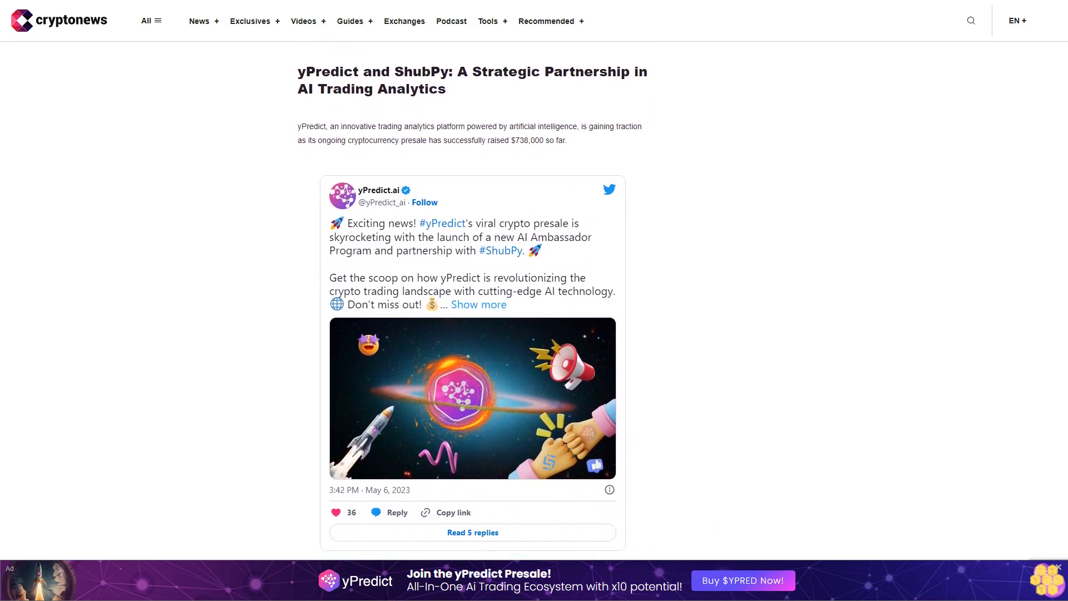
scroll(down, 3)
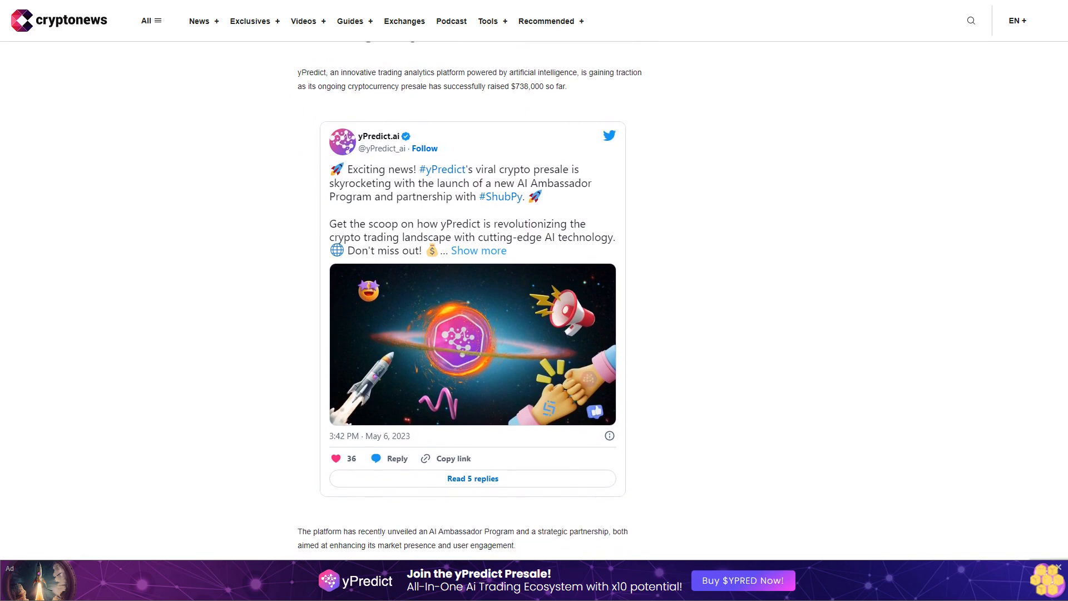
scroll(down, 3)
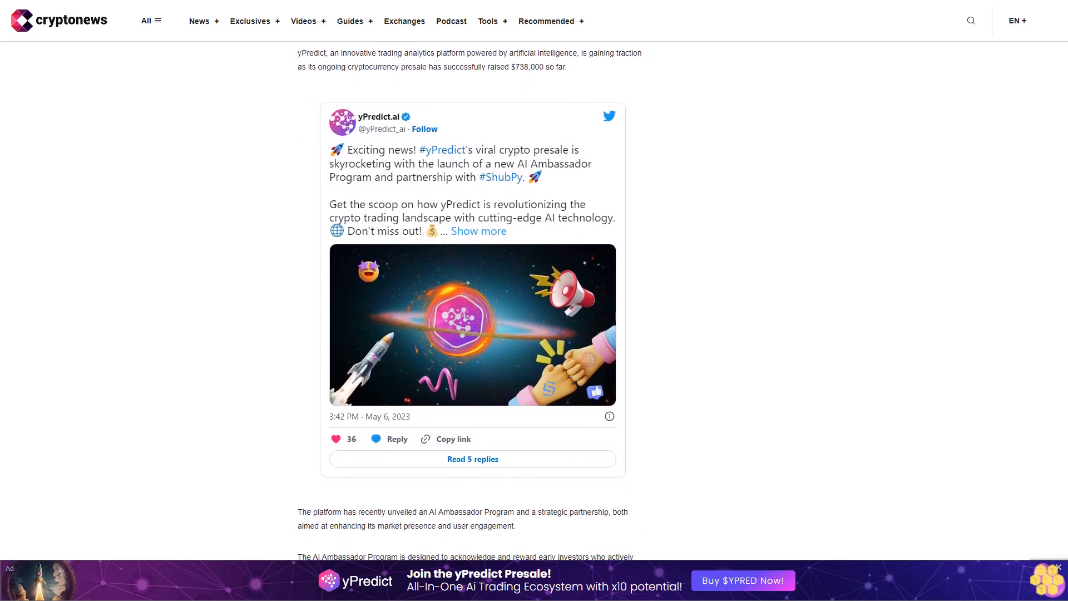
scroll(down, 3)
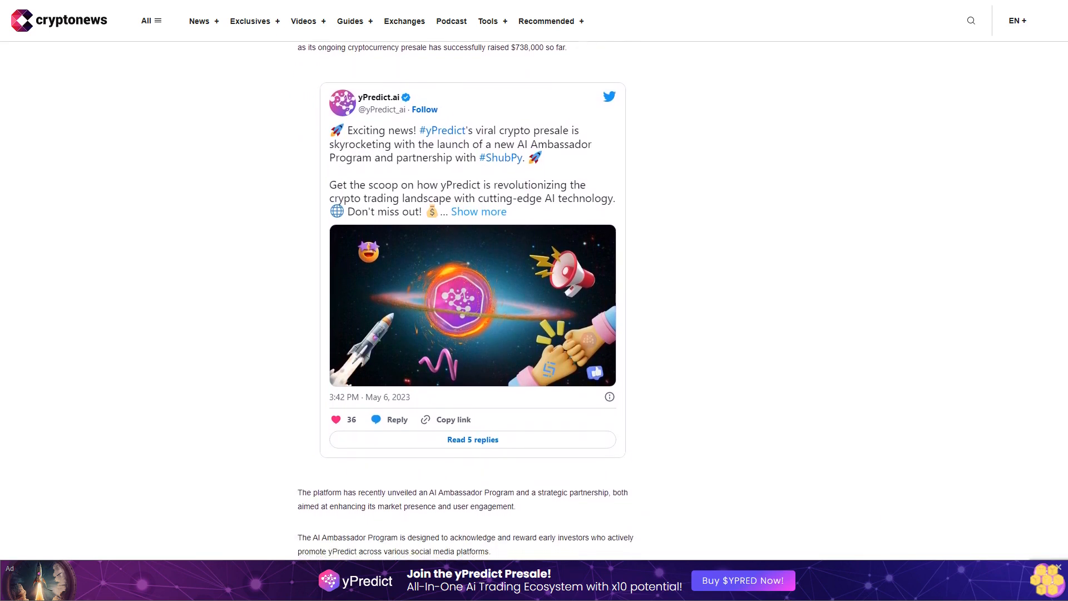
scroll(down, 3)
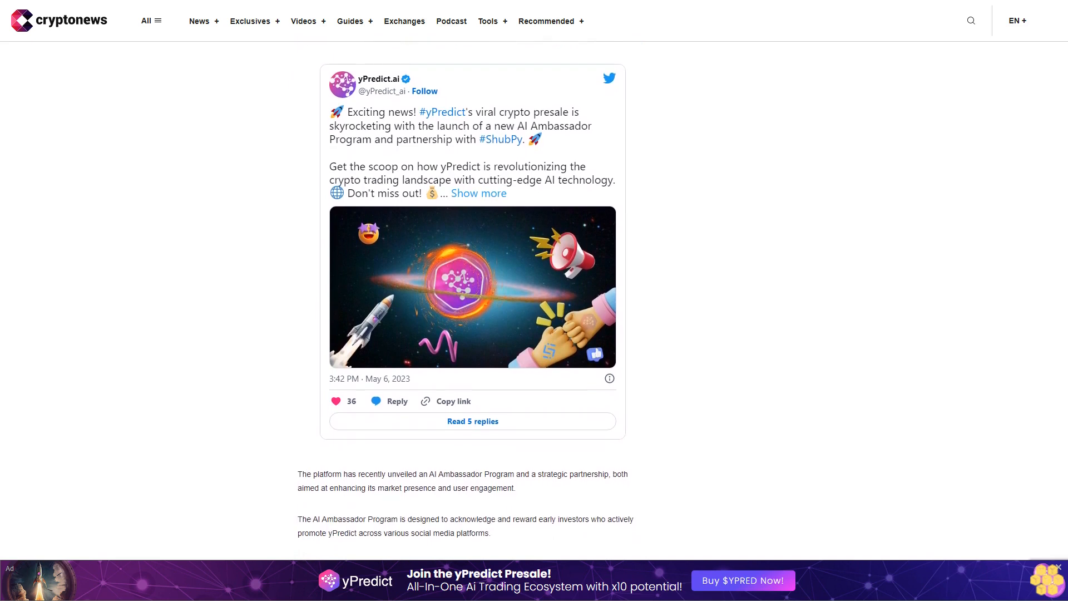
scroll(down, 3)
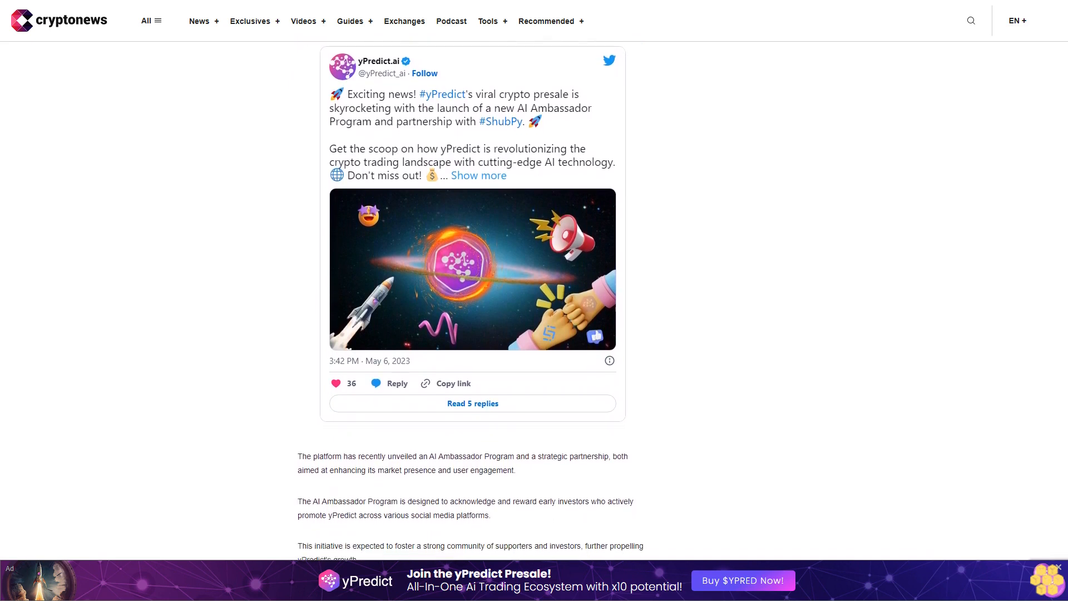
scroll(down, 3)
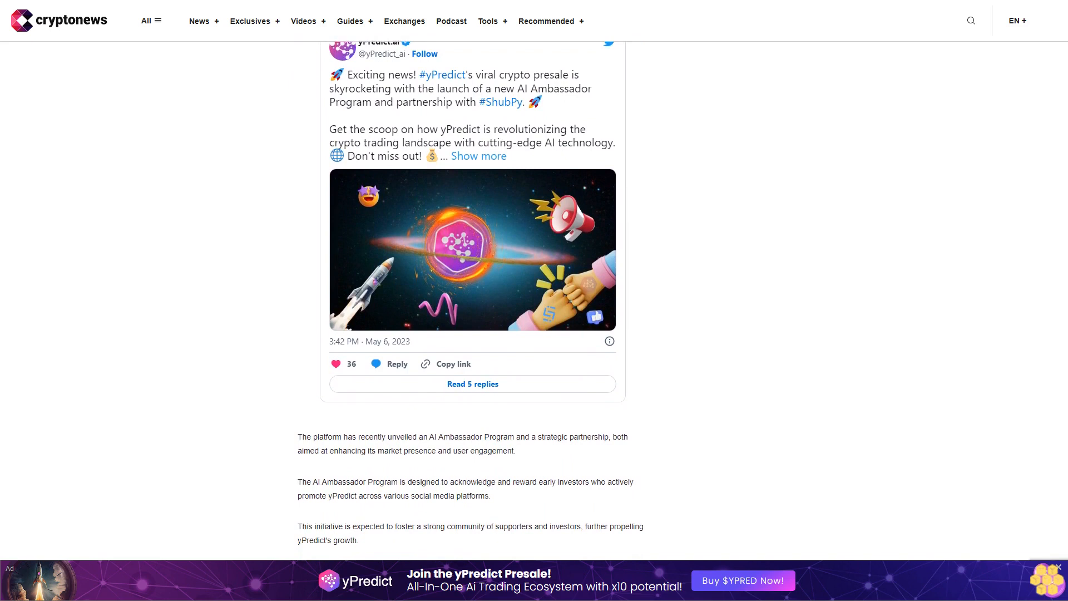
scroll(down, 3)
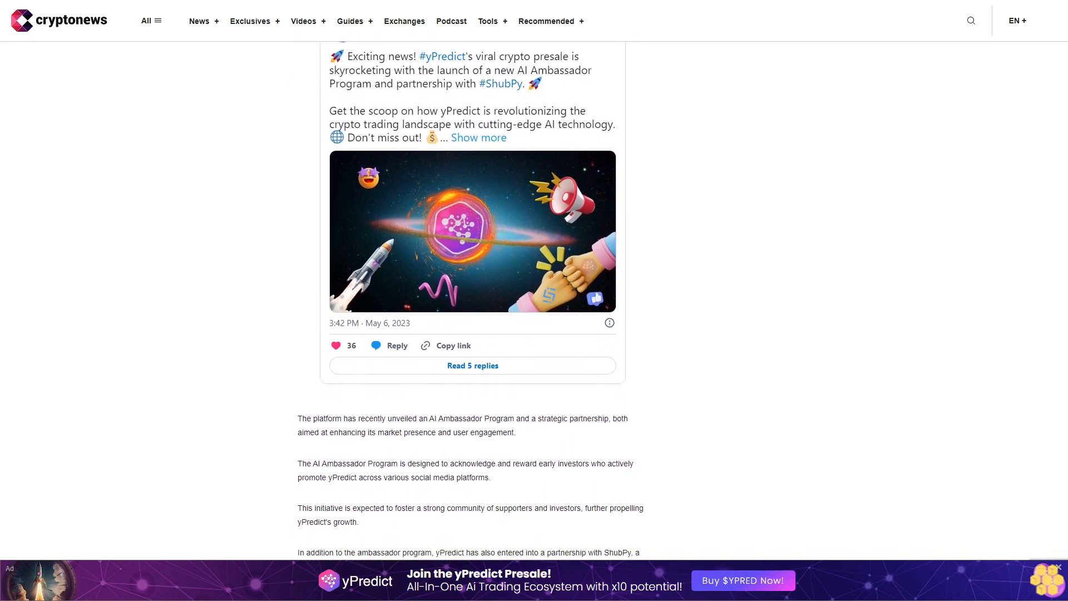
scroll(down, 3)
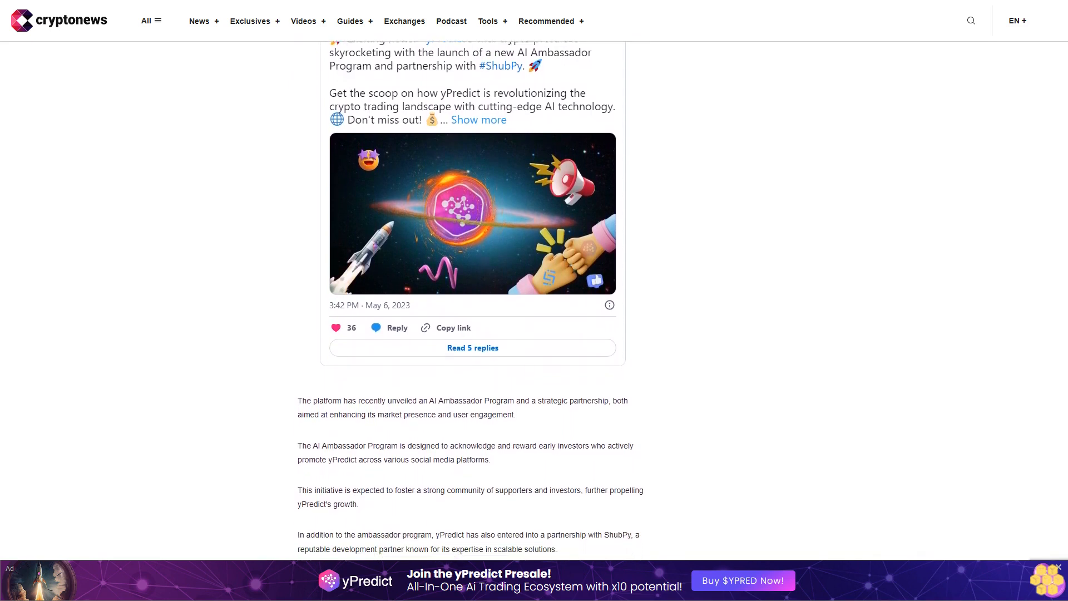
scroll(down, 3)
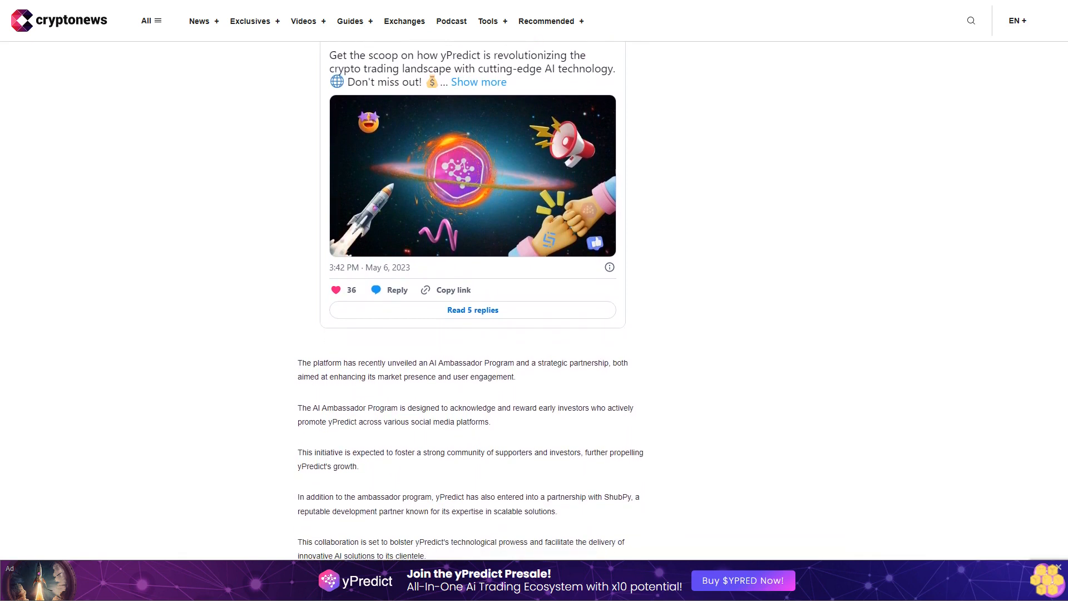
scroll(down, 3)
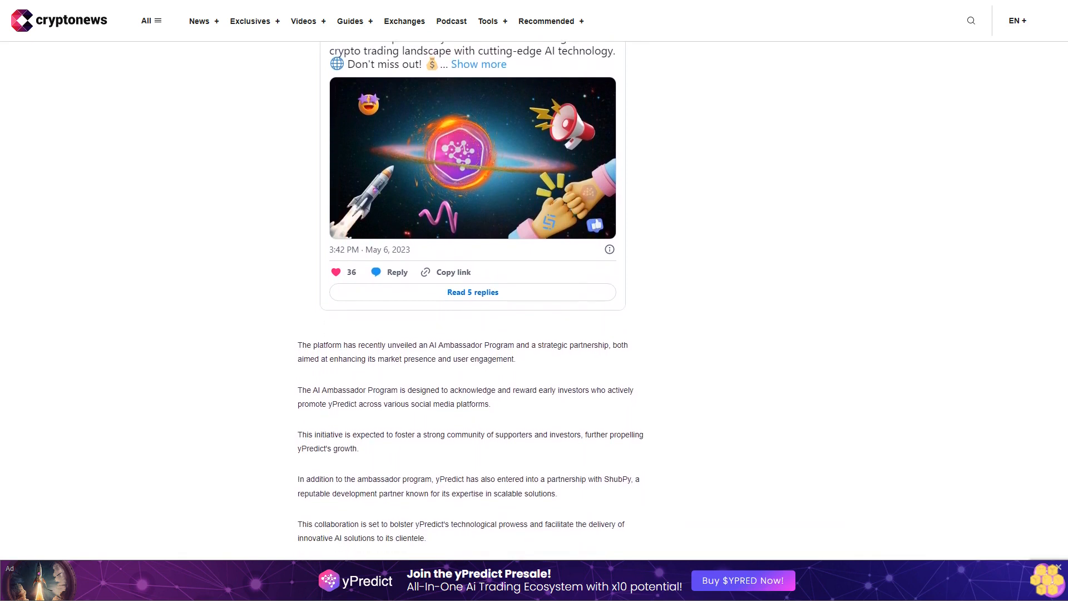
scroll(down, 3)
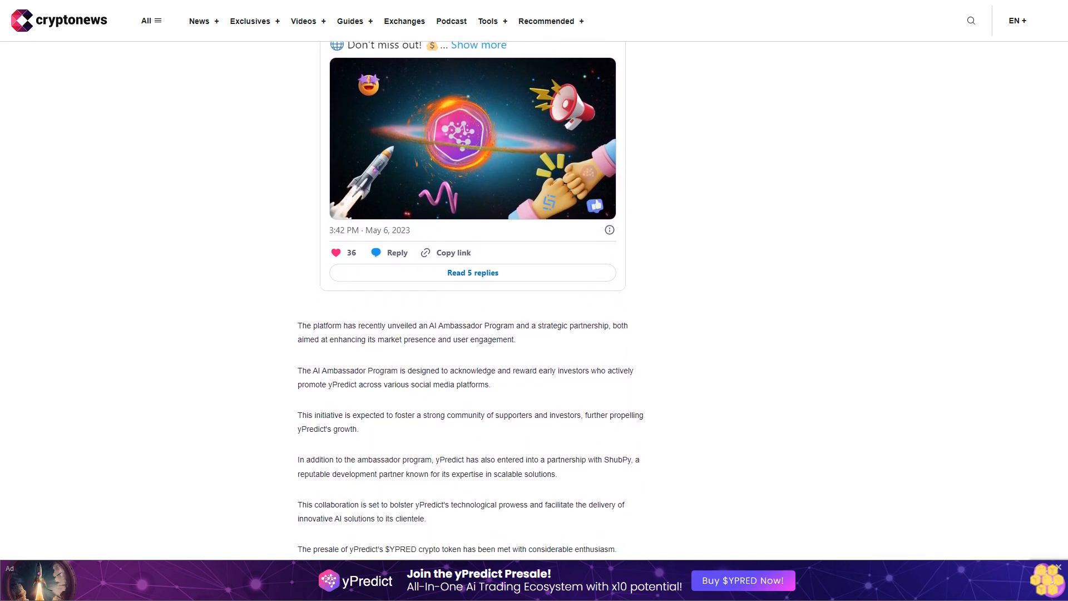
scroll(down, 3)
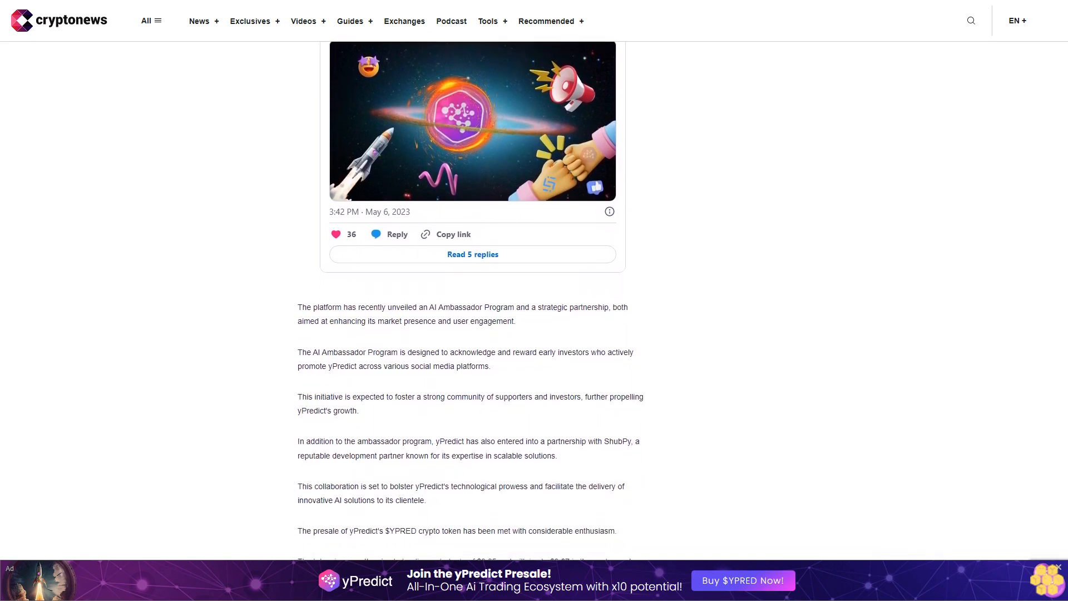
scroll(down, 3)
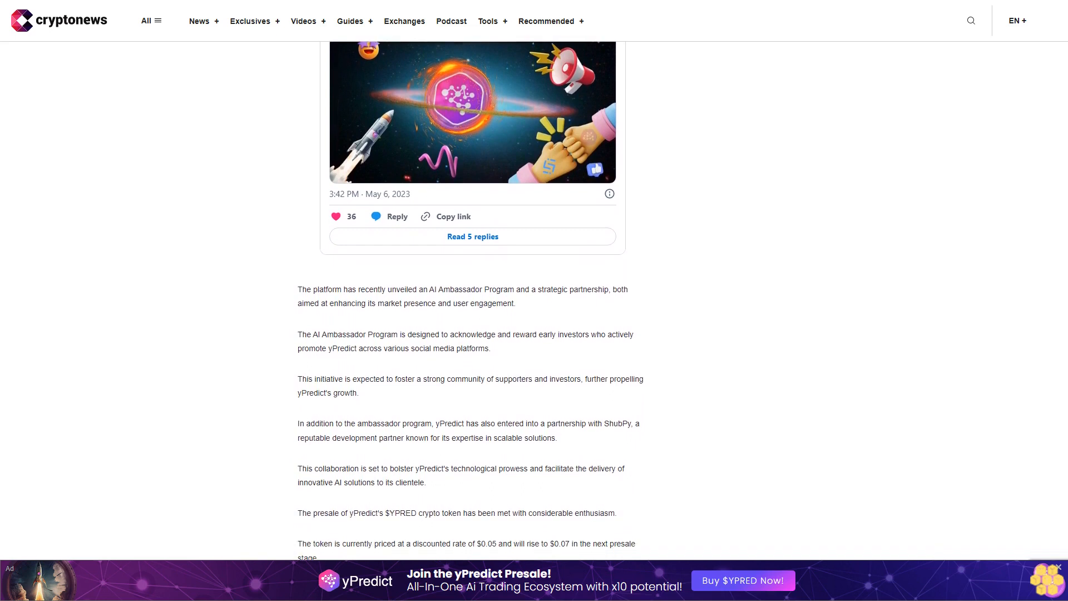
scroll(down, 3)
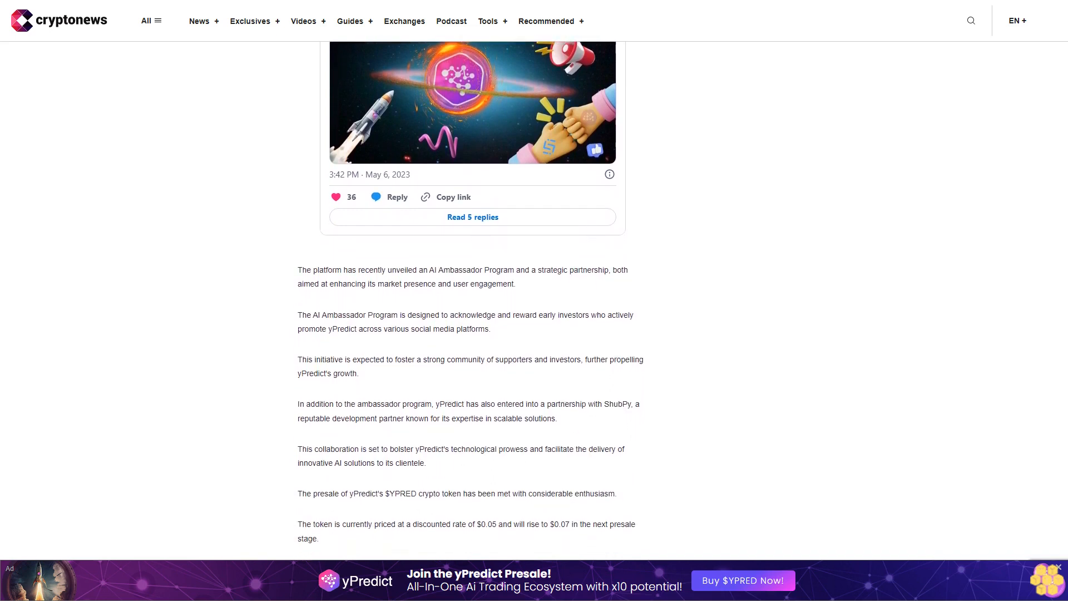